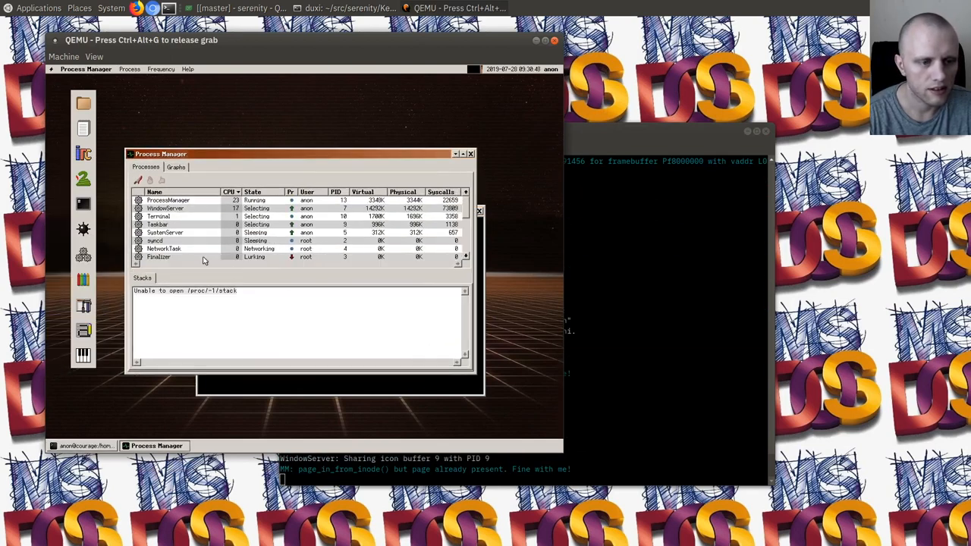
Step: Select several process rows in Process Manager to view their kernel stack traces
{"action": "left_click", "coordinate": [158, 232]}
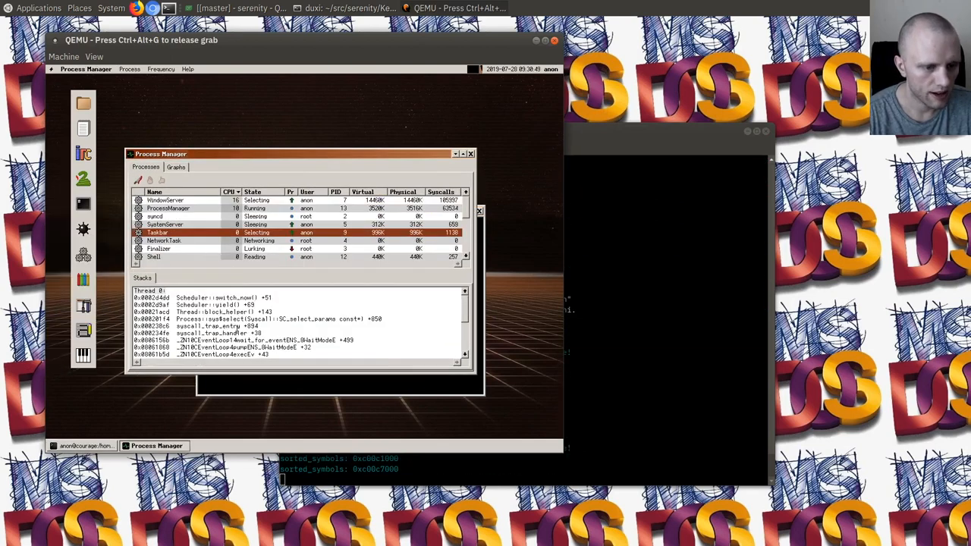
{"action": "left_click", "coordinate": [164, 224]}
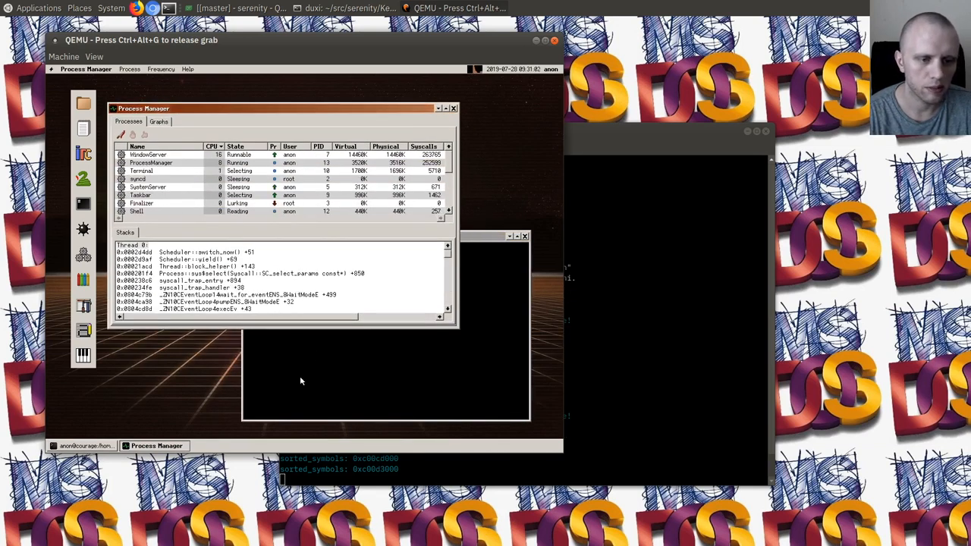
{"action": "left_click", "coordinate": [379, 237]}
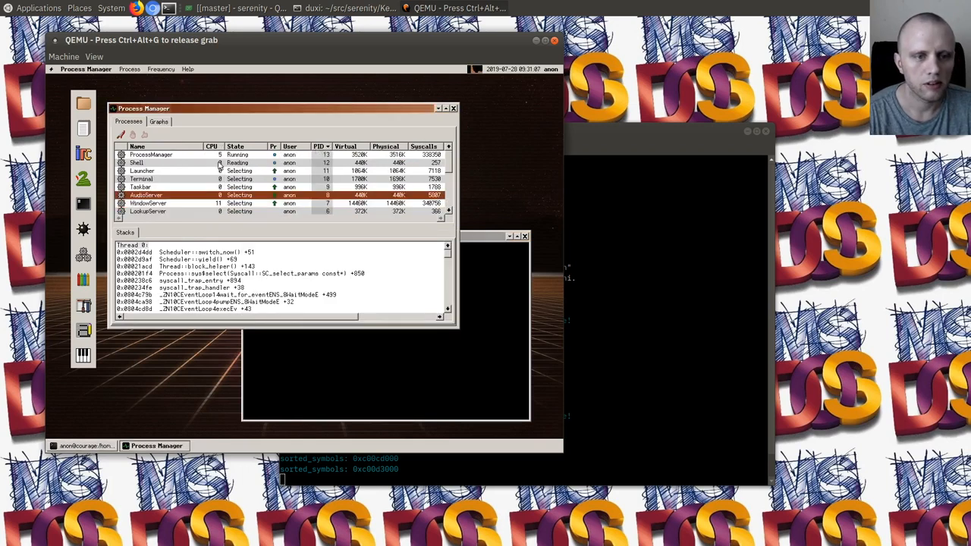
{"action": "left_click", "coordinate": [143, 179]}
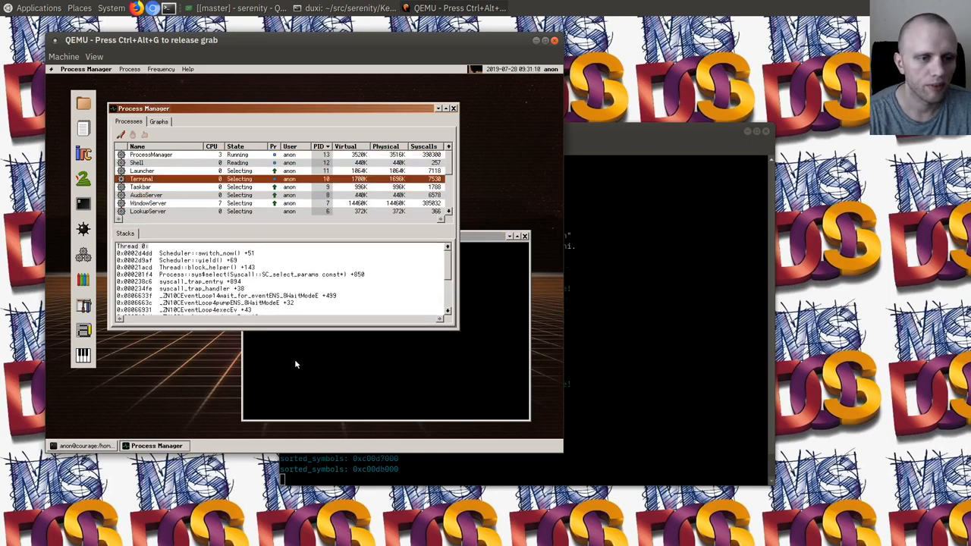
Step: Start typing a cat /proc command in the SerenityOS terminal
{"action": "type", "text": "cat /por"}
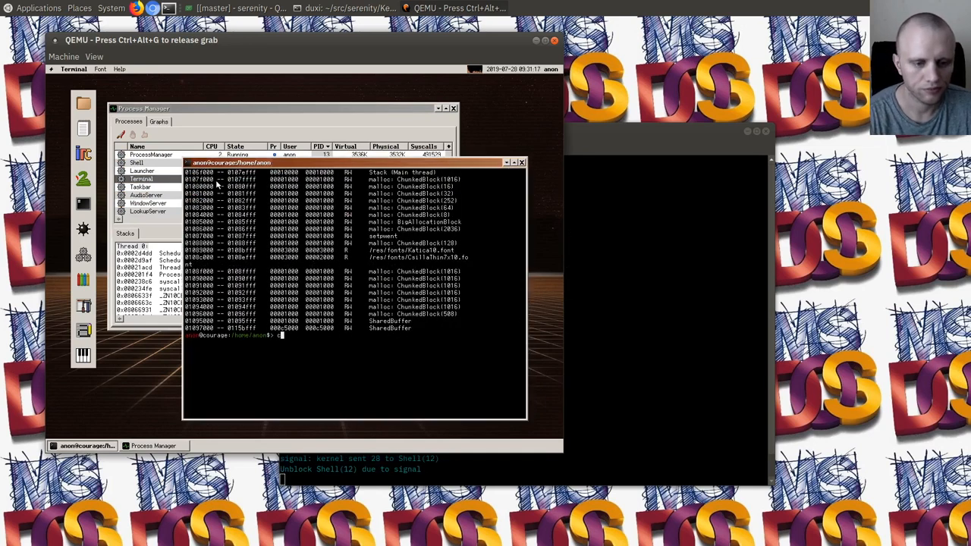
Step: Run cat /proc/<pid>/vm to print the process's memory region table
{"action": "key", "text": "Return"}
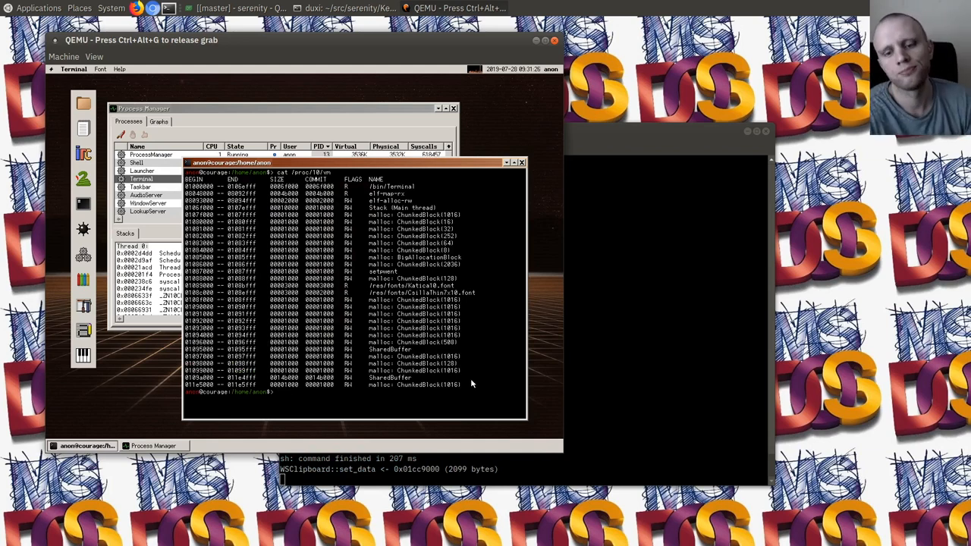
{"action": "left_click", "coordinate": [143, 108]}
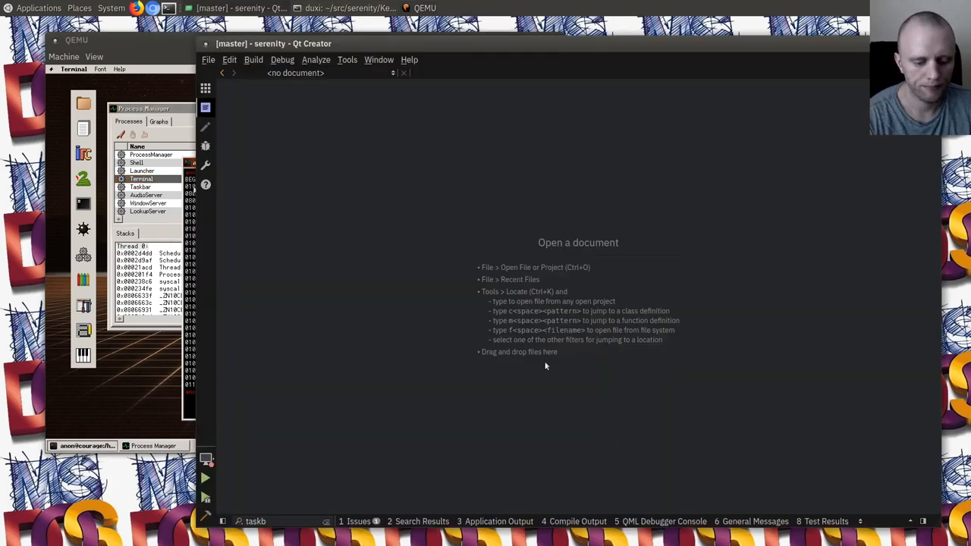
Step: Locate ProcFS.cpp and jump to the procfs$pid_vm function
{"action": "type", "text": "taskb"}
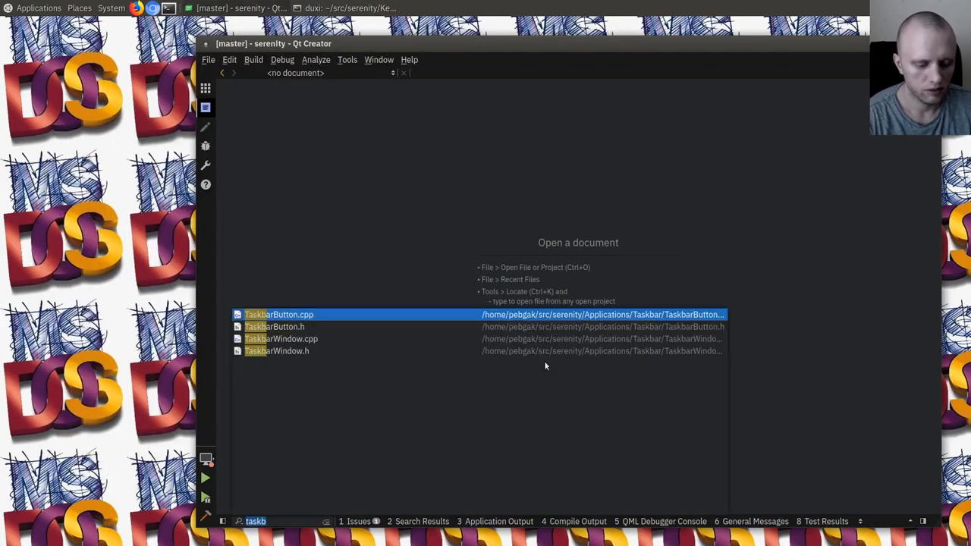
{"action": "type", "text": "procfs"}
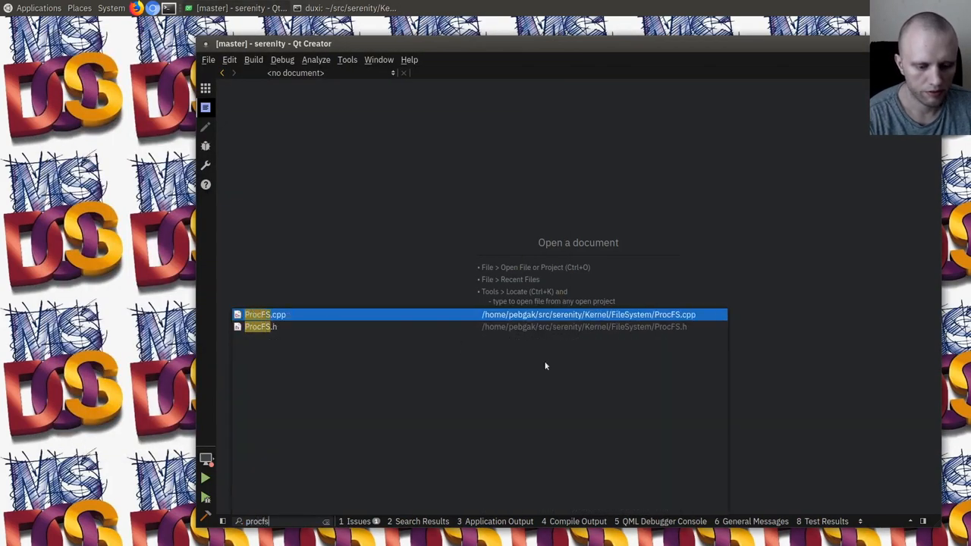
{"action": "type", "text": "$pid_vm"}
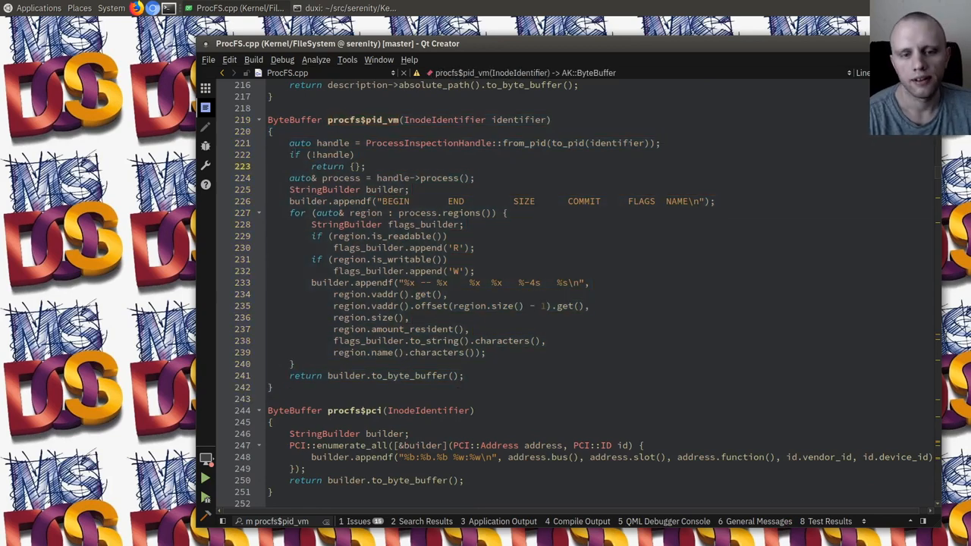
{"action": "mouse_move", "coordinate": [510, 115]}
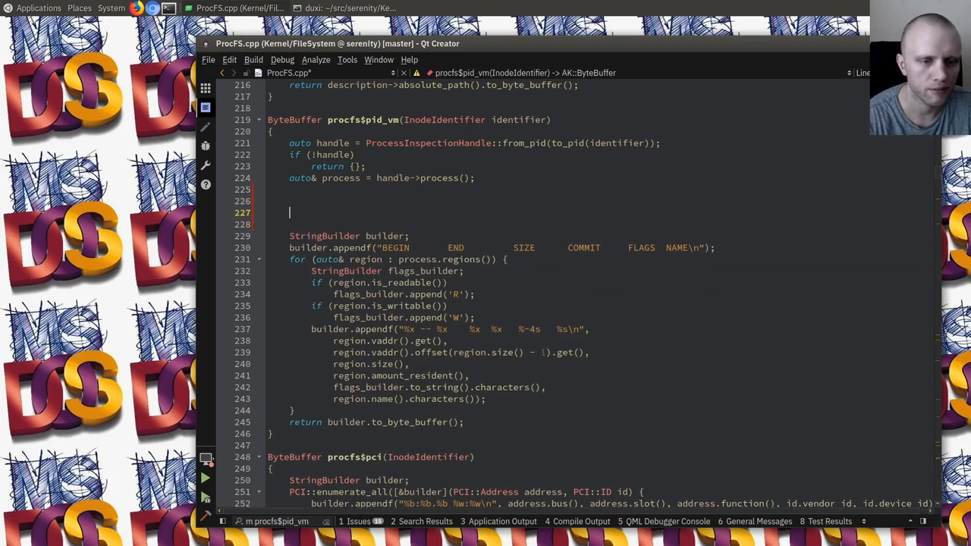
Step: Declare a JsonArray/JsonObject before the regions loop in procfs$pid_vm
{"action": "type", "text": "JsonObject"}
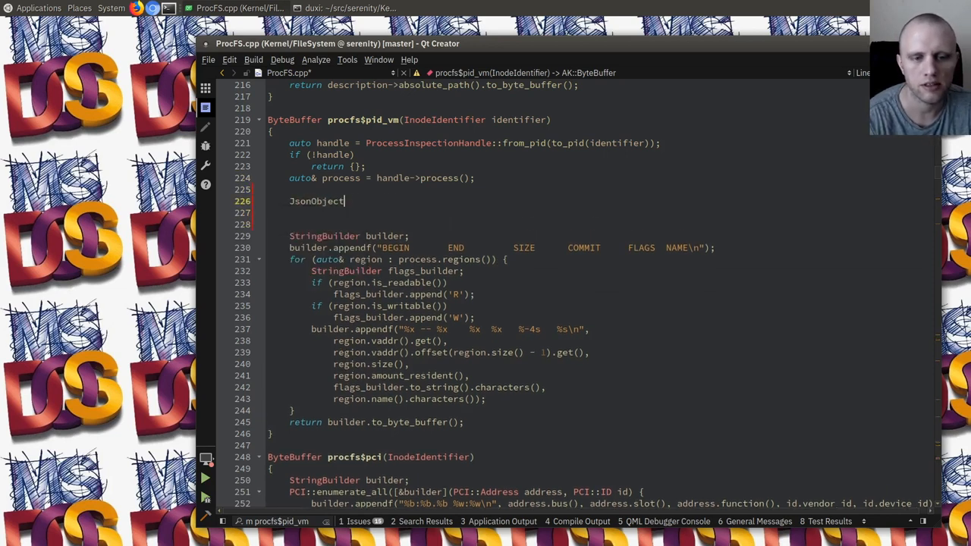
{"action": "type", "text": "object;"}
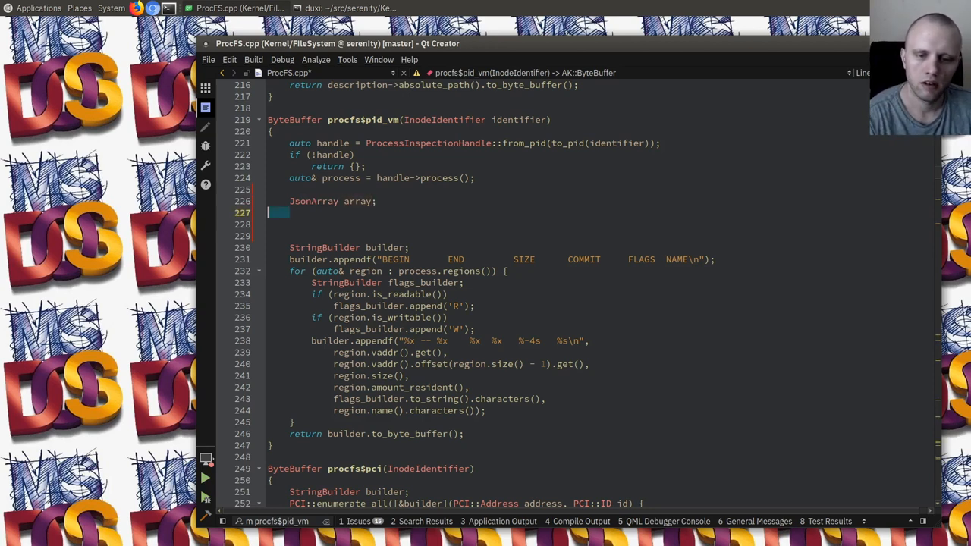
{"action": "key", "text": "BackSpace"}
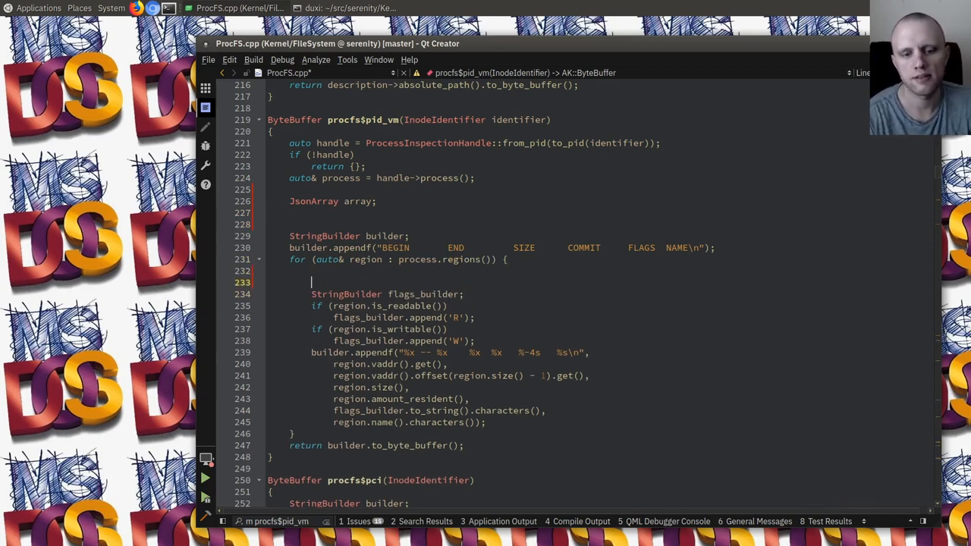
Step: Declare a per-region JsonObject region_object at the top of the for loop
{"action": "type", "text": "JsonObject"}
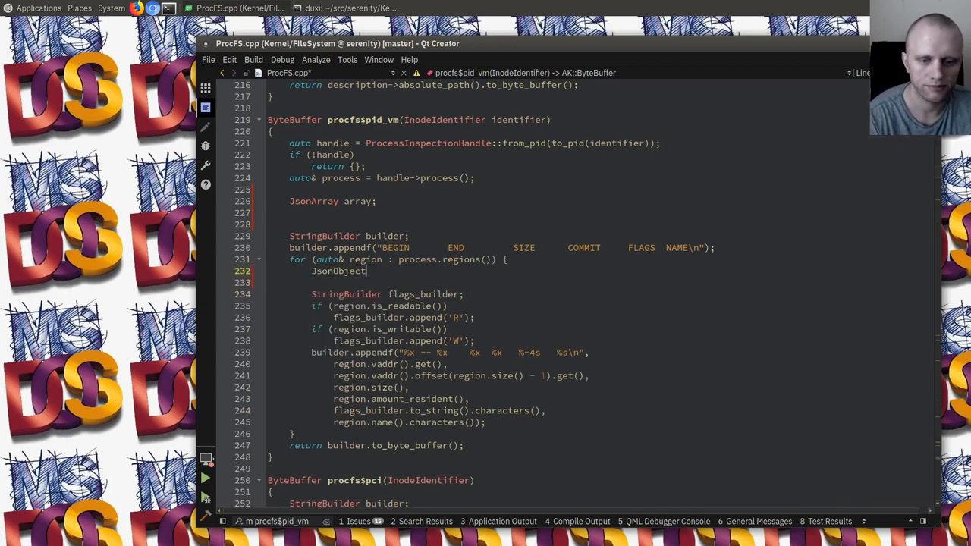
{"action": "type", "text": "egion_object;"}
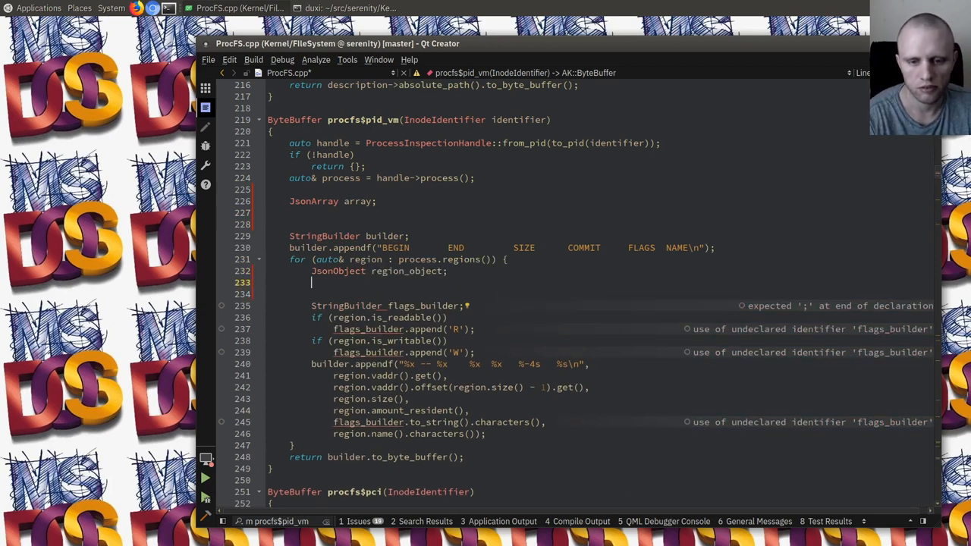
{"action": "type", "text": "reg"}
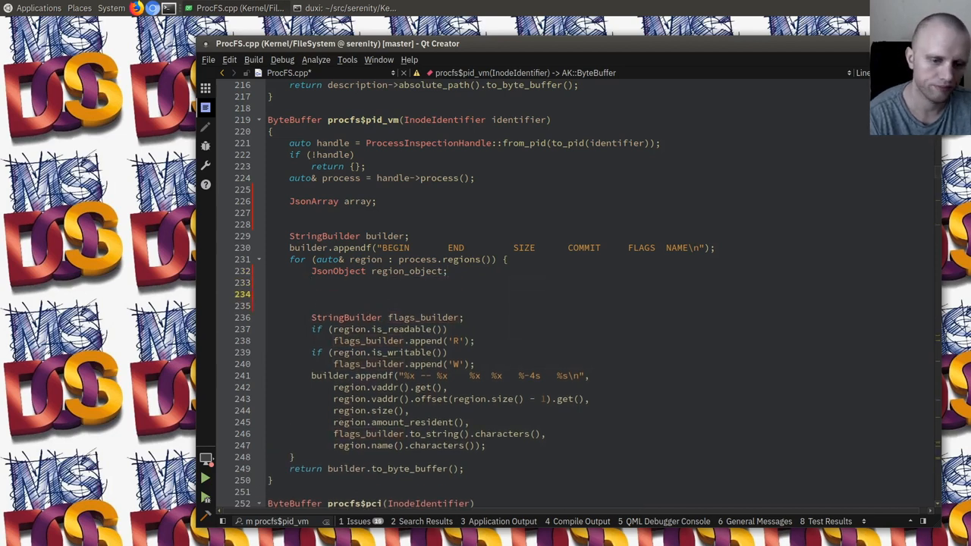
{"action": "type", "text": "region_object.set(\"readable\", region.is_readable());"}
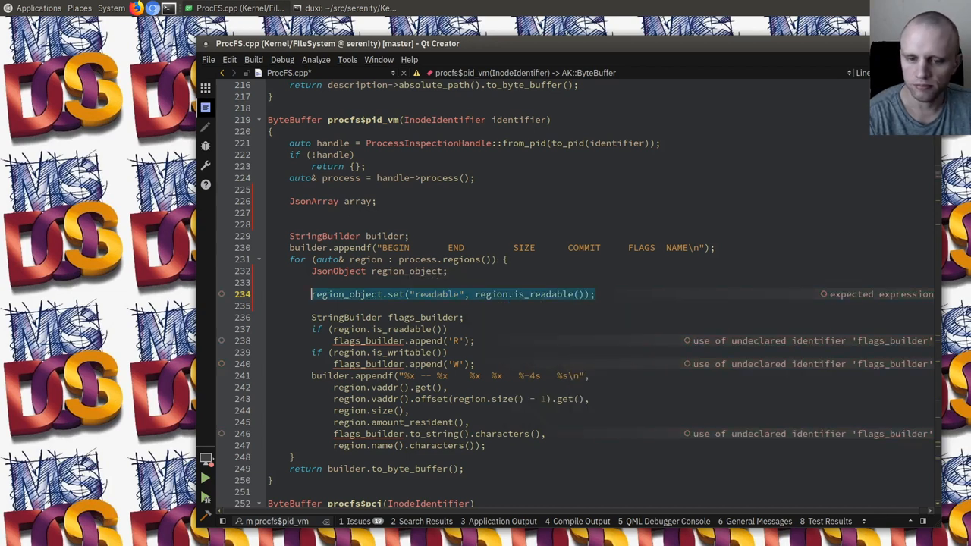
Step: Set readable, writable and address (region.vaddr().get()) fields on region_object
{"action": "type", "text": "region_object.set(\"writable\", region.is_writable());"}
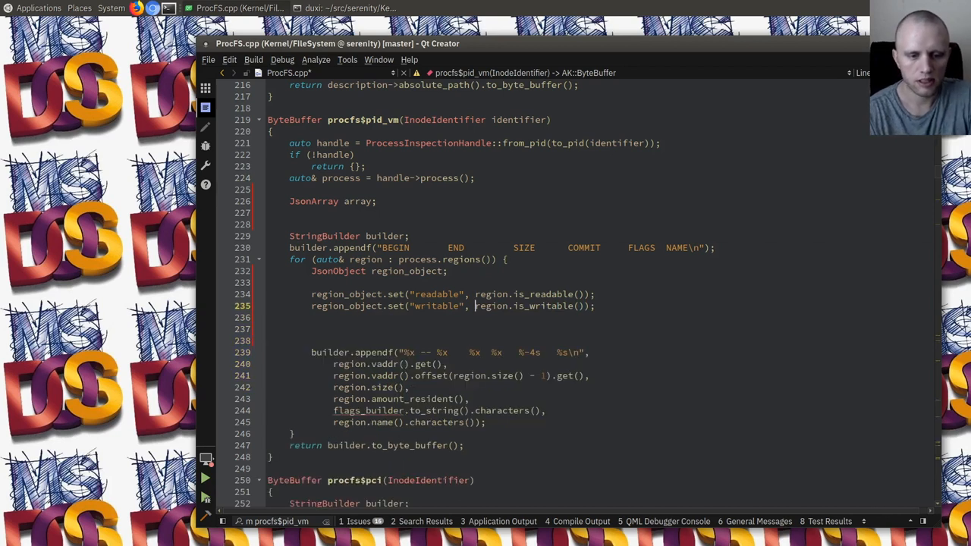
{"action": "type", "text": "region_object.set("}
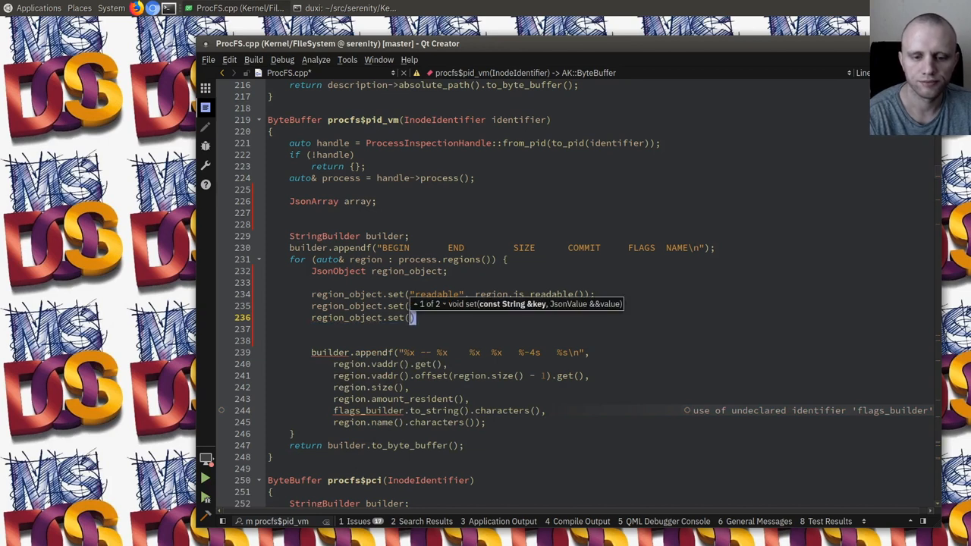
{"action": "type", "text": "\"v\""}
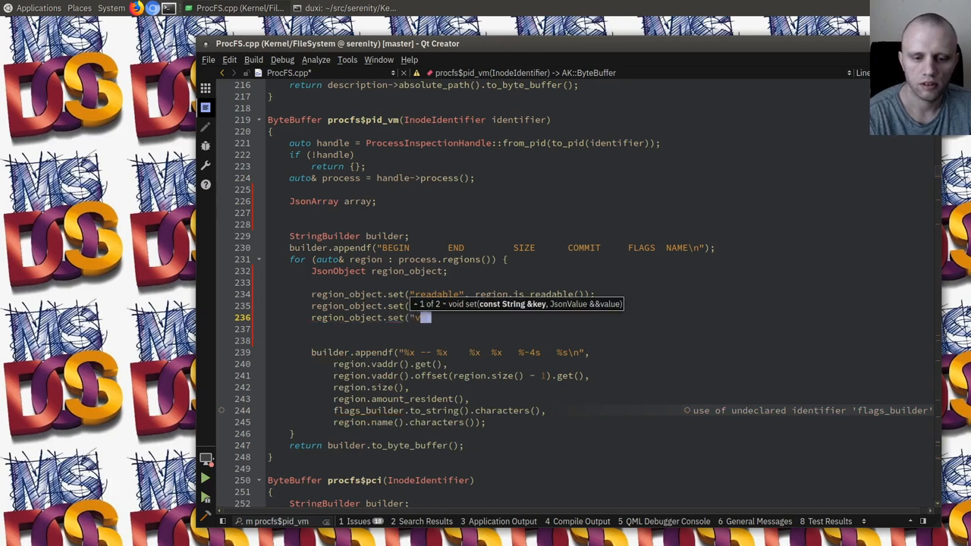
{"action": "type", "text": "base"}
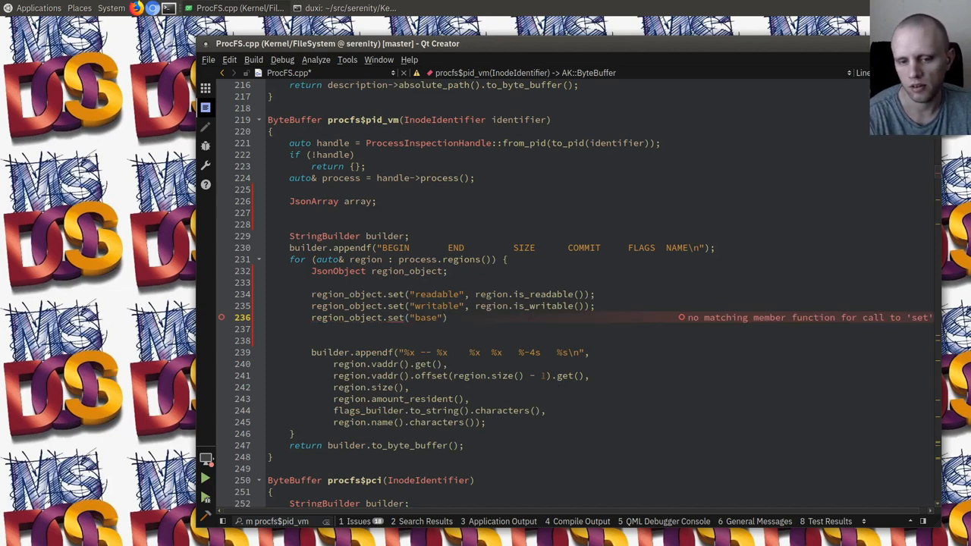
{"action": "type", "text": "address"}
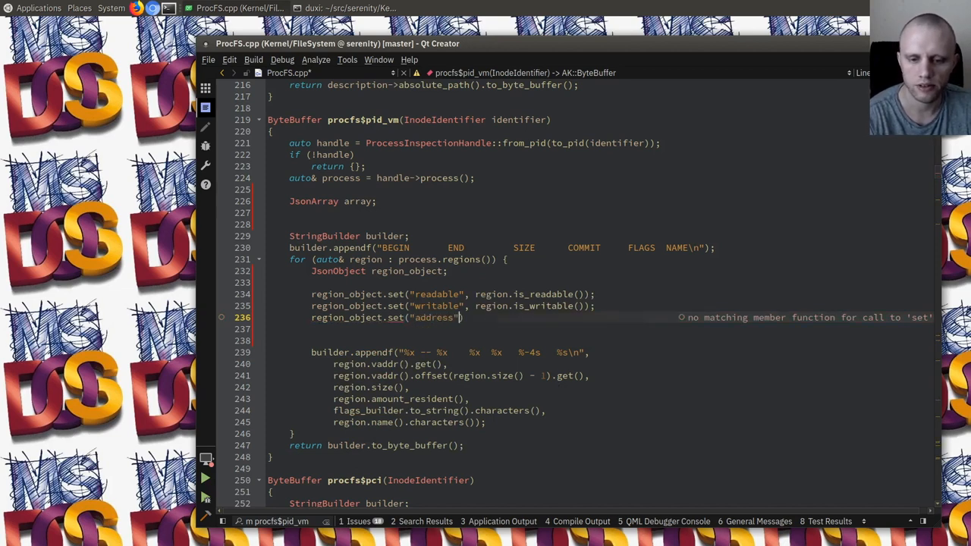
{"action": "type", "text": ";"}
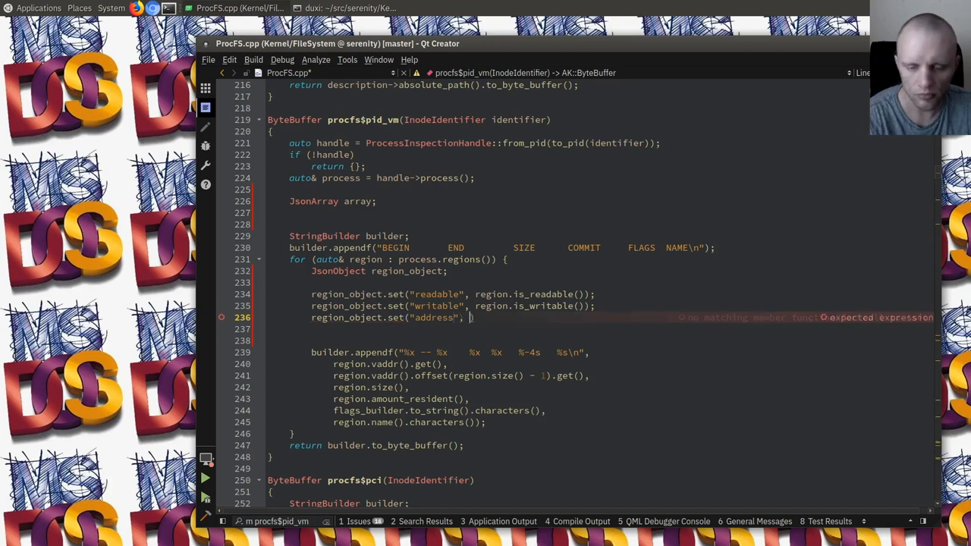
{"action": "type", "text": "region."}
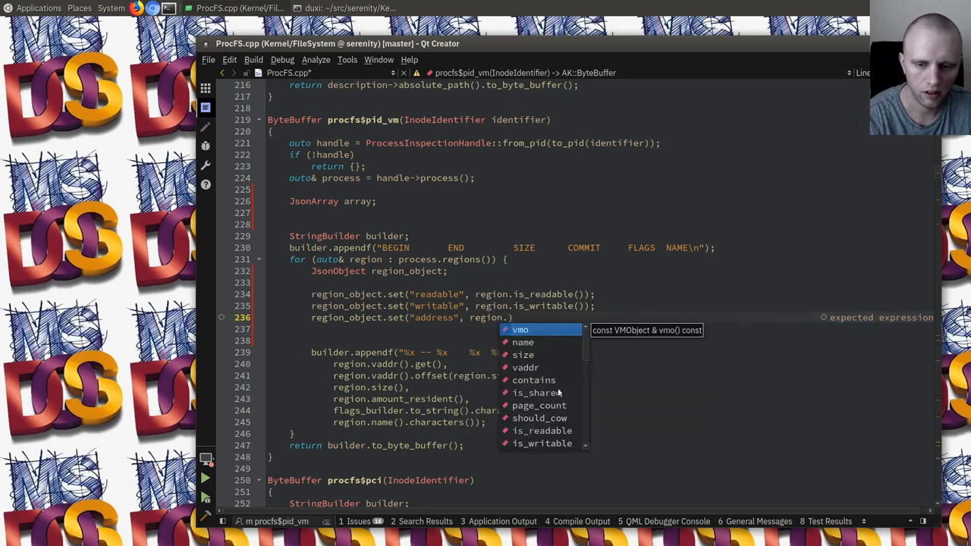
{"action": "type", "text": "vaddr()"}
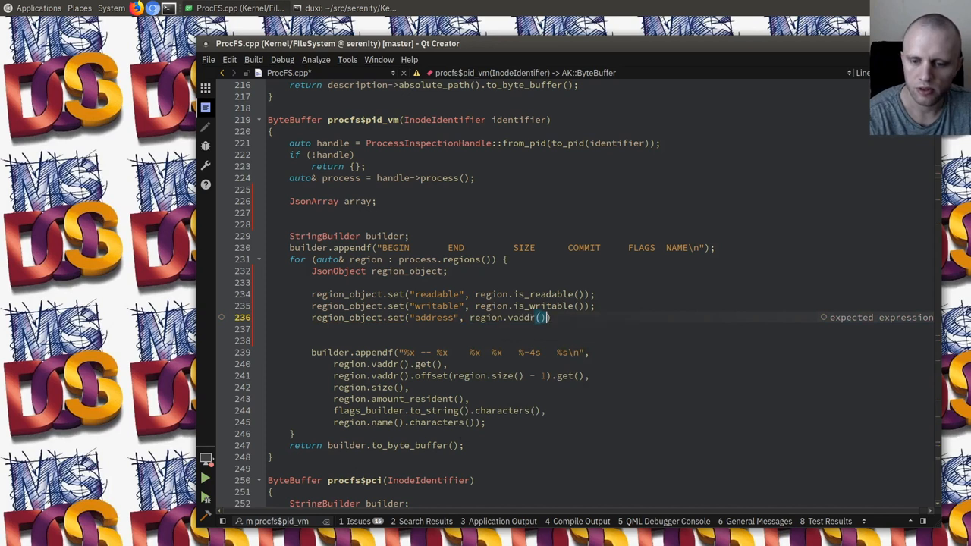
{"action": "type", "text": ".get();"}
{"action": "left_click", "coordinate": [618, 329]}
{"action": "type", "text": "region_object.set(\"size\", region.size());"}
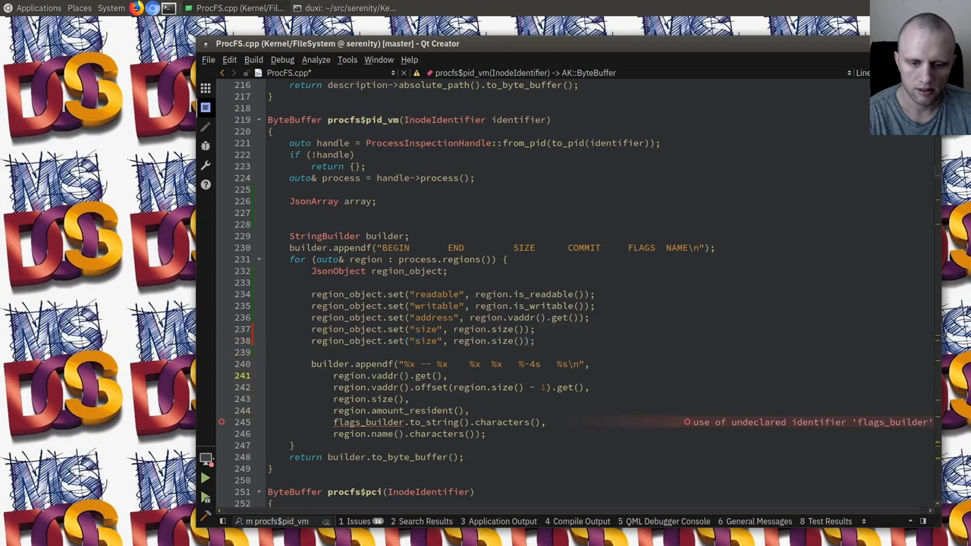
Step: Set size, amount_resident and name fields on region_object, dropping the flags builder
{"action": "type", "text": "amount"}
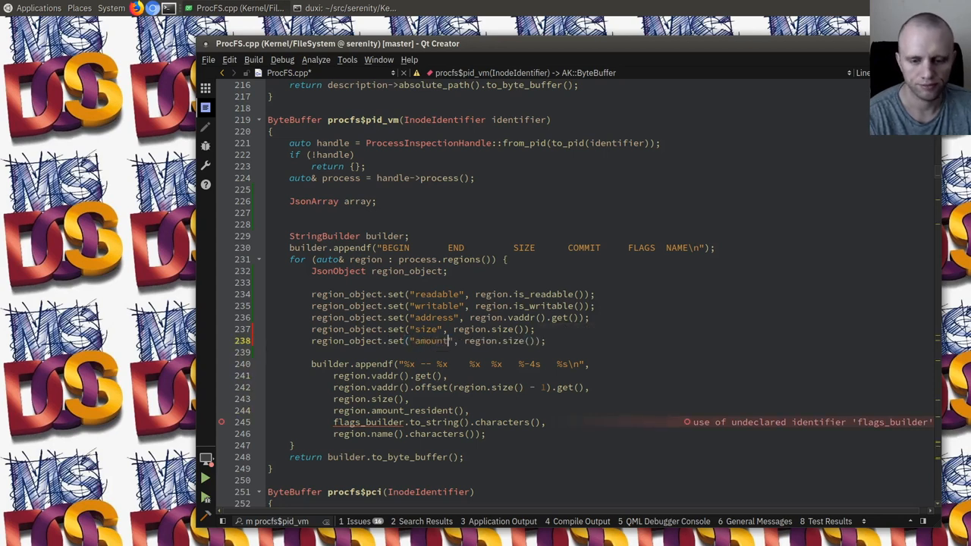
{"action": "type", "text": "_resident"}
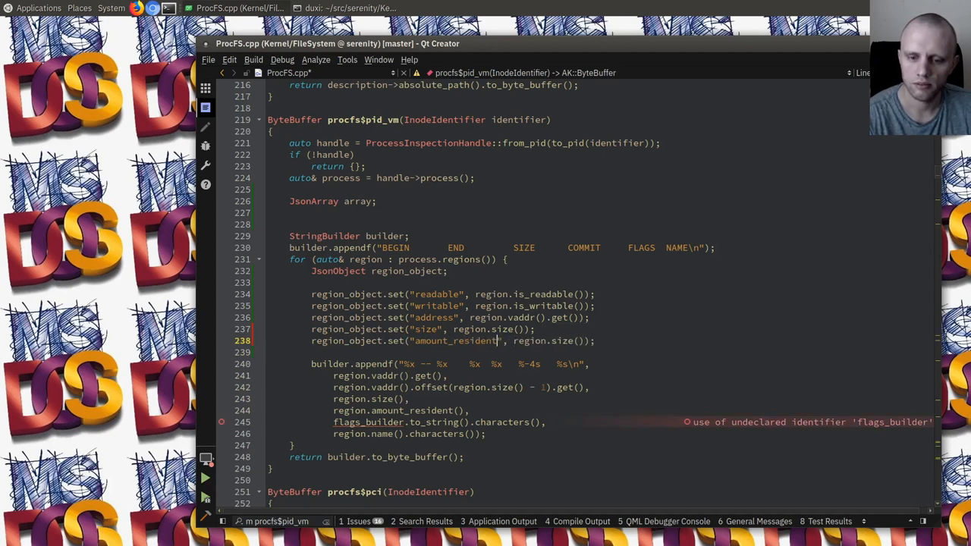
{"action": "type", "text": "amount_resident"}
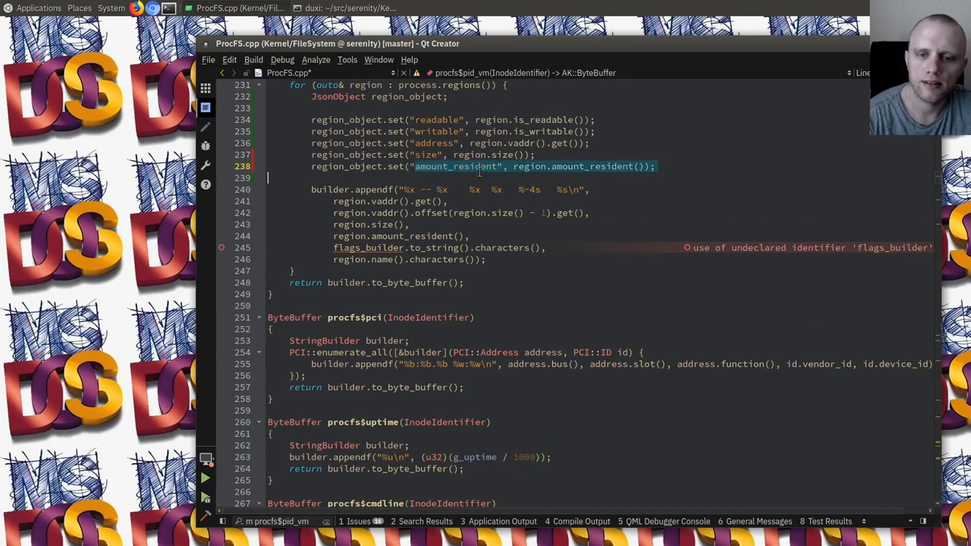
{"action": "mouse_move", "coordinate": [456, 165]}
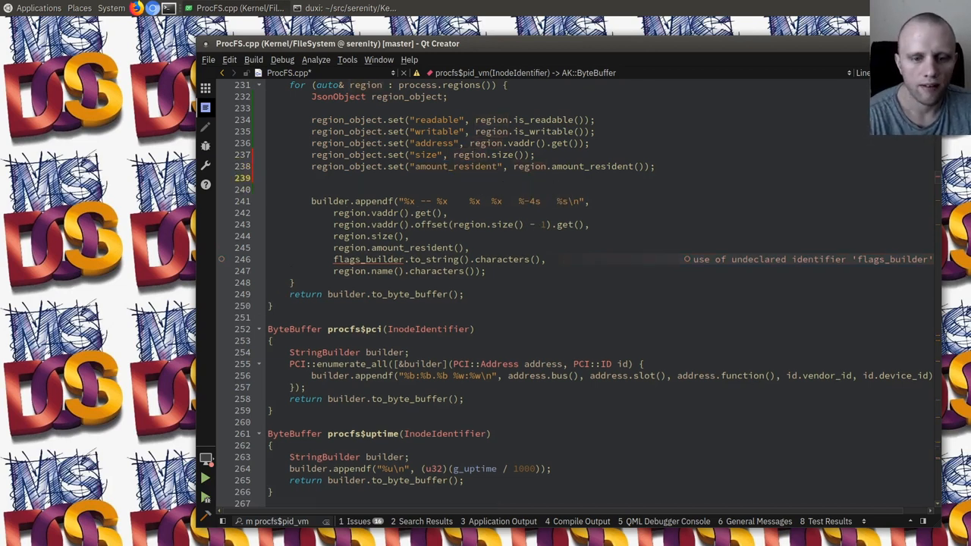
{"action": "type", "text": "region_object.set(\"name\", region.name());"}
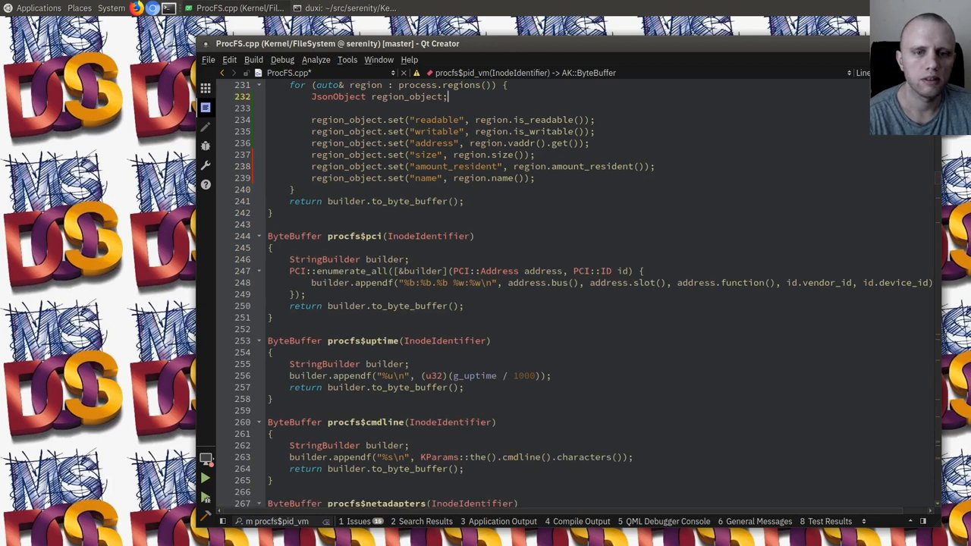
Step: Append each region_object to the JsonArray and return the serialized array instead of the text table
{"action": "scroll", "scroll_direction": "down", "scroll_amount": 3}
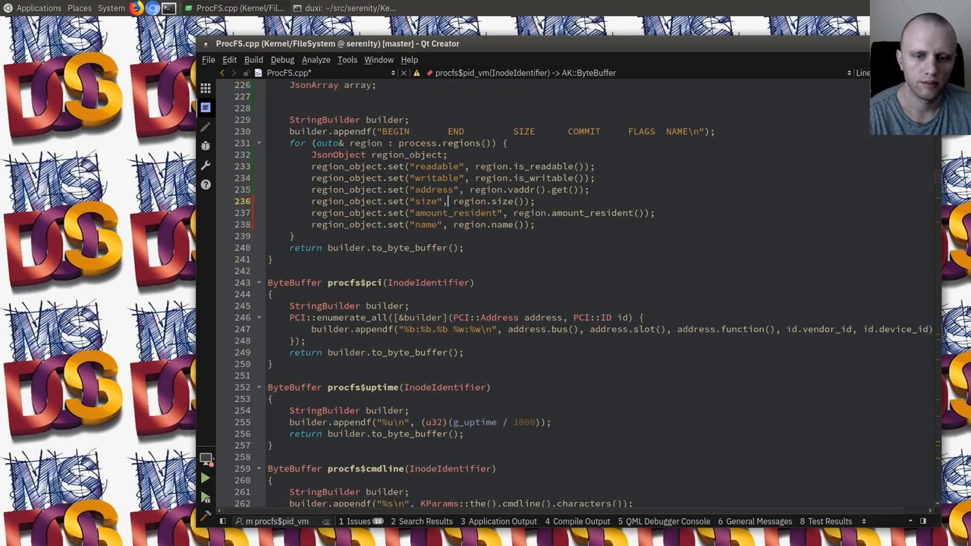
{"action": "type", "text": "array."}
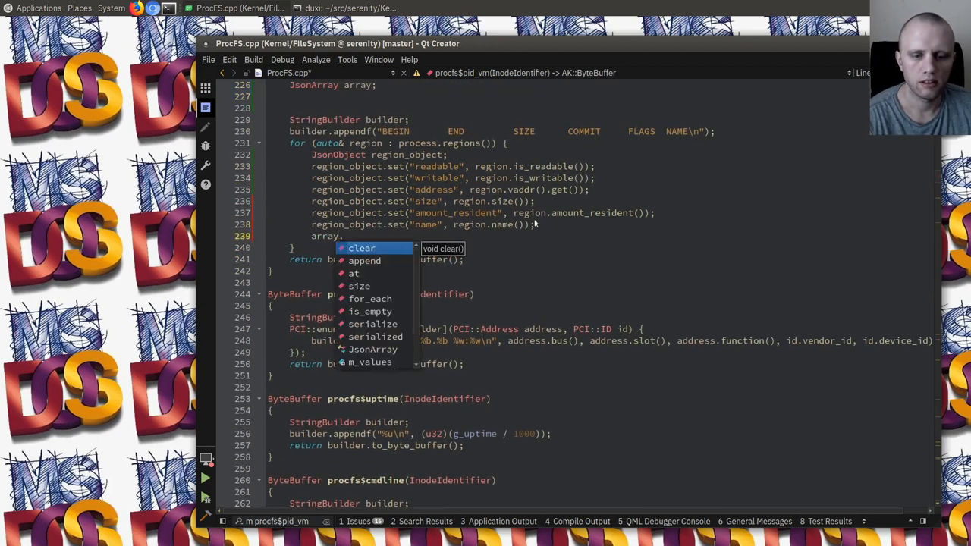
{"action": "type", "text": ".append(move(region_object));"}
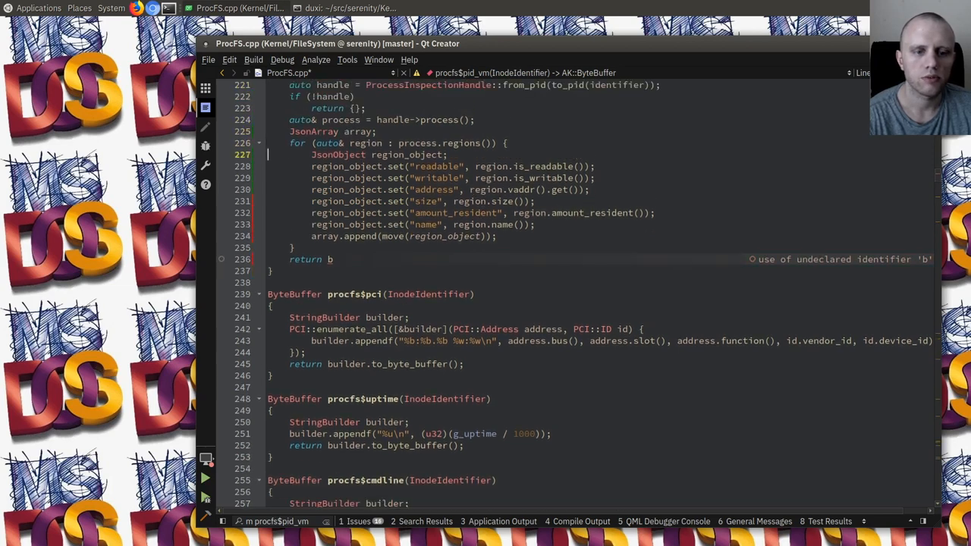
{"action": "type", "text": "array.s"}
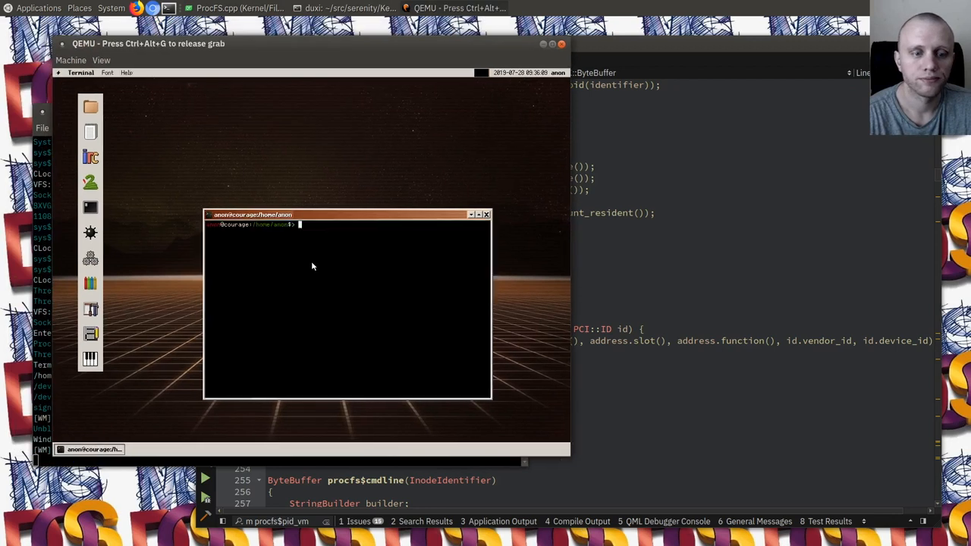
Step: Cat /proc/<pid>/vm in the SerenityOS terminal and pretty-print the JSON with jp
{"action": "type", "text": "jp /"}
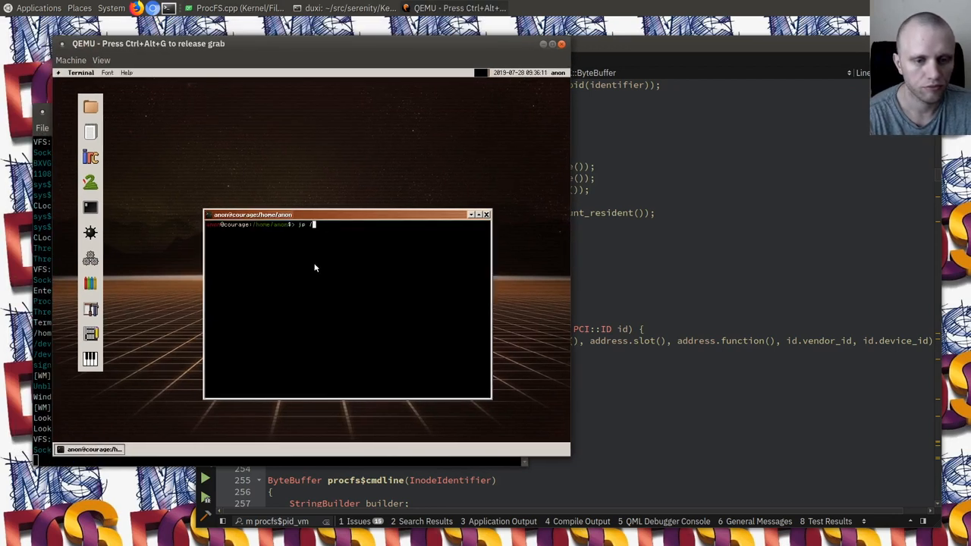
{"action": "type", "text": "cat /pr"}
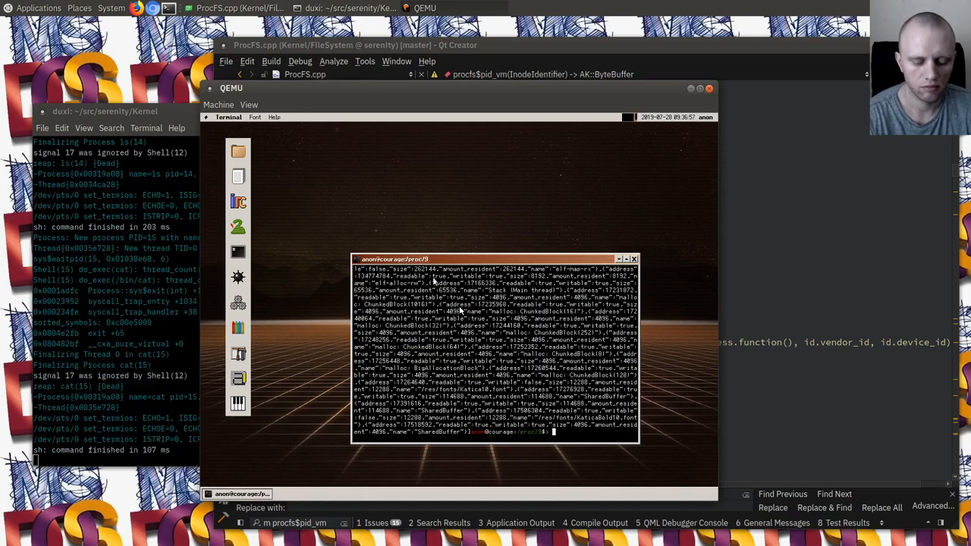
{"action": "type", "text": "cd ."}
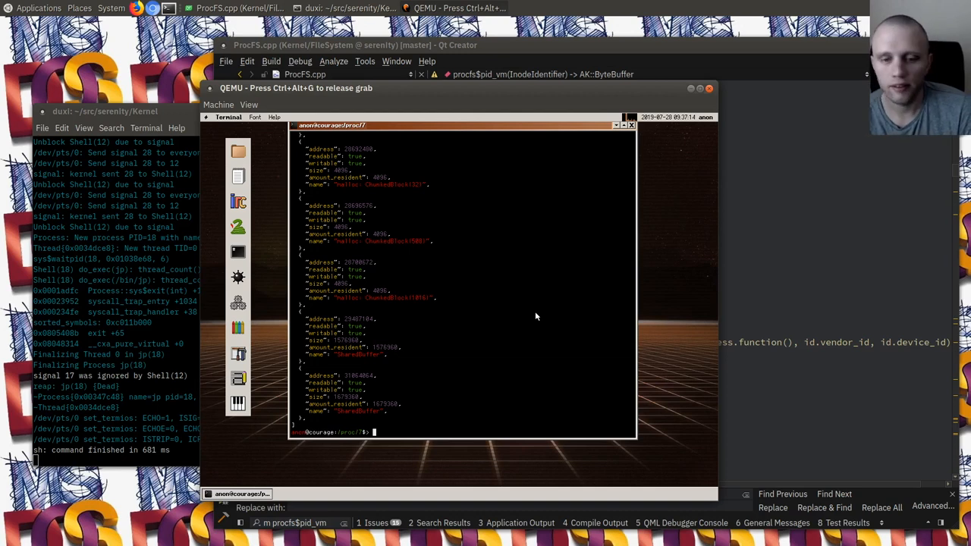
{"action": "mouse_move", "coordinate": [552, 324]}
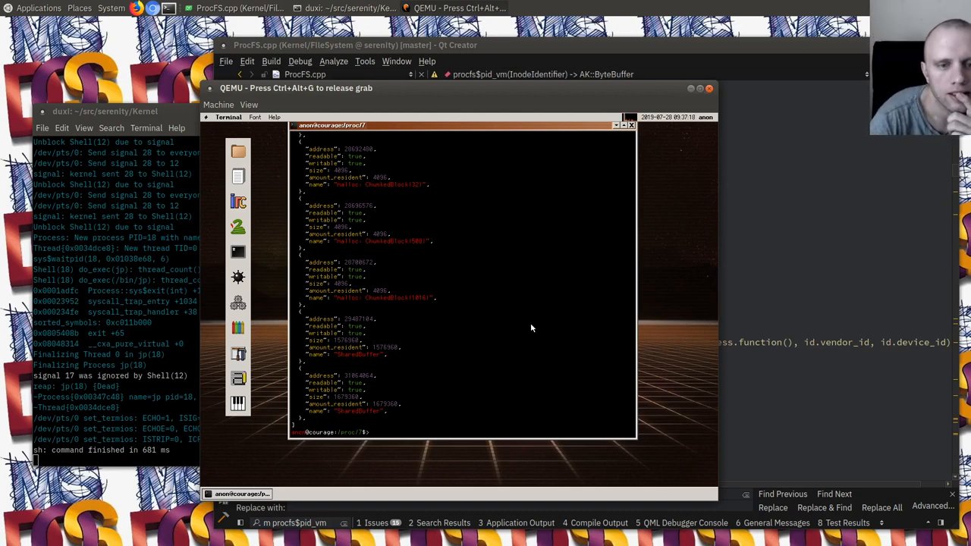
{"action": "mouse_move", "coordinate": [564, 343]}
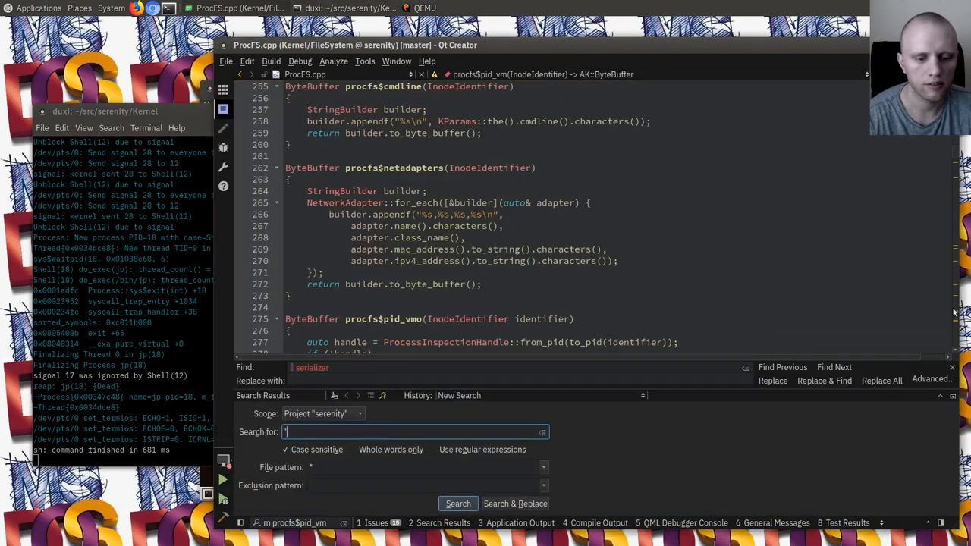
Step: Run a project-wide Advanced Find for /vm, then begin a git command in the terminal
{"action": "type", "text": "/vm"}
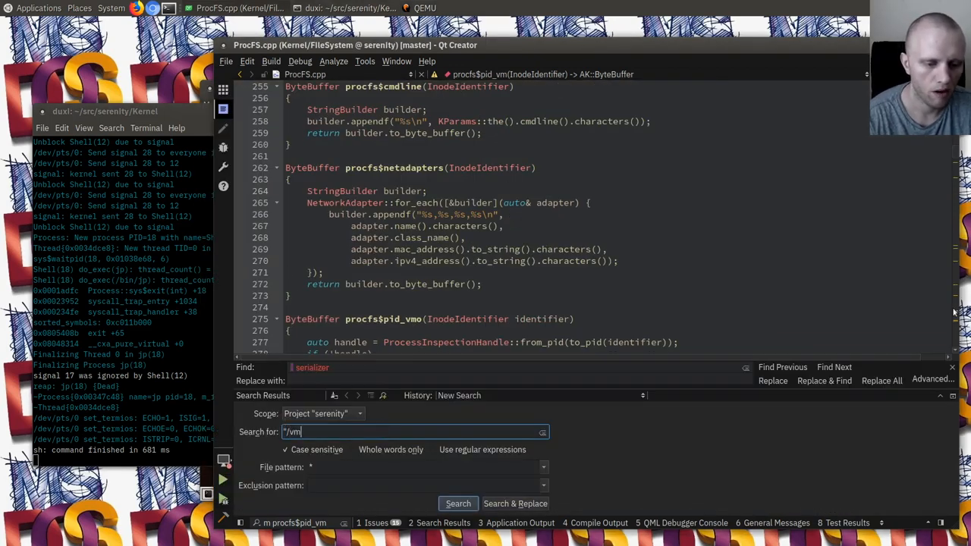
{"action": "left_click", "coordinate": [458, 504]}
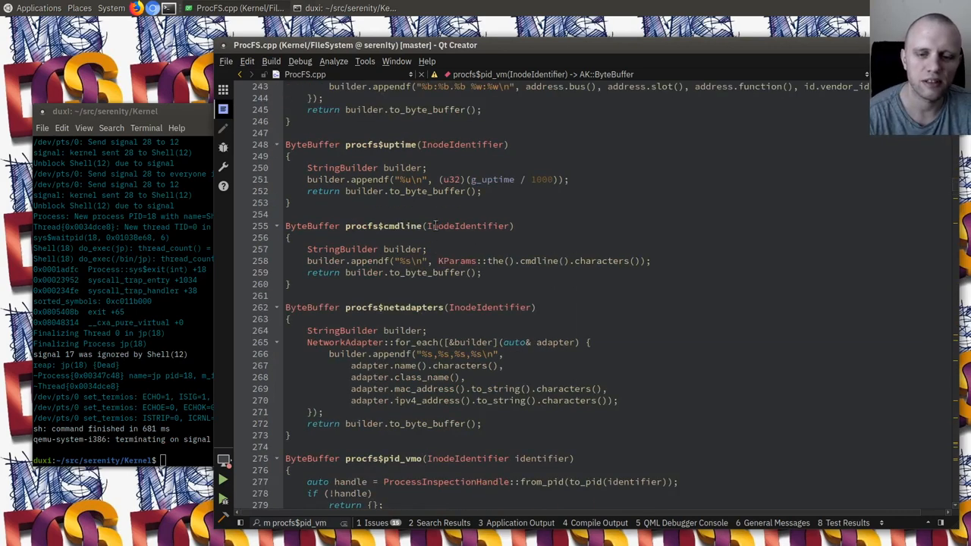
{"action": "type", "text": "git d"}
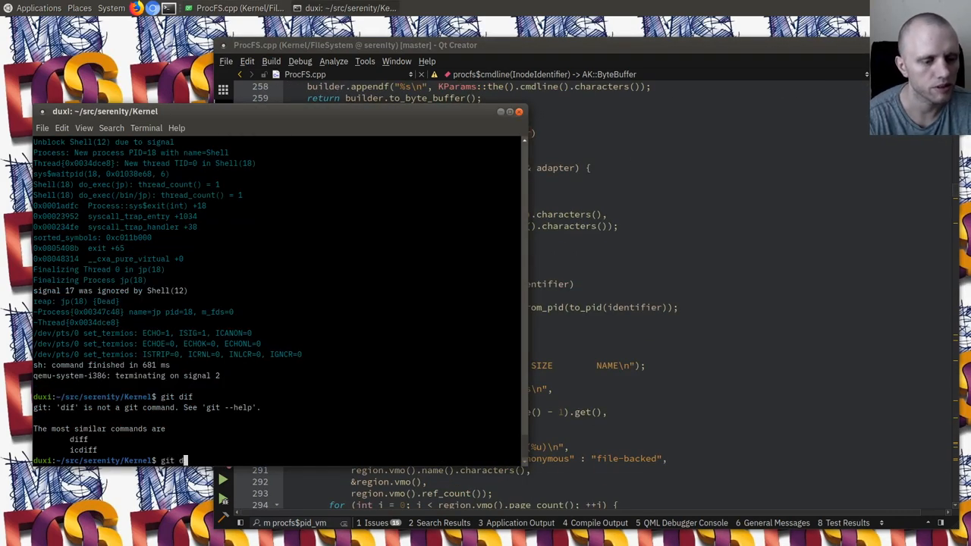
Step: Review git diff and commit all changes as "Kernel: Convert /proc/PID/vm to JSON."
{"action": "key", "text": "Return"}
{"action": "type", "text": "git co"}
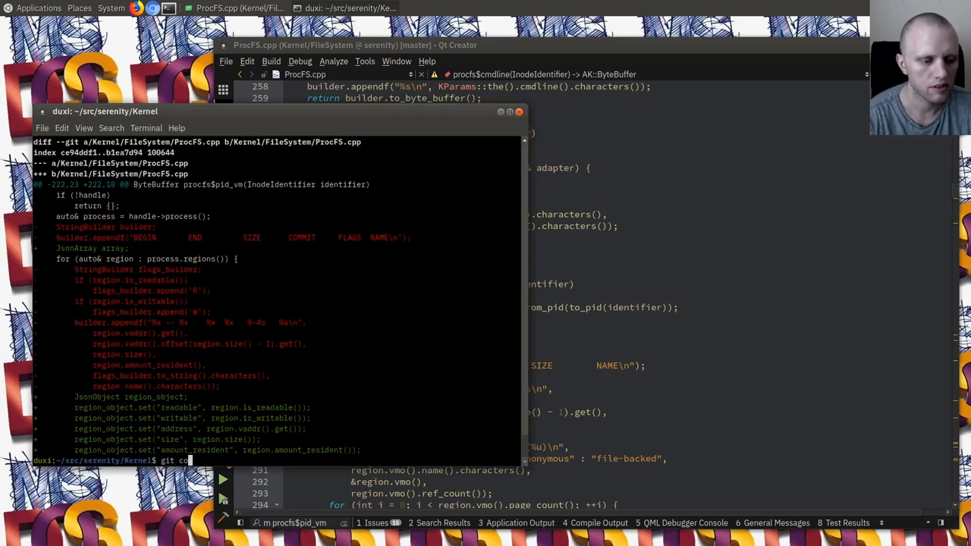
{"action": "key", "text": "Return"}
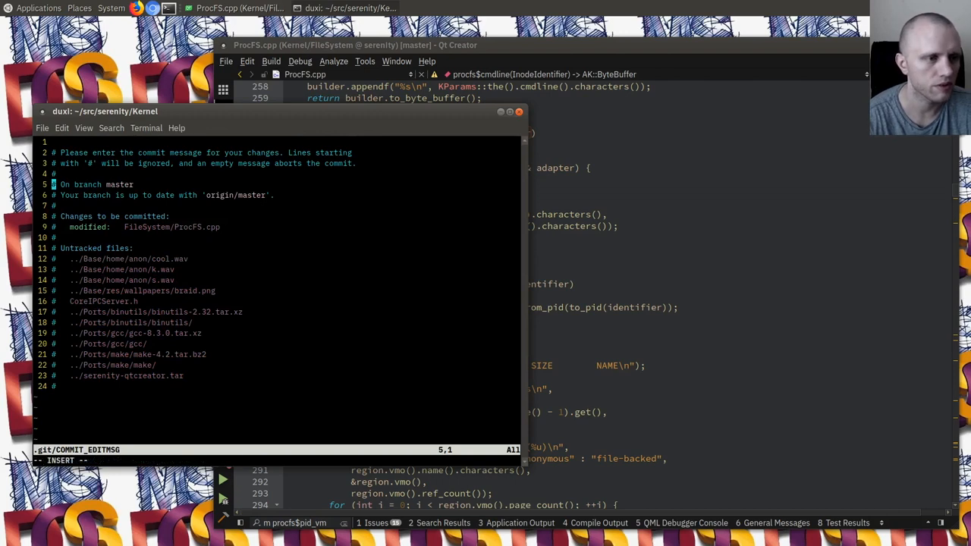
{"action": "type", "text": "Kernel: Convert /proc/"}
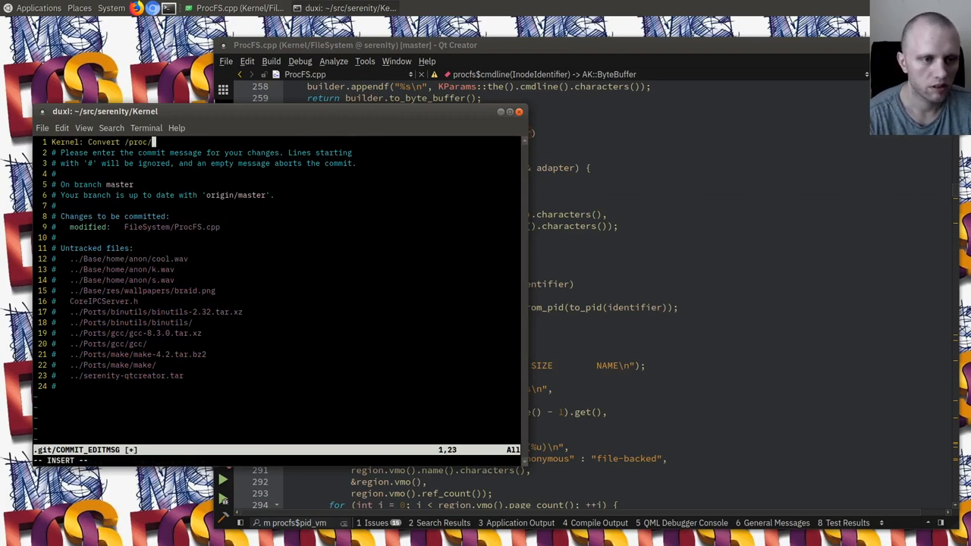
{"action": "type", "text": "PID/vm"}
{"action": "type", "text": "touch .."}
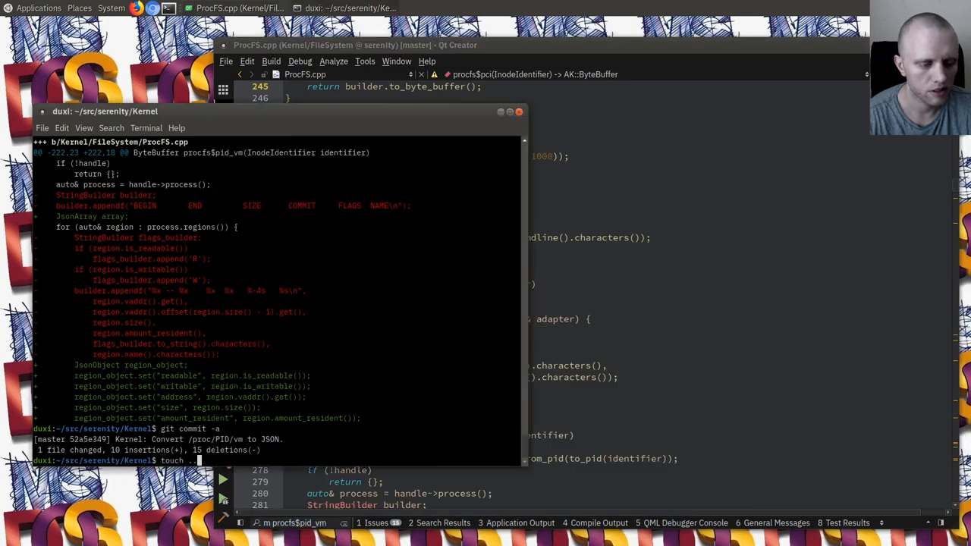
Step: Touch empty ProcessMemoryMapWidget.h and .cpp files in Applications/ProcessManager
{"action": "type", "text": "/"}
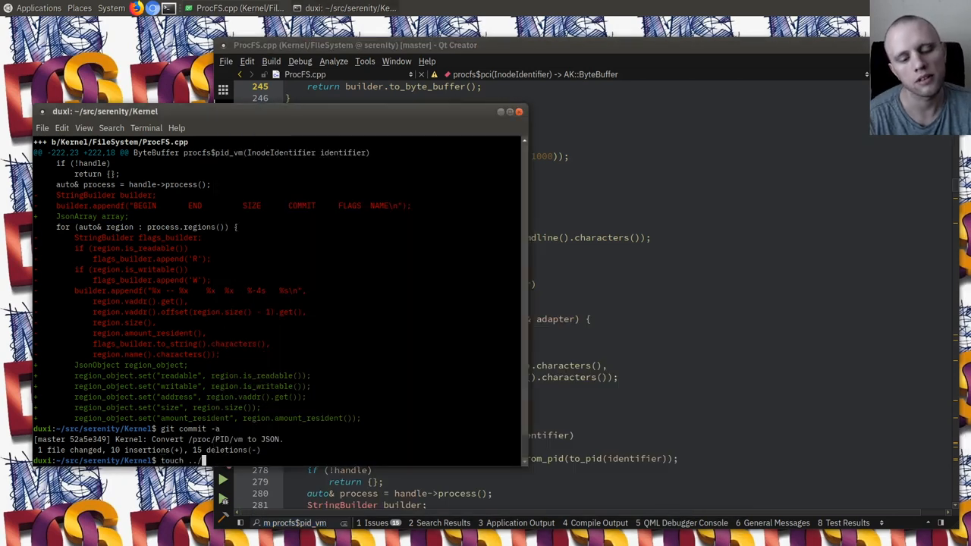
{"action": "key", "text": "Return"}
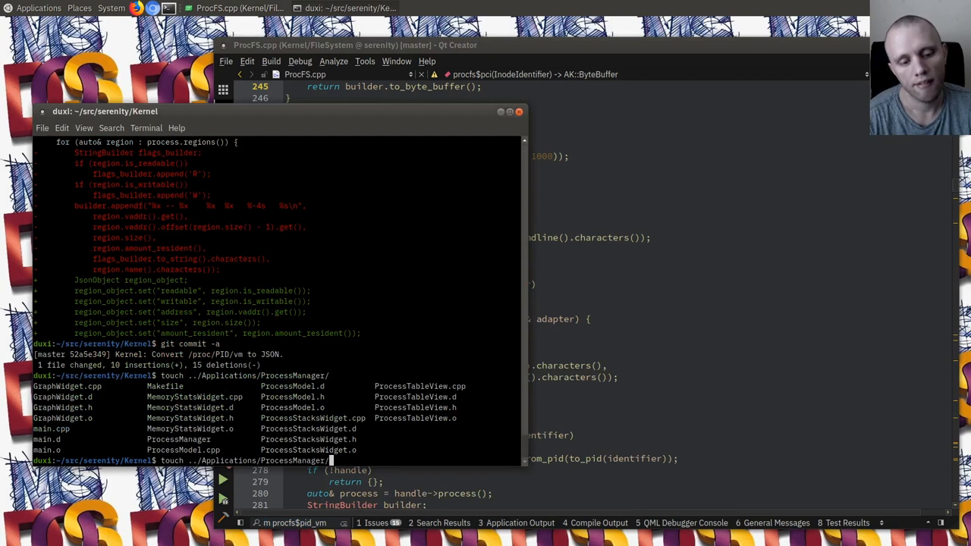
{"action": "type", "text": "ProcessMemoryMapWidget.h"}
{"action": "type", "text": "touch ../Applications/ProcessManager/ProcessMemoryMapWidget.cpp"}
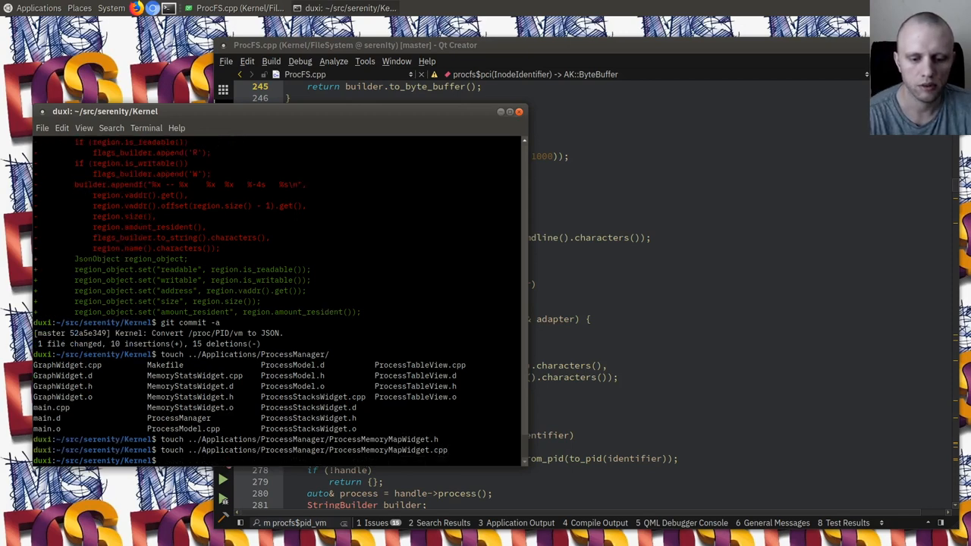
{"action": "key", "text": "ctrl+r"}
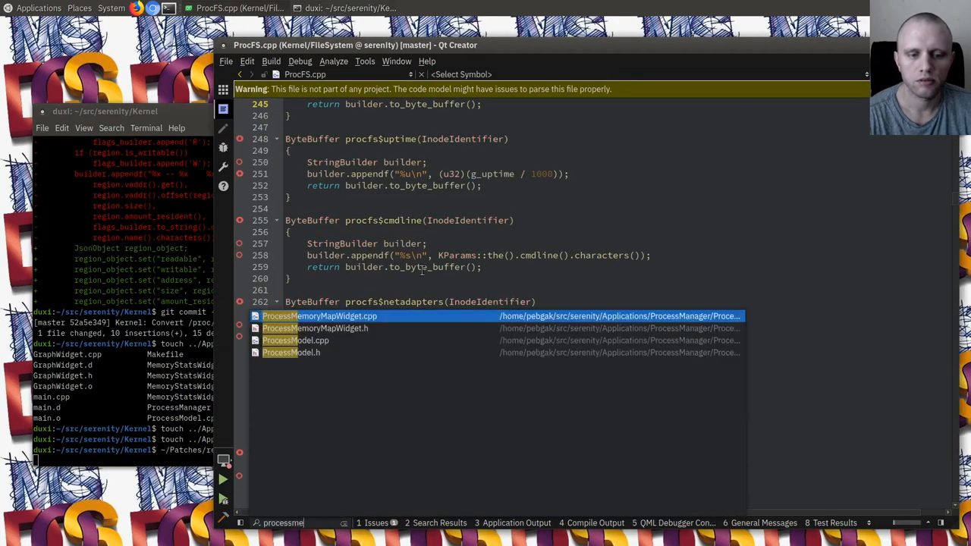
Step: Start ProcessMemoryMapWidget.h with #pragma once, the LibGUI/GWidget.h include and a final GWidget subclass
{"action": "left_click", "coordinate": [315, 328]}
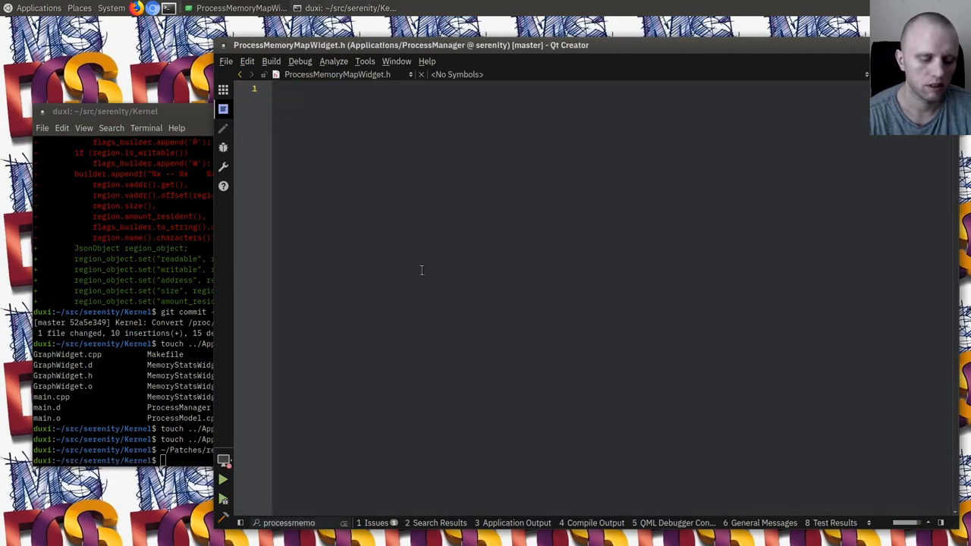
{"action": "type", "text": "#pragma once"}
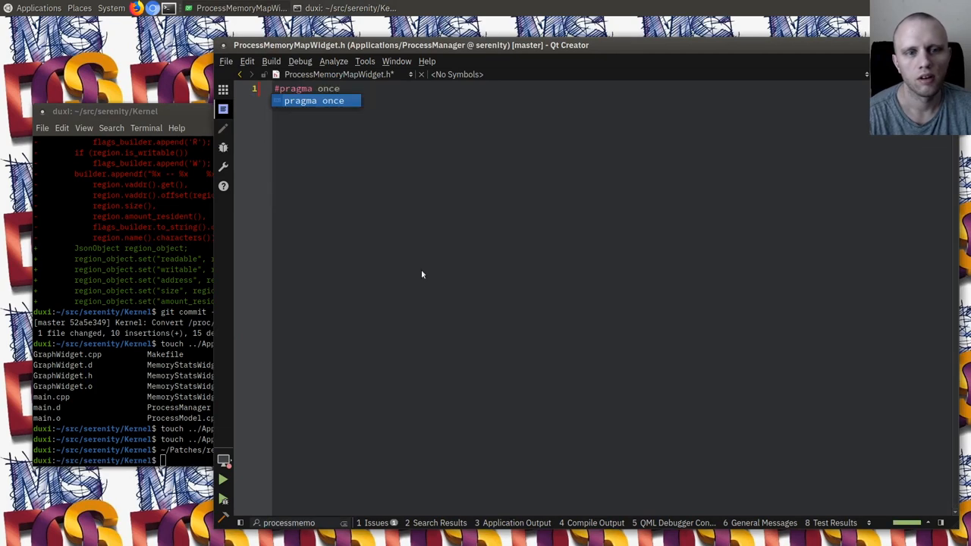
{"action": "type", "text": "#"}
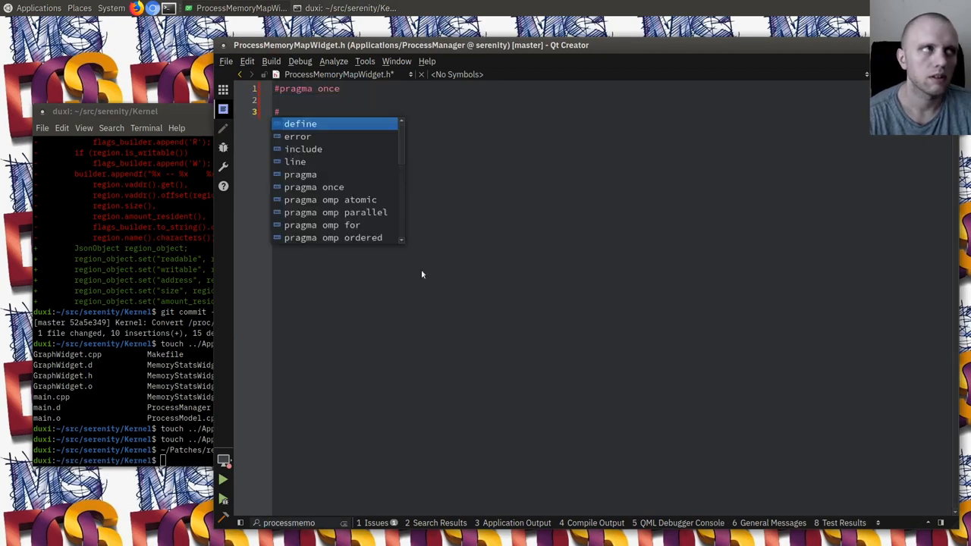
{"action": "type", "text": "include <L"}
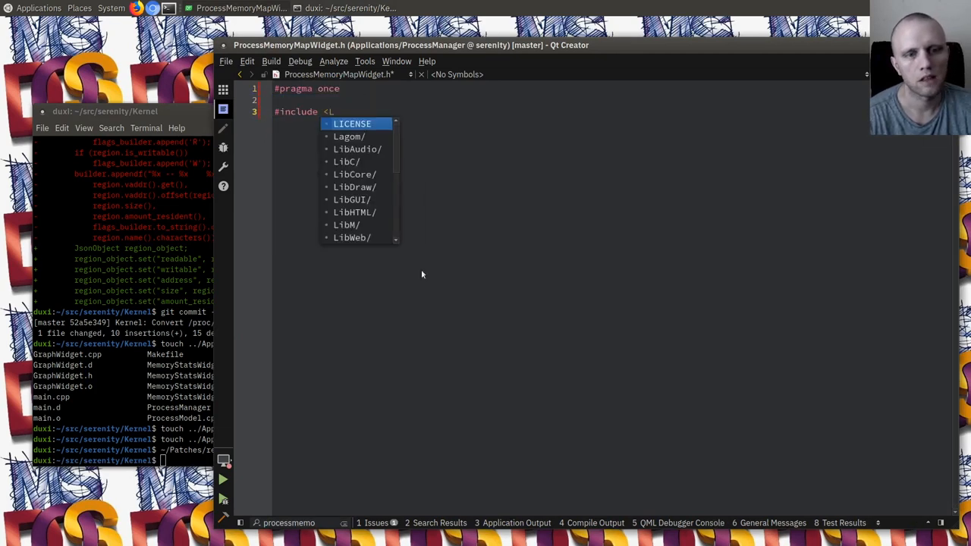
{"action": "type", "text": "ibGUI/GWidget.h>"}
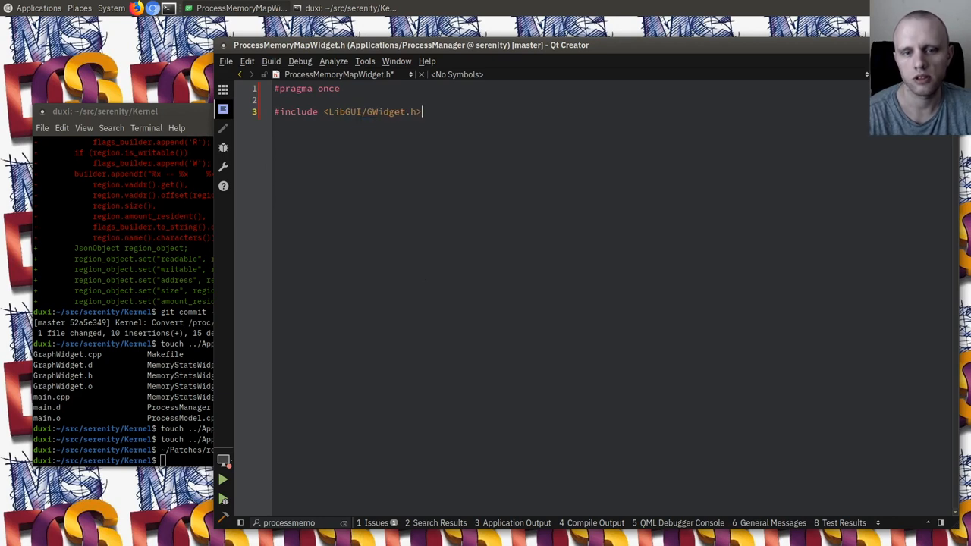
{"action": "type", "text": "class ProcessMemory"}
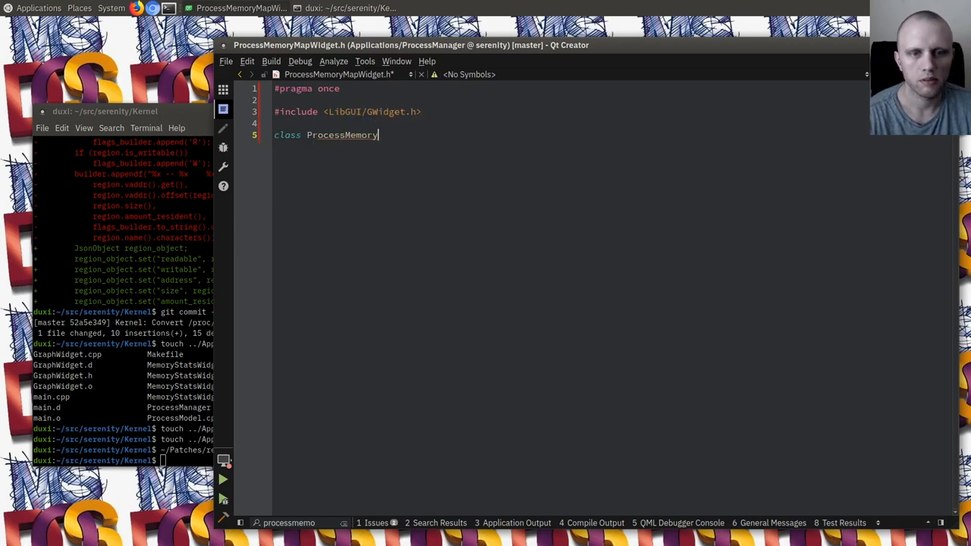
{"action": "type", "text": "MapWidget final : p"}
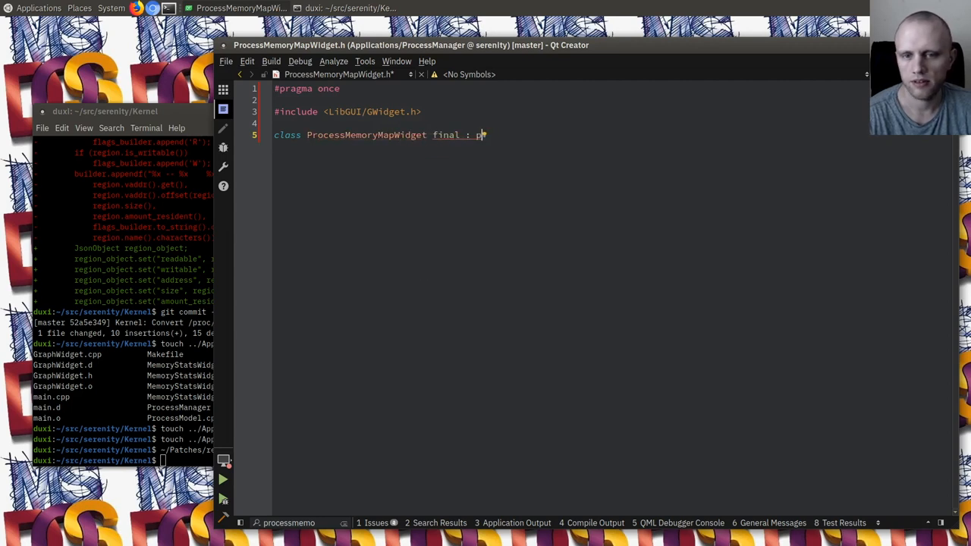
{"action": "type", "text": "ublic GWidget {"}
{"action": "type", "text": "C_OBJECT(Proce"}
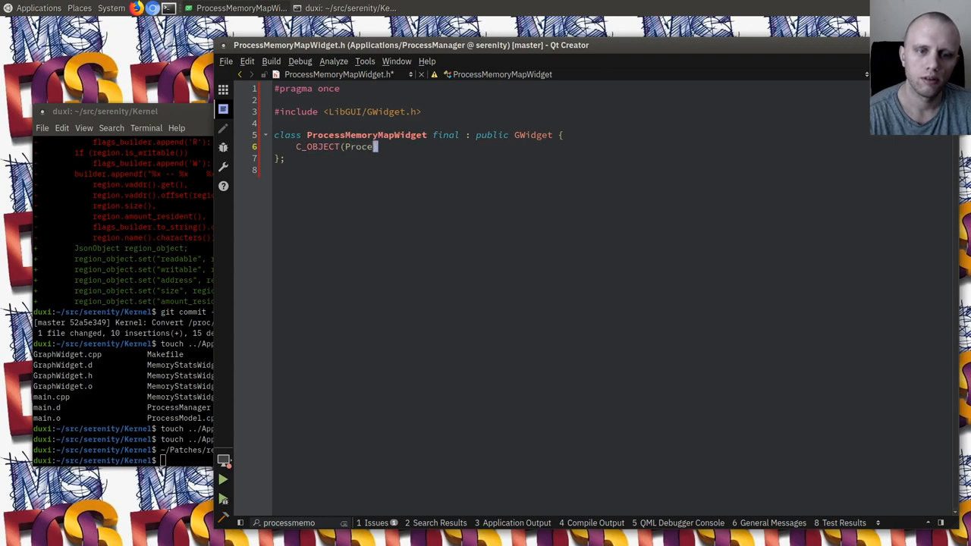
Step: Add C_OBJECT, an explicit ProcessMemoryMapWidget(GWidget*) constructor and a virtual ~ProcessMemoryMapWidget() override
{"action": "type", "text": "ssMemoryMapWidget)"}
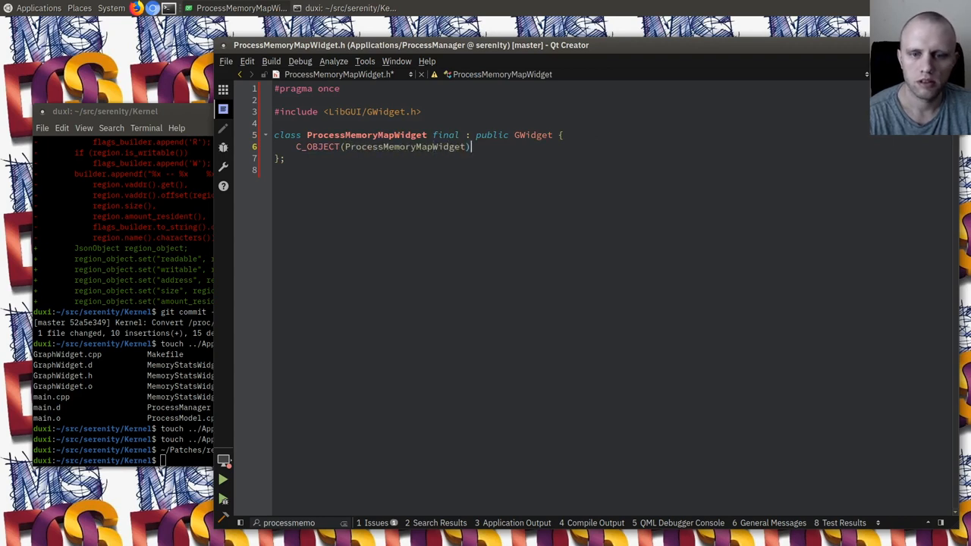
{"action": "type", "text": "public:"}
{"action": "type", "text": "private:"}
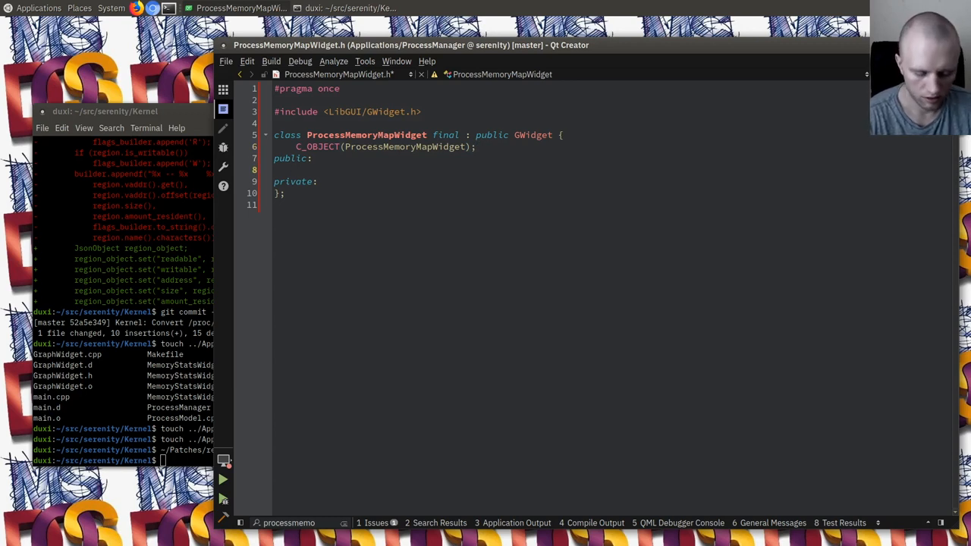
{"action": "type", "text": "P"}
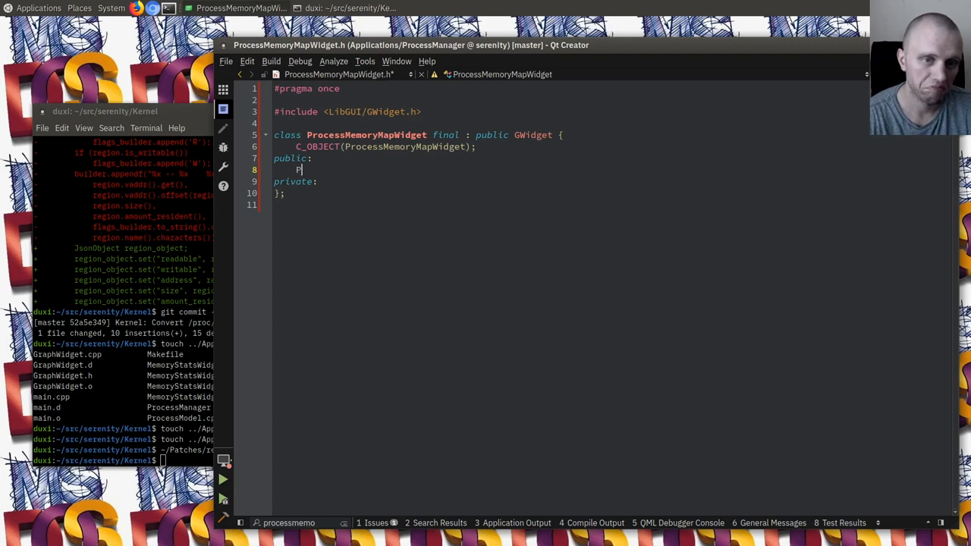
{"action": "type", "text": "ProcessMemoryMapWidget(GWidget* parent);"}
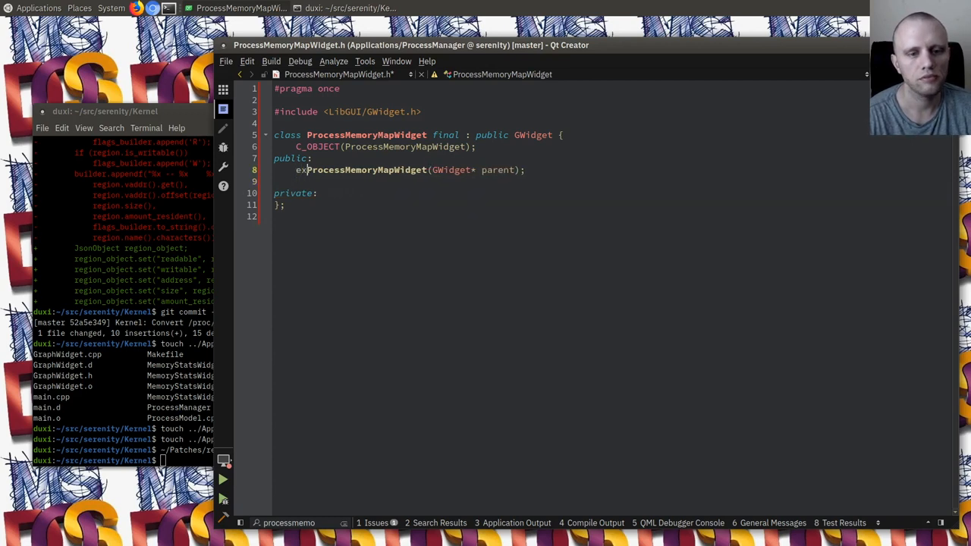
{"action": "type", "text": "virtu"}
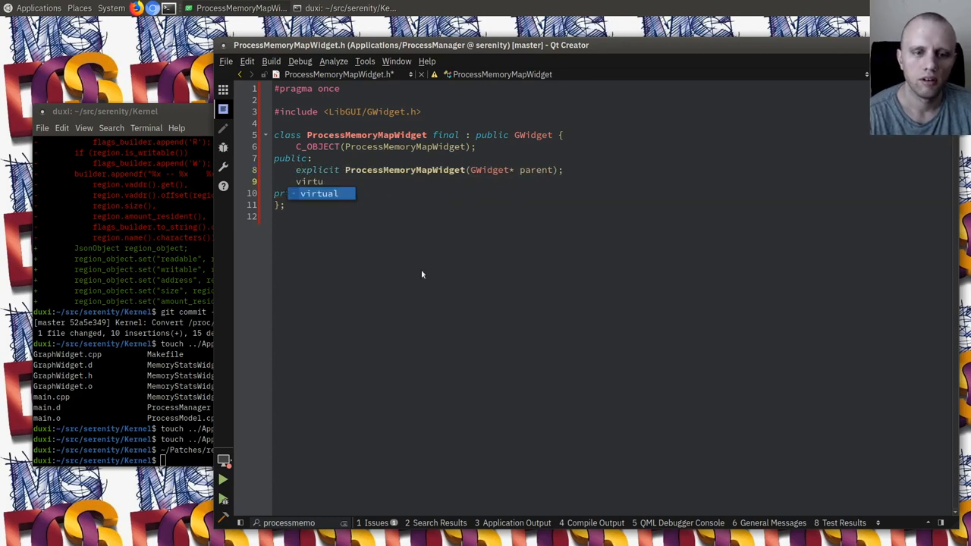
{"action": "type", "text": "~ProcessMemoryMapWidget() override;"}
{"action": "type", "text": "#"}
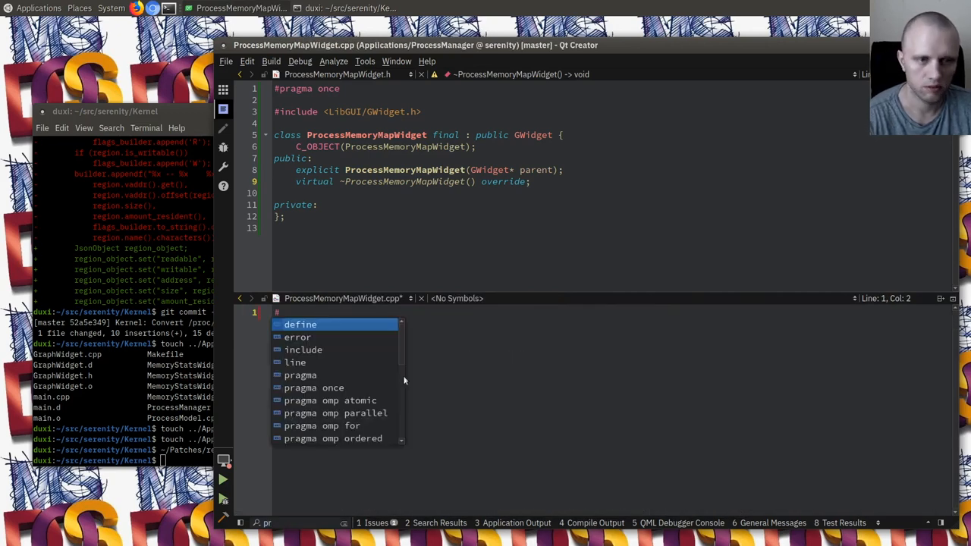
Step: Write ProcessMemoryMapWidget's constructor initializing GWidget(parent) and its destructor in the .cpp
{"action": "type", "text": "include \"ProcessMemoryMapWidget.h"}
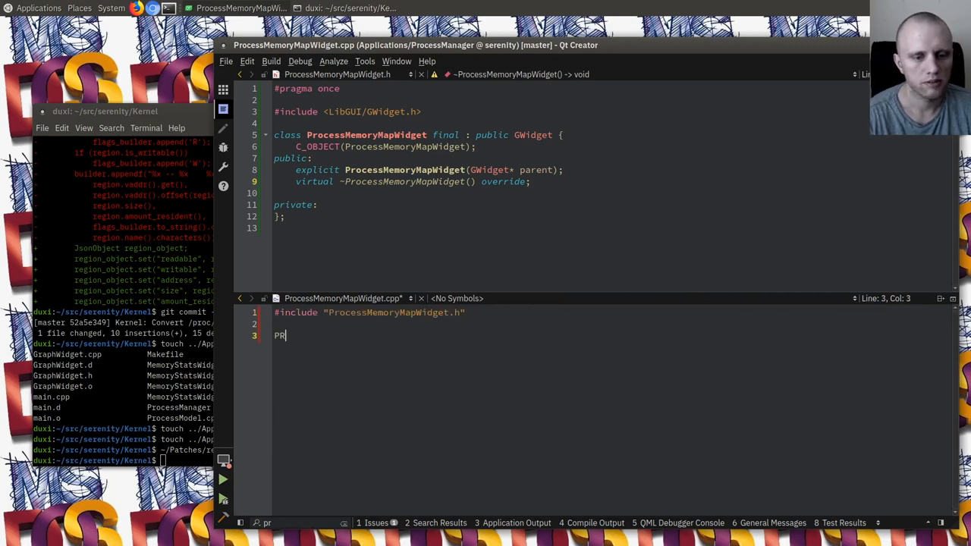
{"action": "type", "text": "ocessMemoryMapWidget::ProcessMemoryMapWidget(GWidget* parent"}
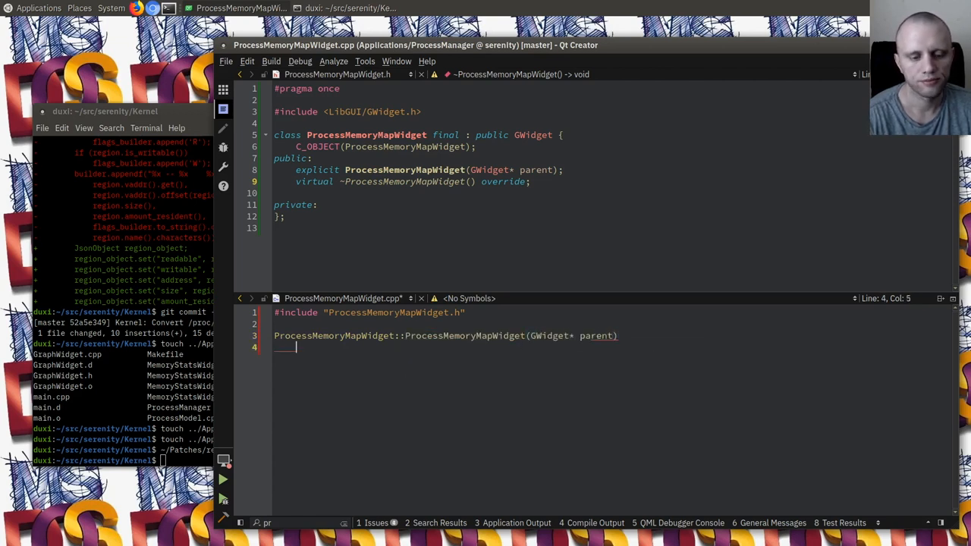
{"action": "type", "text": ": GWidget(parent)"}
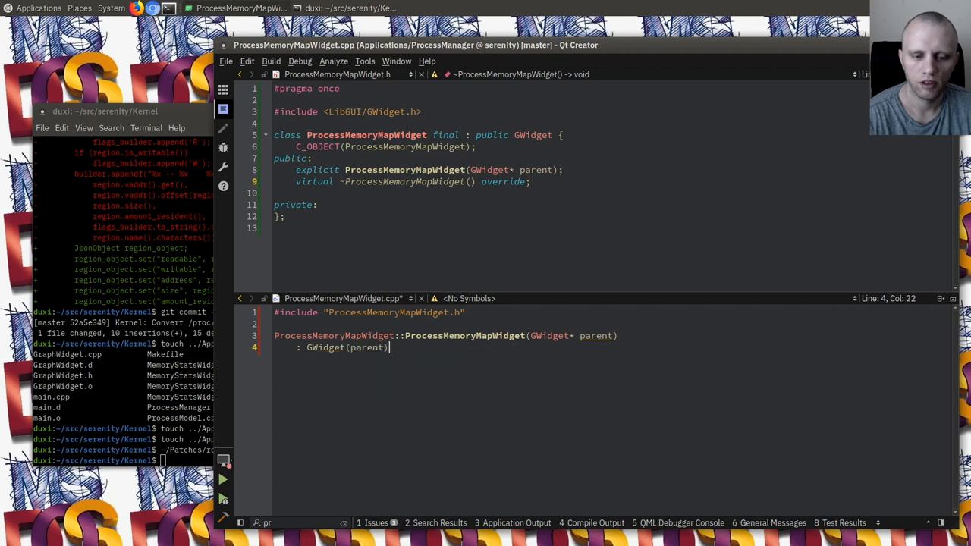
{"action": "type", "text": "Pro"}
{"action": "type", "text": "{"}
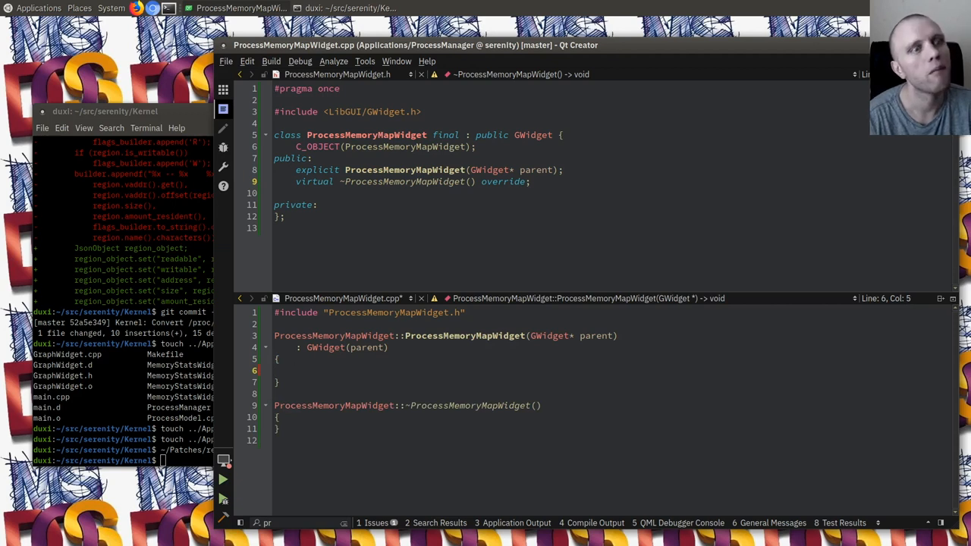
Step: Give the widget a vertical GBoxLayout and set its layout margins
{"action": "type", "text": "set_layou"}
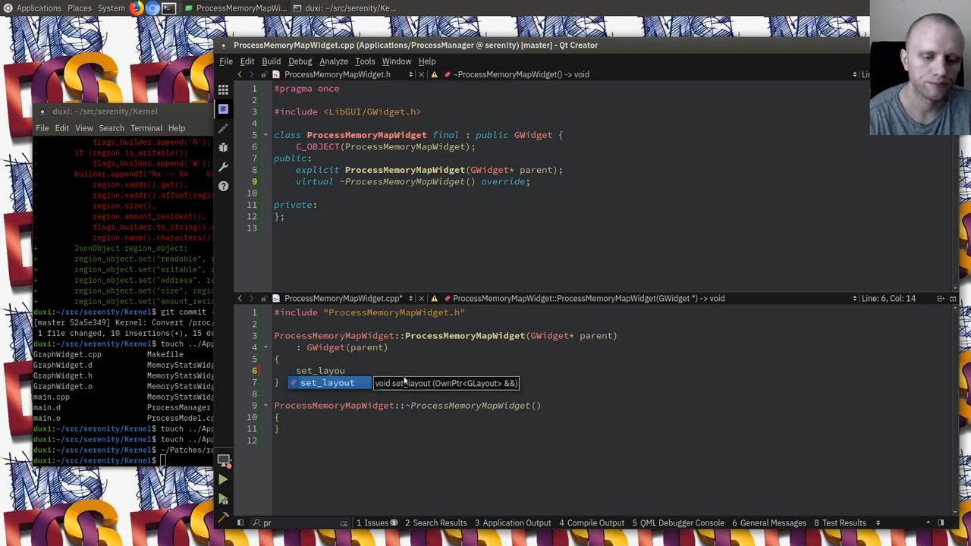
{"action": "type", "text": "t(make<GBoxLayout>(Orientation::Vertical));"}
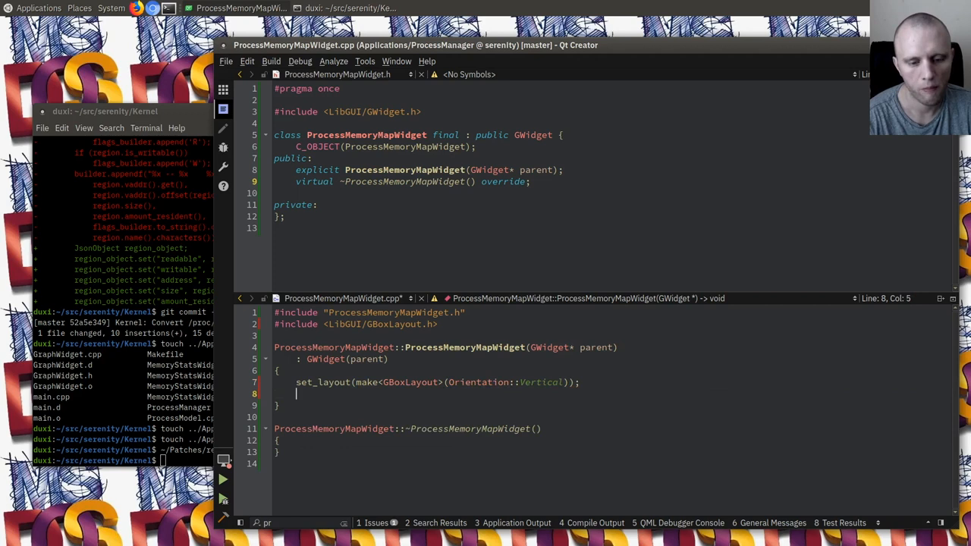
{"action": "type", "text": "layout()->"}
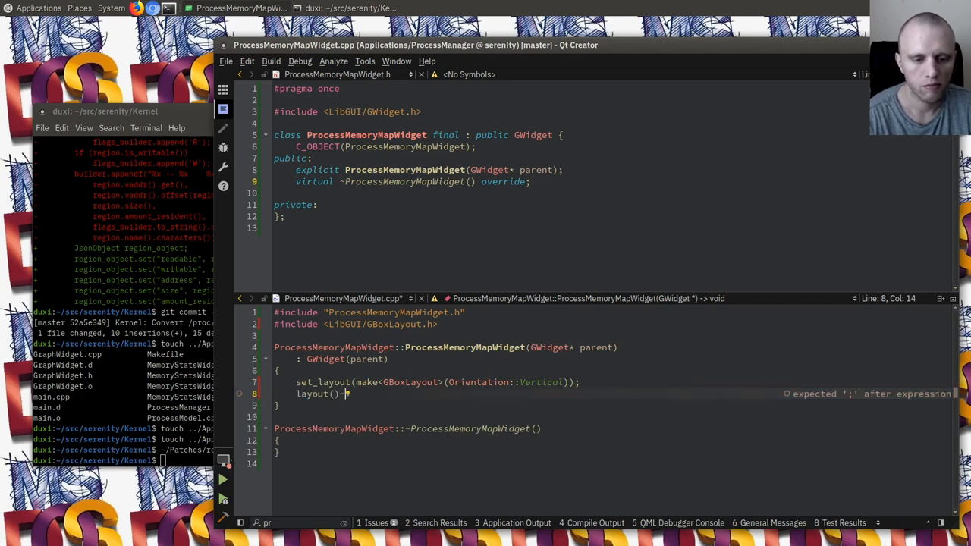
{"action": "type", "text": "set_margins({ 4, 4, 4, 4 });"}
{"action": "left_click", "coordinate": [615, 336]}
{"action": "type", "text": "#include <LibGUI/GTableView.h>"}
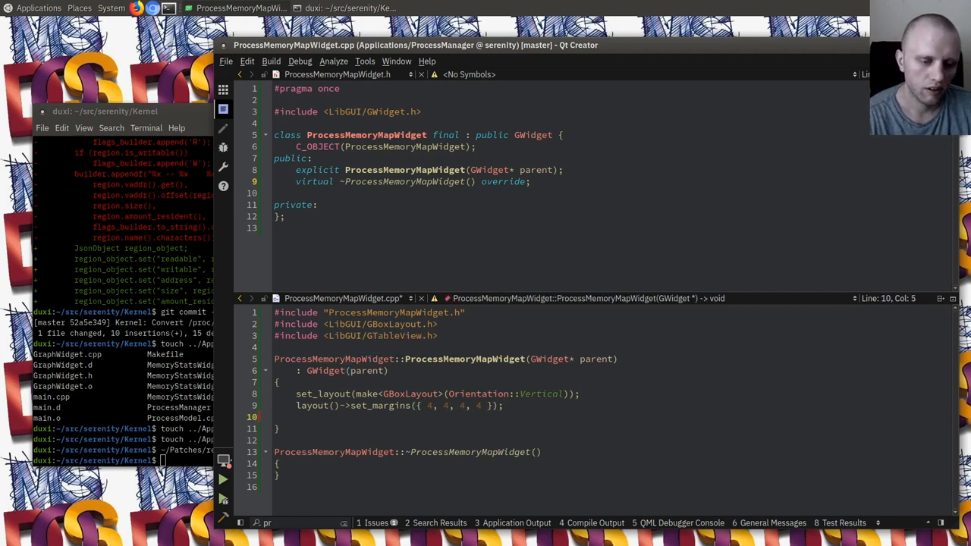
Step: Create m_table_view = new GTableView(this) and declare the GTableView* m_table_view member in the header
{"action": "type", "text": "m_table_view ="}
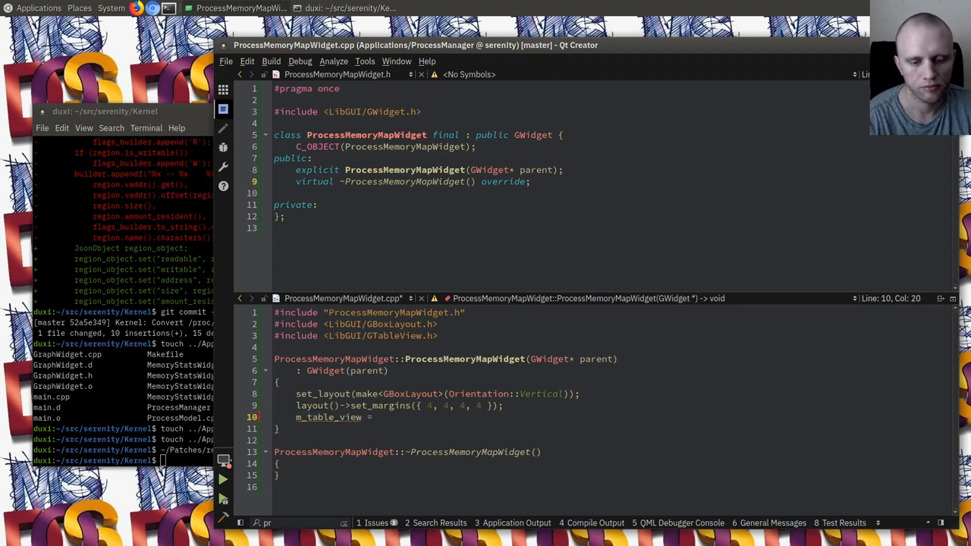
{"action": "type", "text": "new GTableView("}
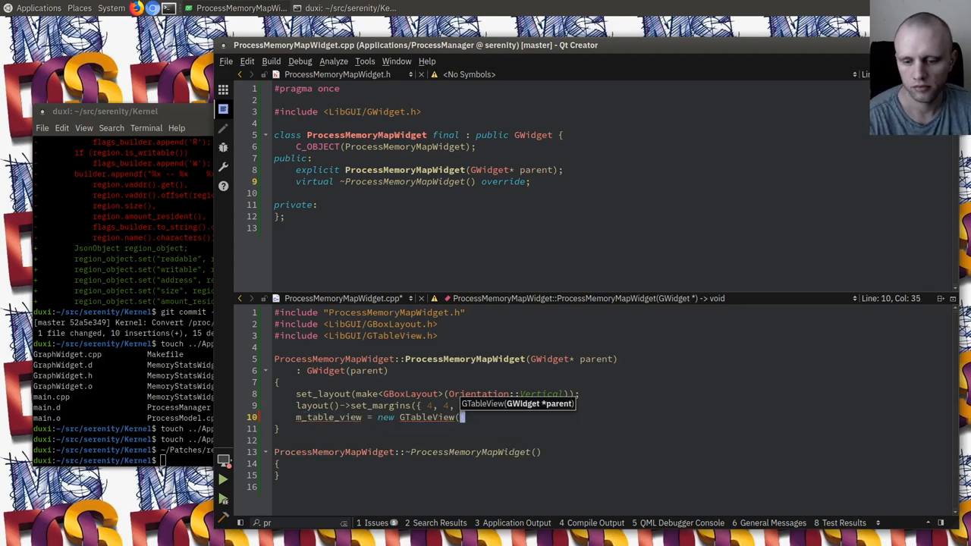
{"action": "type", "text": "this);"}
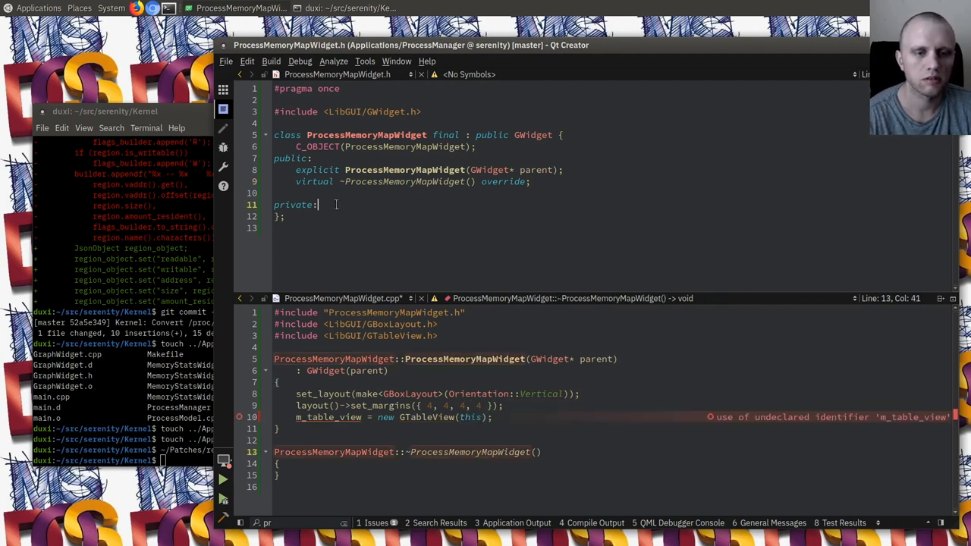
{"action": "type", "text": "GTableView* m_table_view { nullptr };"}
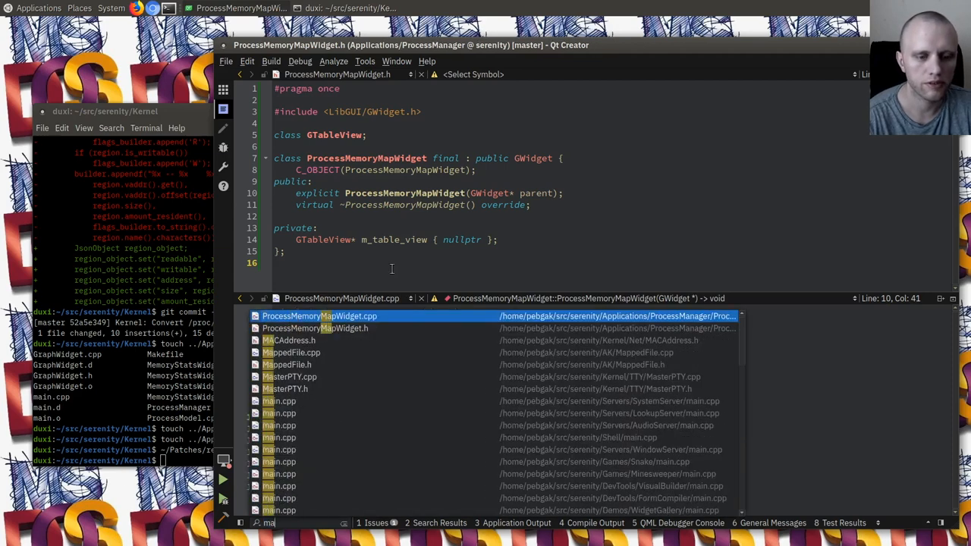
Step: In ProcessManager main.cpp, duplicate the Stacks tab as a "Memory Map" tab using memory_map_widget
{"action": "type", "text": "processmanager/main"}
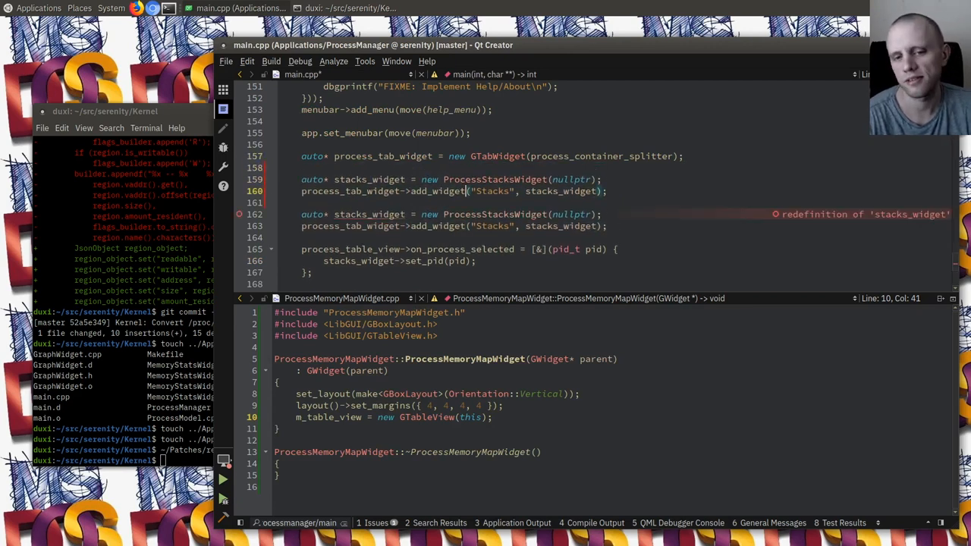
{"action": "double_click", "coordinate": [491, 191]}
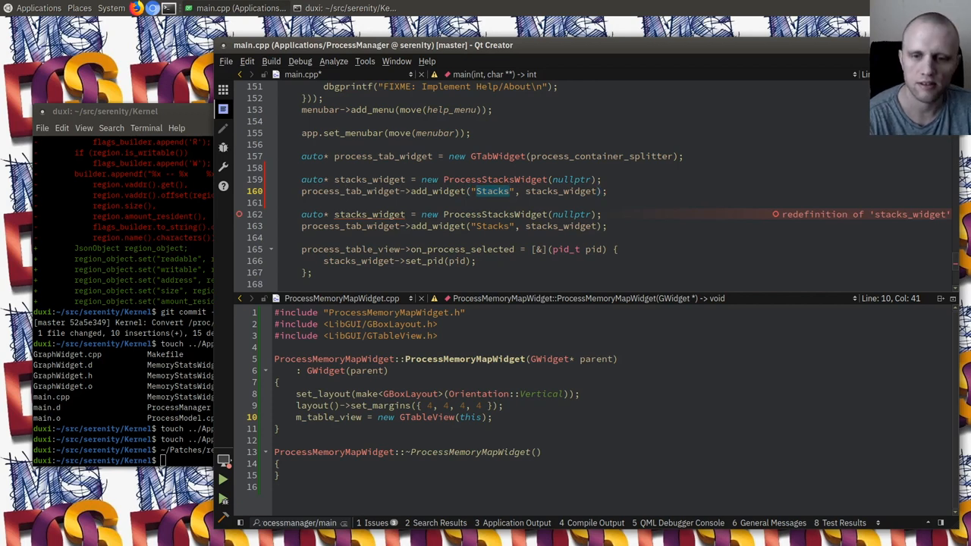
{"action": "type", "text": "Memory Map"}
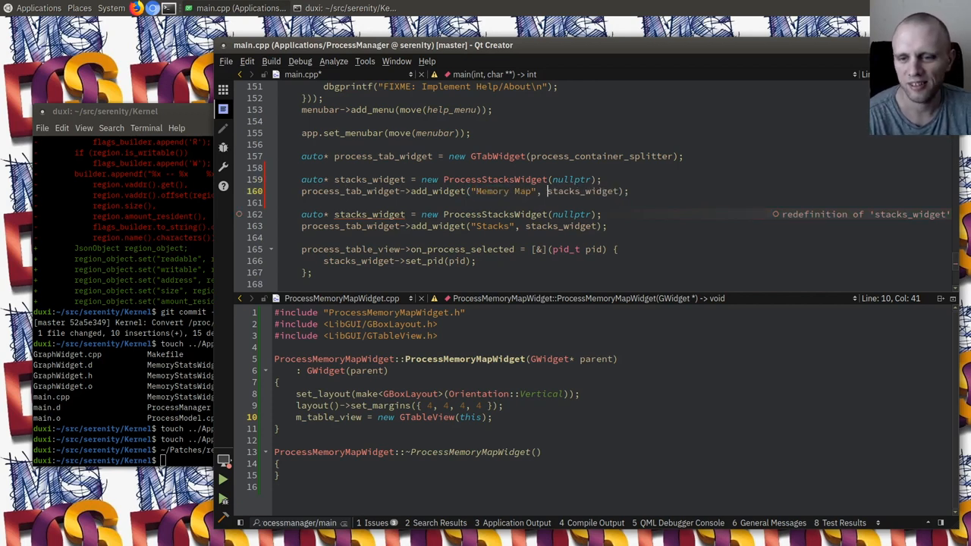
{"action": "double_click", "coordinate": [561, 191]}
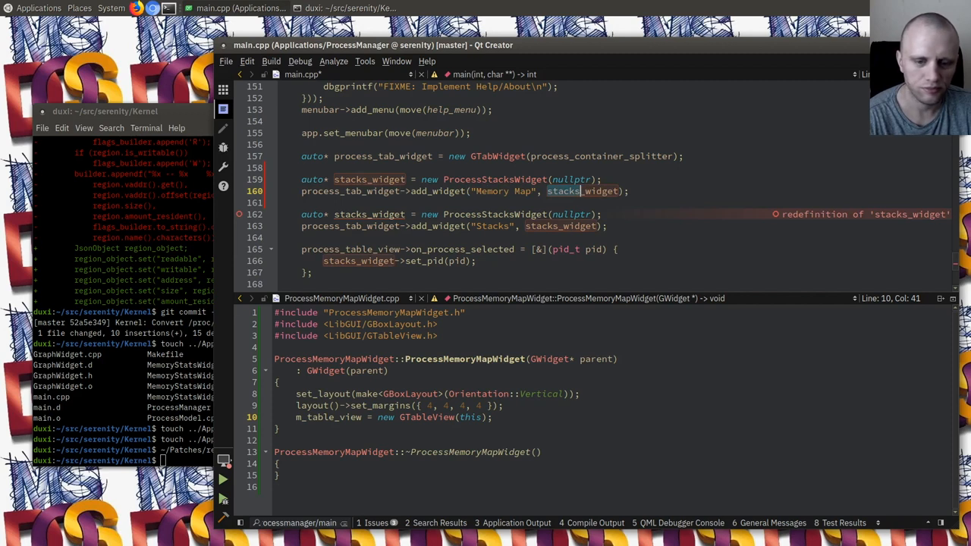
{"action": "type", "text": "memory_map_widget"}
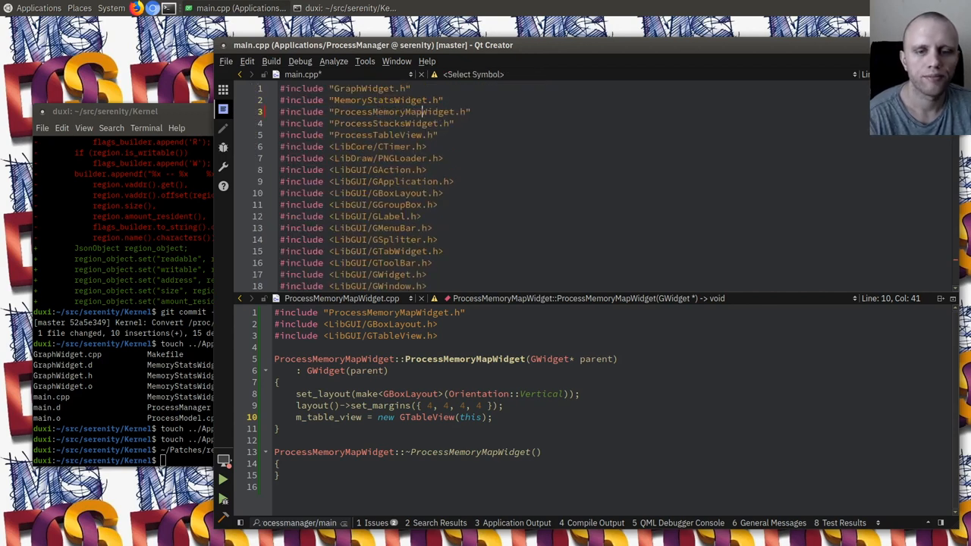
Step: Include ProcessMemoryMapWidget.h in main.cpp
{"action": "type", "text": "memory_map_widget);"}
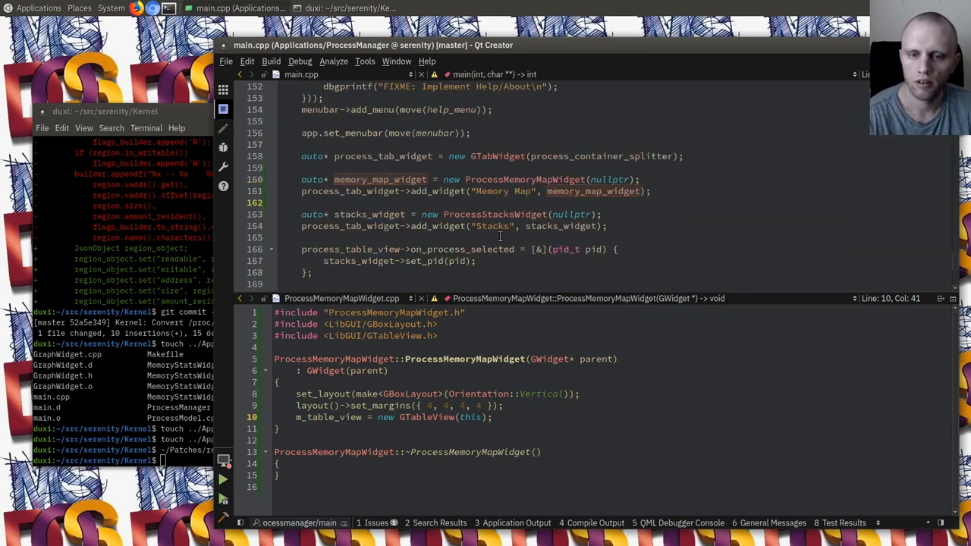
{"action": "left_click", "coordinate": [519, 191]}
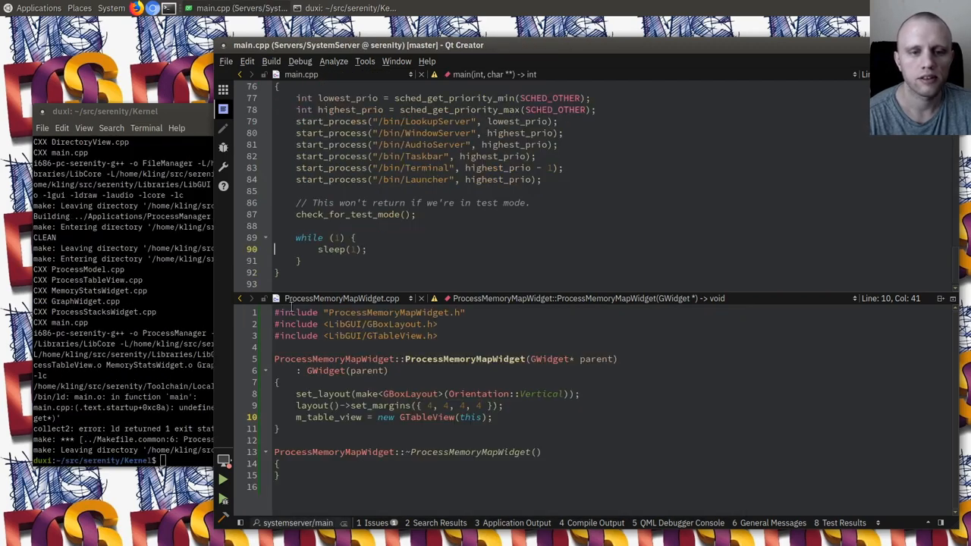
Step: Add ProcessMemoryMapWidget.o to the ProcessManager Makefile's OBJS in vim and rebuild with make
{"action": "left_click", "coordinate": [296, 167]}
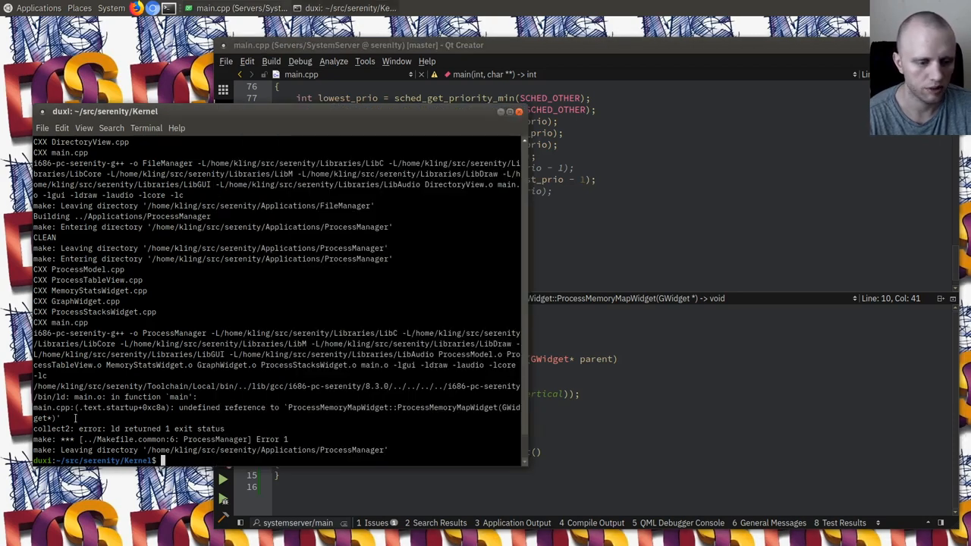
{"action": "type", "text": "vim ../Applications/ProcessManager/"}
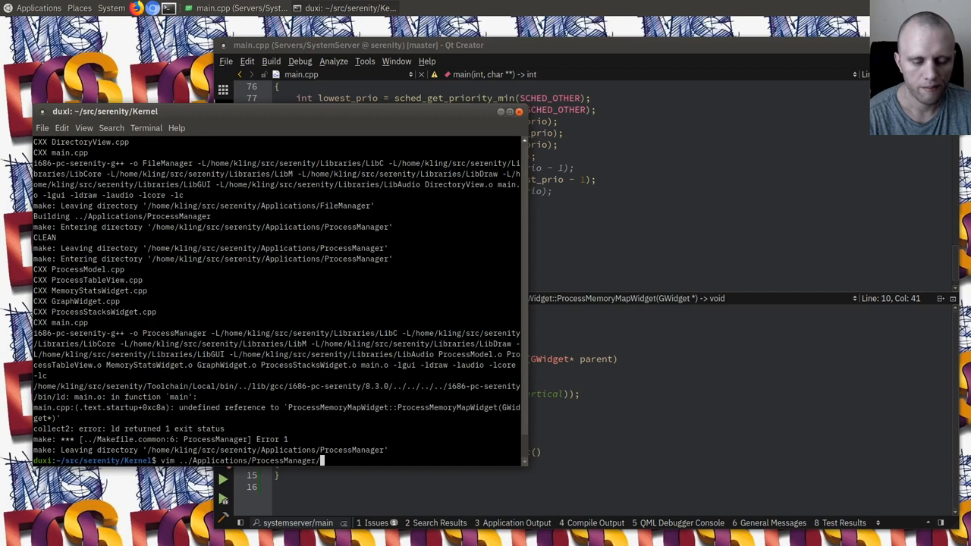
{"action": "key", "text": "Return"}
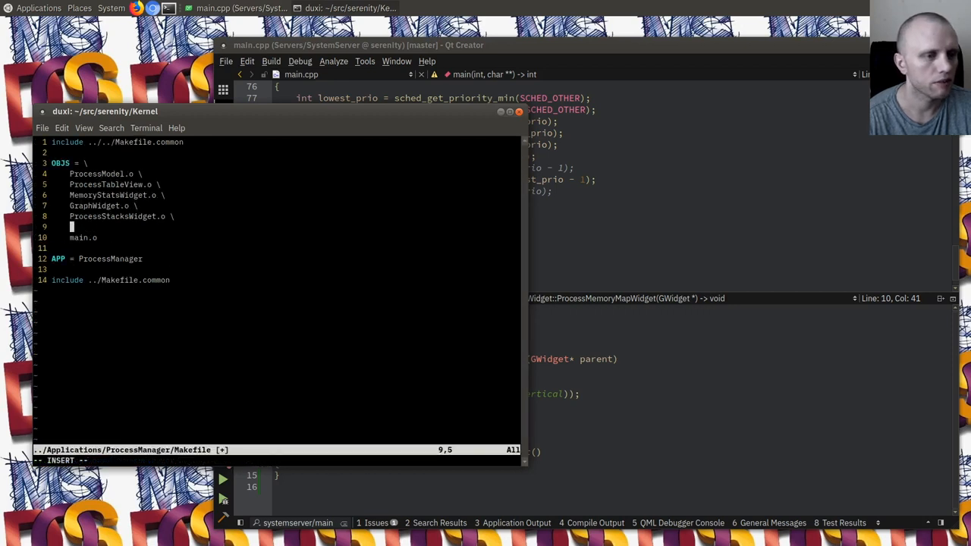
{"action": "type", "text": "ProcessMemoryMap"}
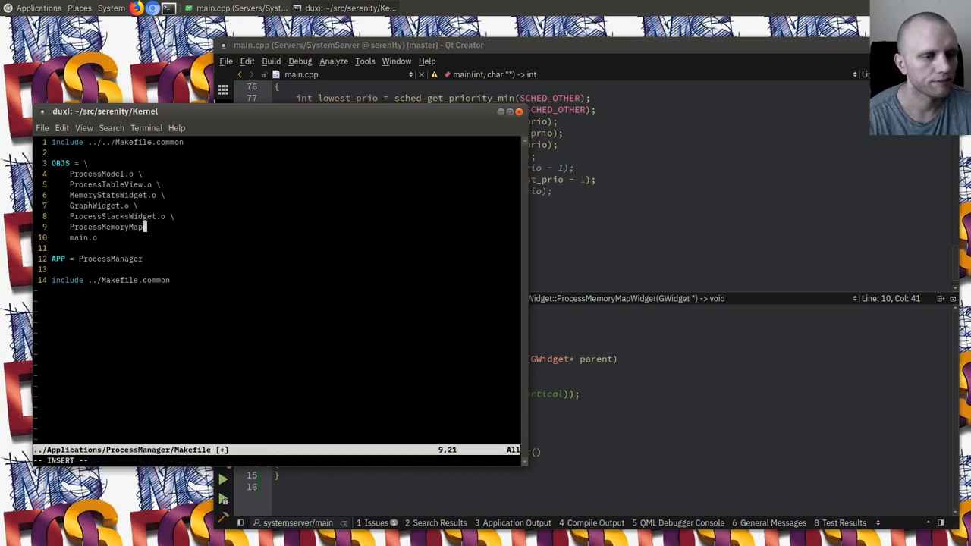
{"action": "type", "text": "Widget.o"}
{"action": "type", "text": "ma"}
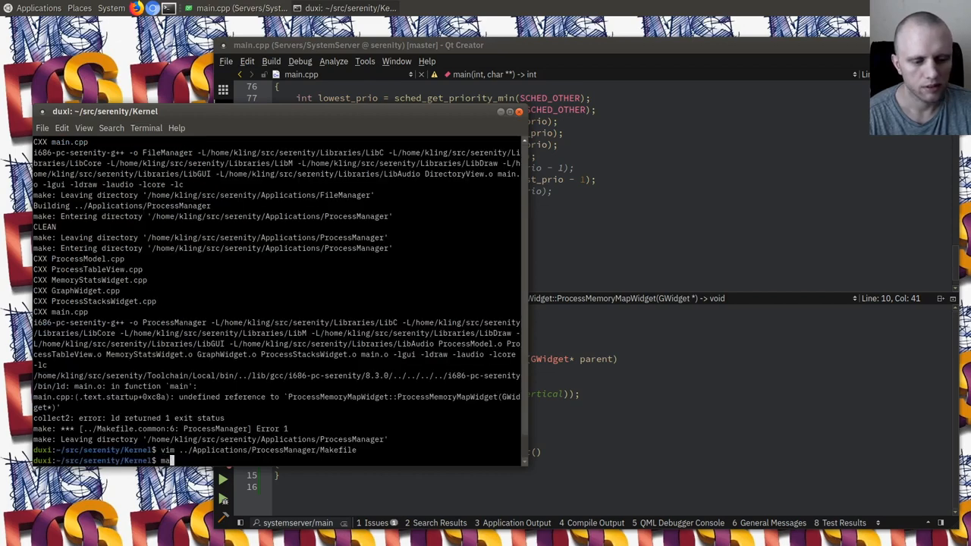
{"action": "key", "text": "Return"}
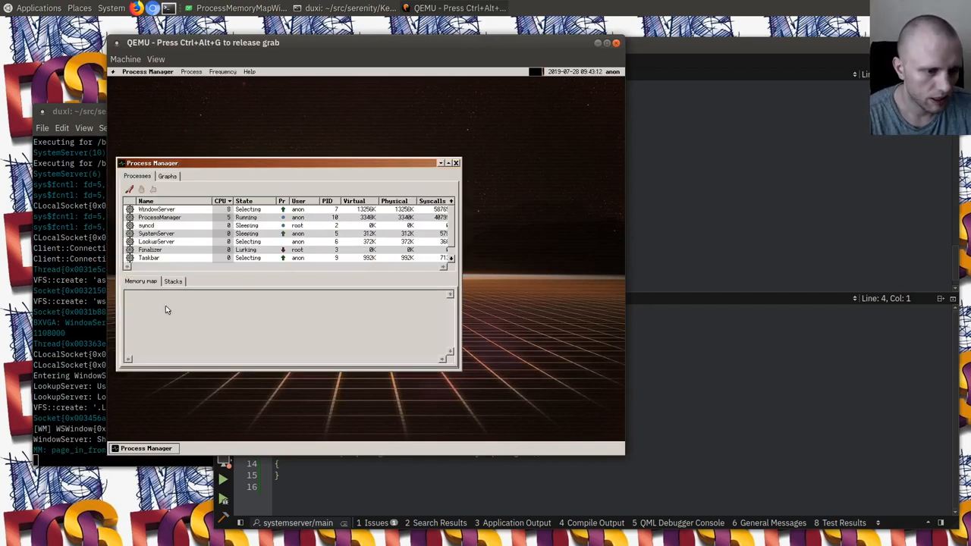
Step: Select the ProcessManager process and view its still-empty Memory map tab
{"action": "left_click", "coordinate": [173, 280]}
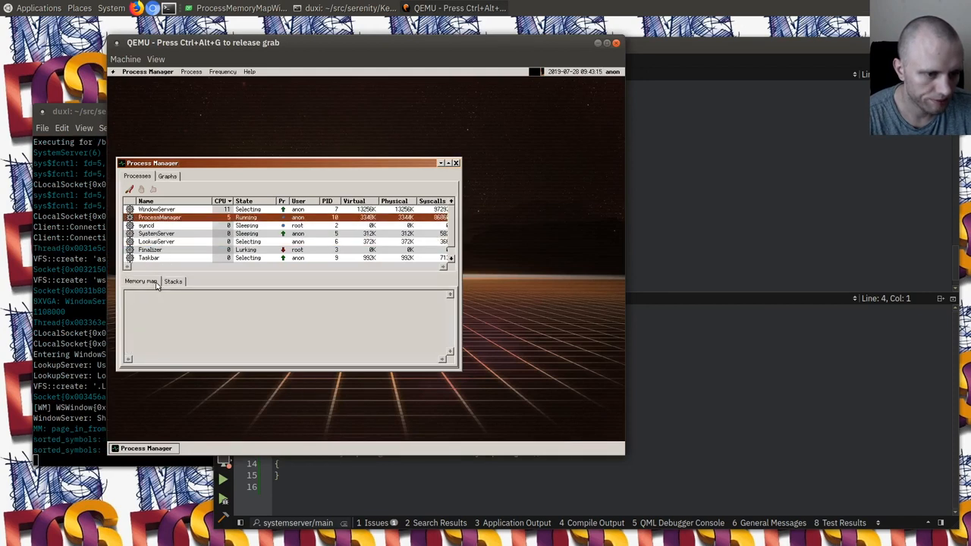
{"action": "left_click", "coordinate": [173, 281]}
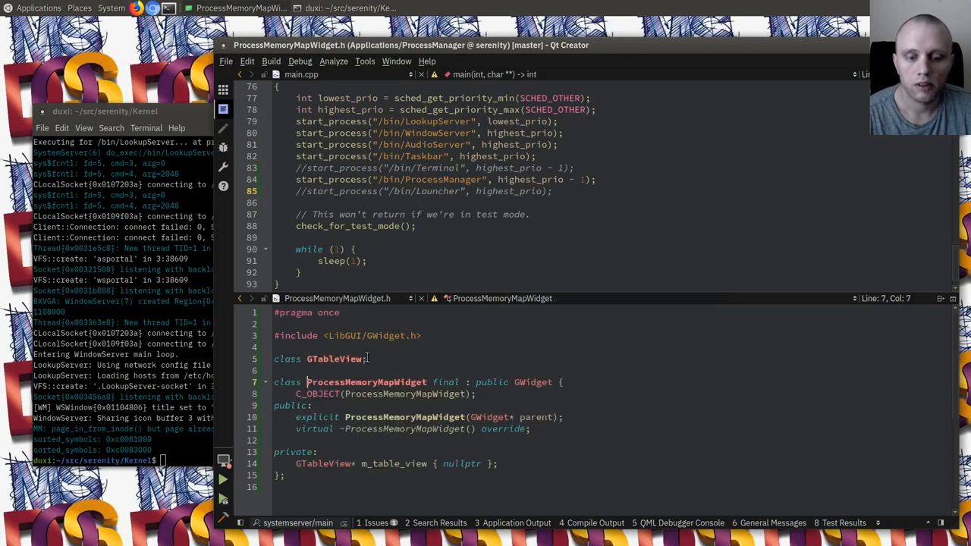
Step: Declare m_pid { -1 } and set_pid in the header and call memory_map_widget->set_pid(pid) on process selection
{"action": "key", "text": "Return"}
{"action": "type", "text": "pid_t"}
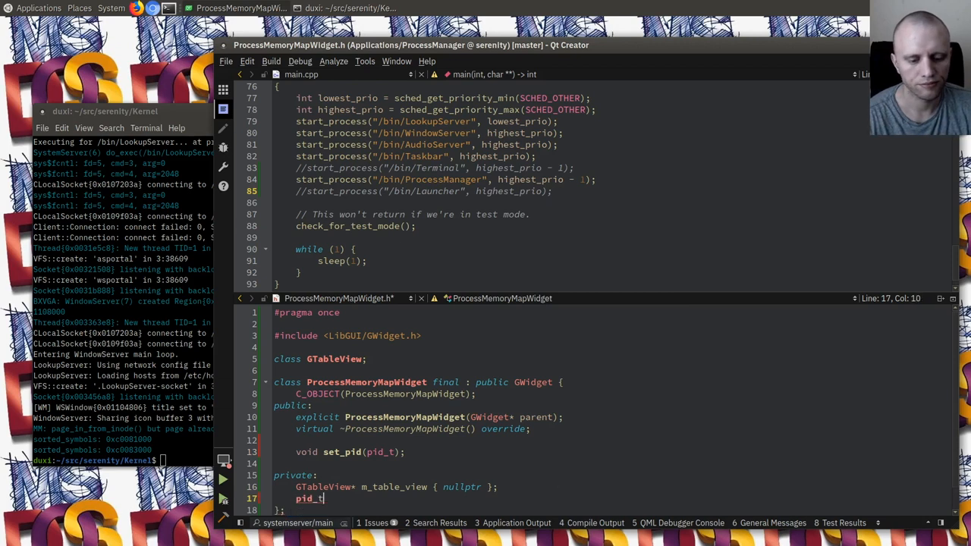
{"action": "type", "text": "m_pid { -1 };"}
{"action": "left_click", "coordinate": [296, 523]}
{"action": "type", "text": "processmanager"}
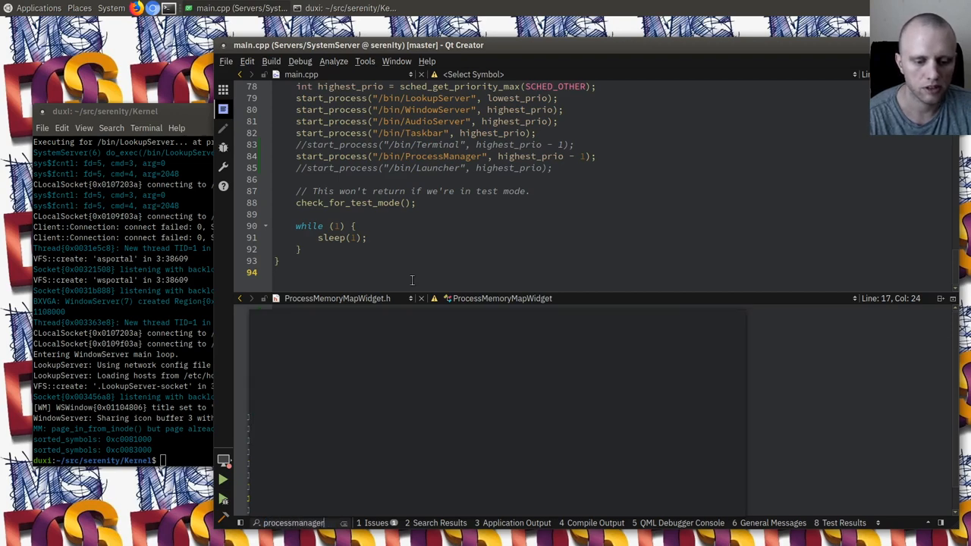
{"action": "type", "text": "set_pid(pid);"}
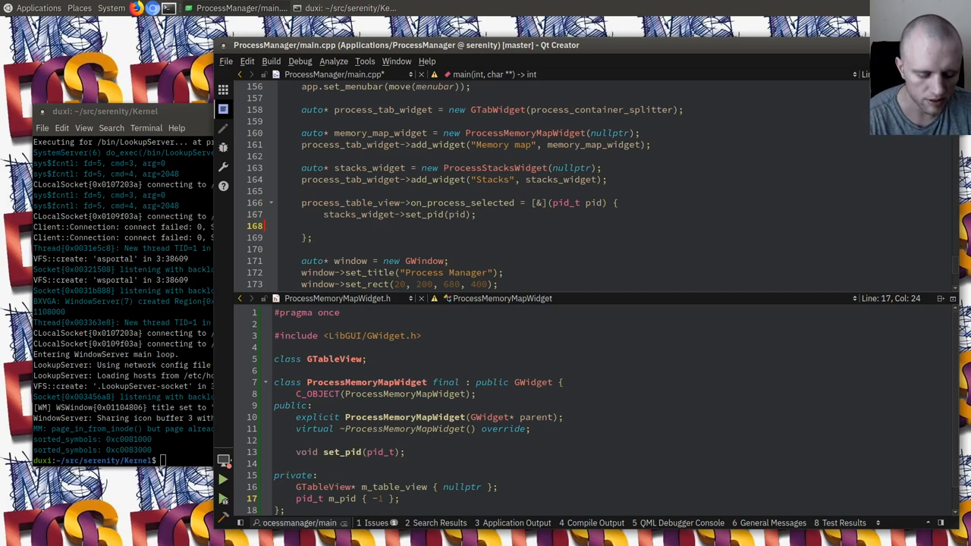
{"action": "type", "text": "me"}
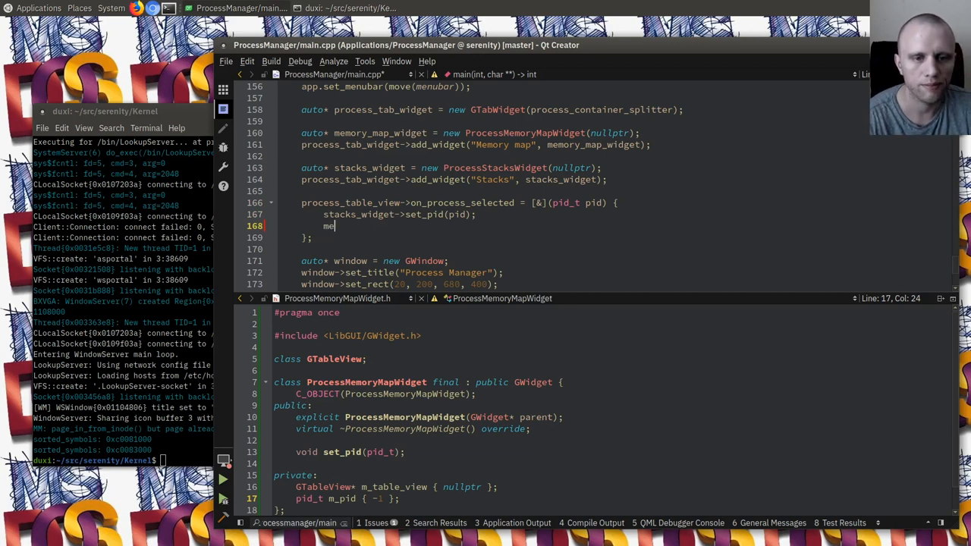
{"action": "type", "text": "memory_map_widget->set_pid(pid);"}
{"action": "type", "text": "void ProcessMemoryMapWidget::"}
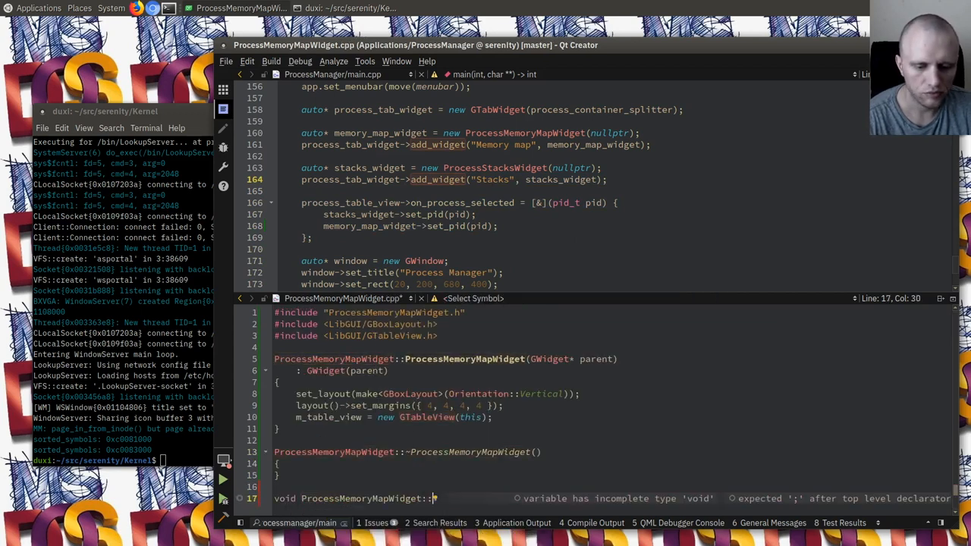
Step: Implement set_pid(pid_t) storing m_pid = pid and reaching m_table_view's model
{"action": "type", "text": "set_pid(pid_t pid"}
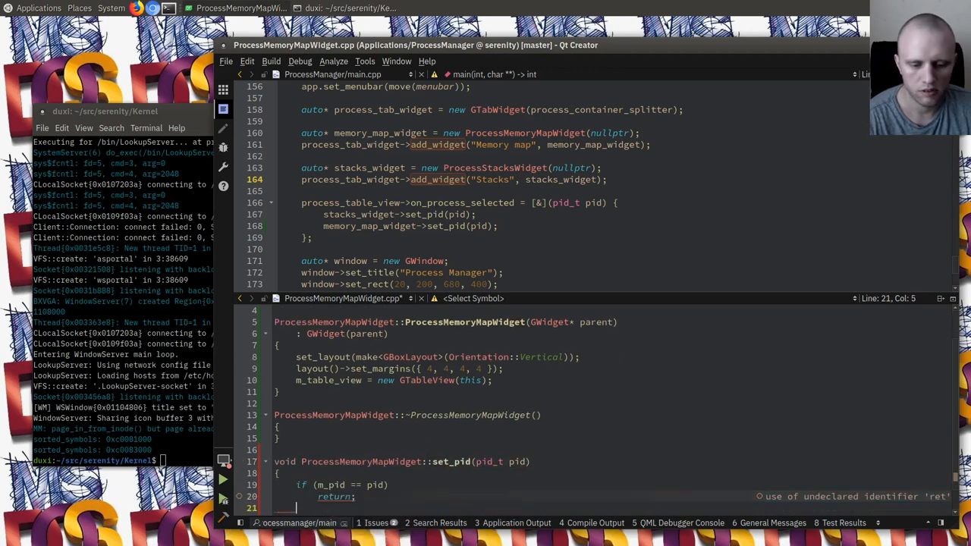
{"action": "type", "text": "m_pid = pid;"}
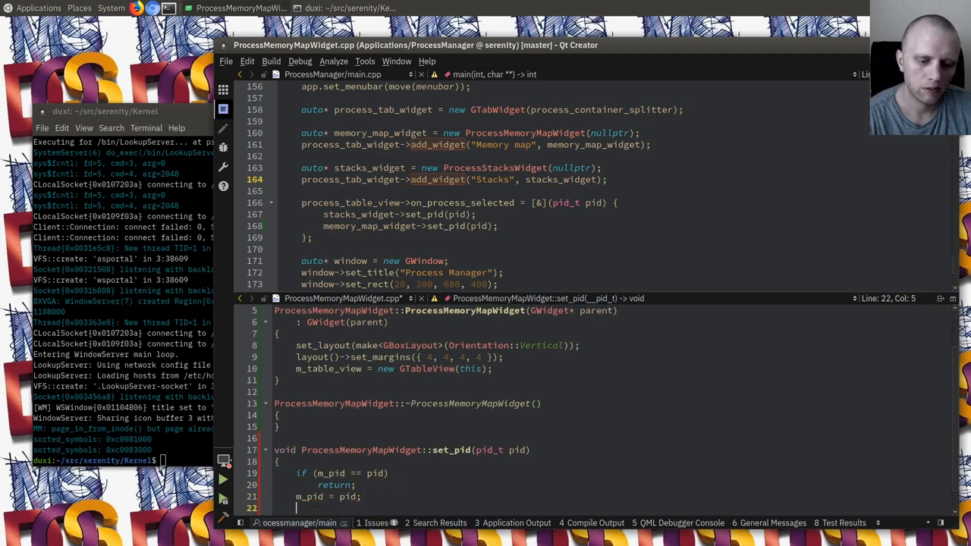
{"action": "type", "text": "m"}
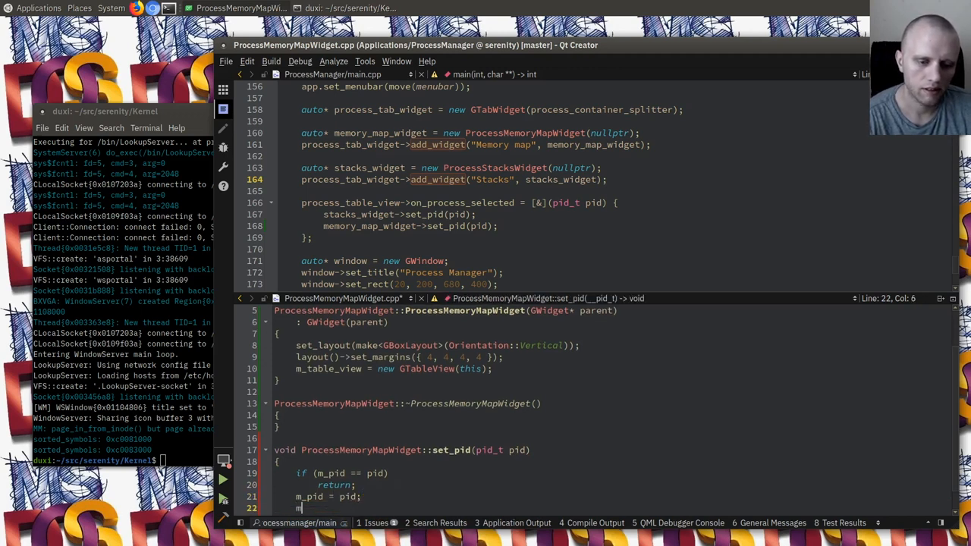
{"action": "type", "text": "m_tab"}
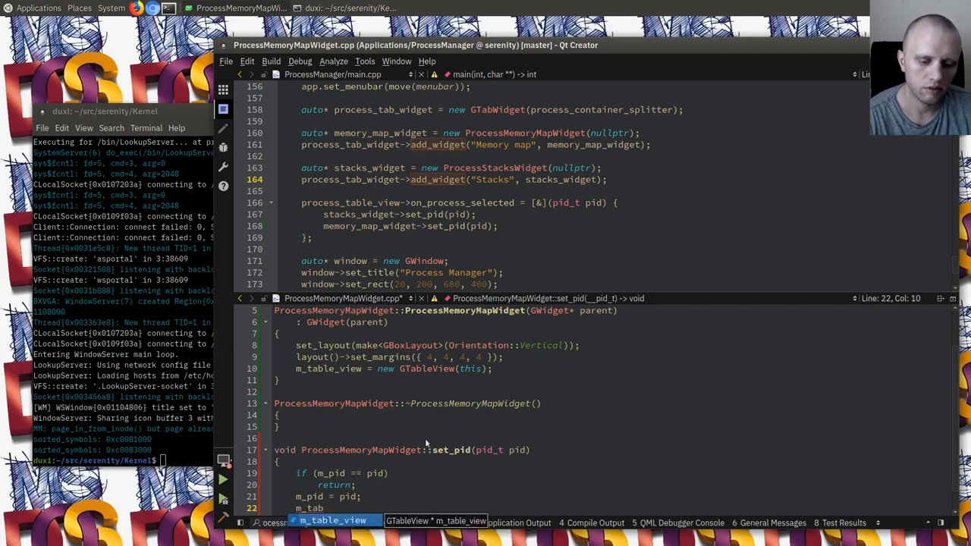
{"action": "type", "text": "->model("}
{"action": "left_click", "coordinate": [123, 460]}
{"action": "type", "text": "touch "}
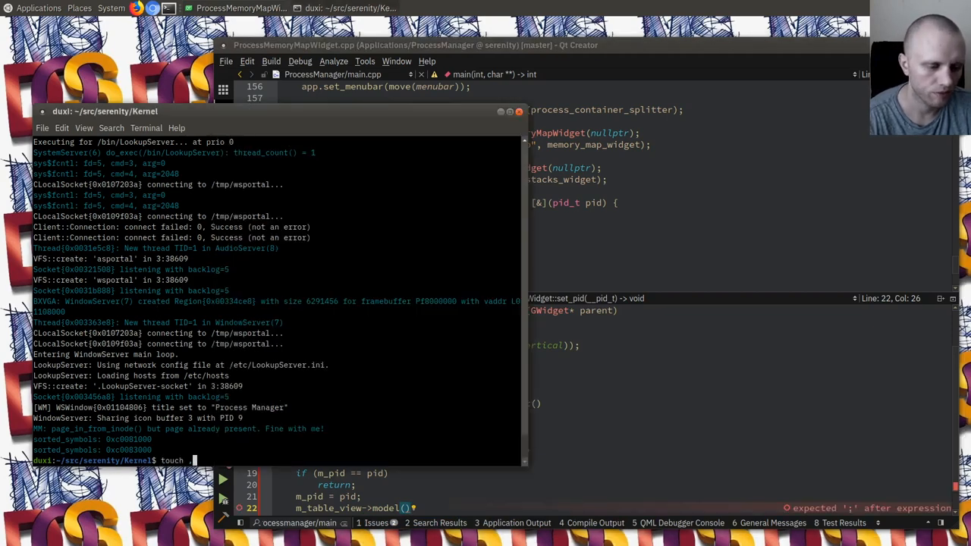
Step: Touch ../Applications/ProcessManager/ProcessMemoryMapModel.h and .cpp to create empty files
{"action": "type", "text": "../"}
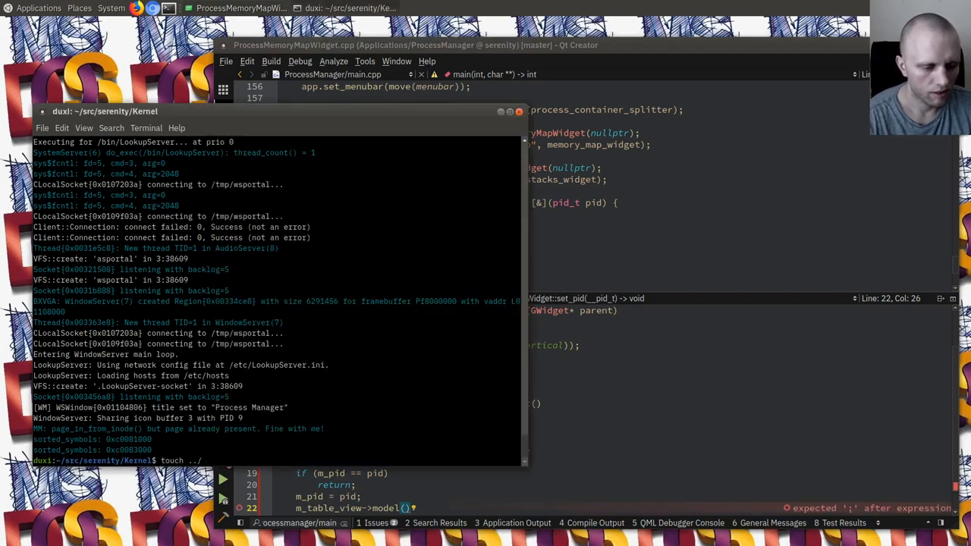
{"action": "type", "text": "ProcessManager/"}
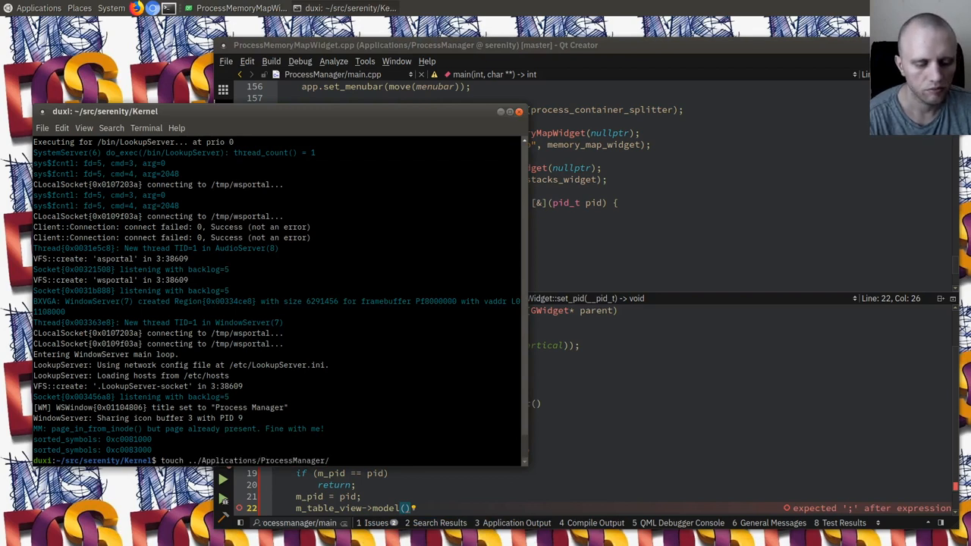
{"action": "type", "text": "ProcessMemoryMap"}
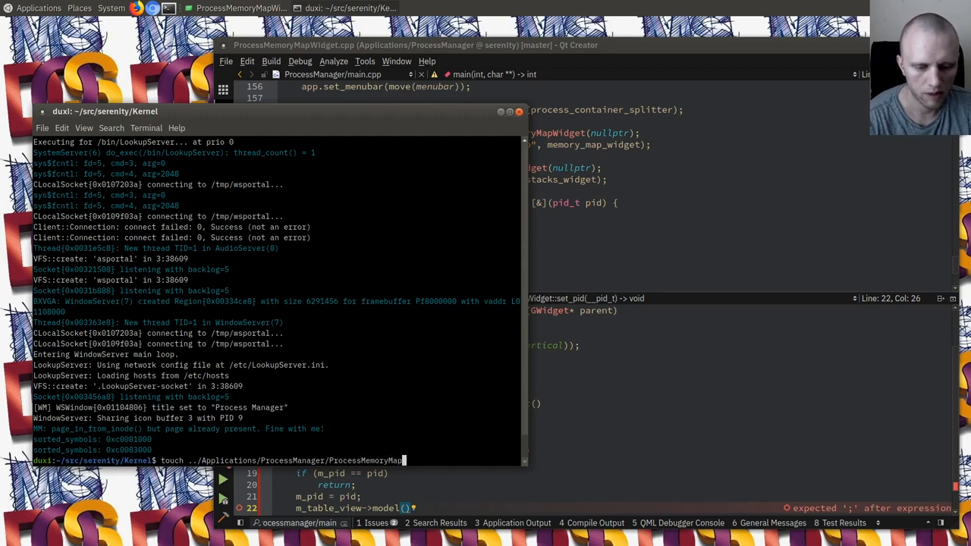
{"action": "type", "text": "Model."}
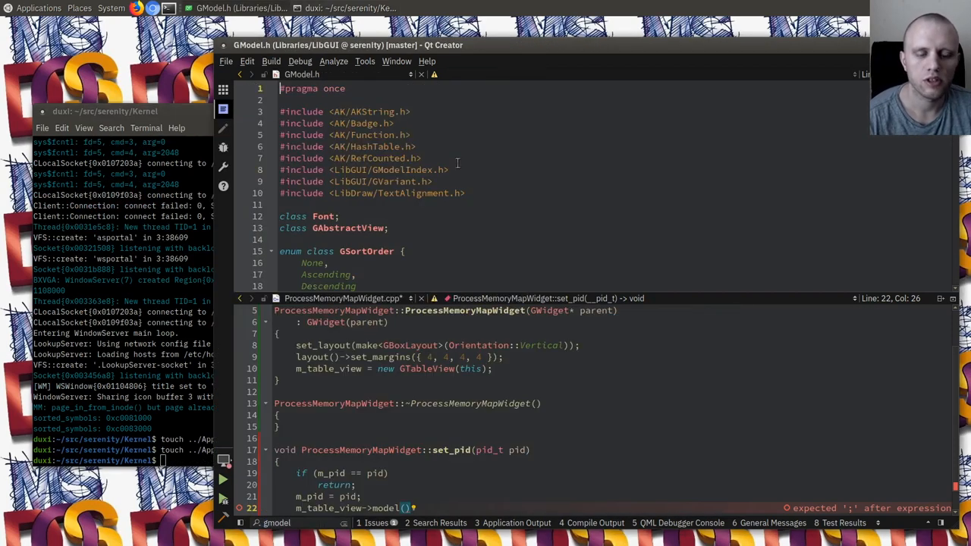
{"action": "scroll", "scroll_direction": "down", "scroll_amount": 3}
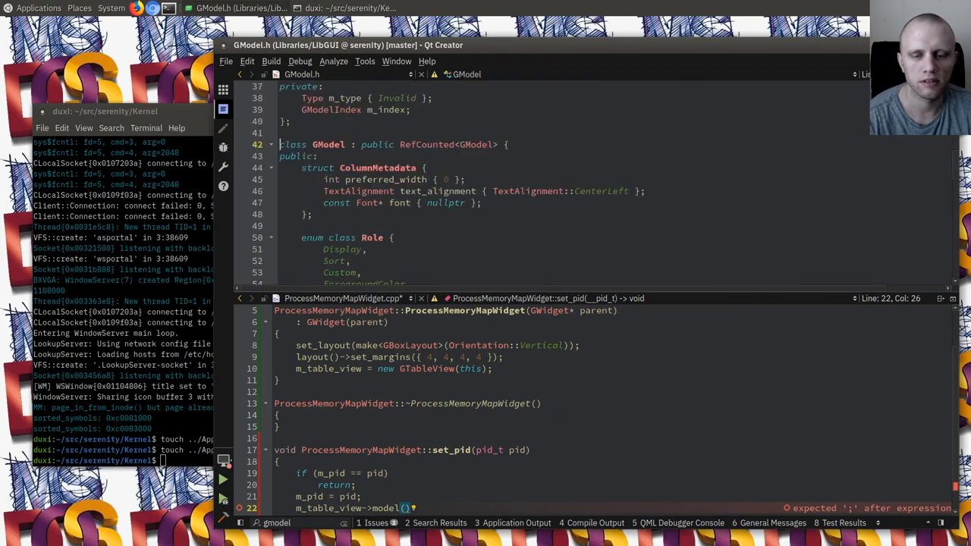
{"action": "scroll", "scroll_direction": "down", "scroll_amount": 3}
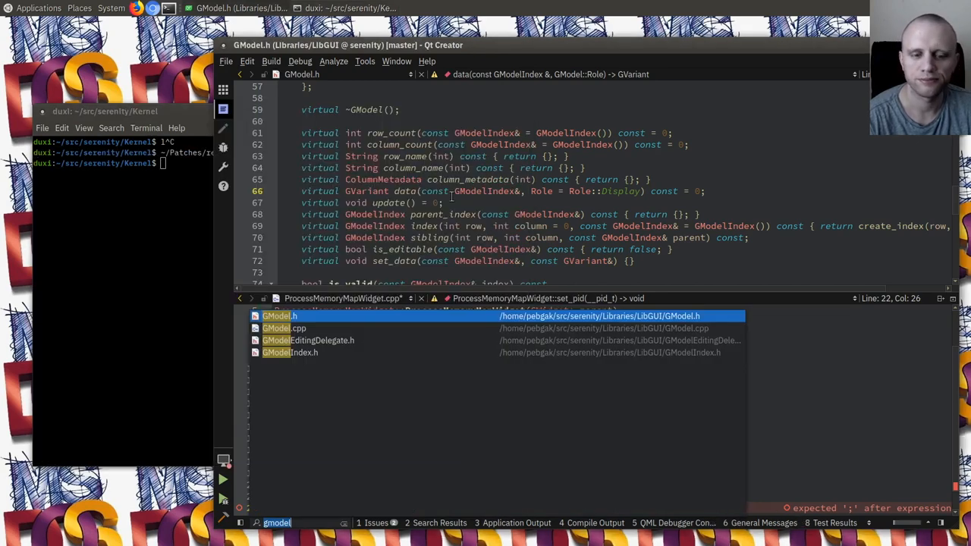
Step: Declare class ProcessMemoryMapModel deriving from LibGUI/GModel.h with a public constructor and destructor
{"action": "type", "text": "process"}
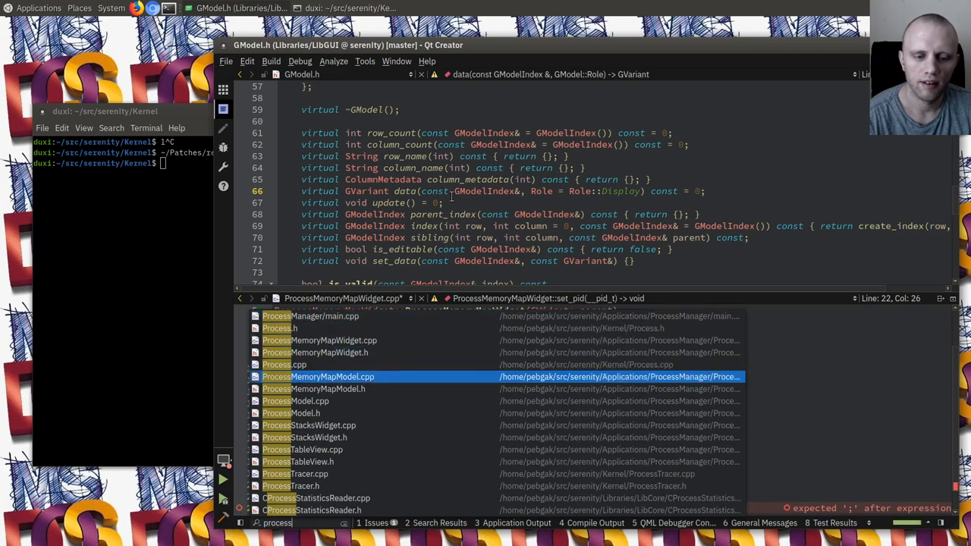
{"action": "left_click", "coordinate": [312, 389]}
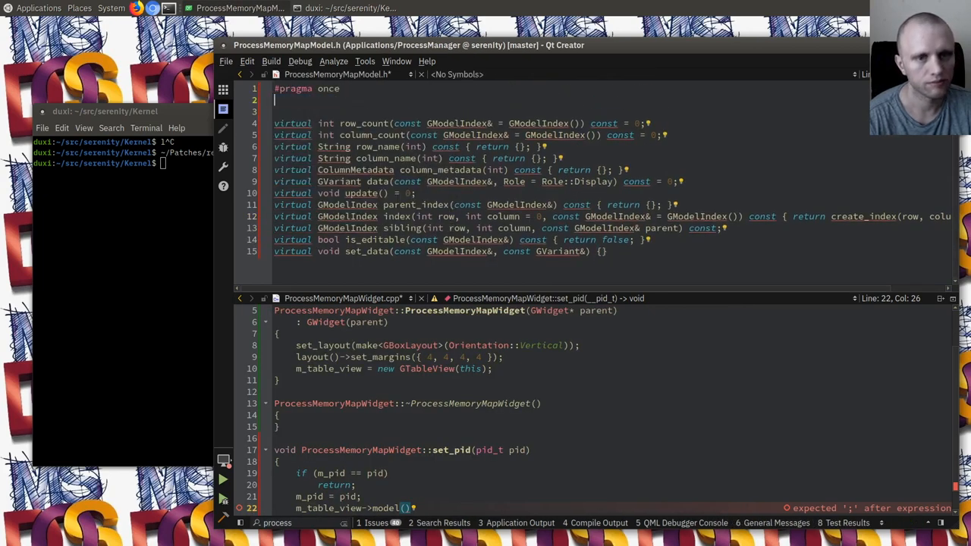
{"action": "type", "text": "class ProcessMemoryMapModel final : public GModel {"}
{"action": "type", "text": "#include"}
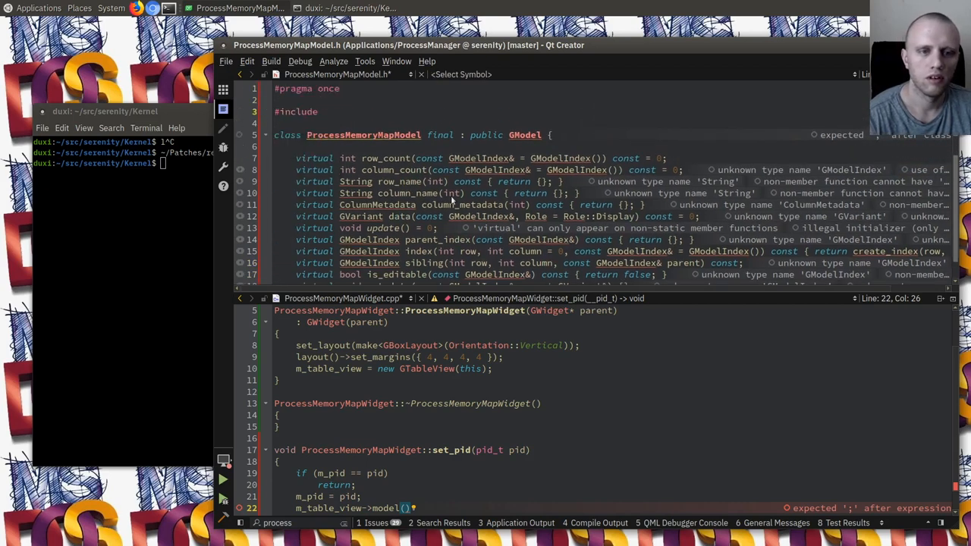
{"action": "type", "text": "<LibGUI/GModel.h>"}
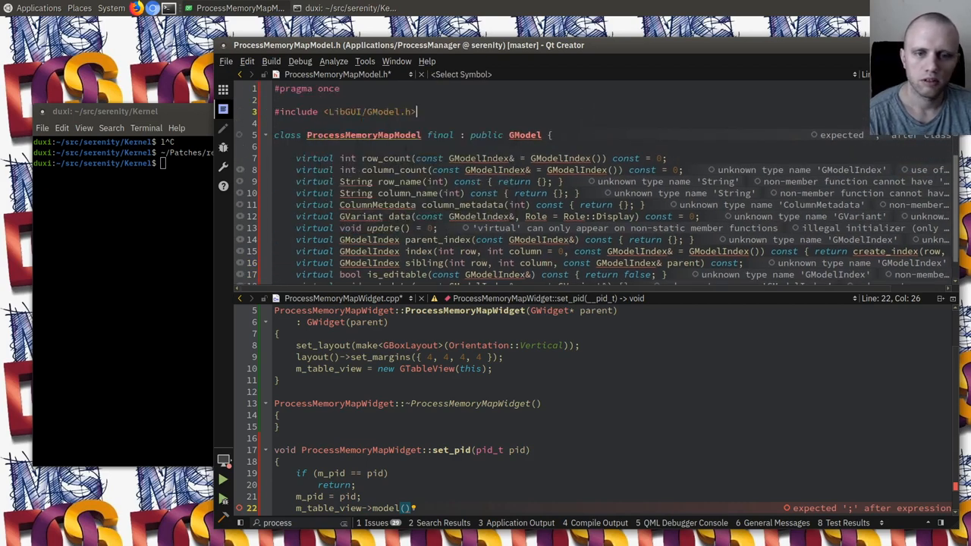
{"action": "type", "text": "public:"}
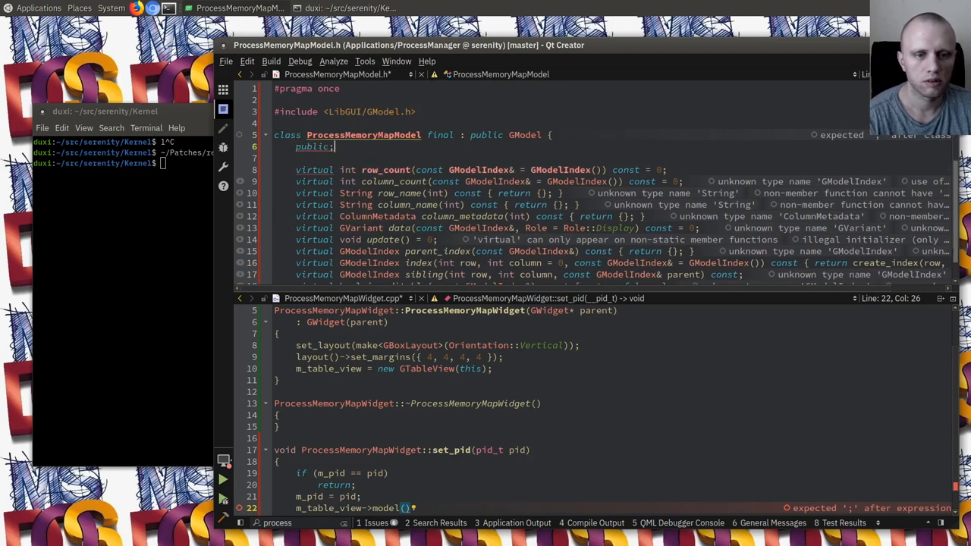
{"action": "type", "text": "ProcessMemoryMapModel();"}
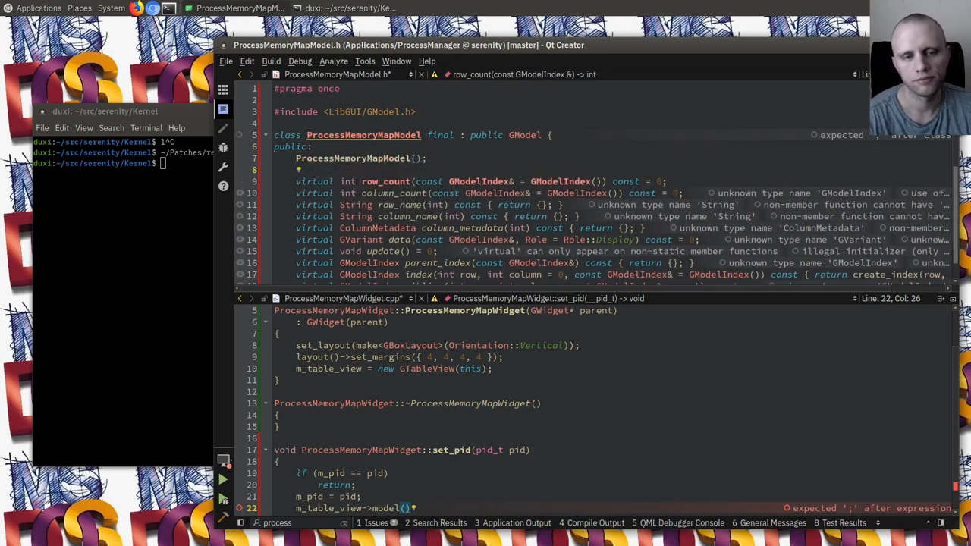
{"action": "type", "text": "~ProcessMemoryMapModel();"}
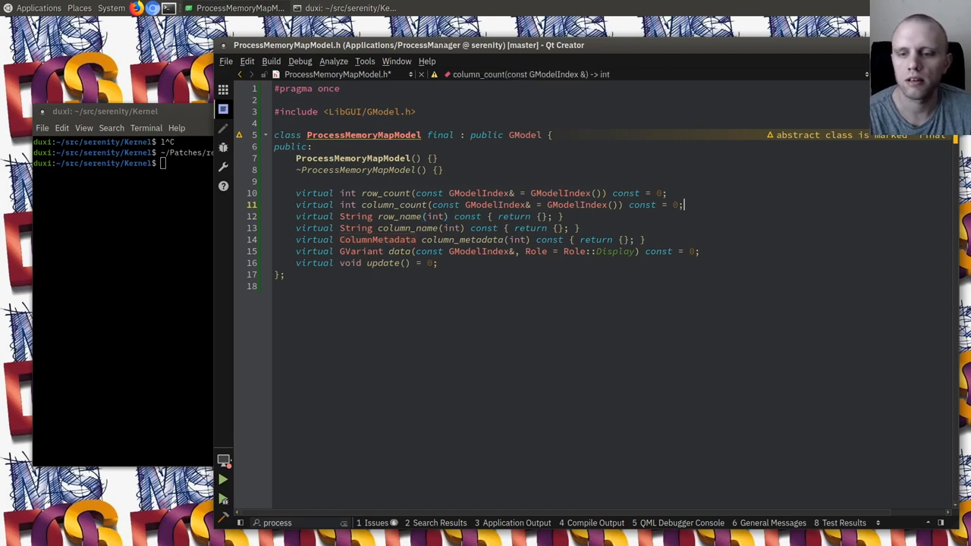
Step: Include AK/JsonArray.h and add a private JsonArray m_process_vm member
{"action": "type", "text": "pr"}
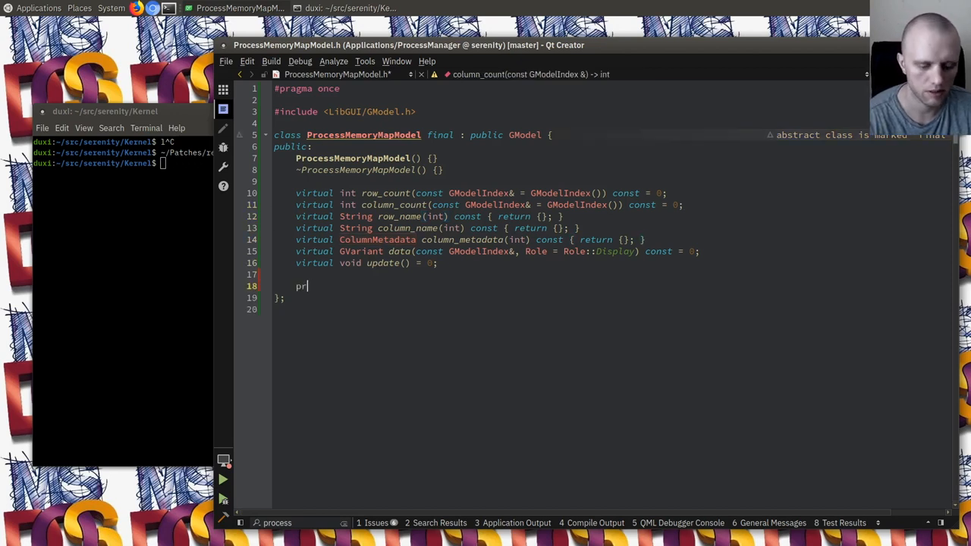
{"action": "type", "text": "ivate:"}
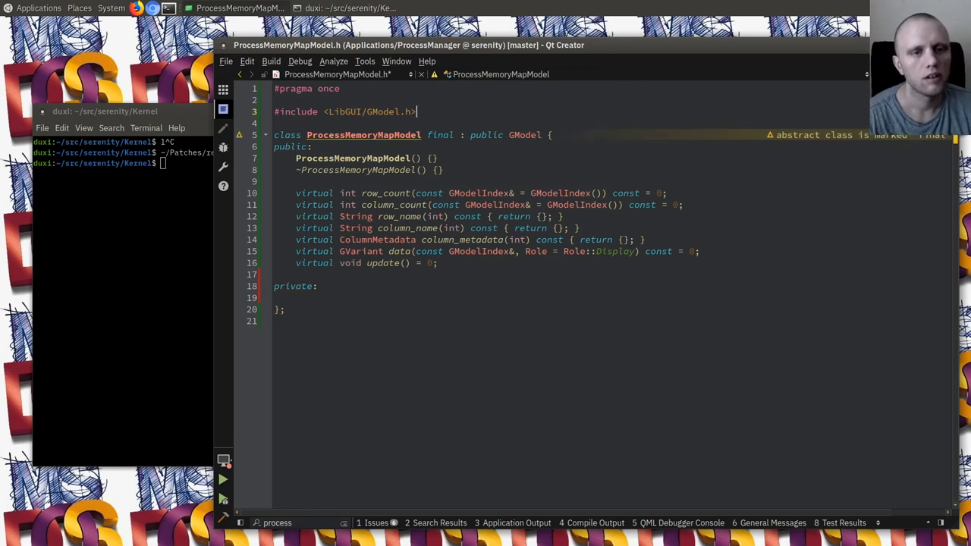
{"action": "type", "text": "#include <AK/"}
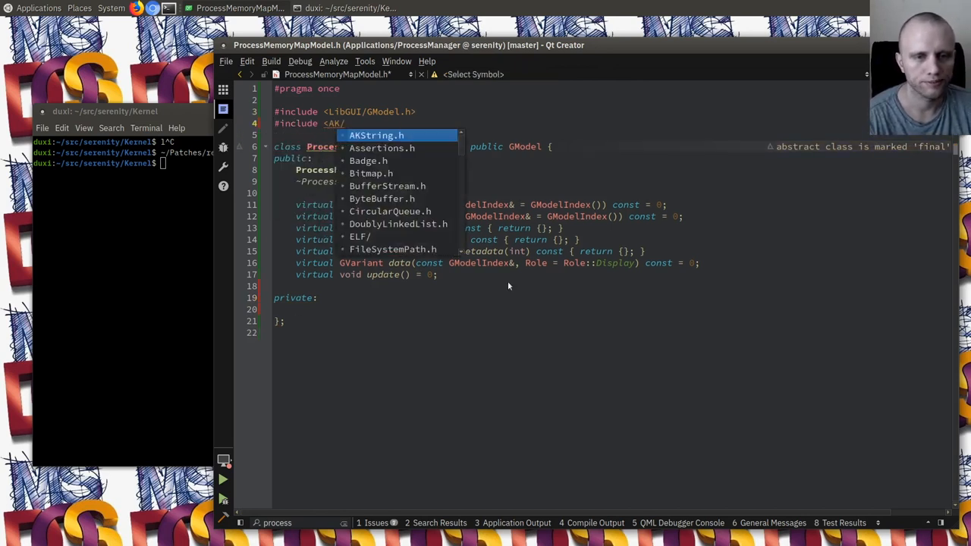
{"action": "type", "text": "JsonArray.h>"}
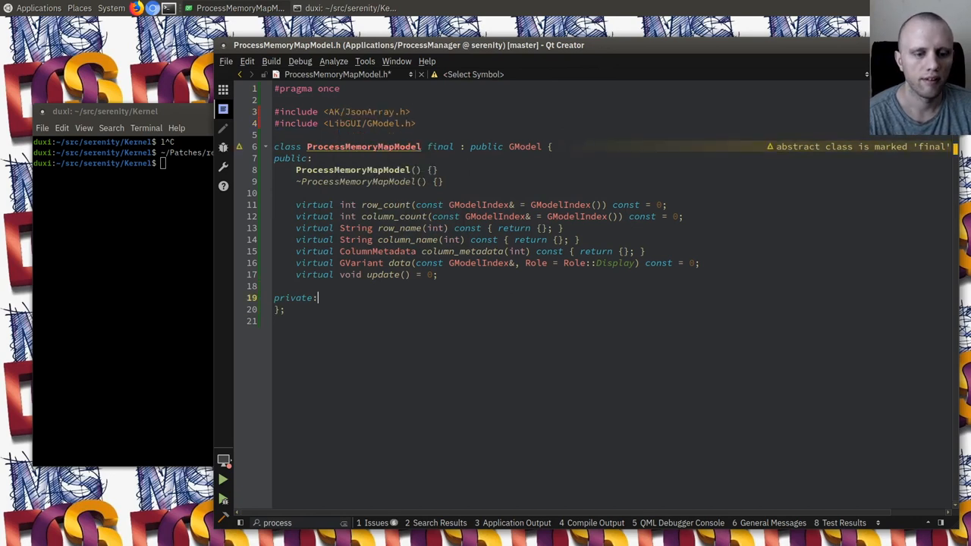
{"action": "type", "text": "JsonArray m"}
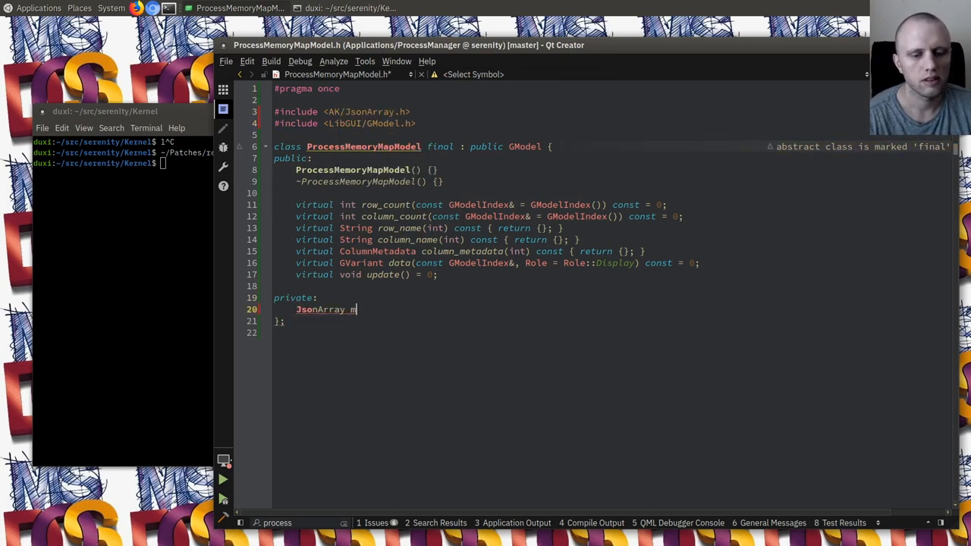
{"action": "type", "text": "_process_vm;"}
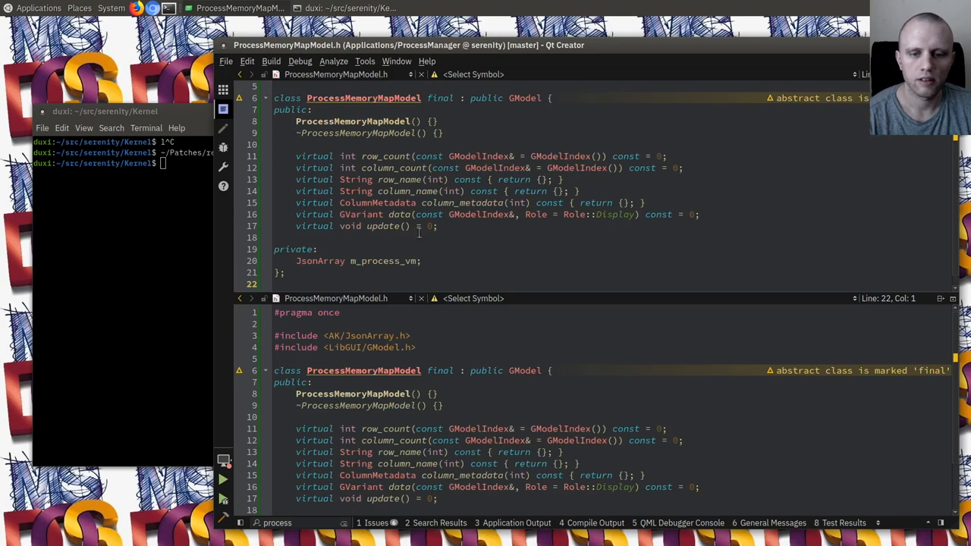
Step: Mark the inherited GModel virtuals and destructor as override and start an enum class Column
{"action": "type", "text": "override"}
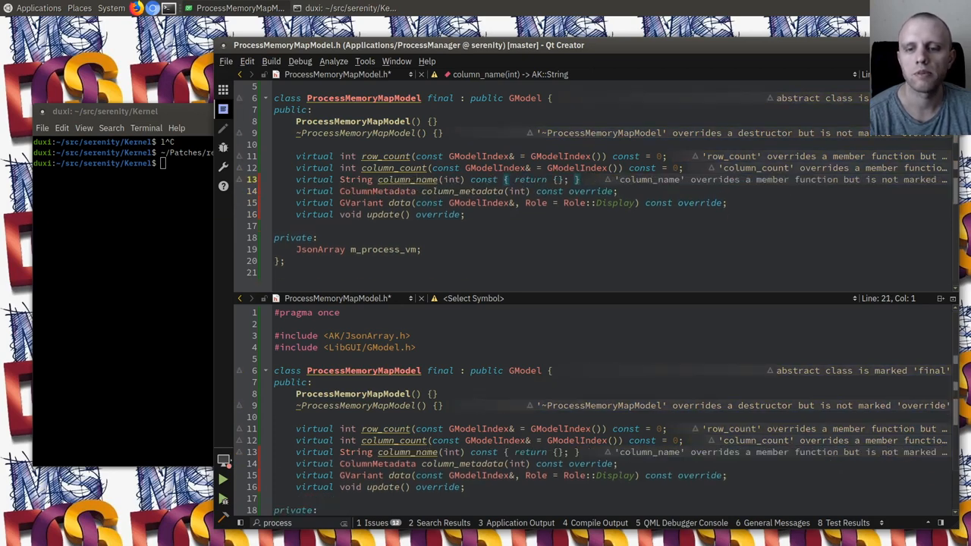
{"action": "type", "text": "overrid"}
{"action": "left_click", "coordinate": [610, 133]}
{"action": "type", "text": "vi"}
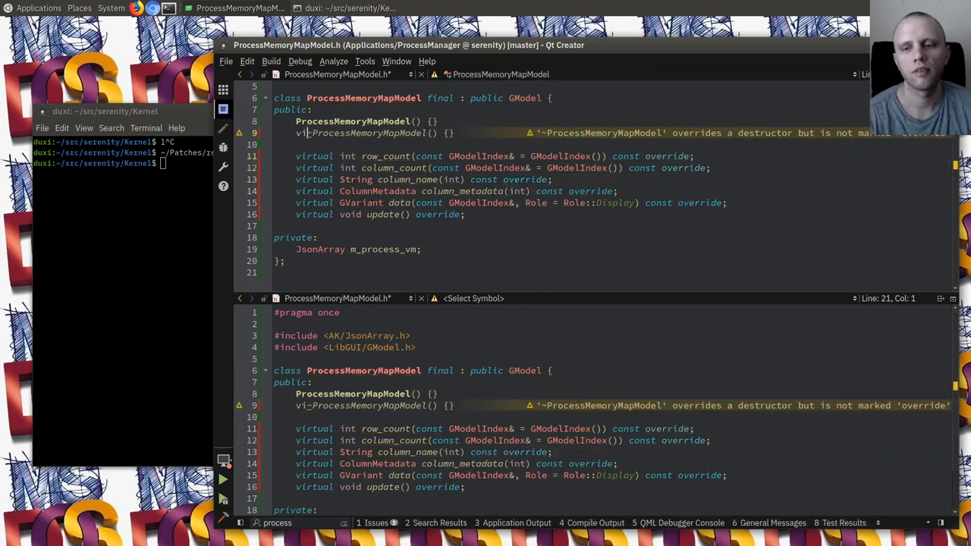
{"action": "type", "text": "override"}
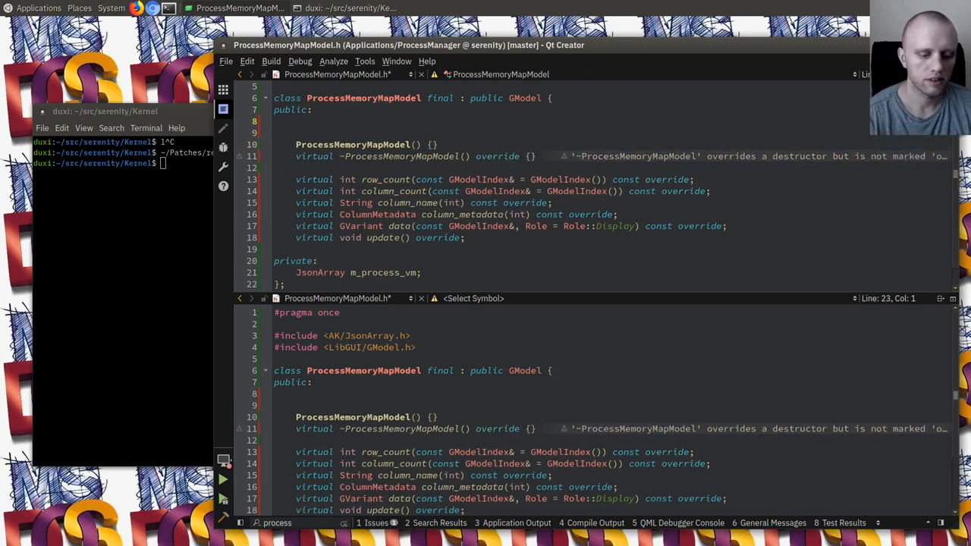
{"action": "type", "text": "enum class Column {"}
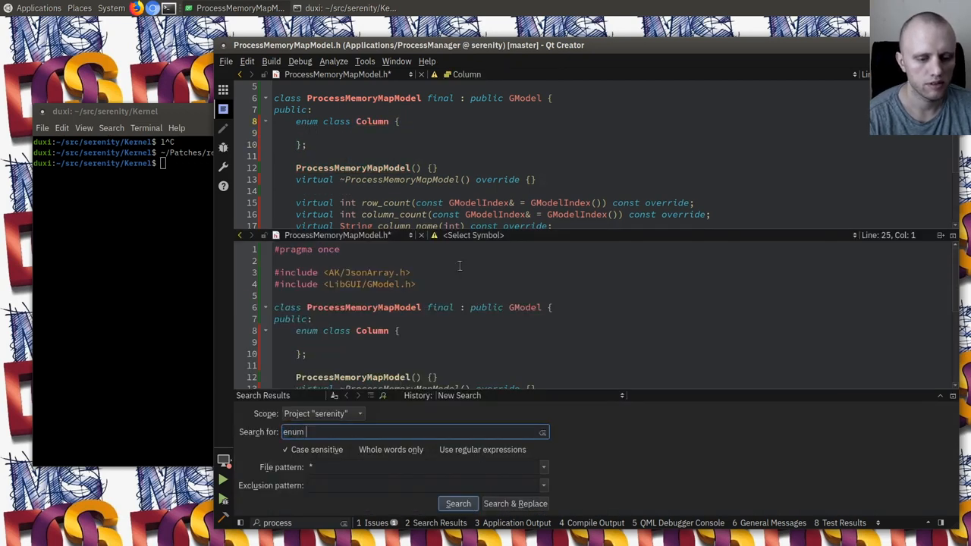
Step: After checking enum naming project-wide, list Column entries Address, Size, Readable, Writable, AmountResident
{"action": "left_click", "coordinate": [458, 503]}
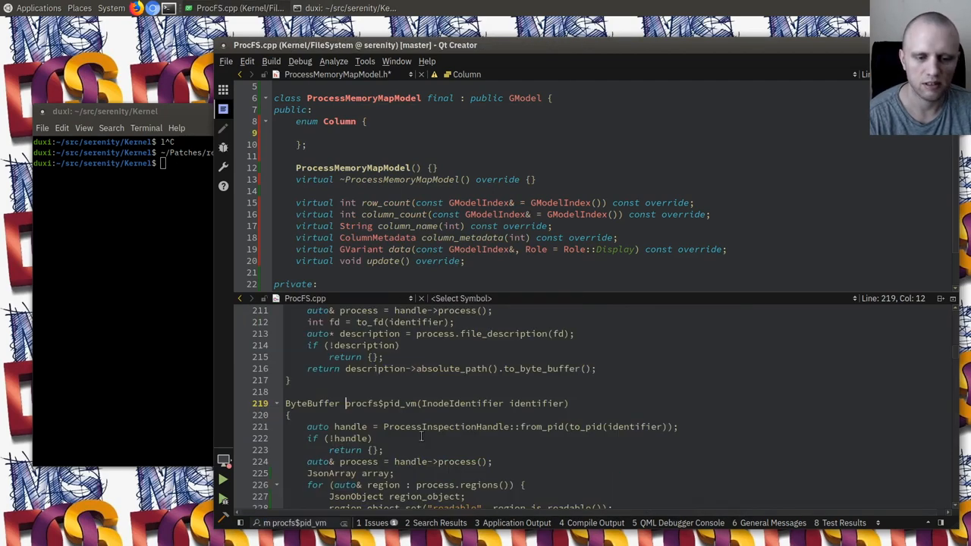
{"action": "scroll", "scroll_direction": "down", "scroll_amount": 3}
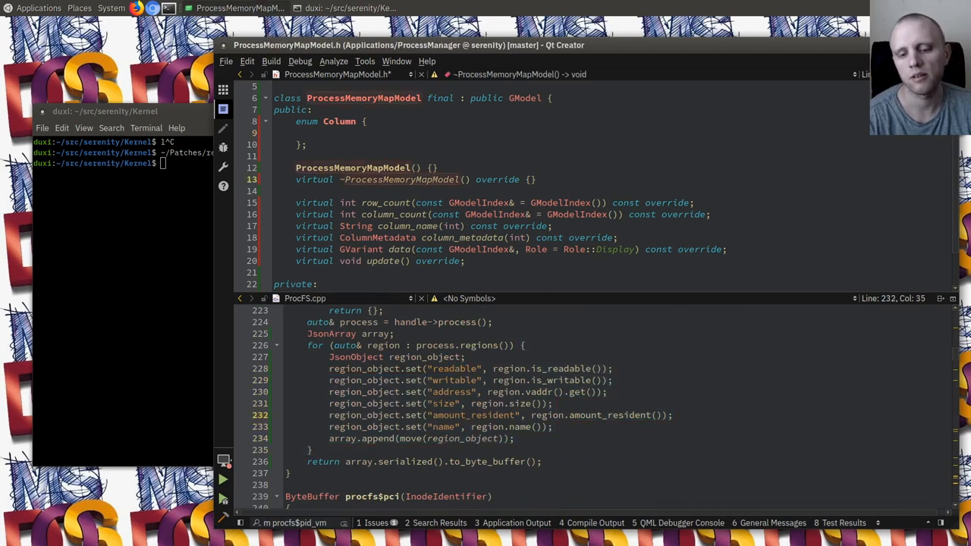
{"action": "type", "text": "Addre"}
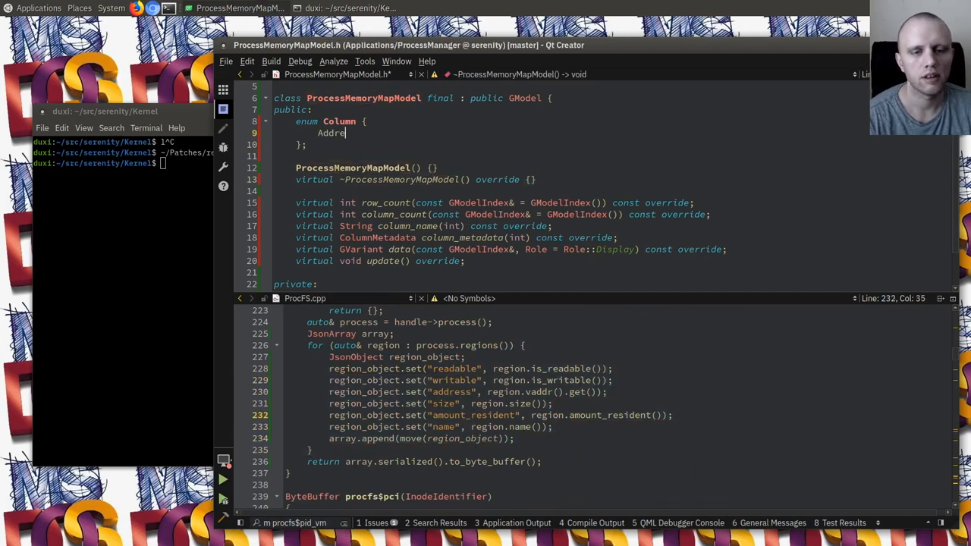
{"action": "type", "text": "ss,"}
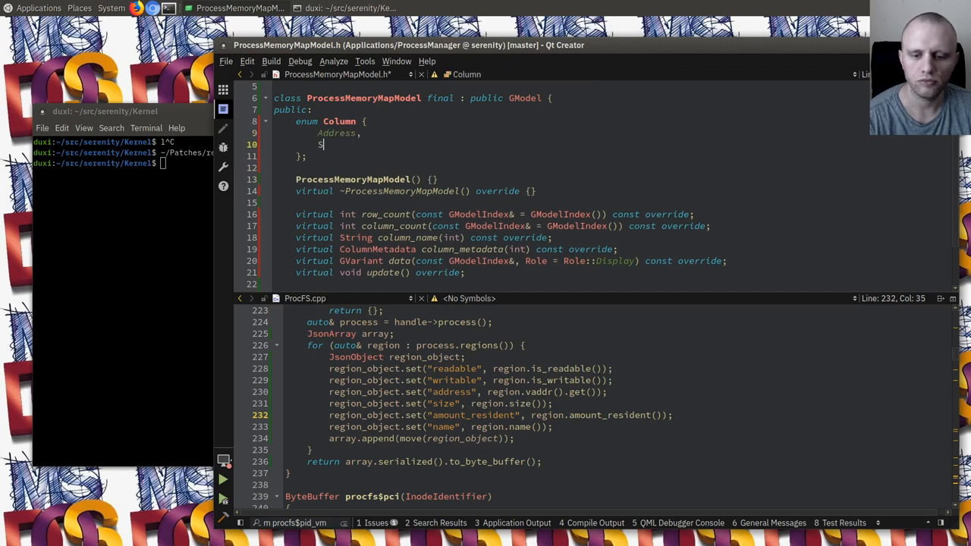
{"action": "type", "text": "Size,"}
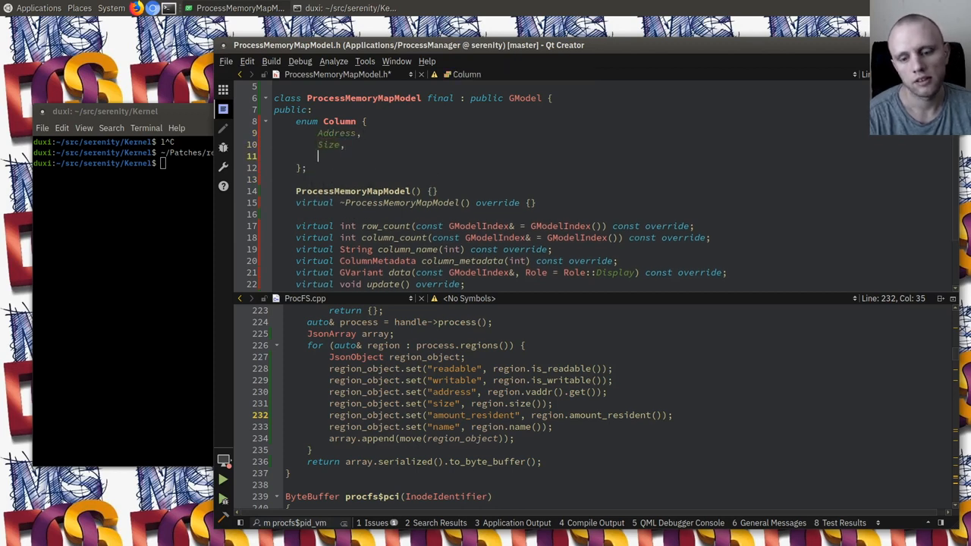
{"action": "type", "text": "Readable,"}
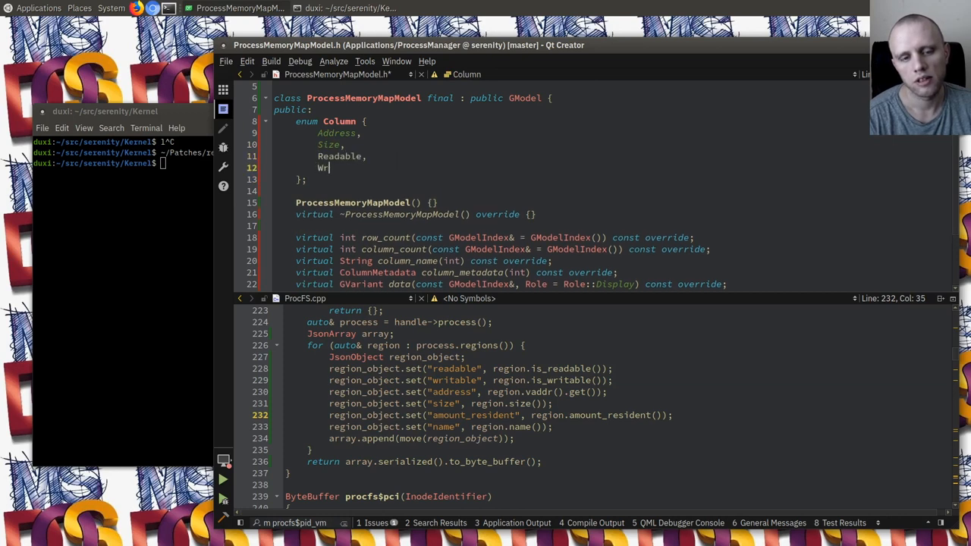
{"action": "type", "text": "itable,"}
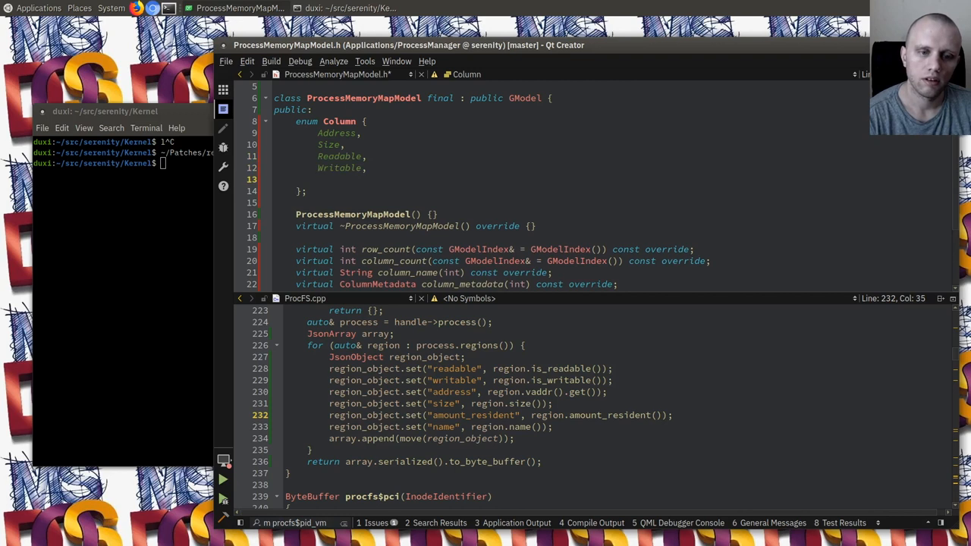
{"action": "type", "text": "AmountResident,"}
{"action": "type", "text": "Name,"}
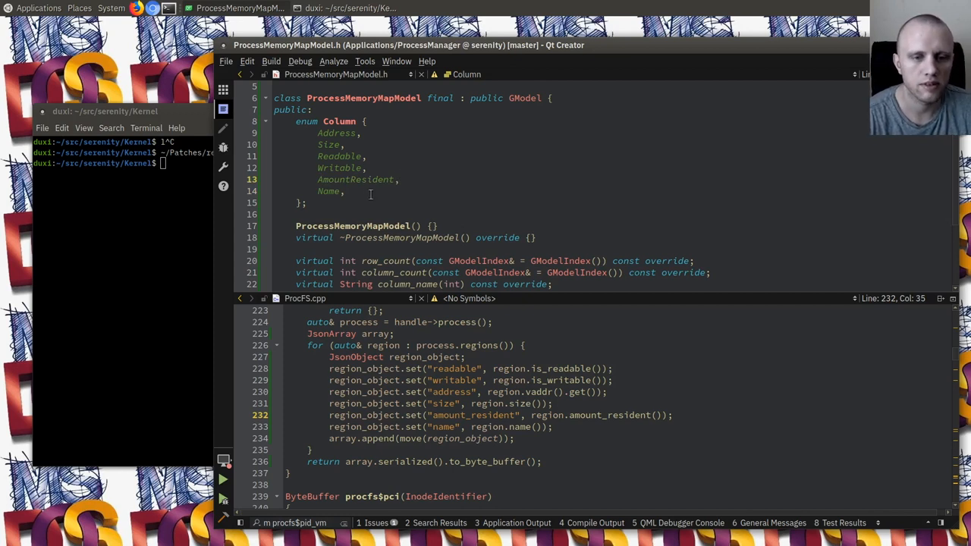
Step: Add the trailing __Count entry and recheck enum conventions with Find in project
{"action": "type", "text": "__Column_Count"}
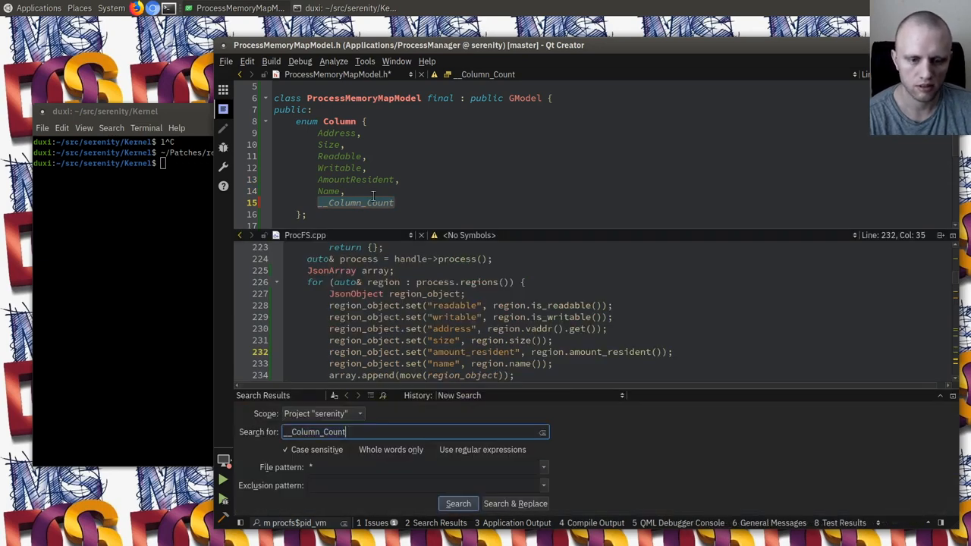
{"action": "left_click", "coordinate": [458, 504]}
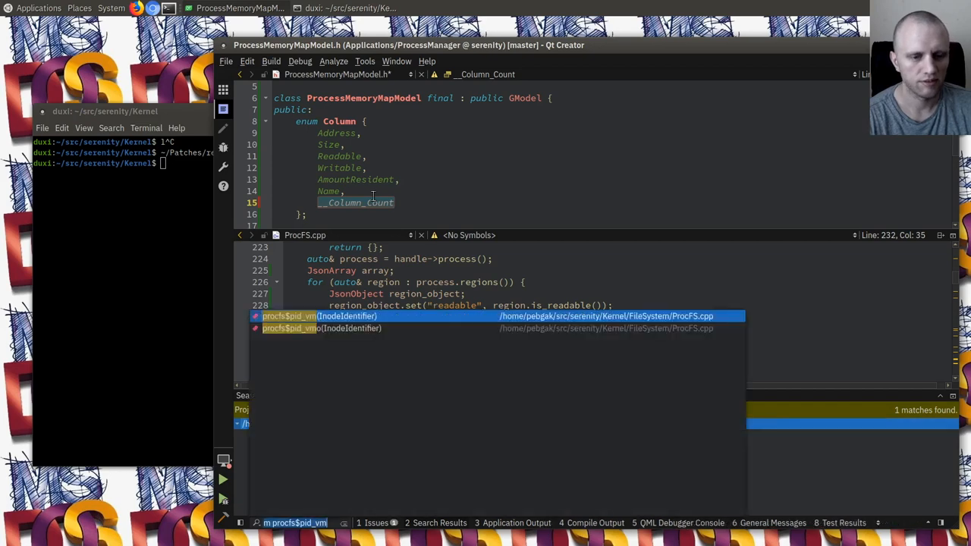
{"action": "type", "text": "enu"}
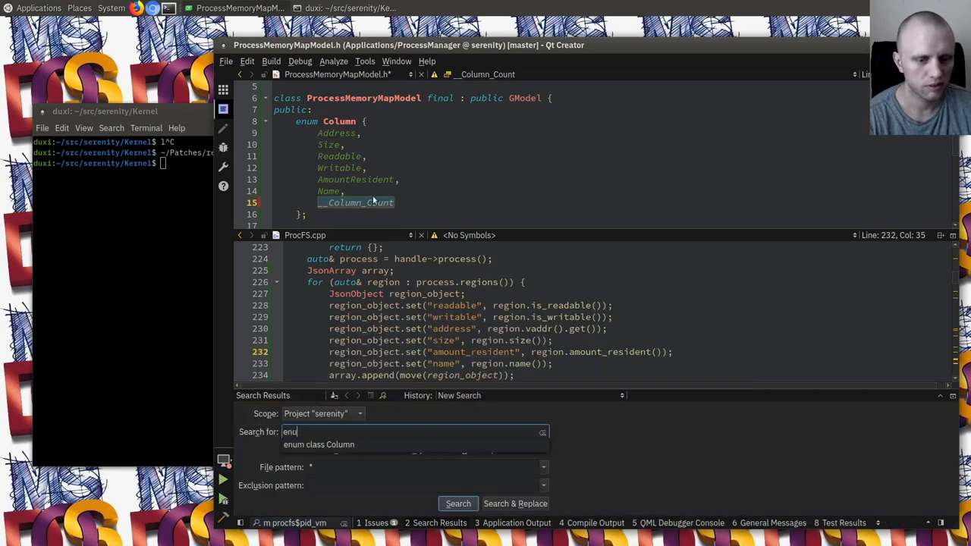
{"action": "left_click", "coordinate": [458, 504]}
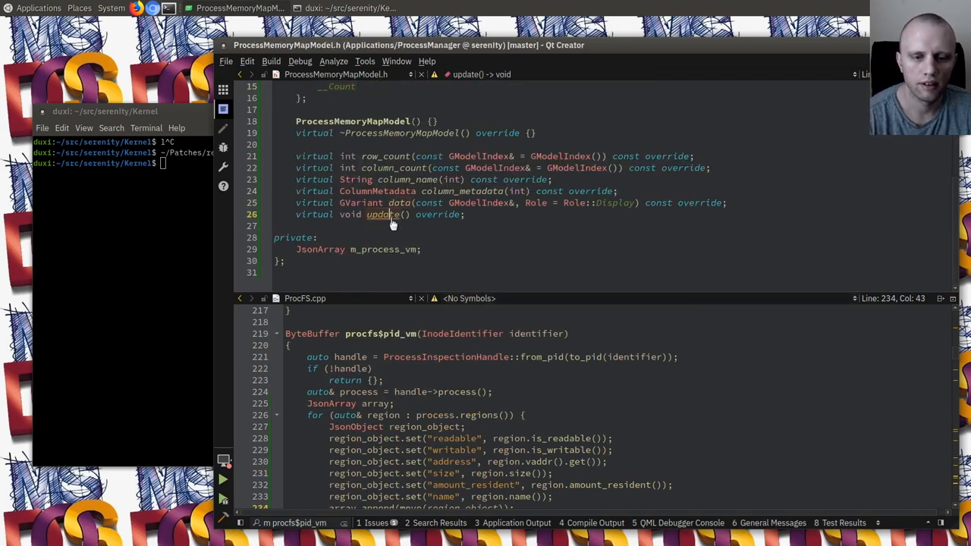
Step: In ProcessMemoryMapWidget::set_pid, call m_table_view->model()->update() after setting the pid
{"action": "left_click", "coordinate": [470, 416]}
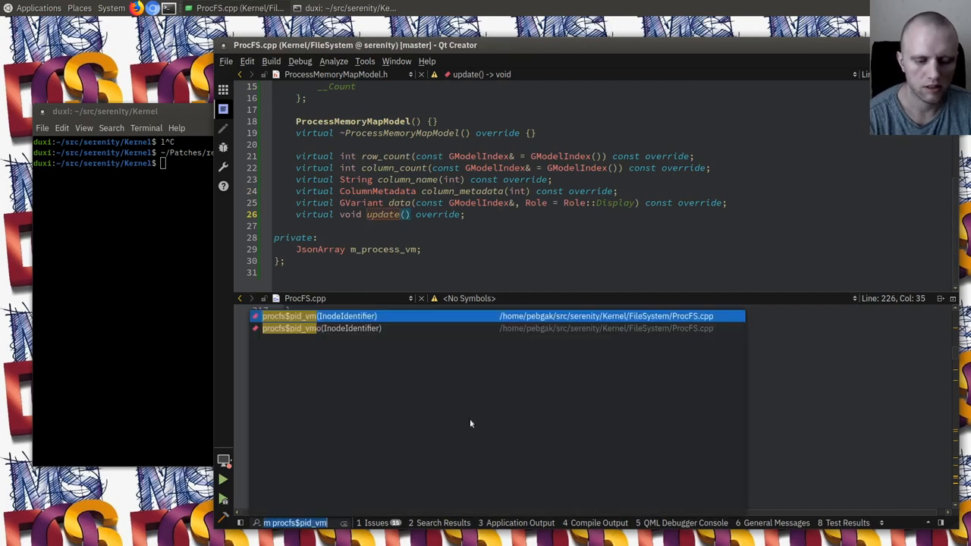
{"action": "type", "text": "process"}
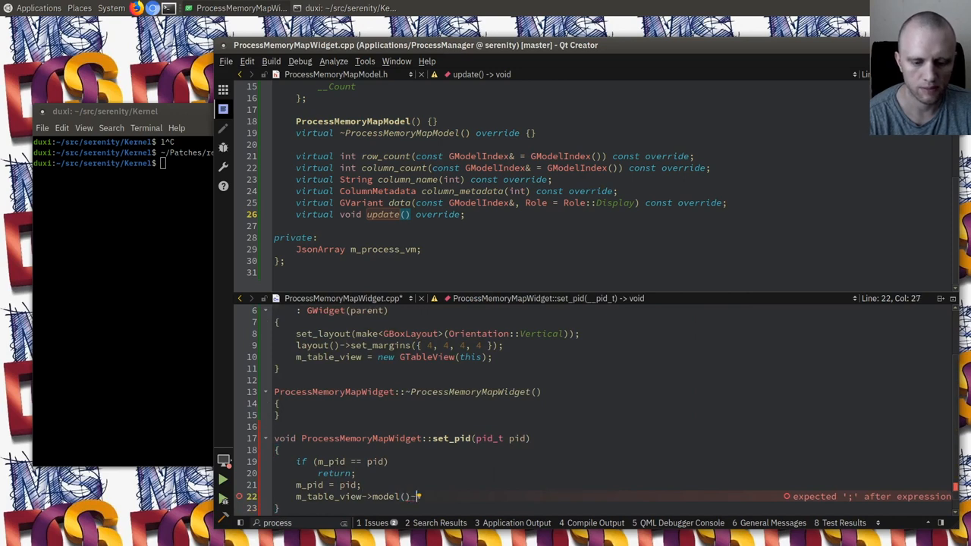
{"action": "type", "text": "->update();"}
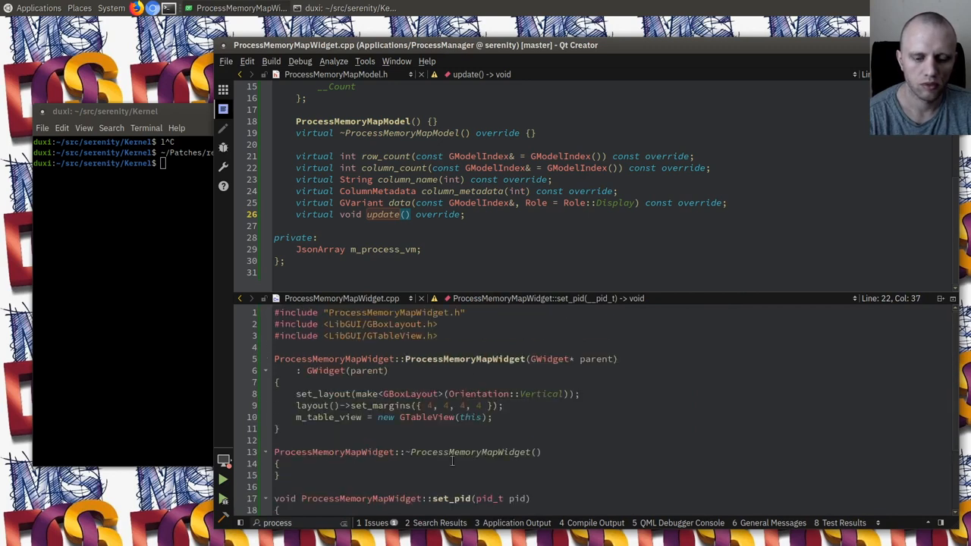
{"action": "scroll", "scroll_direction": "down", "scroll_amount": 3}
{"action": "type", "text": "p"}
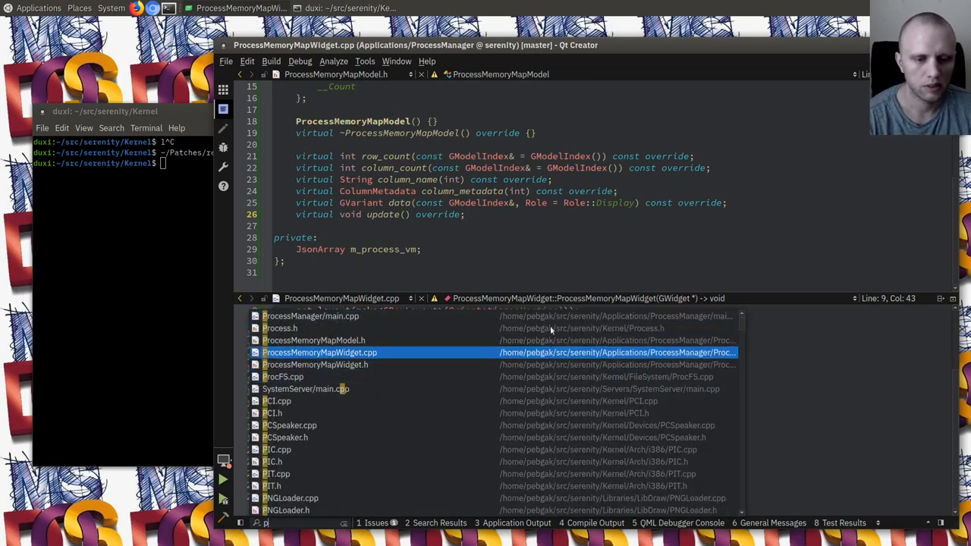
Step: Create ProcessMemoryMapModel.cpp including its header, with an empty update() and row_count returning m_process_vm.size()
{"action": "key", "text": "Up"}
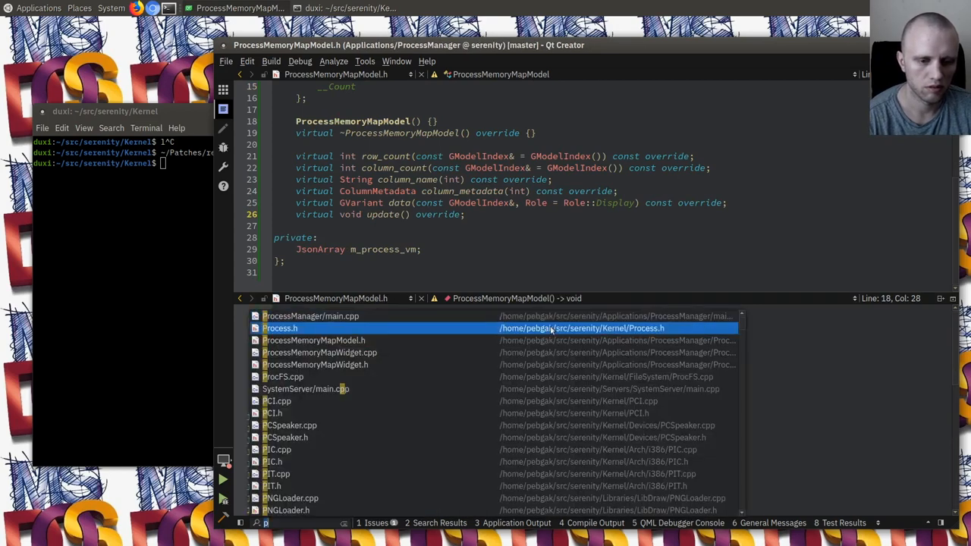
{"action": "type", "text": "mapmodel"}
{"action": "type", "text": "#include"}
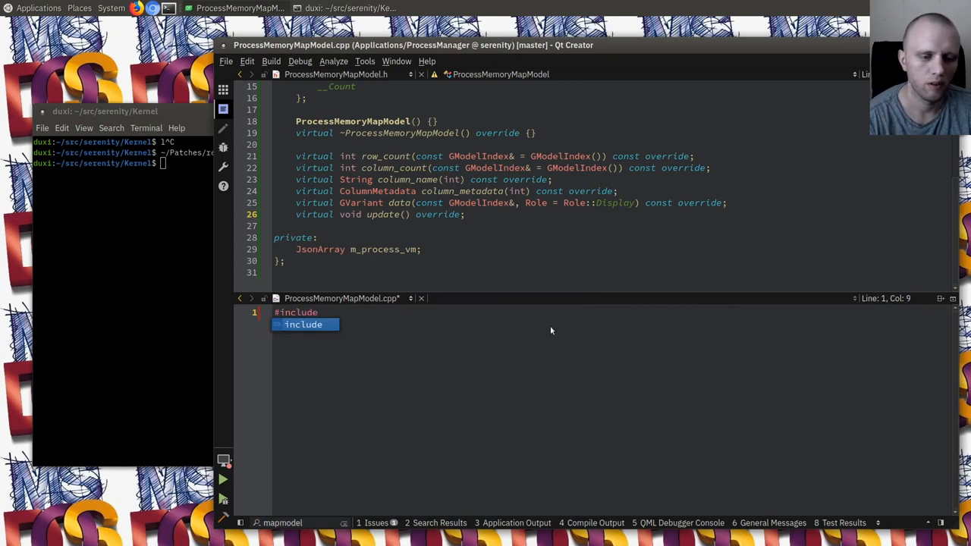
{"action": "type", "text": "\"ProcessMemoryMapModel.h\""}
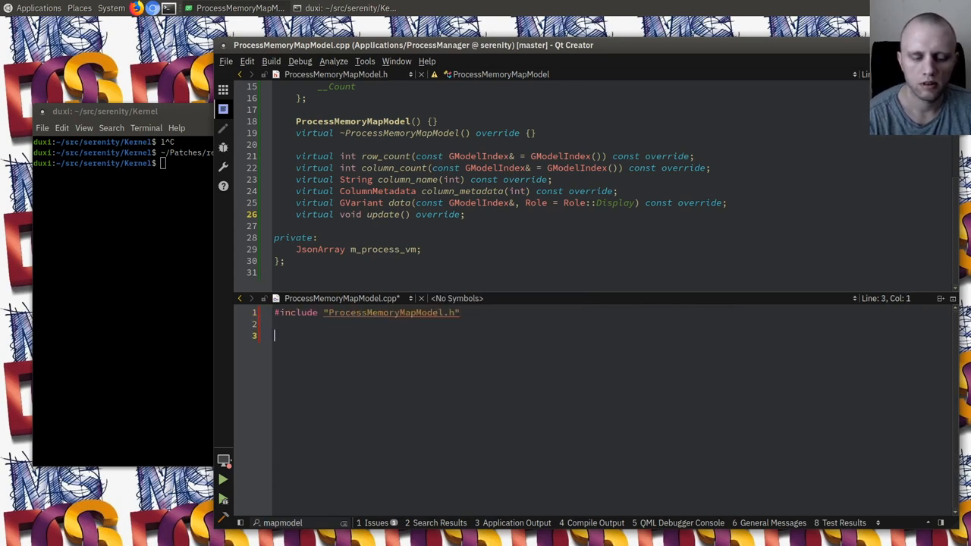
{"action": "type", "text": "ProcessMemoryMapModel"}
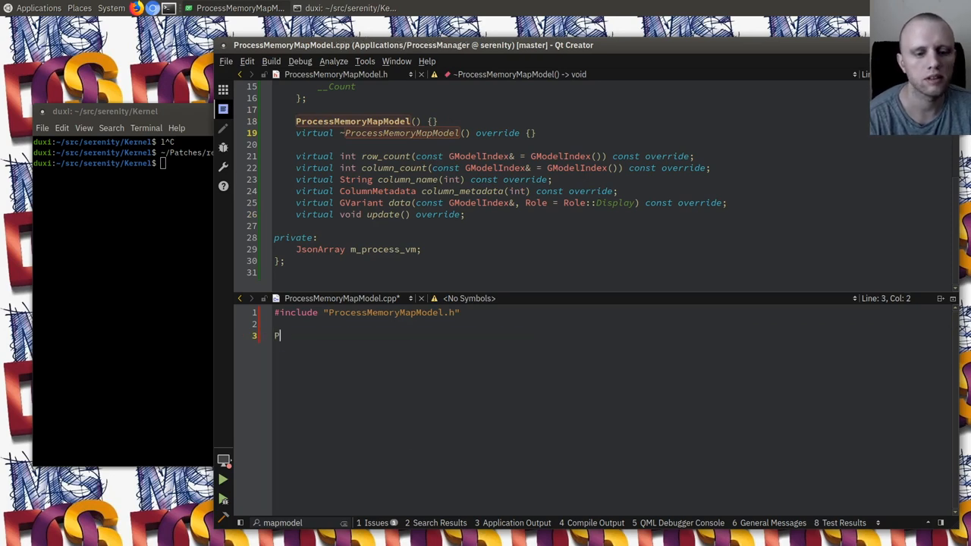
{"action": "type", "text": "ProcessMemoryMapModel::update()"}
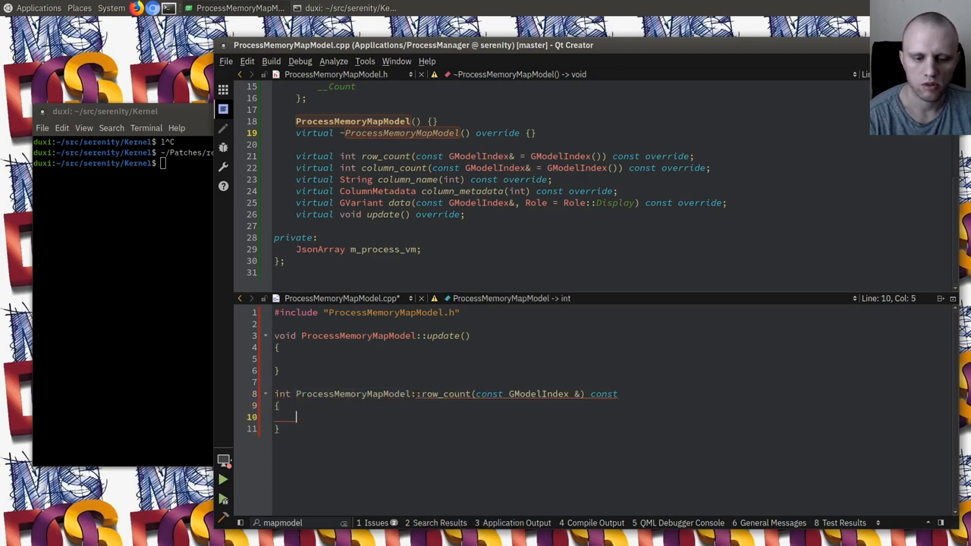
{"action": "type", "text": "return m_process_vm"}
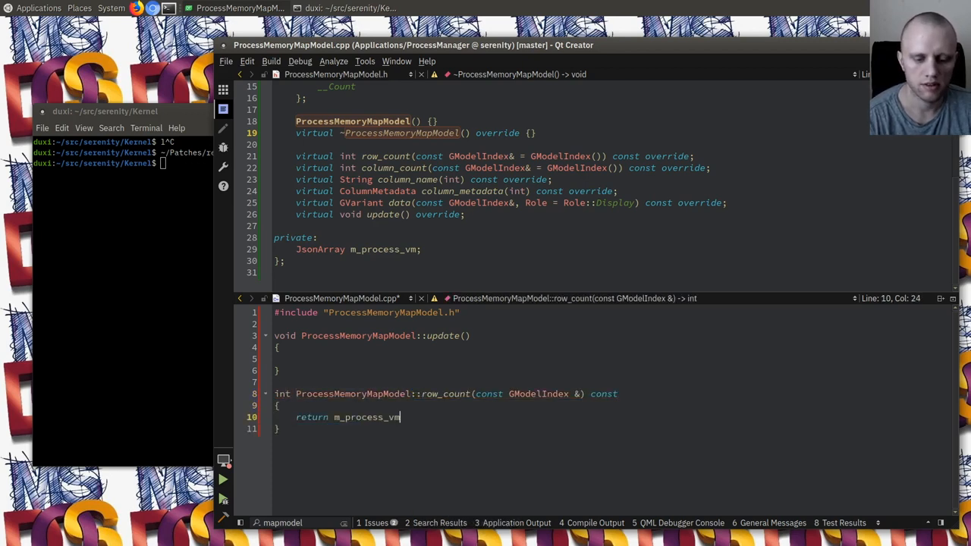
{"action": "type", "text": ".size();"}
{"action": "type", "text": "int ProcessMemoryMapModel::col"}
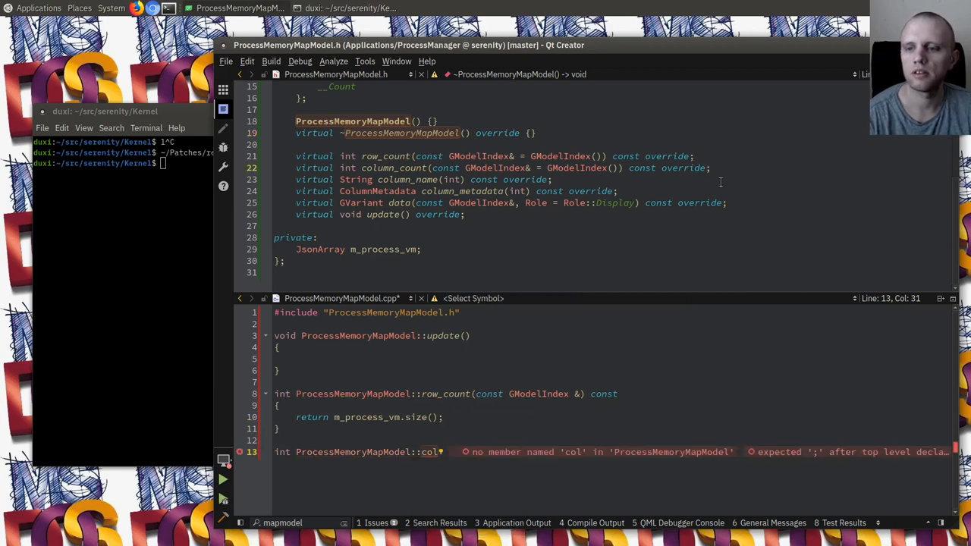
Step: Make column_count return Column::__Count inline and begin column_name with a switch over Column
{"action": "type", "text": "{ return"}
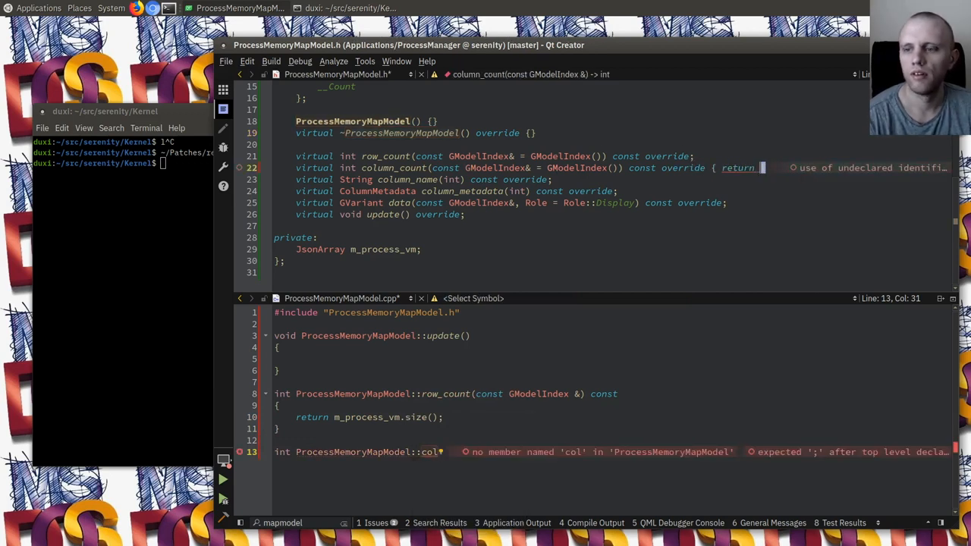
{"action": "type", "text": "Column::C"}
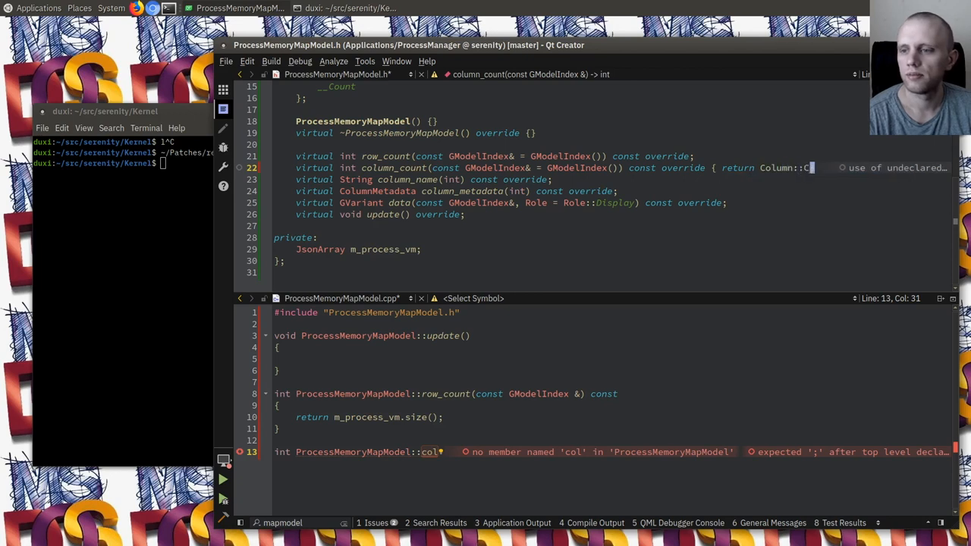
{"action": "type", "text": "__Count;"}
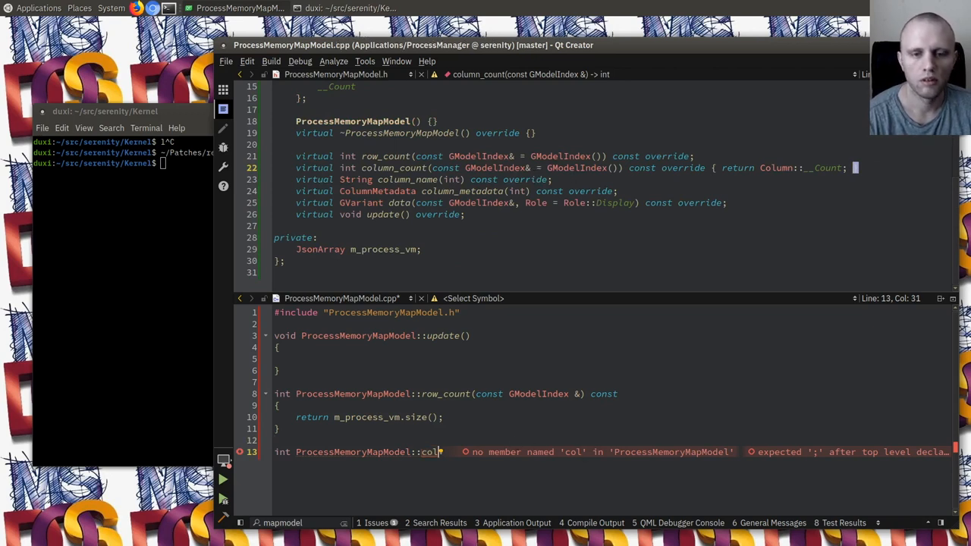
{"action": "type", "text": "umn"}
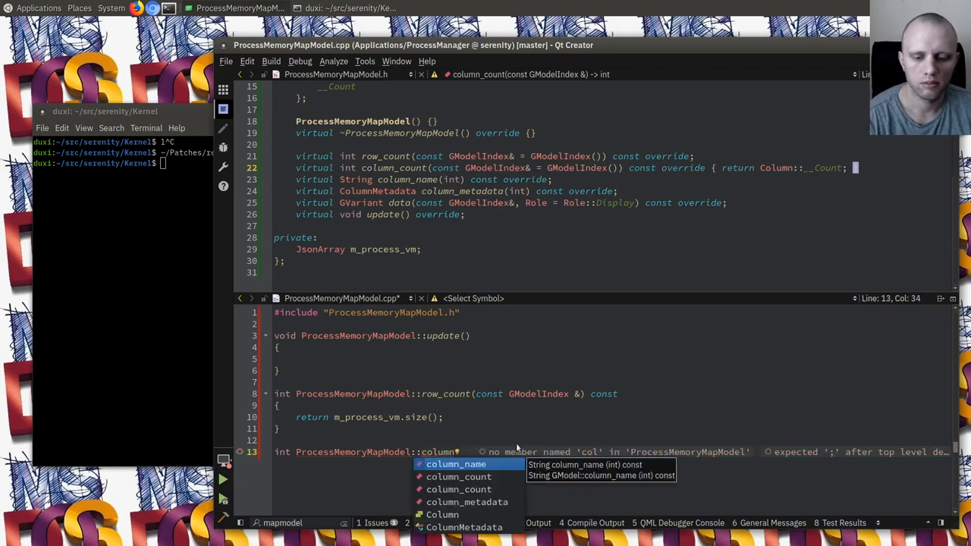
{"action": "left_click", "coordinate": [456, 464]}
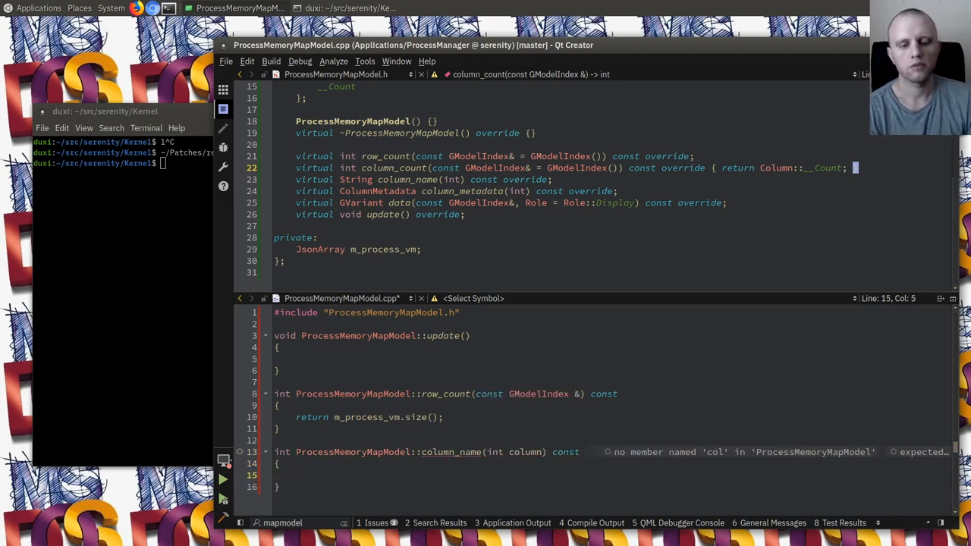
{"action": "type", "text": "switch (column) {"}
{"action": "type", "text": "ca"}
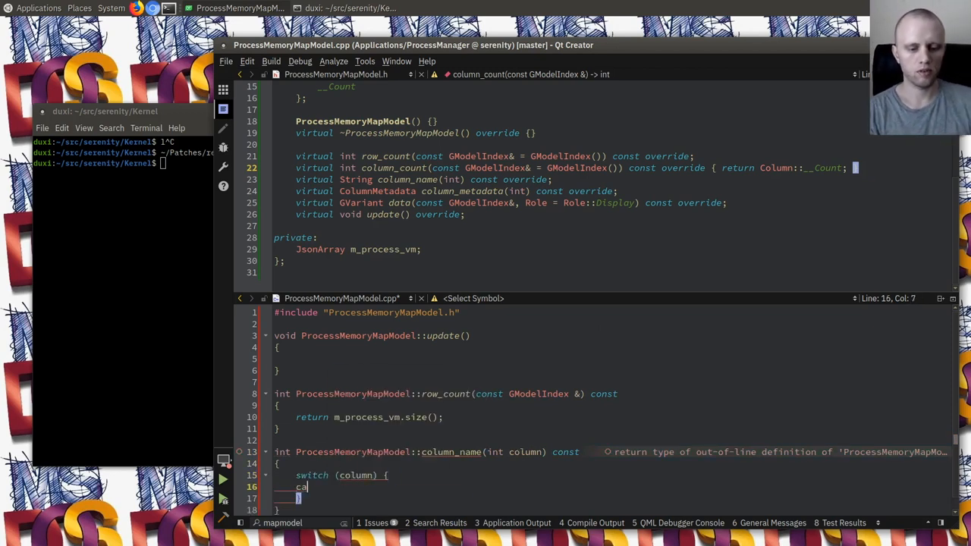
{"action": "type", "text": "se Column::"}
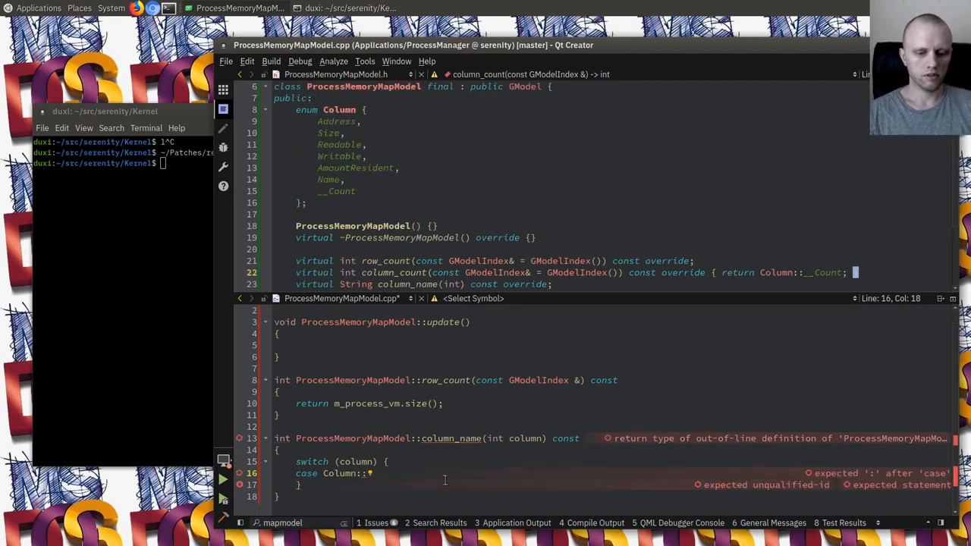
Step: Add column_name cases returning "Address" and "Readable", renaming the duplicate Size case to AmountResident
{"action": "type", "text": "Address: return \"A"}
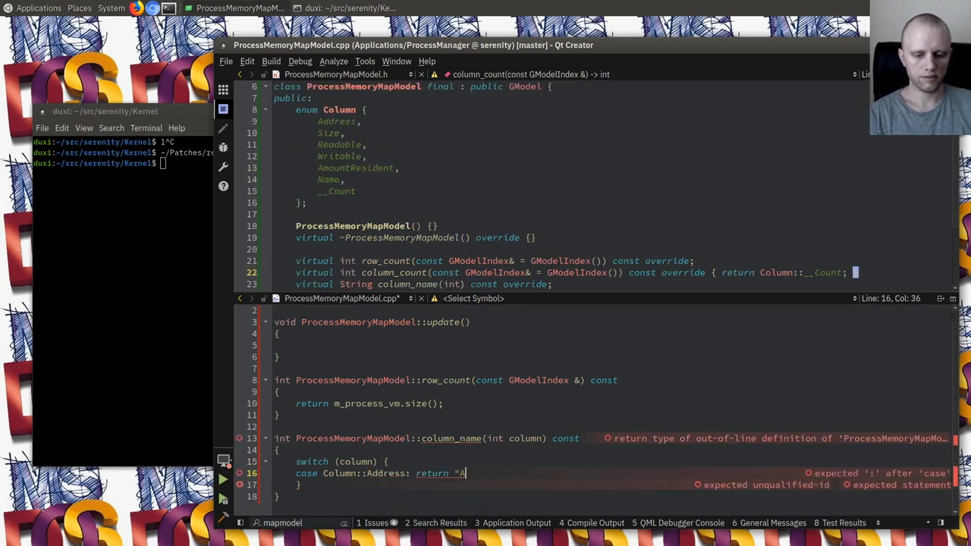
{"action": "type", "text": "ddress\";"}
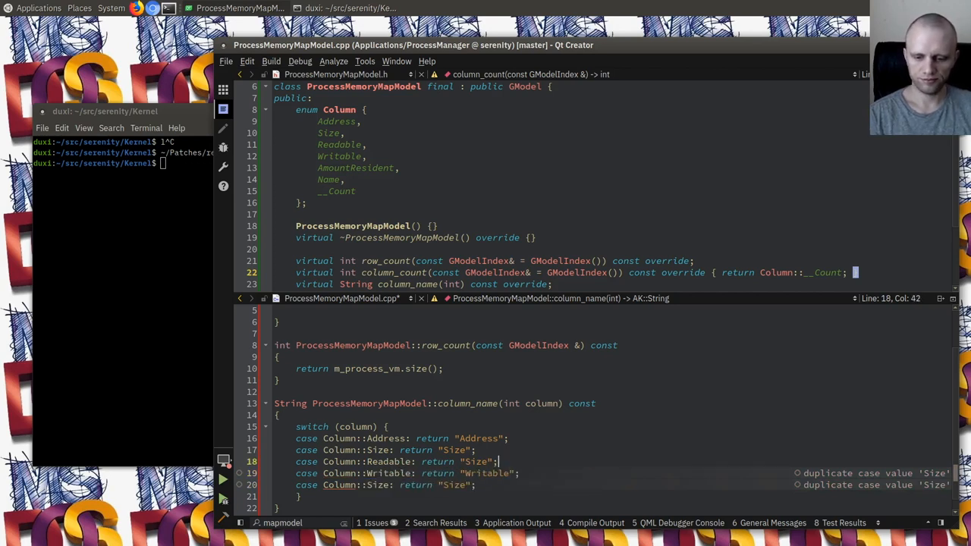
{"action": "type", "text": "Readable"}
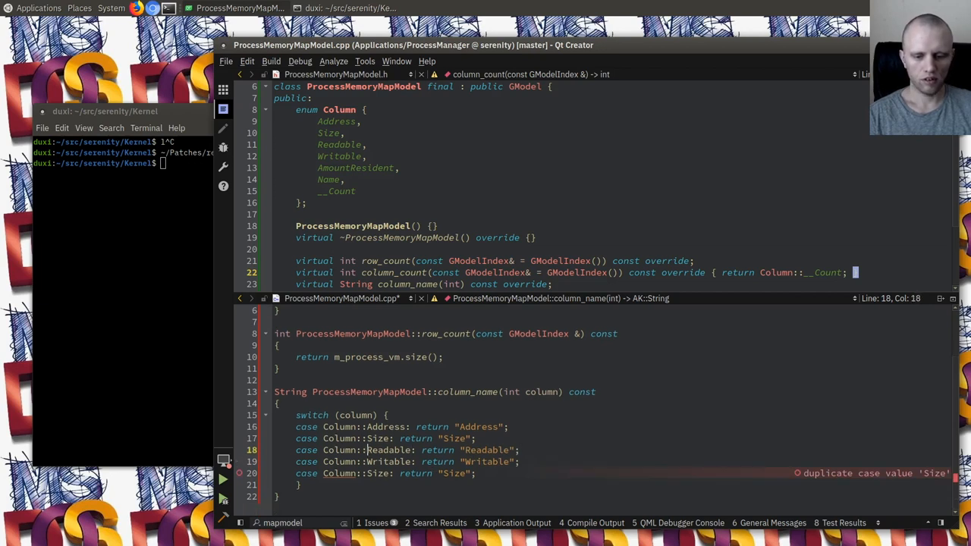
{"action": "double_click", "coordinate": [377, 473]}
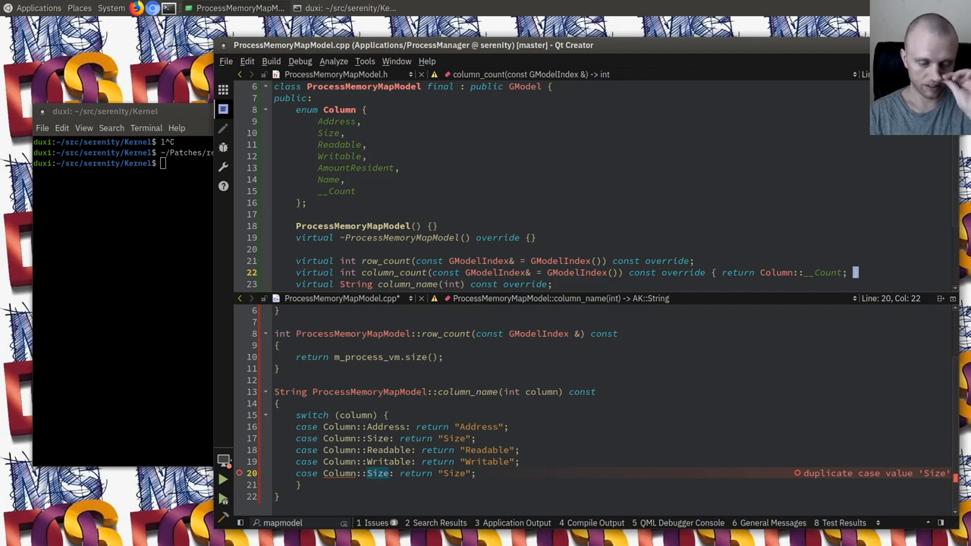
{"action": "type", "text": "AmountRes"}
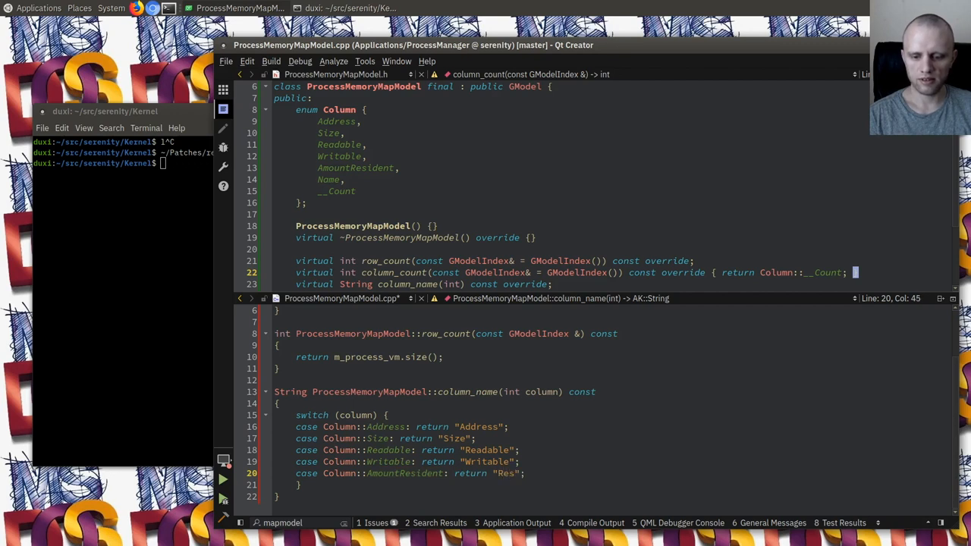
{"action": "type", "text": "ident"}
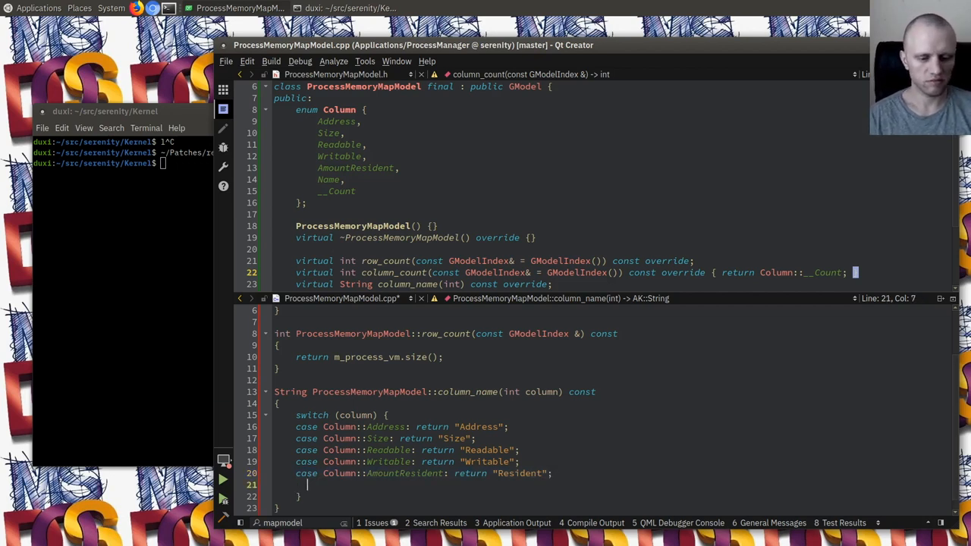
Step: Add the "Resident" and "Name" cases and a default with ASSERT_NOT_REACHED()
{"action": "type", "text": "case Column::AmountResident: return \"Name\";"}
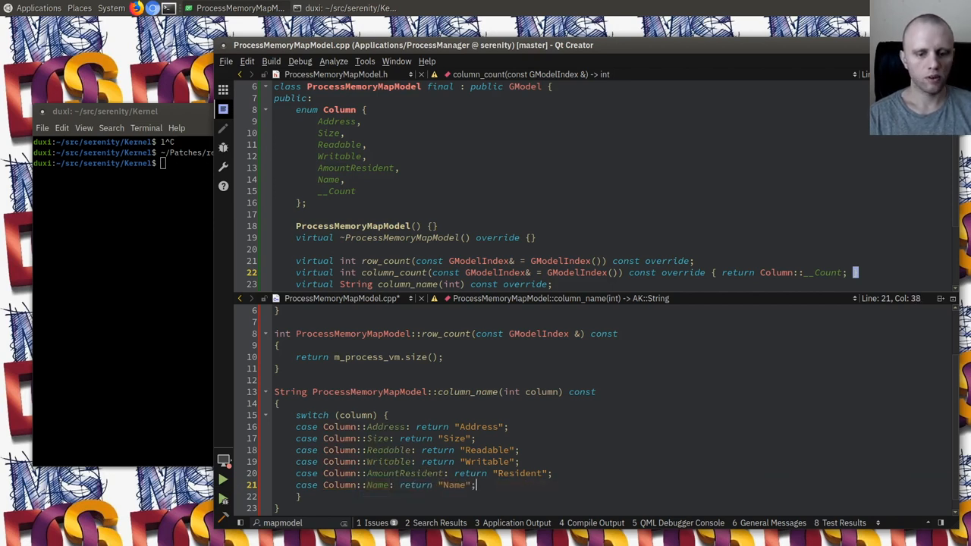
{"action": "type", "text": "default:"}
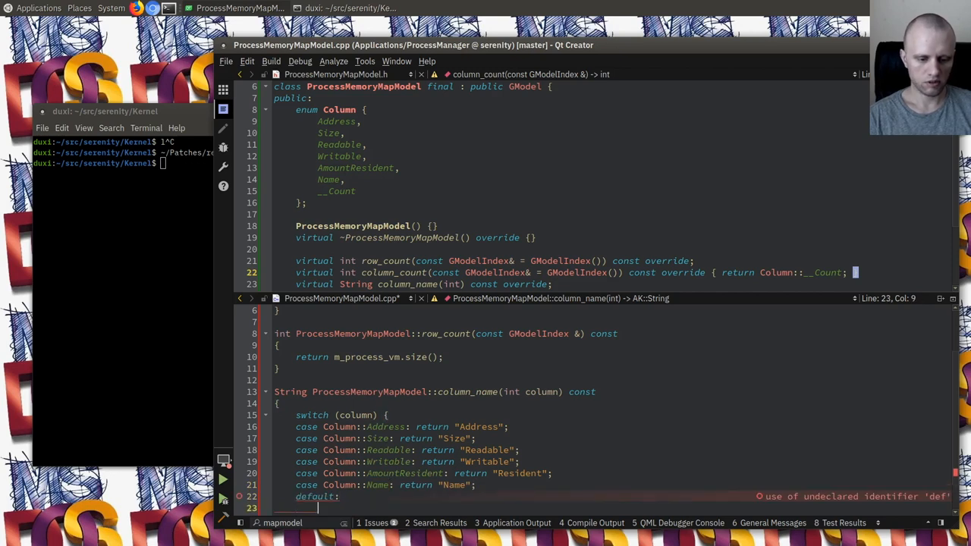
{"action": "type", "text": "ASSERT_NOT_REACHED();"}
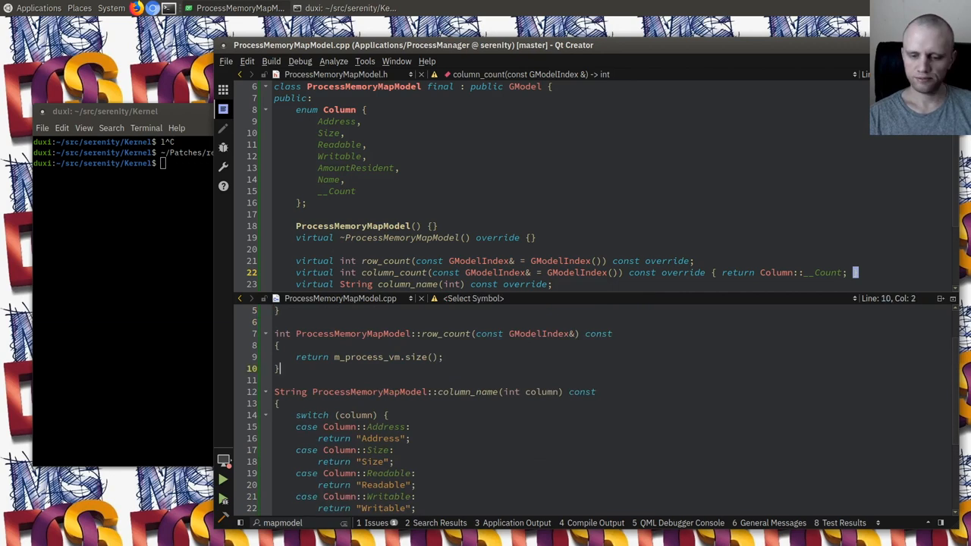
Step: Define column_metadata(int column) const casting column to void and returning empty metadata
{"action": "scroll", "scroll_direction": "down", "scroll_amount": 3}
{"action": "type", "text": "v"}
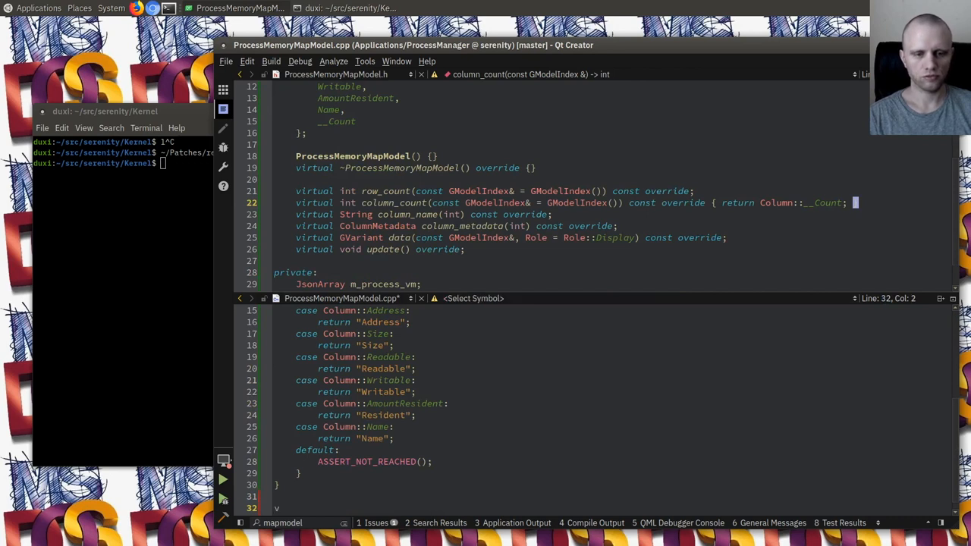
{"action": "type", "text": "ColumnMetadata"}
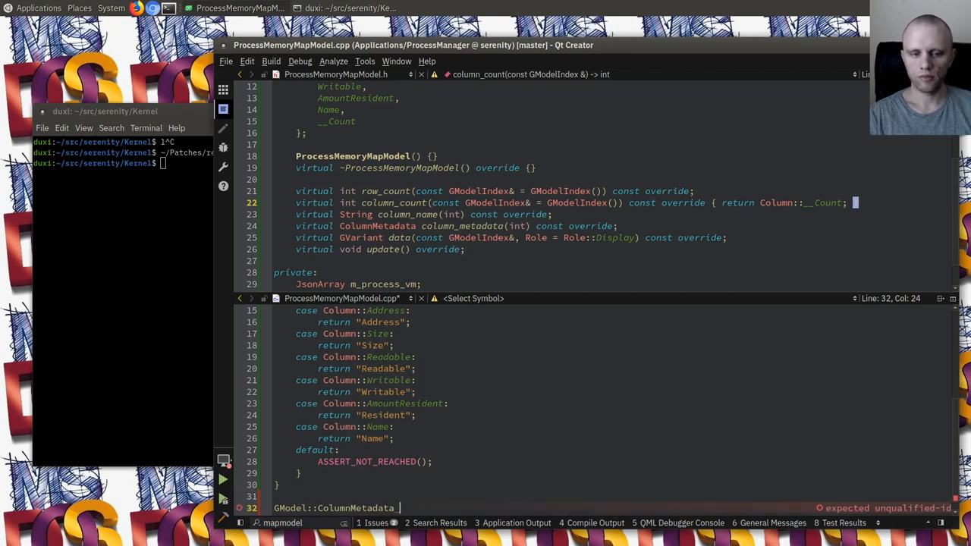
{"action": "type", "text": "ProcessMemoryMapModel::column_metadata(int) const"}
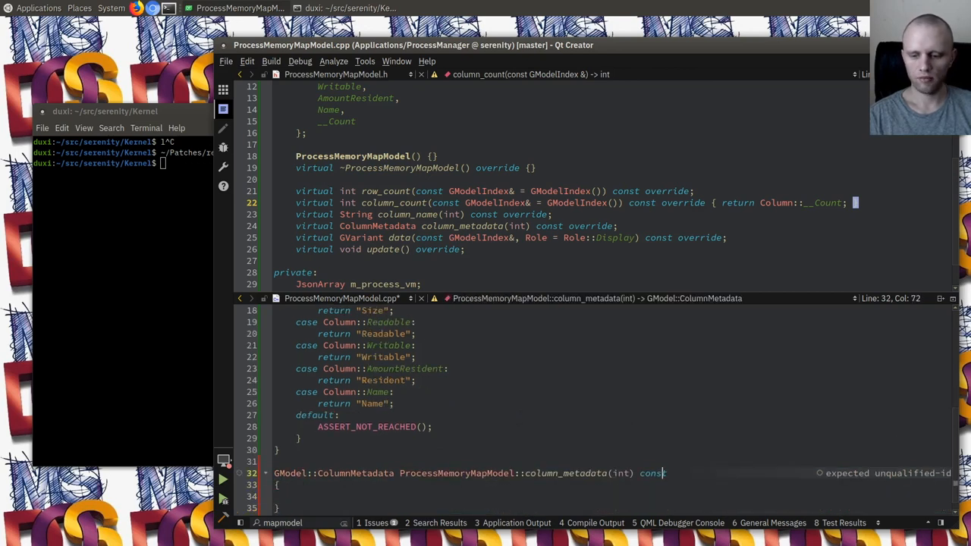
{"action": "type", "text": "column"}
{"action": "left_click", "coordinate": [605, 497]}
{"action": "type", "text": "return {};"}
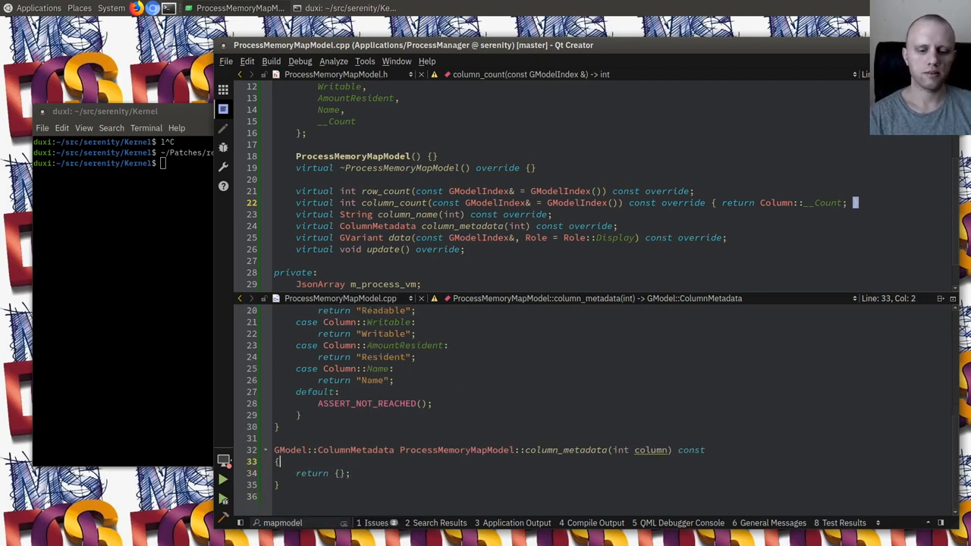
{"action": "type", "text": "(void)column;"}
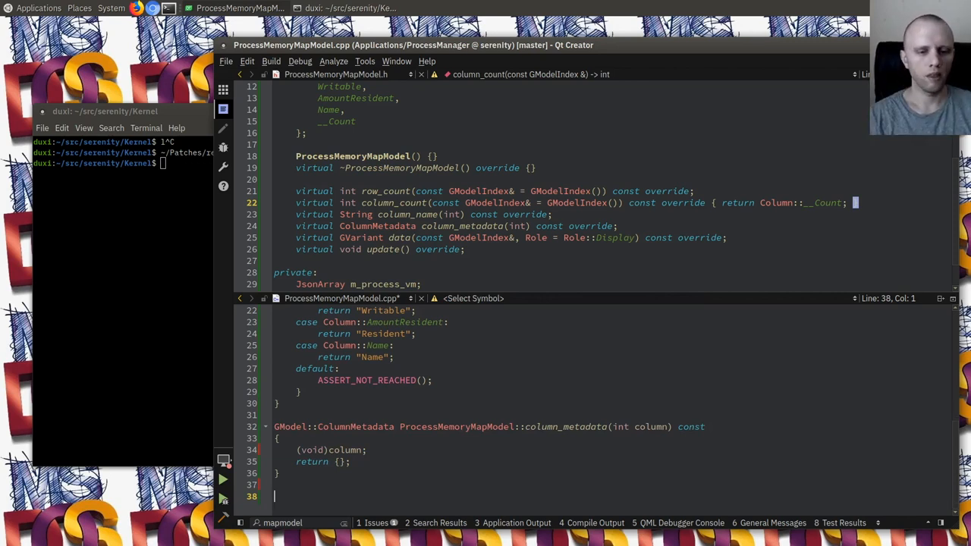
Step: Write the GVariant ProcessMemoryMapModel::data(const GModelIndex& index, Role role) const signature
{"action": "type", "text": "GVariant"}
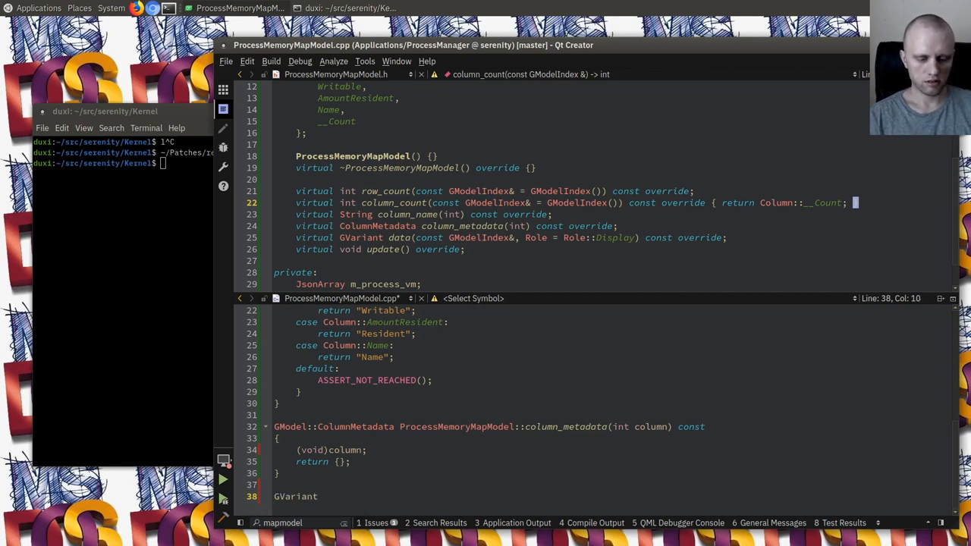
{"action": "type", "text": "ProcessMemoryMapModel"}
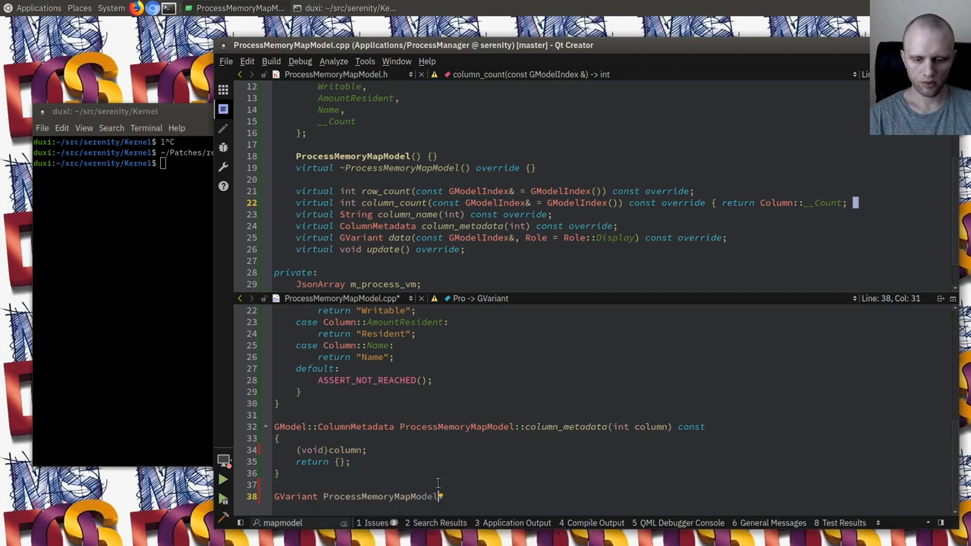
{"action": "type", "text": "::data("}
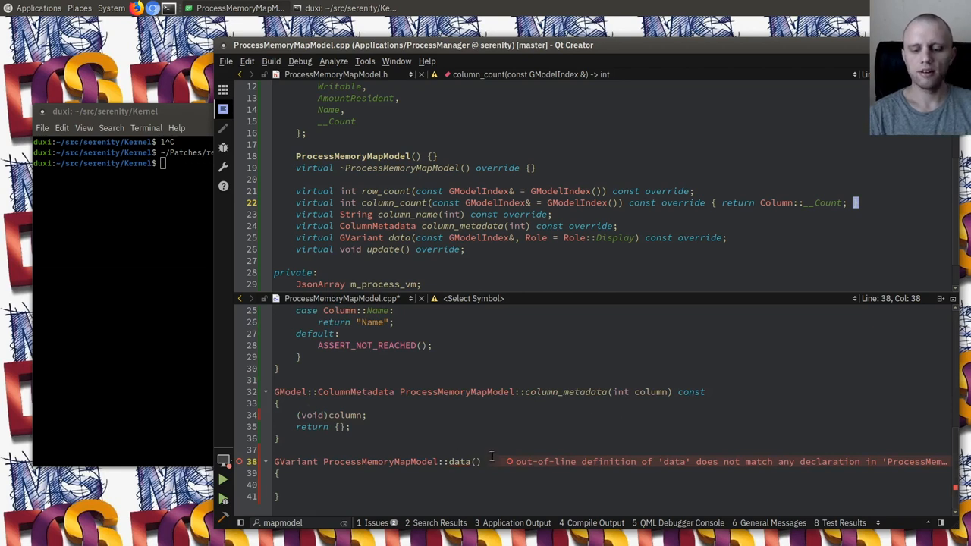
{"action": "type", "text": "const GModelIndex&"}
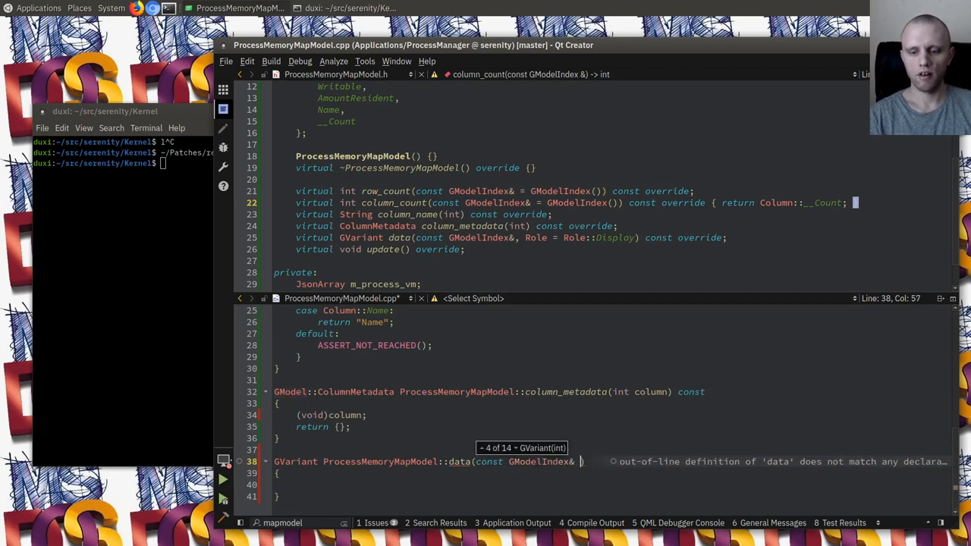
{"action": "type", "text": "index, Role"}
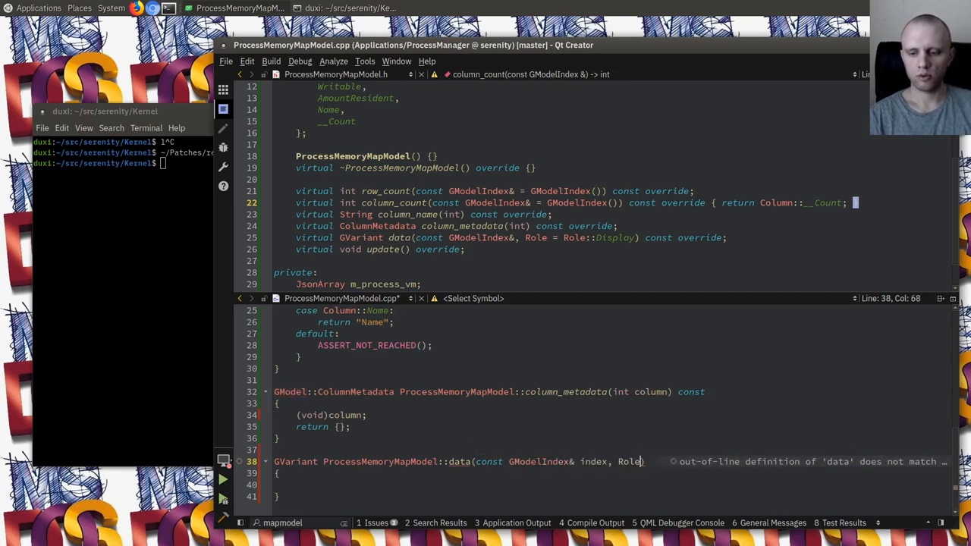
{"action": "type", "text": "role"}
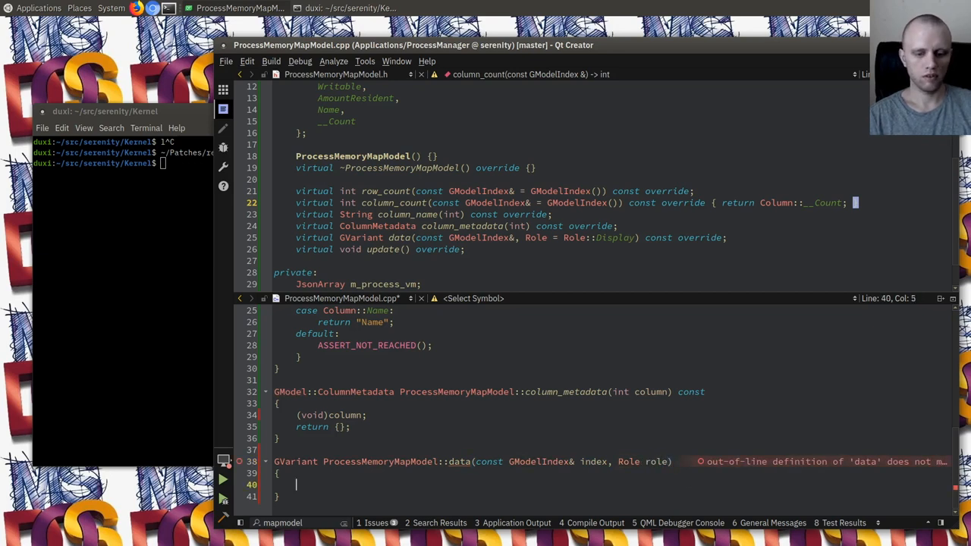
Step: Give data() an if (role == GModel::Role::Display) branch and a trailing return {}
{"action": "type", "text": "if (role =="}
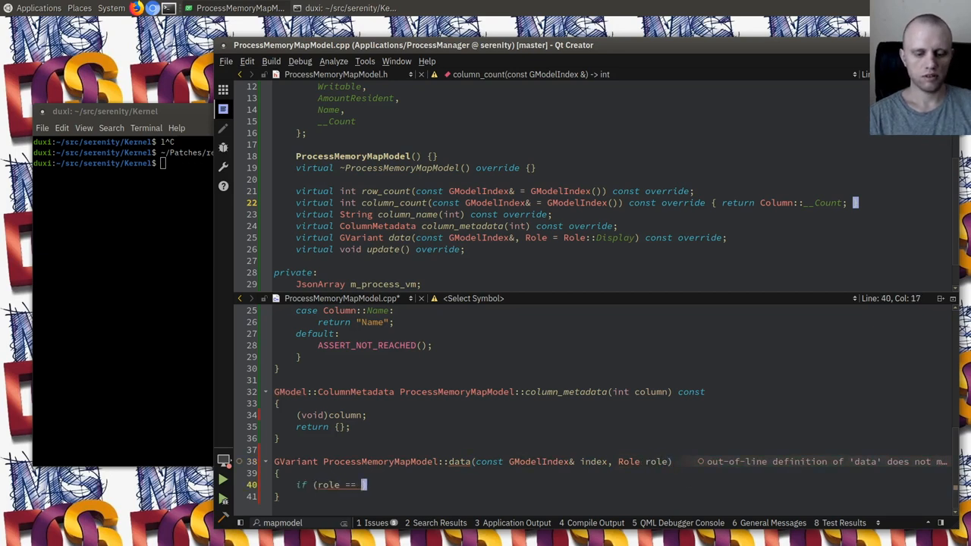
{"action": "type", "text": "GModel::Role::Display) {"}
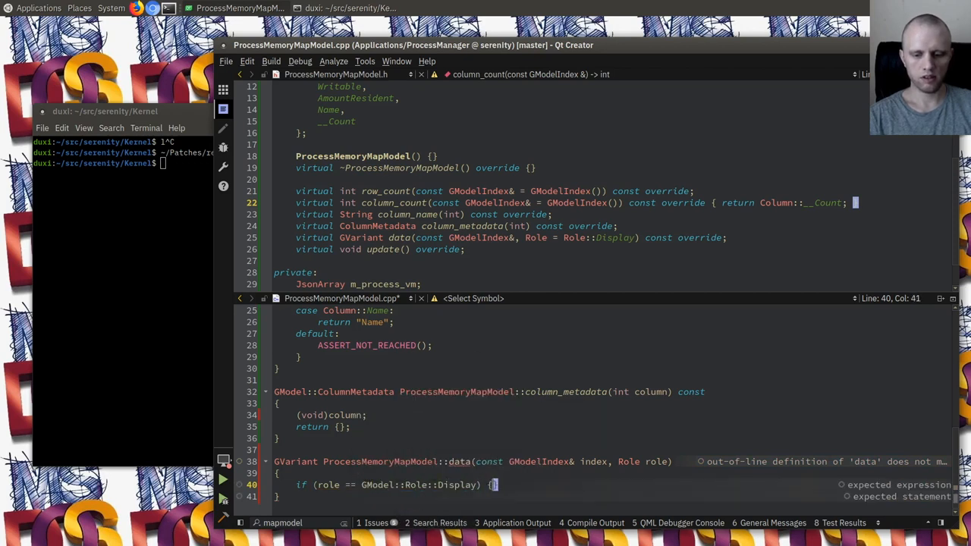
{"action": "type", "text": "rety"}
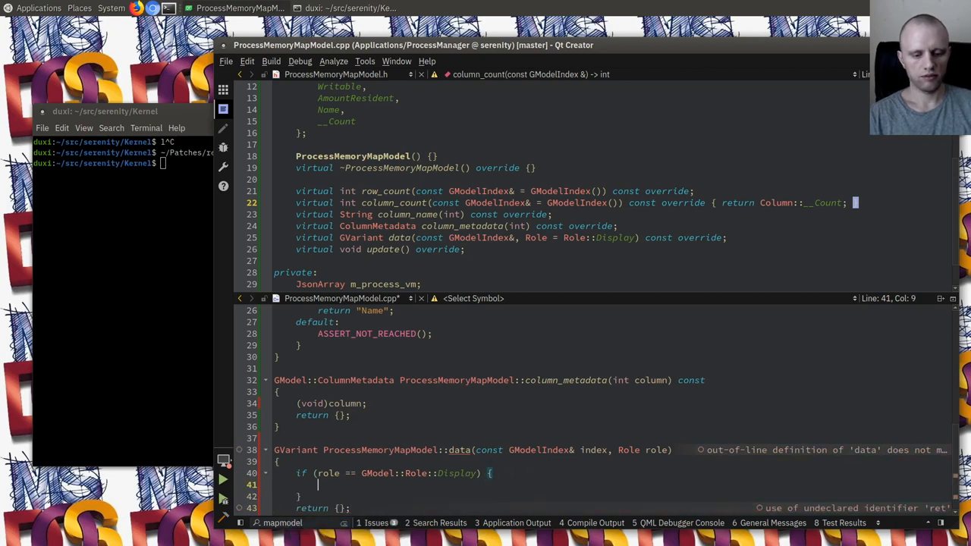
{"action": "type", "text": "switch"}
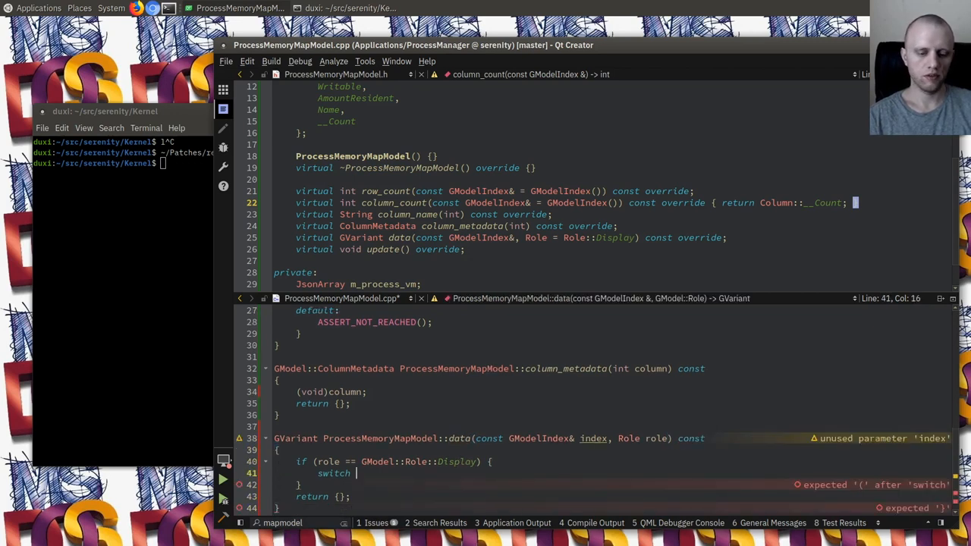
{"action": "type", "text": "auto *"}
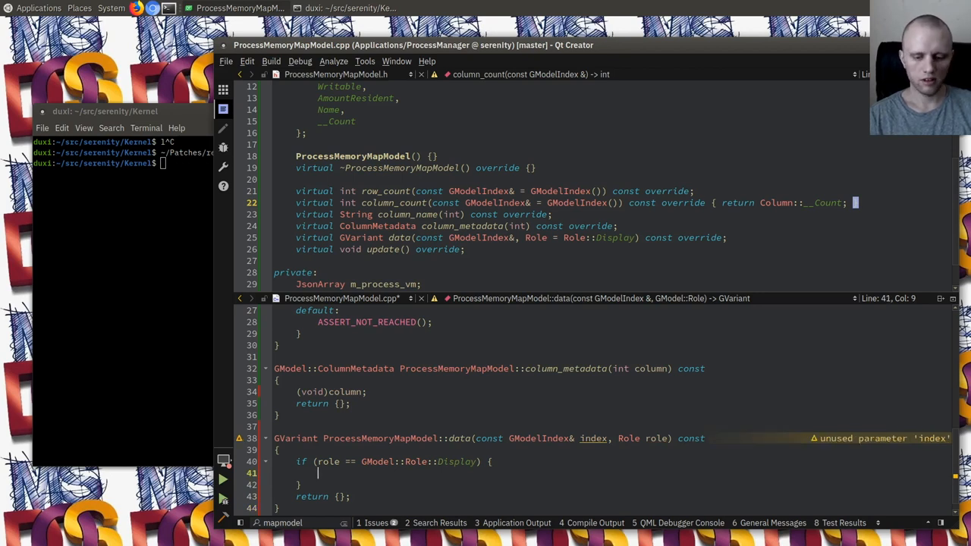
Step: Fetch auto& region_object = m_process_vm.at(index.row()).as_object() at the top of data()
{"action": "type", "text": "auto"}
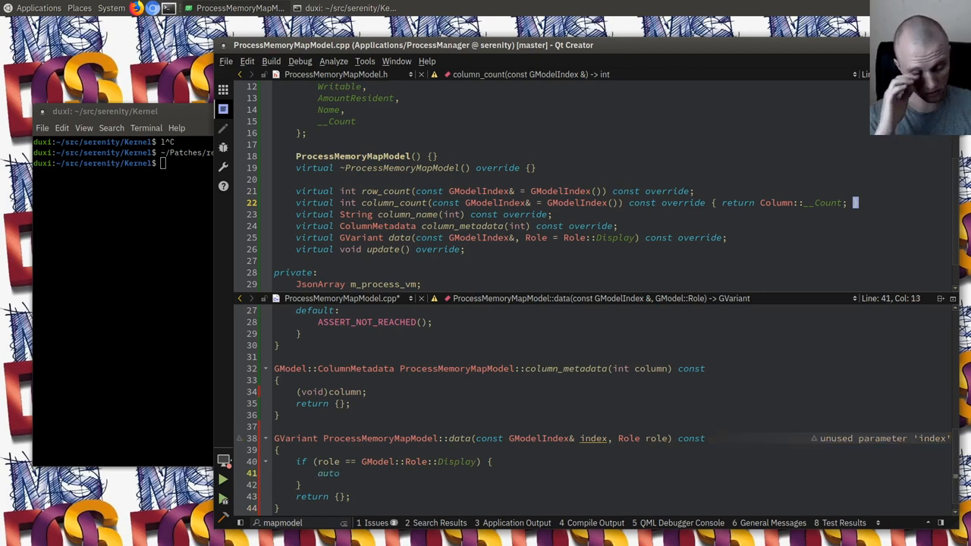
{"action": "type", "text": "auto& region_object ="}
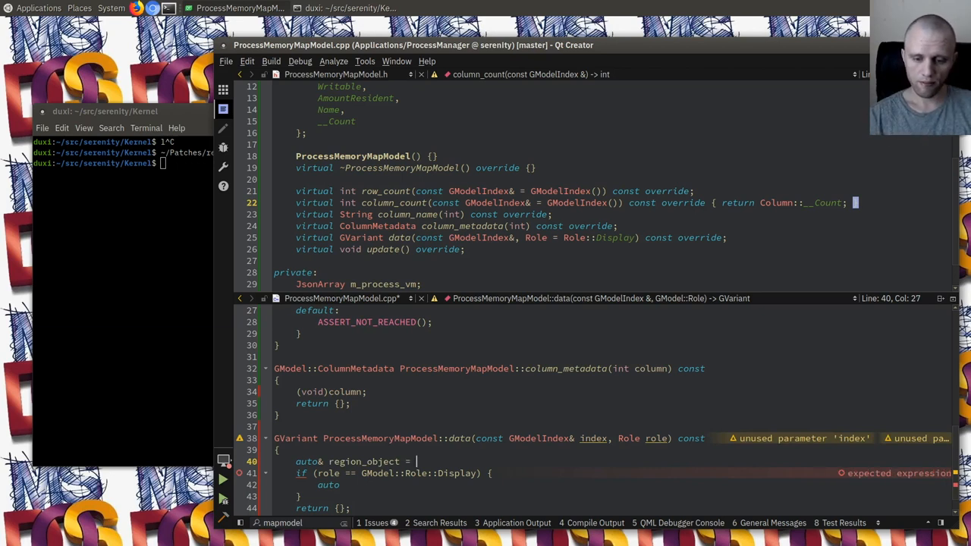
{"action": "type", "text": "m_process_vm.at(index.row());"}
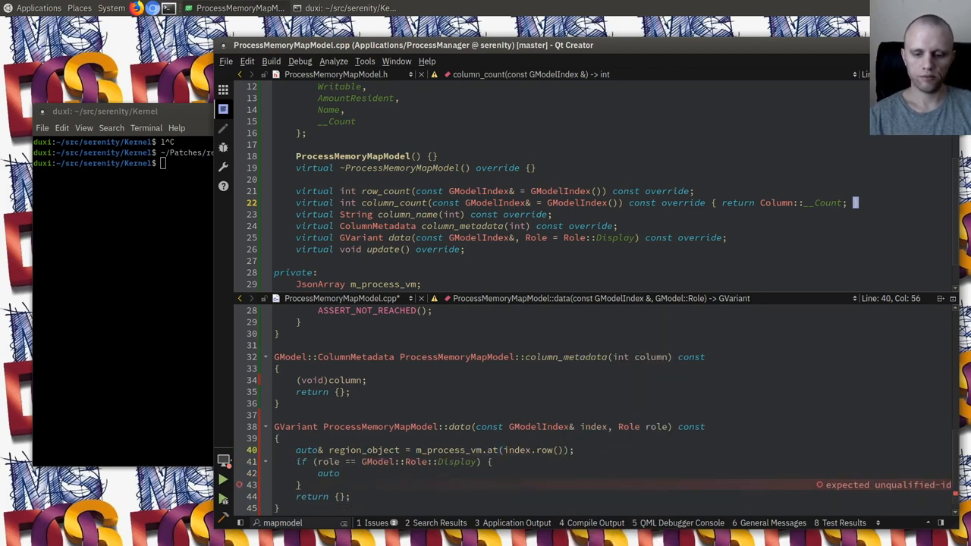
{"action": "type", "text": ".as"}
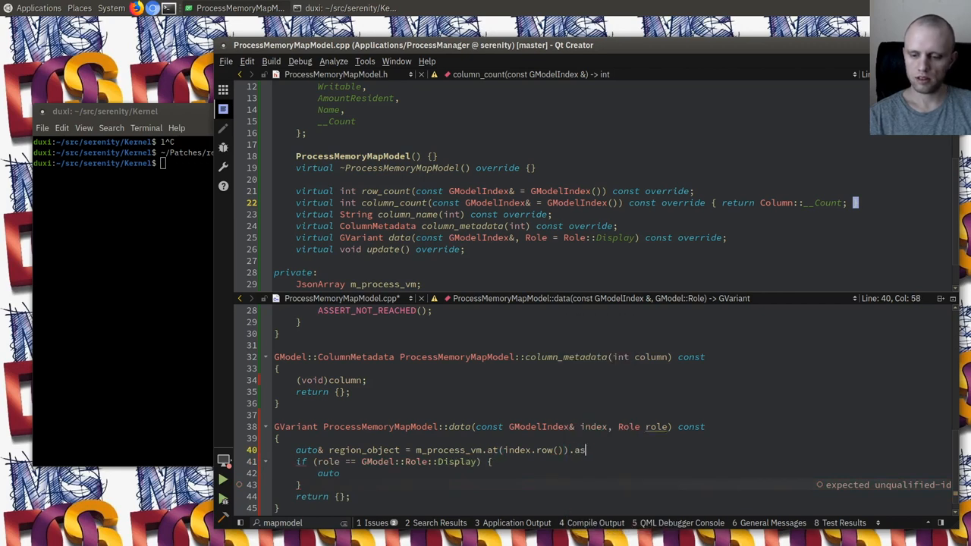
{"action": "type", "text": "_object();"}
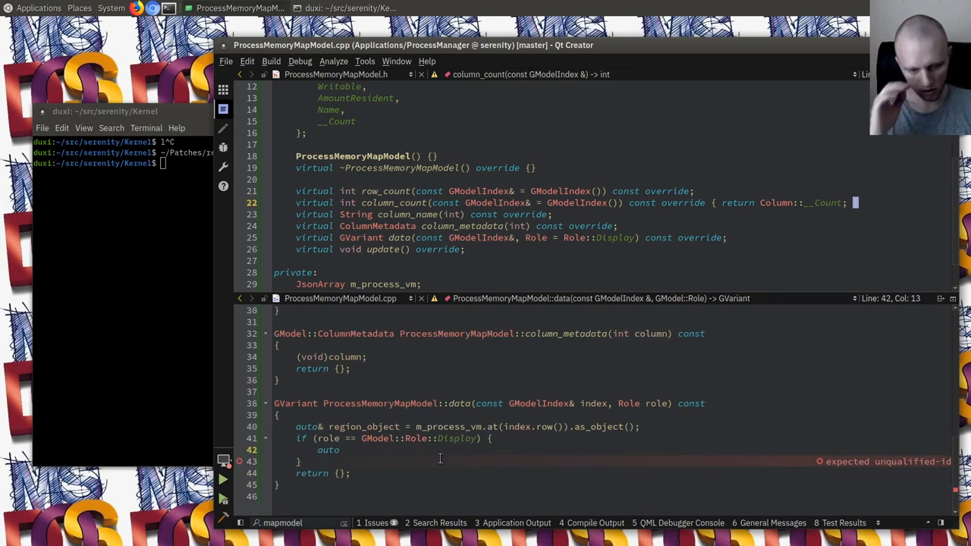
{"action": "type", "text": "reg"}
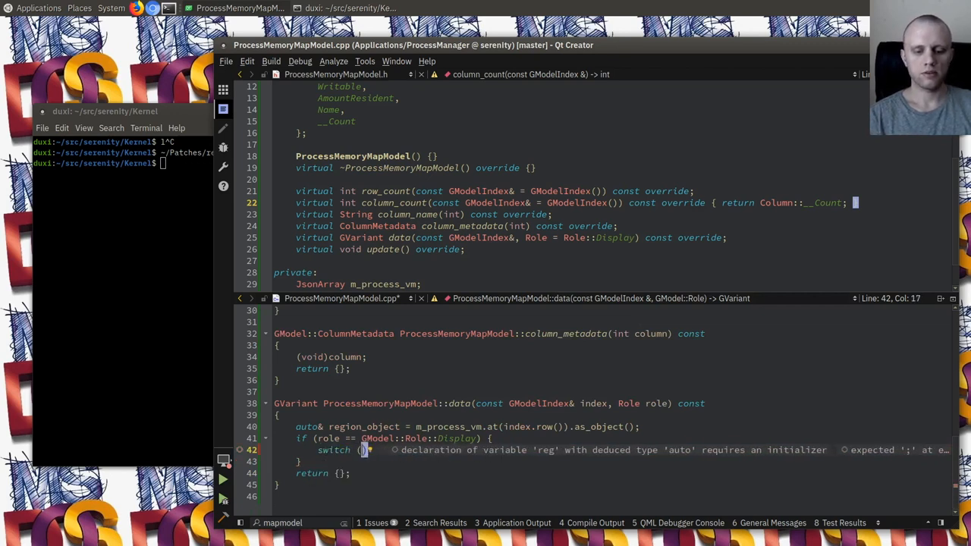
Step: Switch on index.column() and return region_object.get("address") for the Address column
{"action": "type", "text": "index.column("}
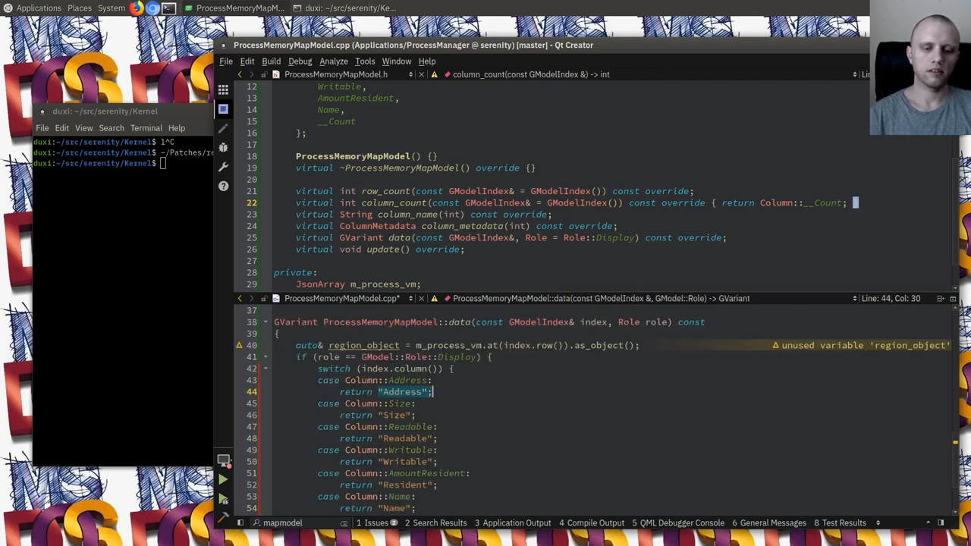
{"action": "type", "text": "region_object.get("}
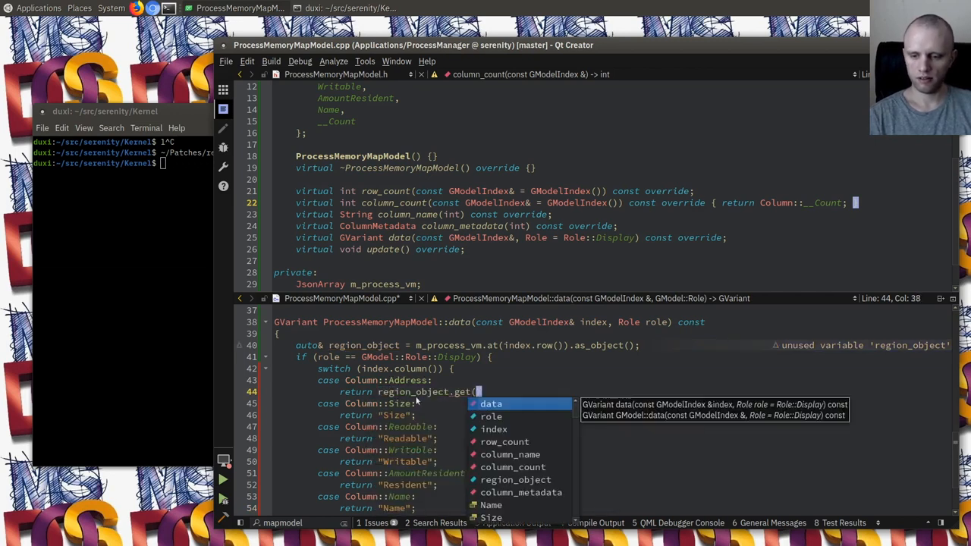
{"action": "key", "text": "Escape"}
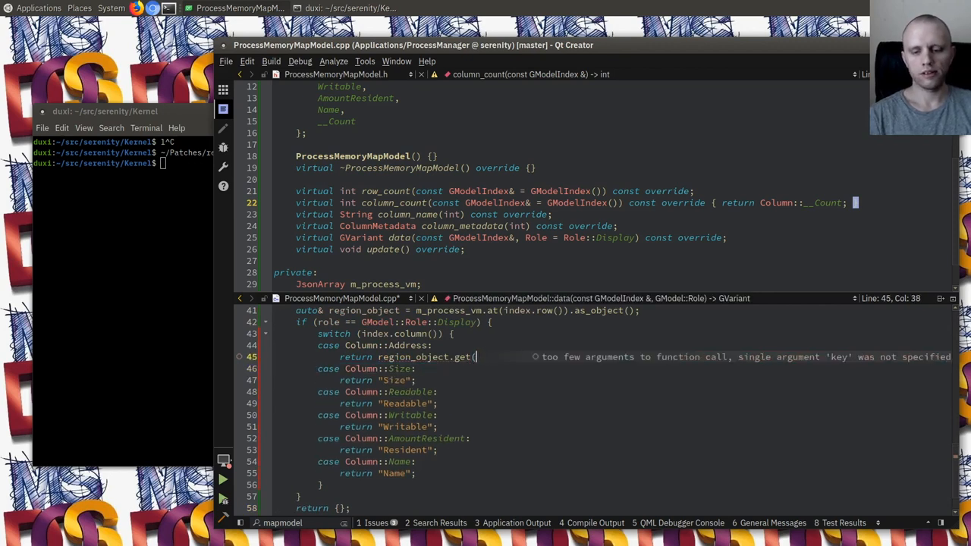
{"action": "type", "text": "("}
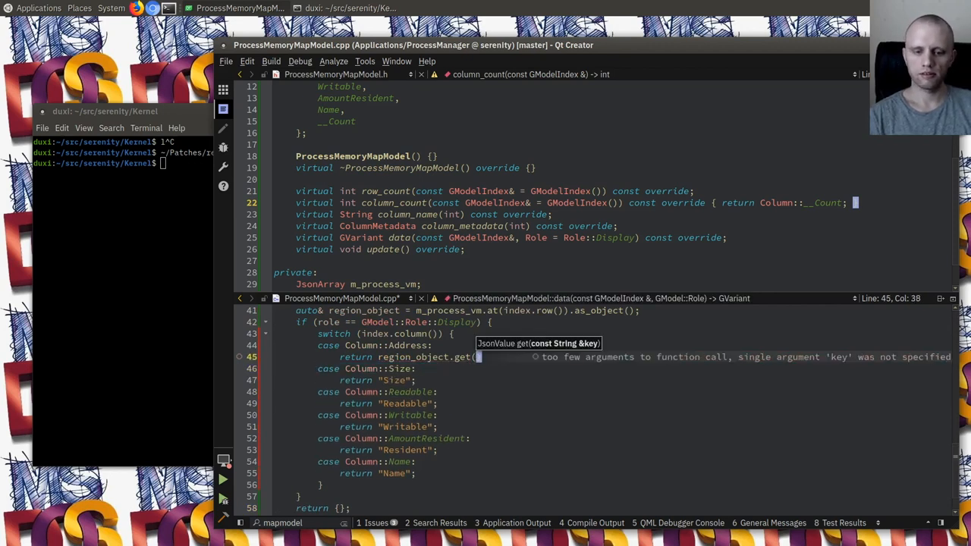
{"action": "type", "text": "\"address\");"}
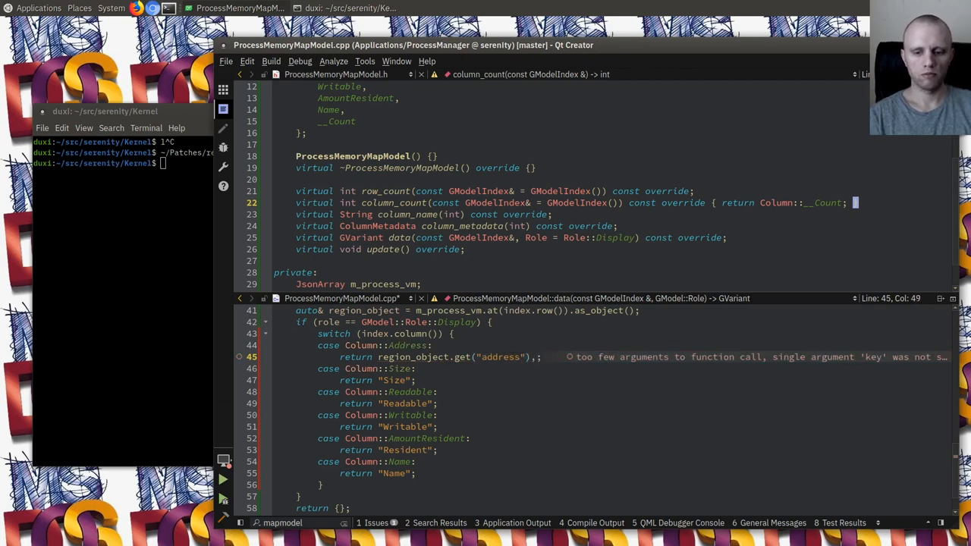
{"action": "type", "text": ".to_string("}
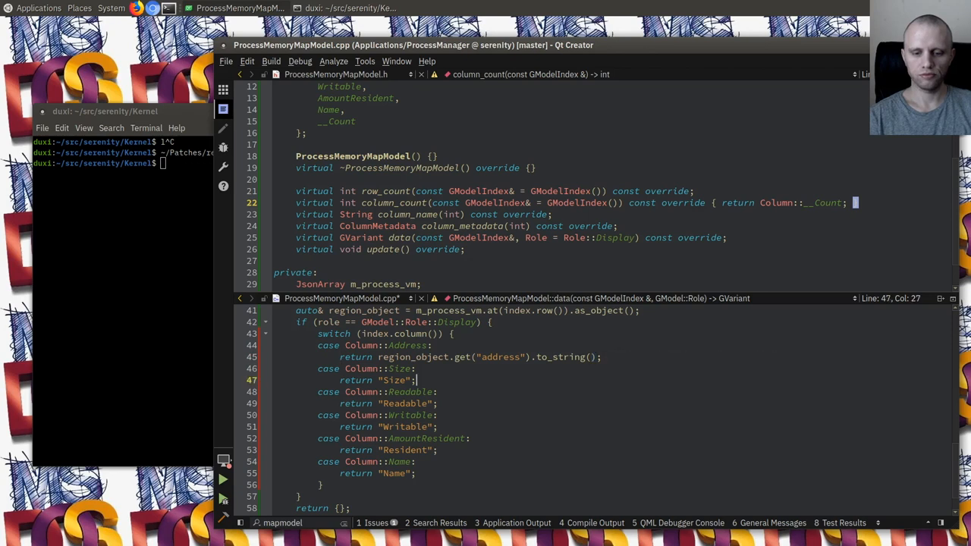
Step: Return the size as an integer and format the address as hex with String::format("%#x")
{"action": "left_click", "coordinate": [357, 356]}
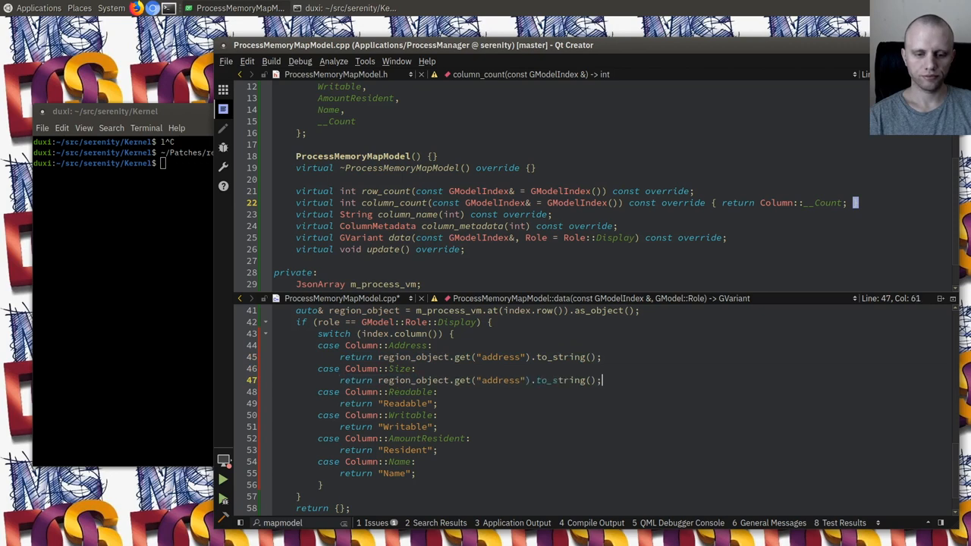
{"action": "type", "text": "size"}
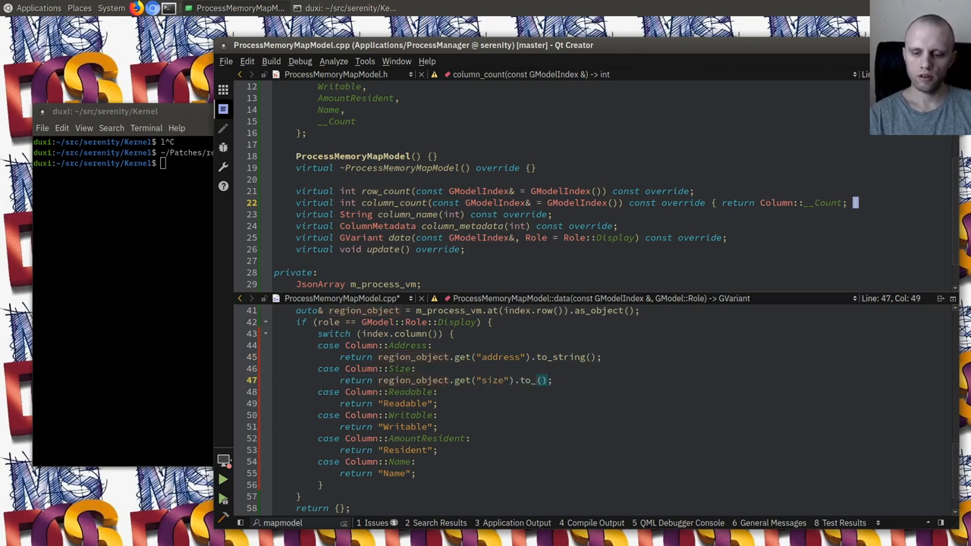
{"action": "type", "text": "u32"}
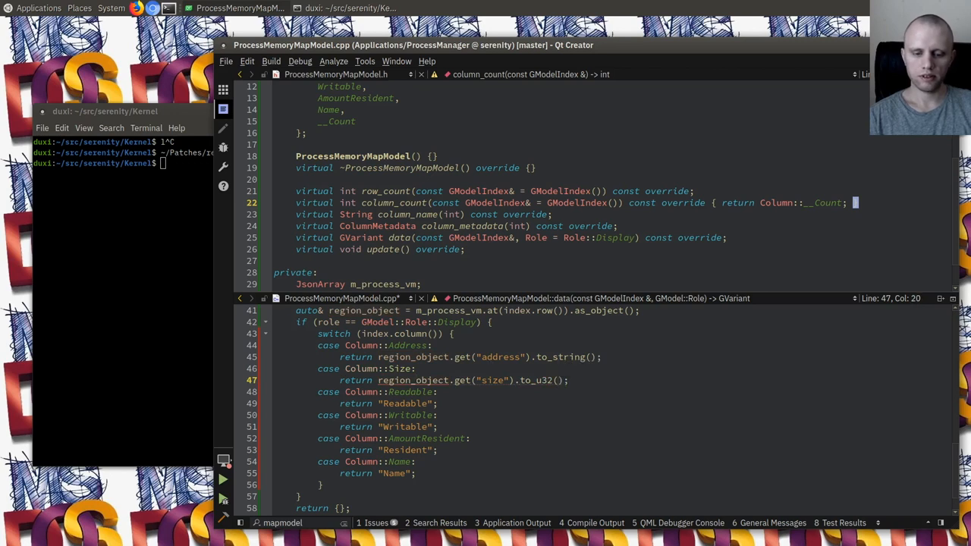
{"action": "type", "text": "String::format"}
{"action": "type", "text": "int"}
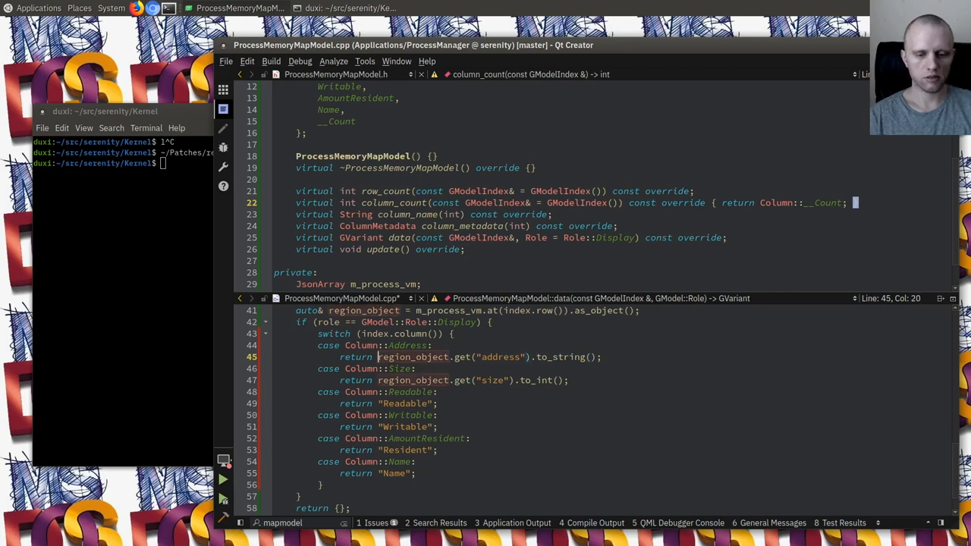
{"action": "type", "text": "String::format(\"%p\","}
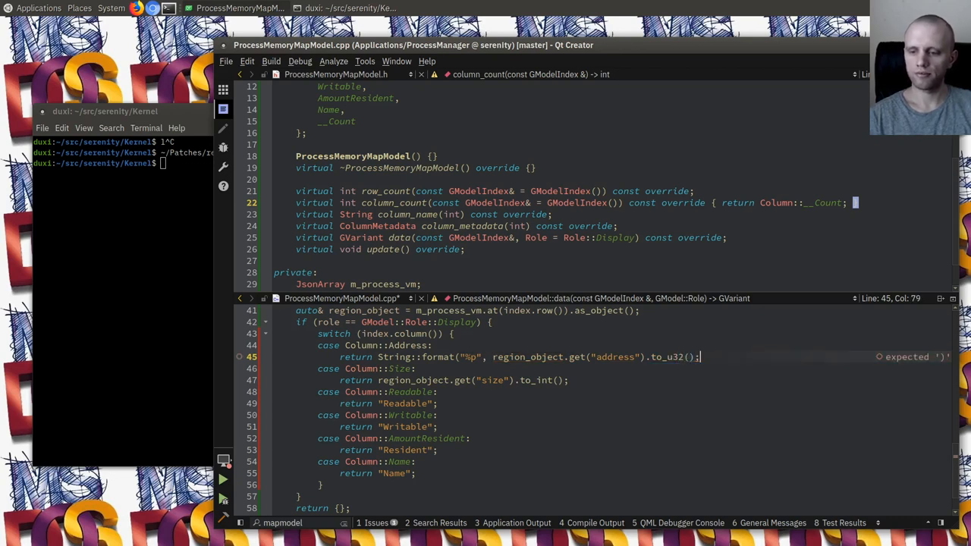
{"action": "type", "text": ")"}
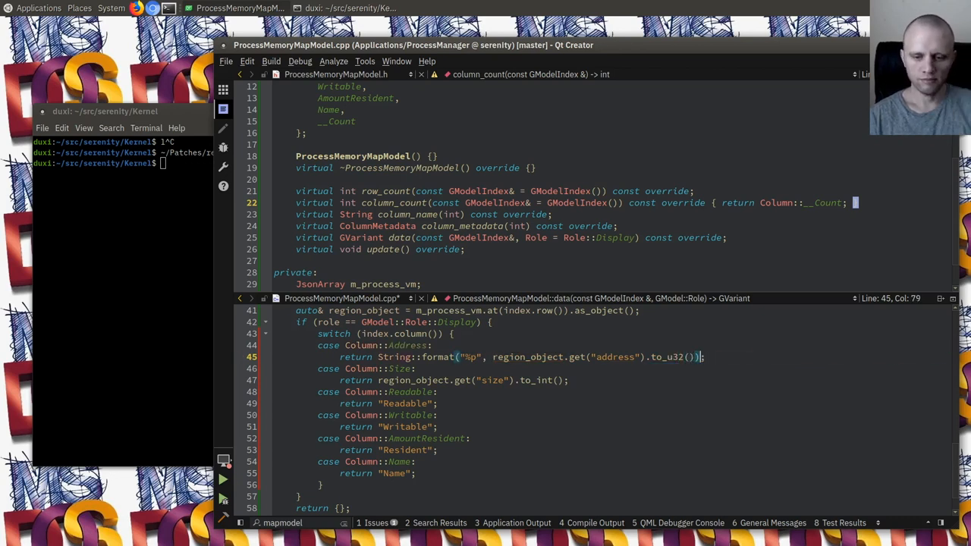
{"action": "type", "text": "#x"}
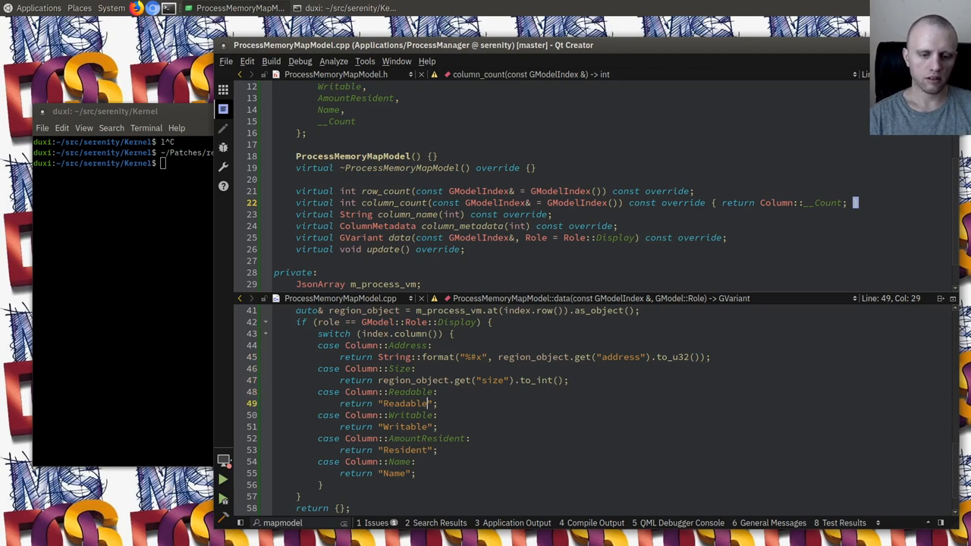
Step: Return readable/writable as to_bool() ? "Yes" : "No", plus amount_resident and name values
{"action": "type", "text": "region_o"}
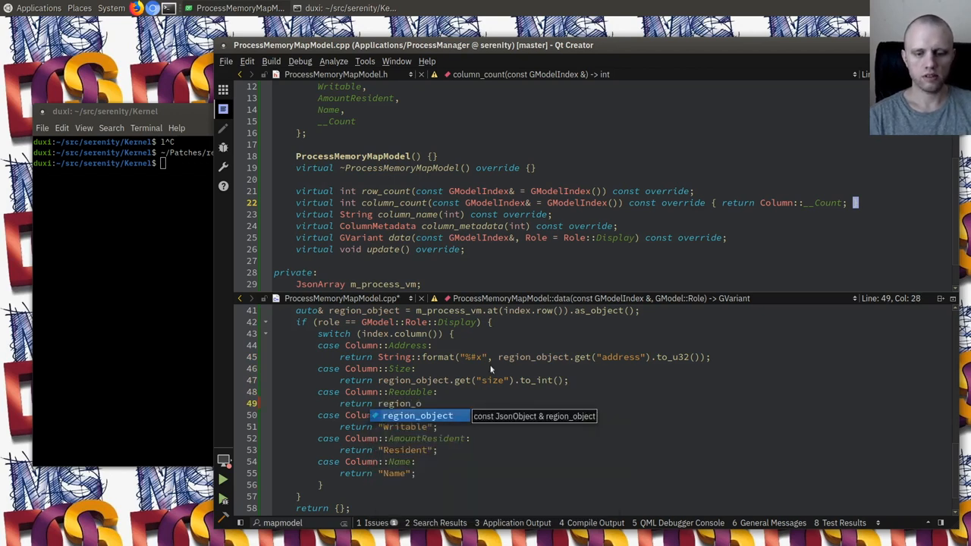
{"action": "type", "text": "region_object.get(\"readable\").t"}
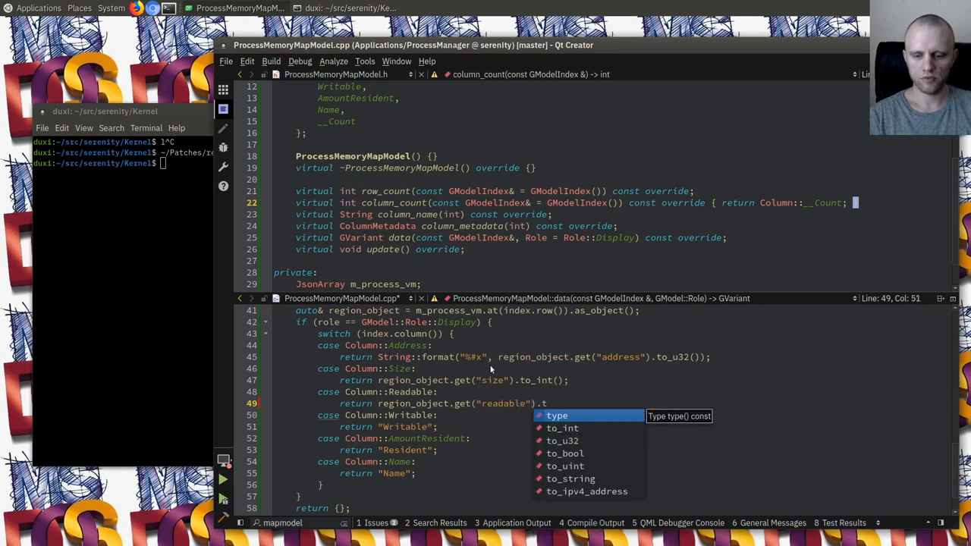
{"action": "type", "text": "o_bool() ?"}
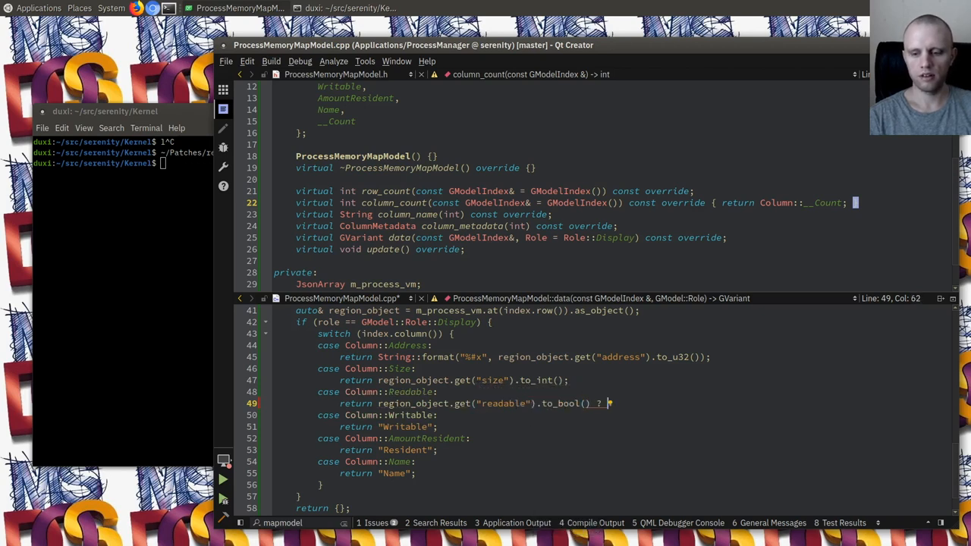
{"action": "type", "text": "\""}
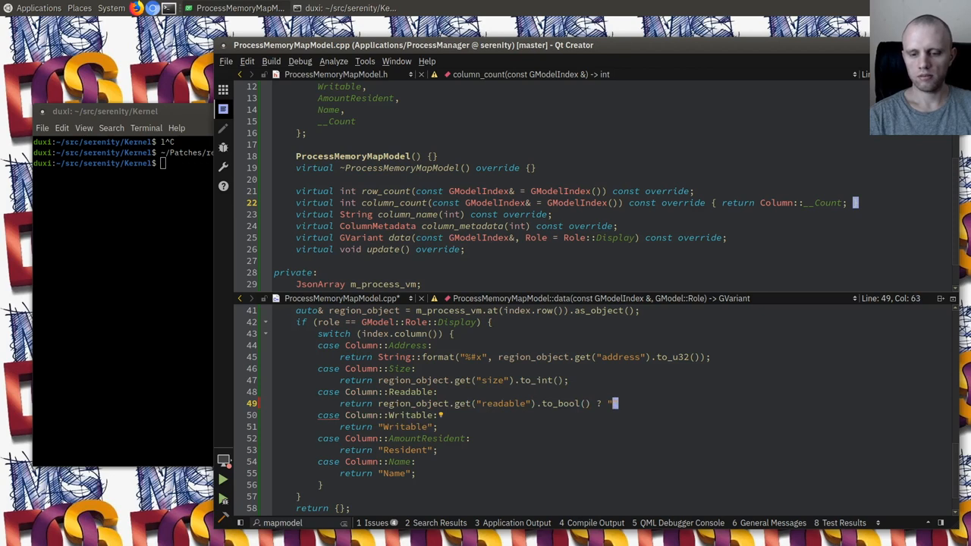
{"action": "type", "text": "Yes\" : \"Npo"}
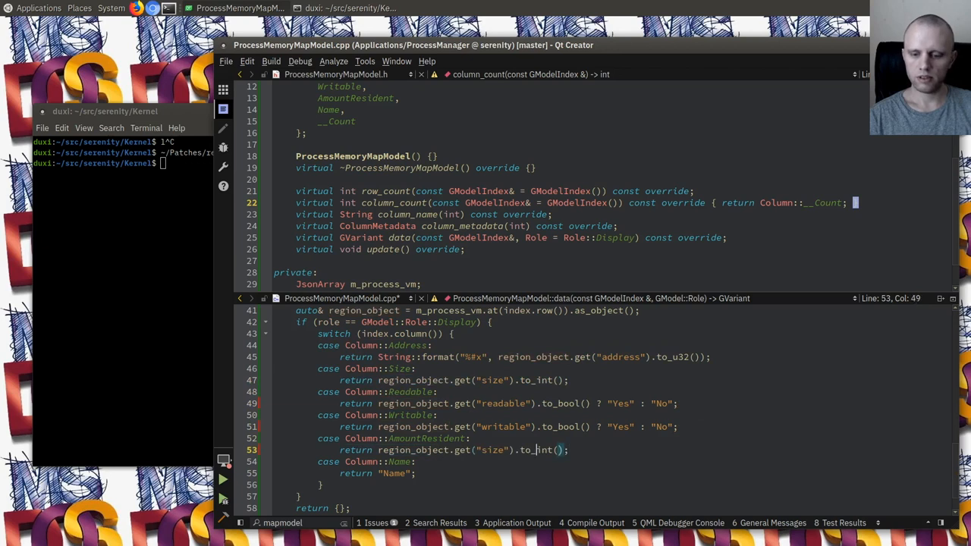
{"action": "type", "text": "amount_resident"}
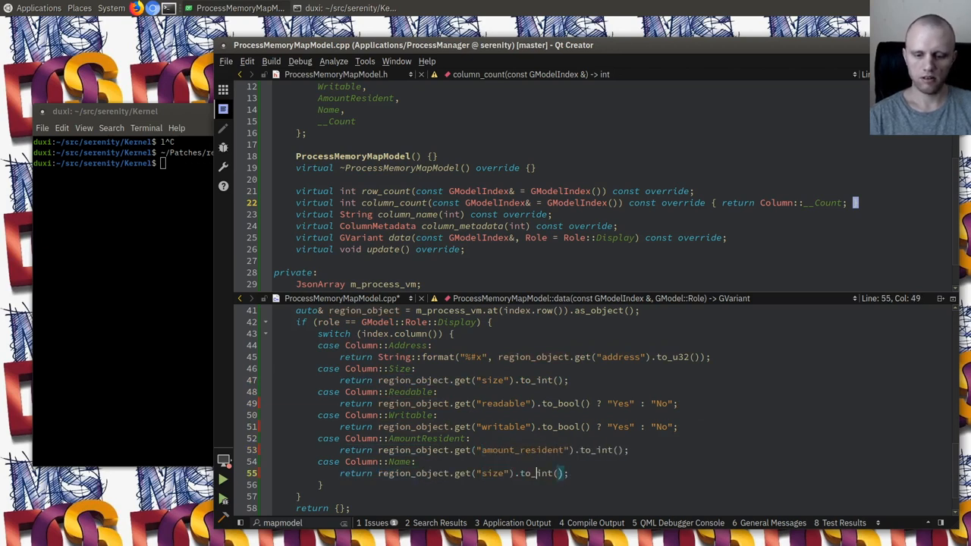
{"action": "type", "text": "name"}
{"action": "left_click", "coordinate": [296, 522]}
{"action": "type", "text": "proc"}
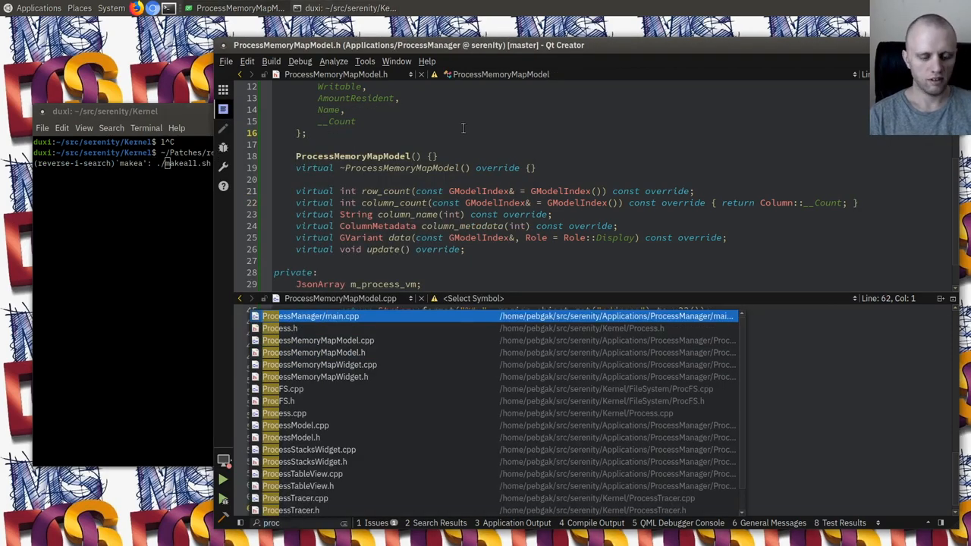
Step: Include ProcessMemoryMapModel.h in the widget and set_model(adopt(*new ProcessMemoryMapModel)) on the table view
{"action": "left_click", "coordinate": [310, 315]}
{"action": "type", "text": "#include"}
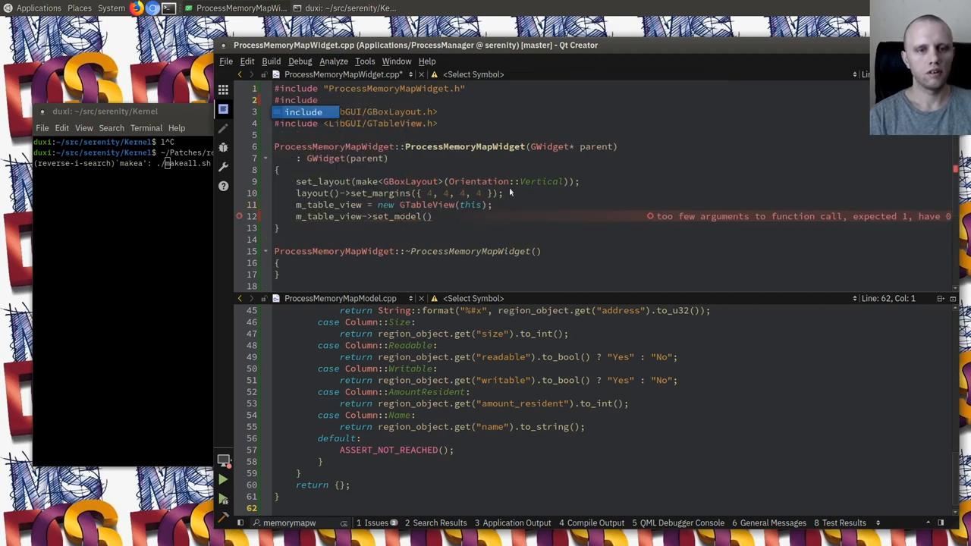
{"action": "type", "text": "\"ProcessMemoryMapModel.h\""}
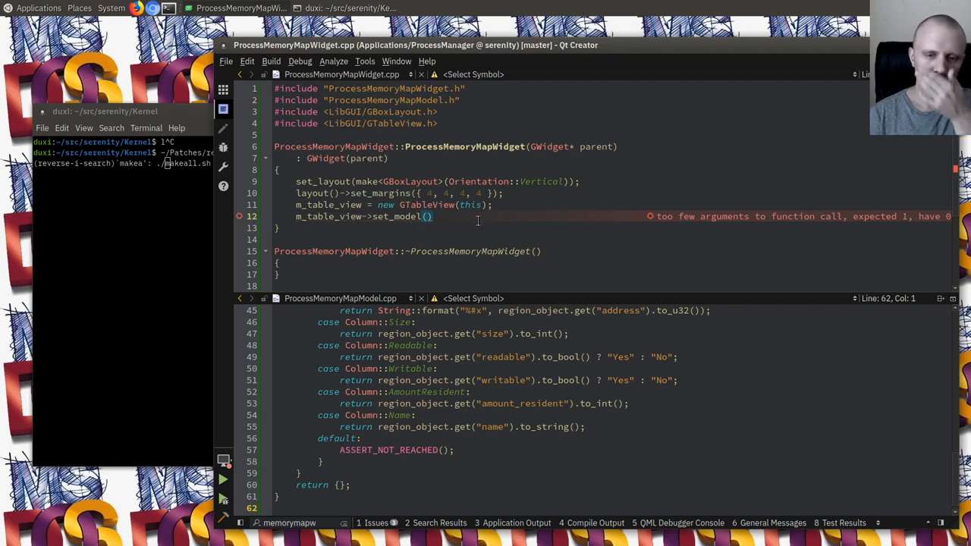
{"action": "type", "text": "P"}
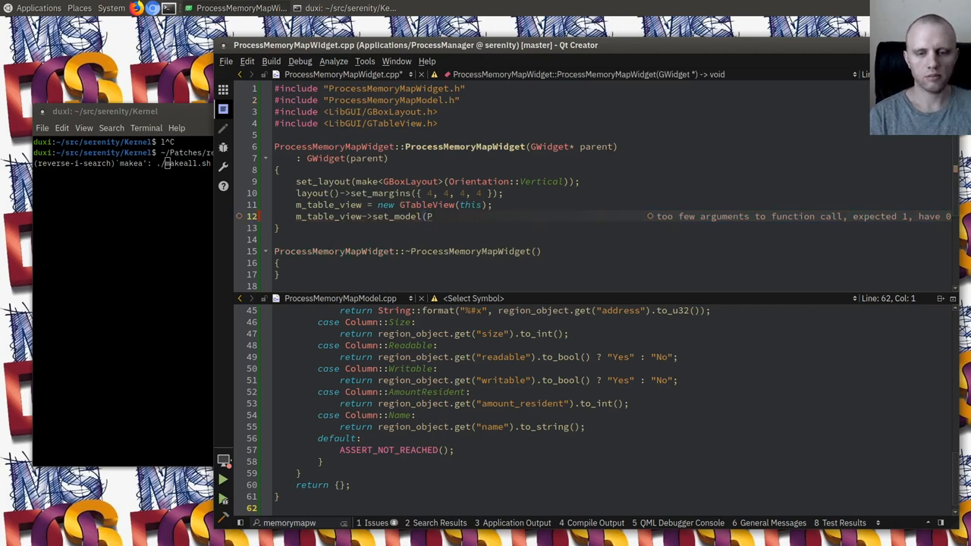
{"action": "type", "text": "adopt(*new Process"}
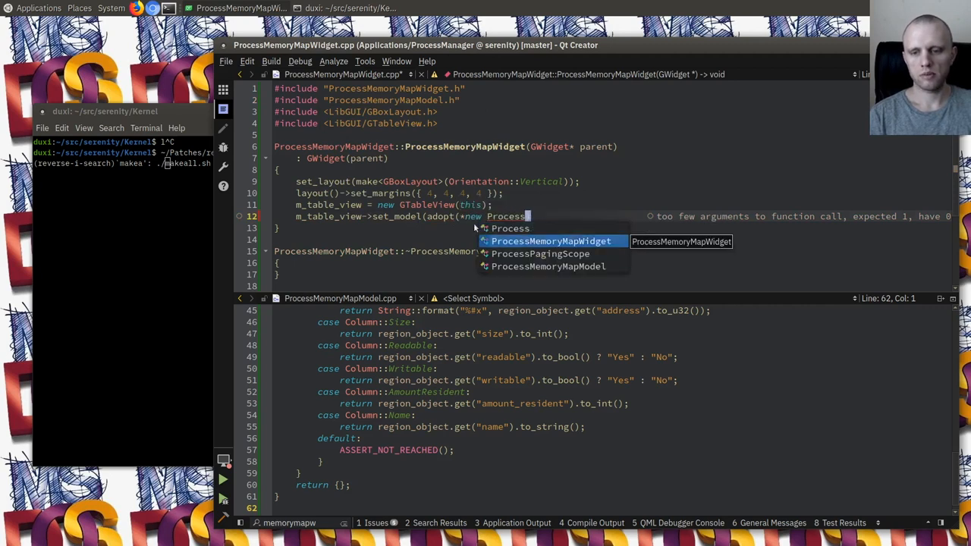
{"action": "type", "text": "MemoryMapModel));"}
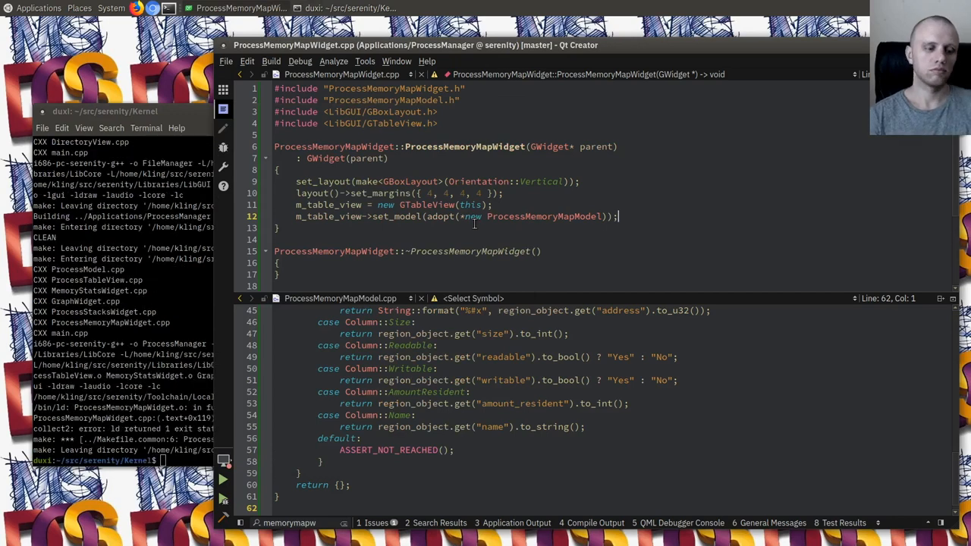
Step: Have set_pid static_cast the table view's model to ProcessMemoryMapModel* and call set_pid(pid)
{"action": "scroll", "scroll_direction": "down", "scroll_amount": 3}
{"action": "type", "text": "m"}
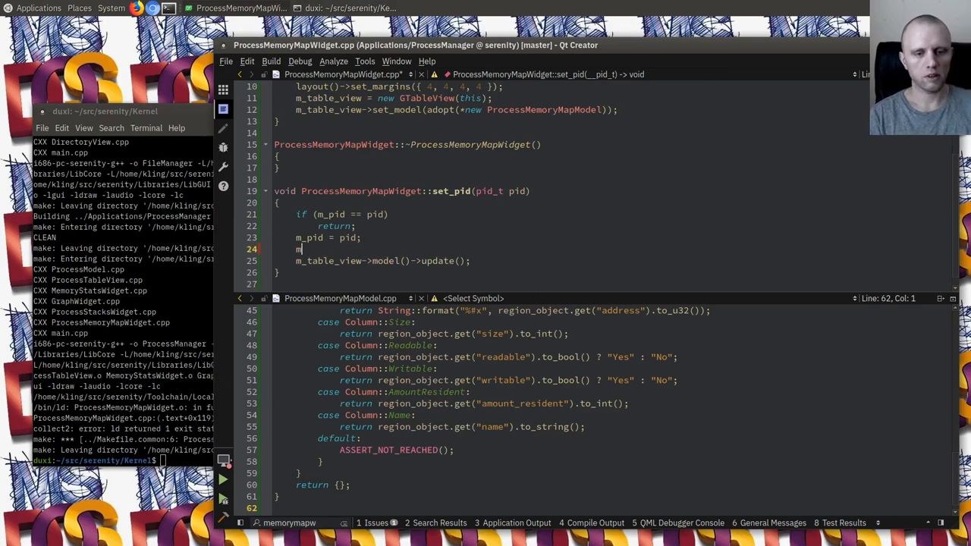
{"action": "type", "text": "->model("}
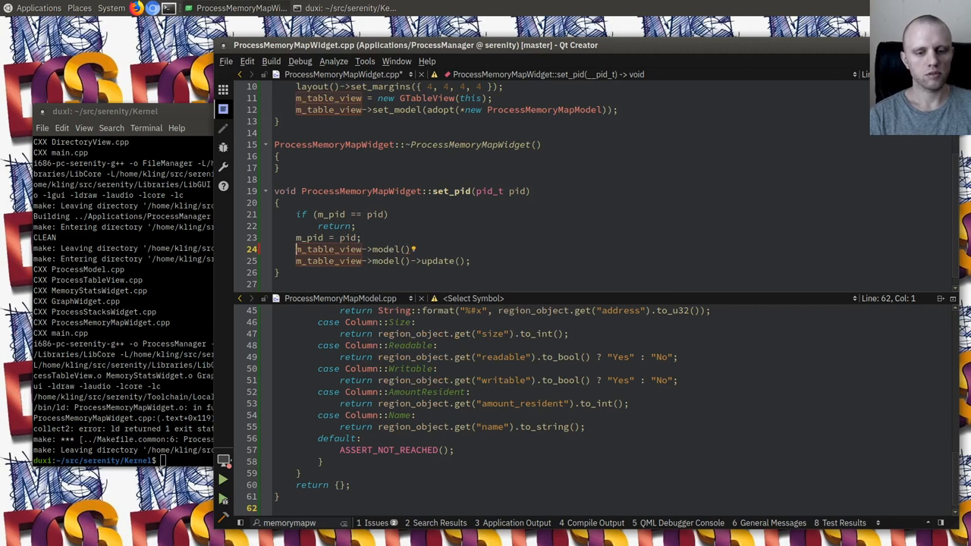
{"action": "type", "text": "static_cast<ProcessMemoryMapModel*>("}
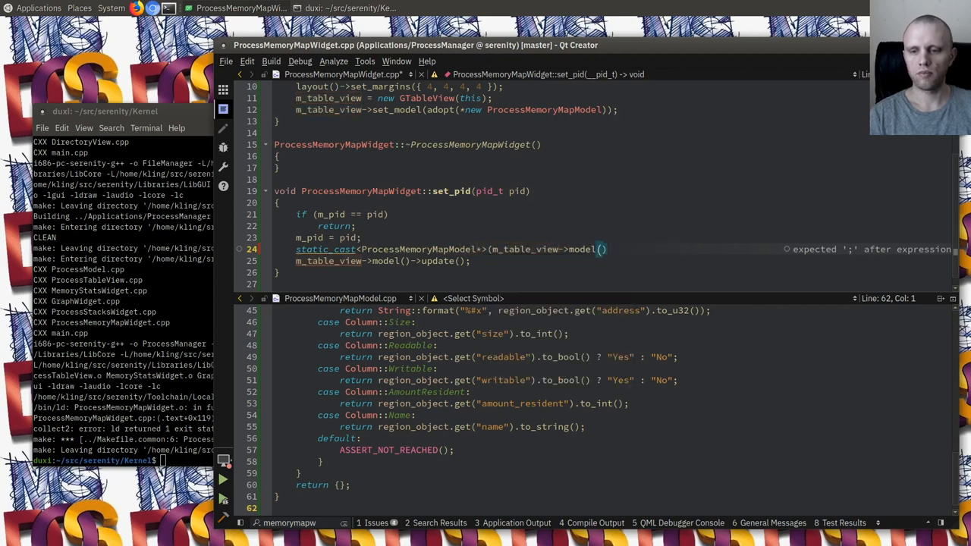
{"action": "type", "text": "->set_pid(pid);"}
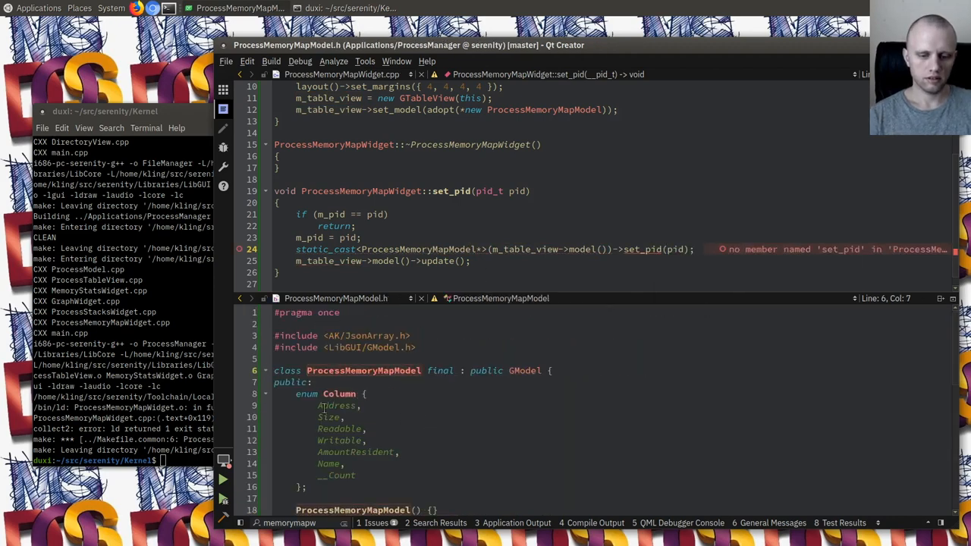
Step: Declare void set_pid(pid_t) and an int m_pid { -1 } member in ProcessMemoryMapModel.h
{"action": "scroll", "scroll_direction": "down", "scroll_amount": 3}
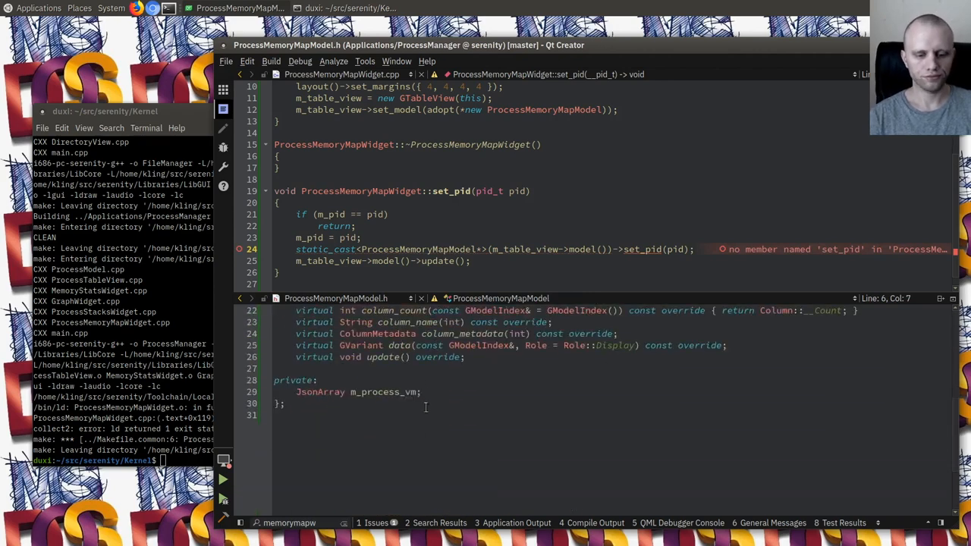
{"action": "type", "text": "p"}
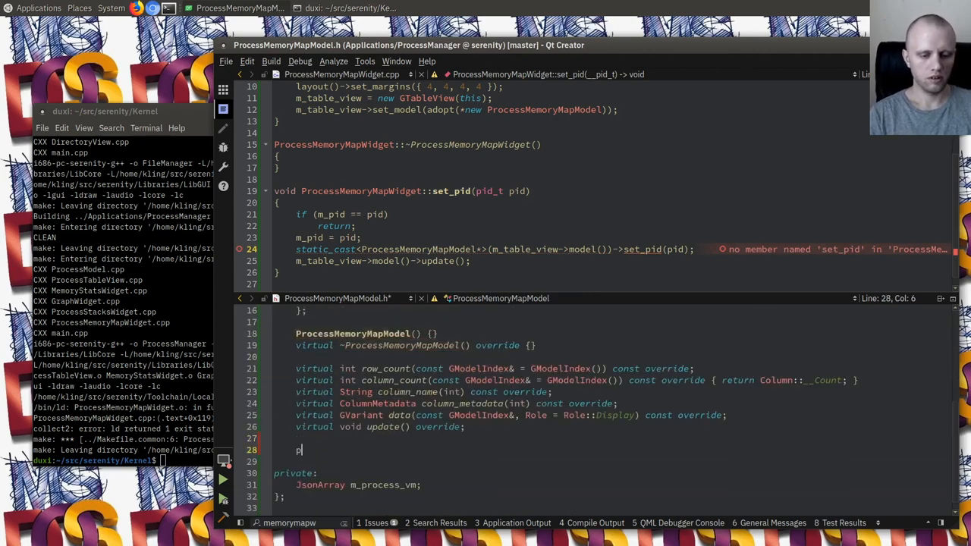
{"action": "type", "text": "void set_pid"}
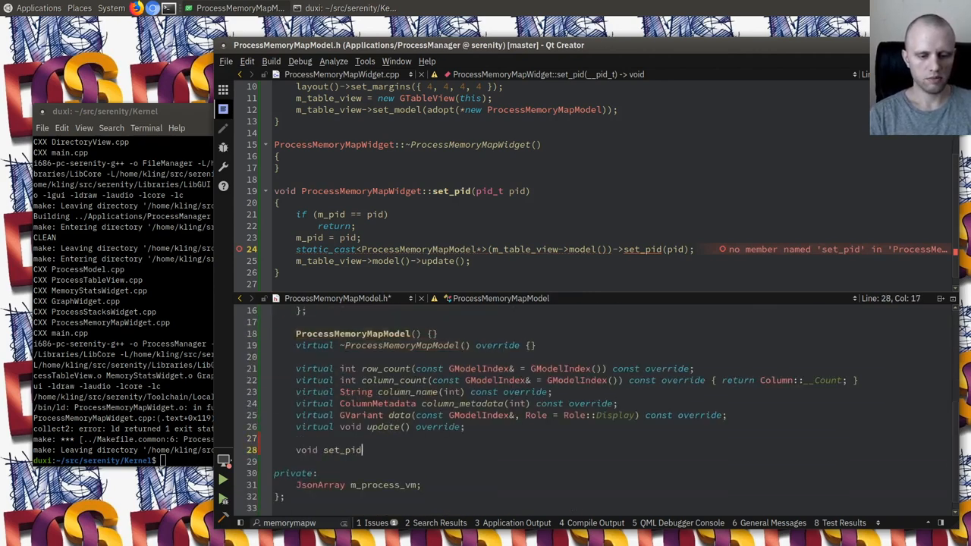
{"action": "type", "text": "(pid_t);"}
{"action": "type", "text": "int m_pid { -1 };"}
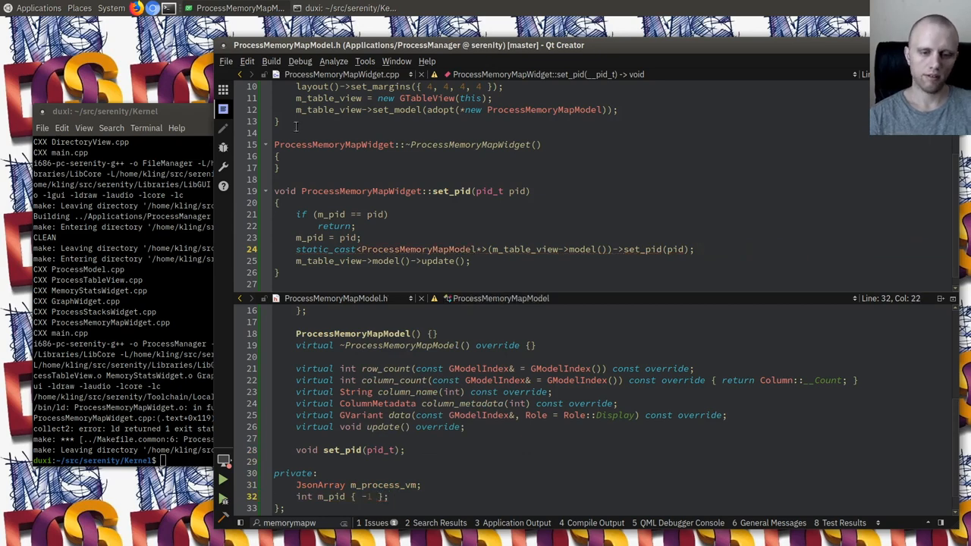
{"action": "left_click", "coordinate": [393, 346]}
{"action": "type", "text": "mo"}
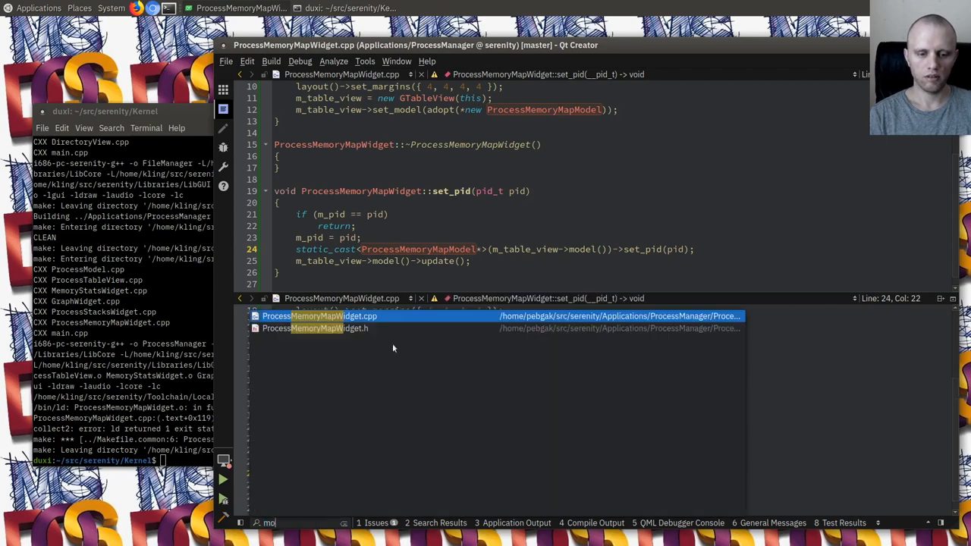
Step: Define ProcessMemoryMapModel::set_pid(pid_t) storing m_pid = pid
{"action": "left_click", "coordinate": [318, 315]}
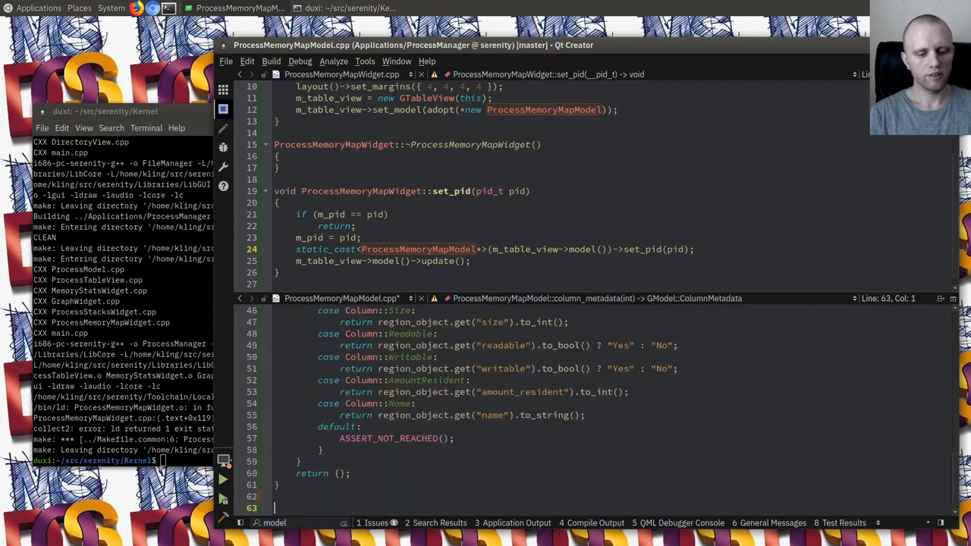
{"action": "type", "text": "void ProcessMemoryMapModel"}
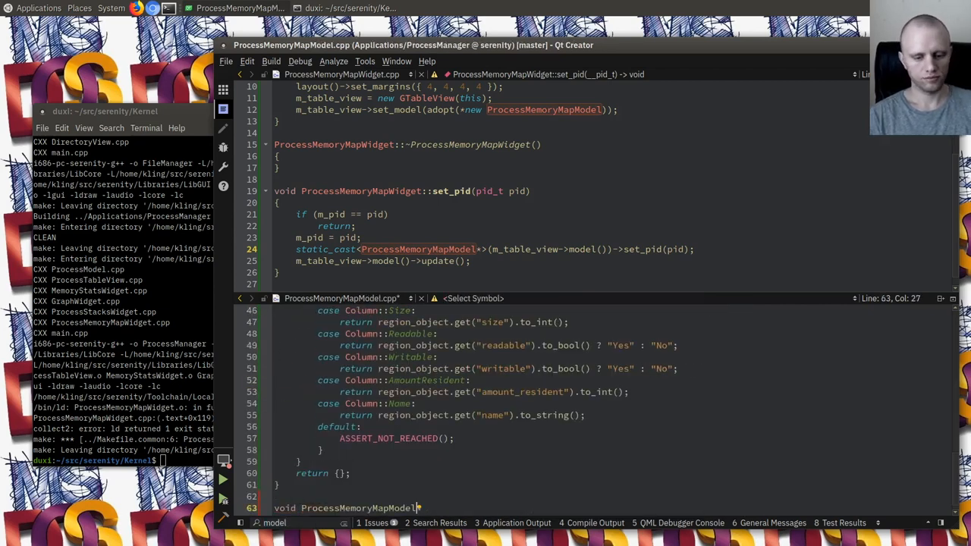
{"action": "type", "text": "::set_pid(__pid_t pid"}
{"action": "type", "text": "re"}
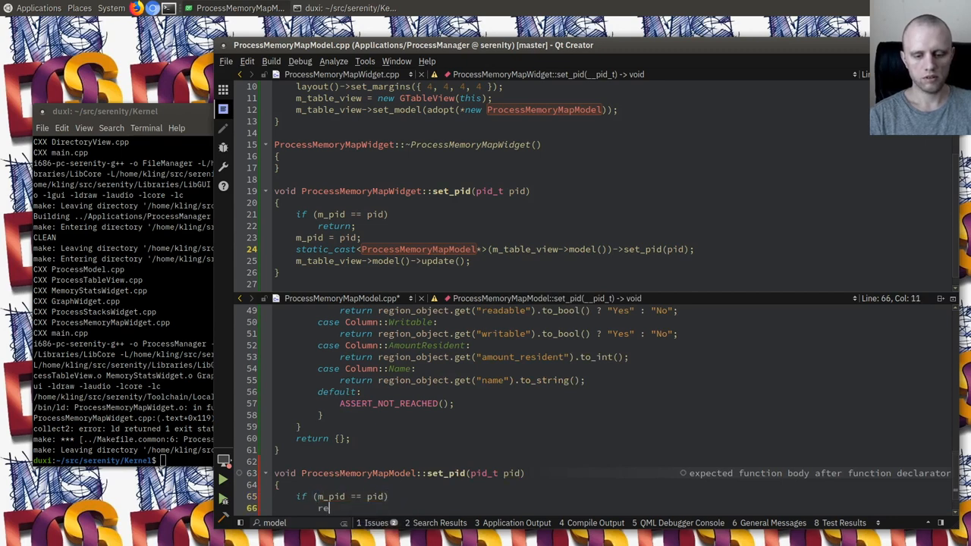
{"action": "type", "text": "m_pid = pid;"}
{"action": "type", "text": "#include <"}
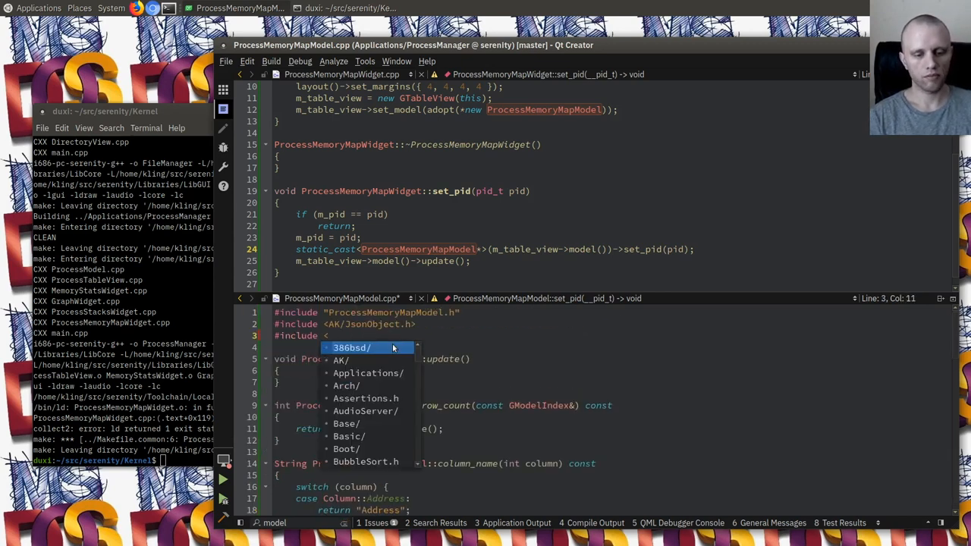
Step: Open /proc/%d/vm with LibCore CFile for reading, dbg() the filename and return on failure
{"action": "type", "text": "LibCore/CF"}
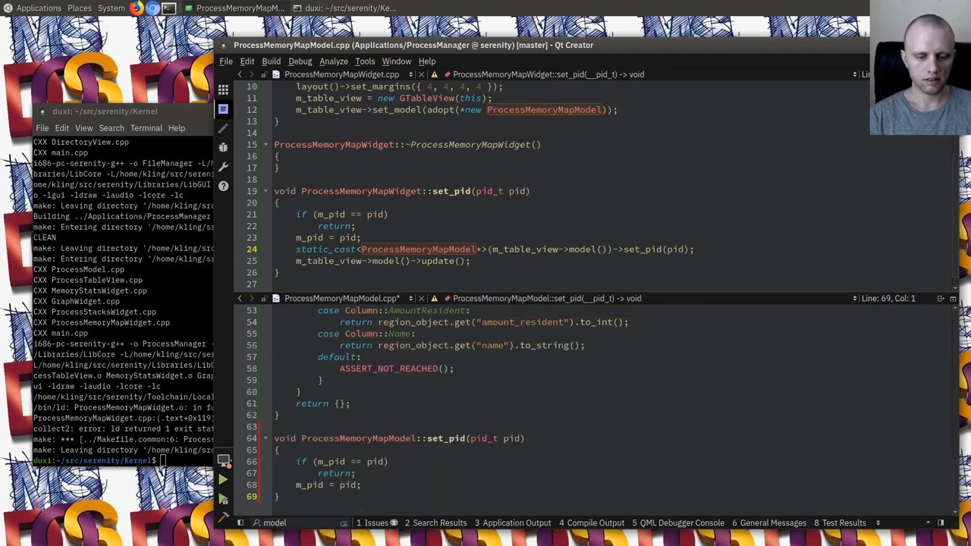
{"action": "type", "text": "CFile fil"}
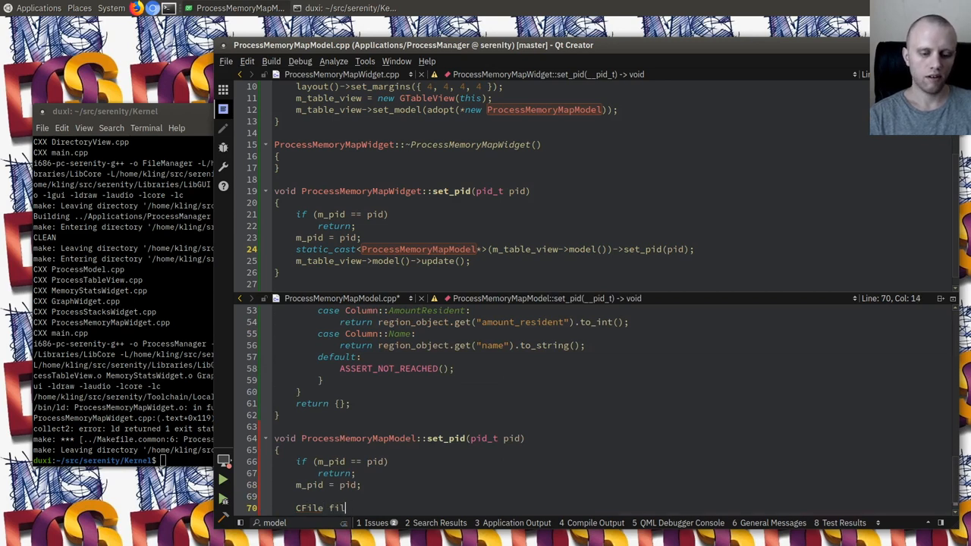
{"action": "type", "text": "(String::format(\"/proc/"}
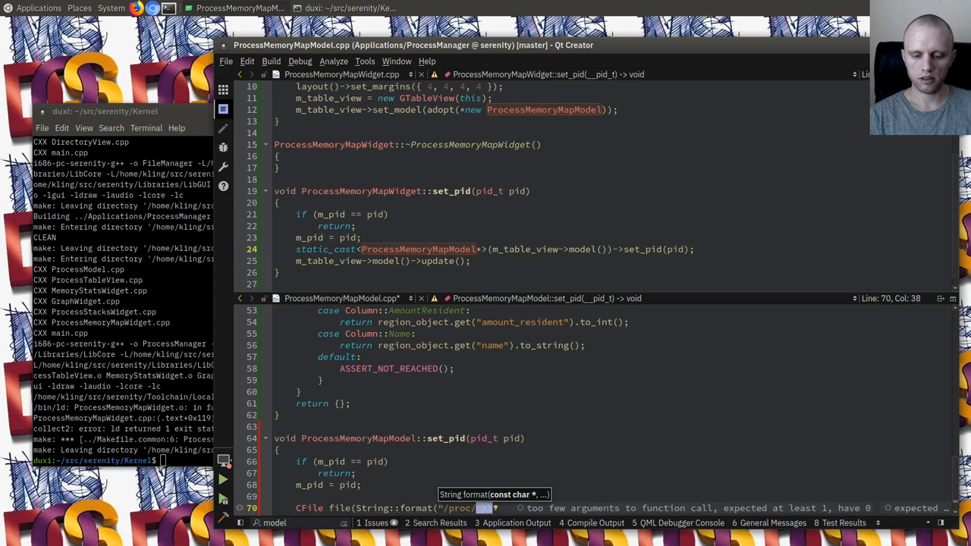
{"action": "type", "text": "%d/vm"}
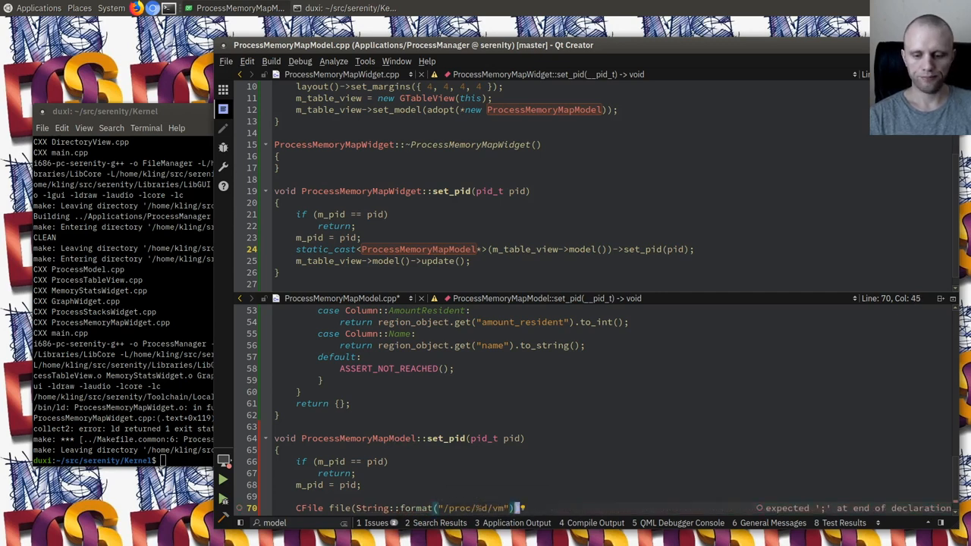
{"action": "type", "text": ", pid"}
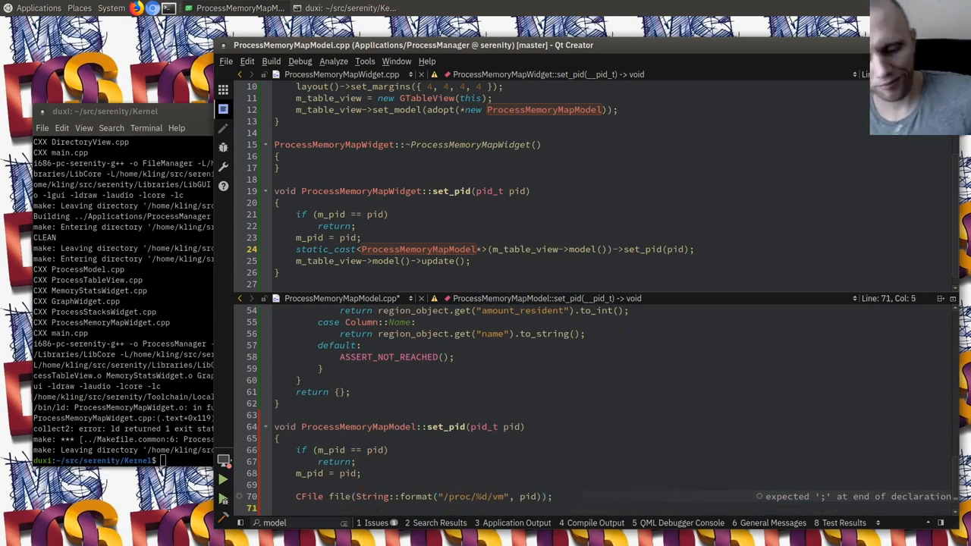
{"action": "type", "text": "if (!file.open(I"}
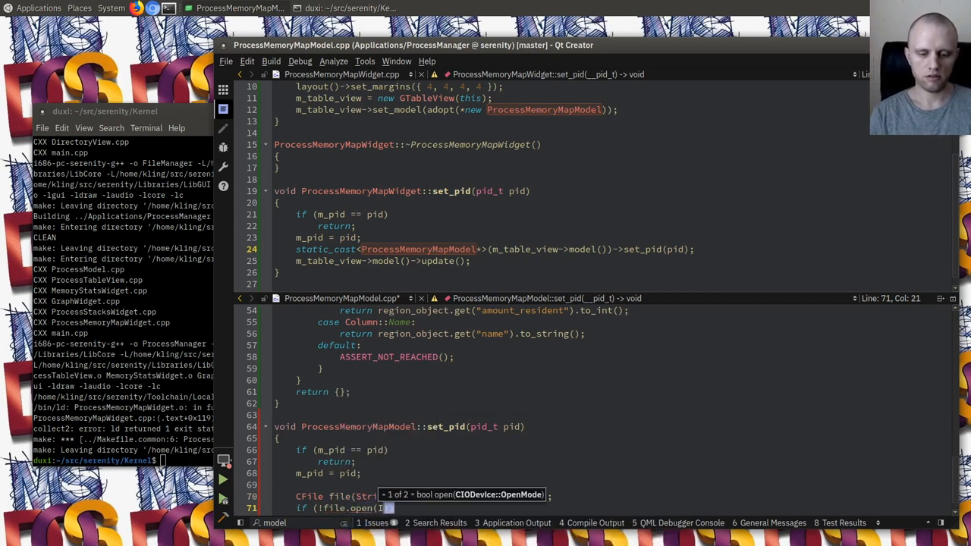
{"action": "type", "text": "ReadOnly)) {"}
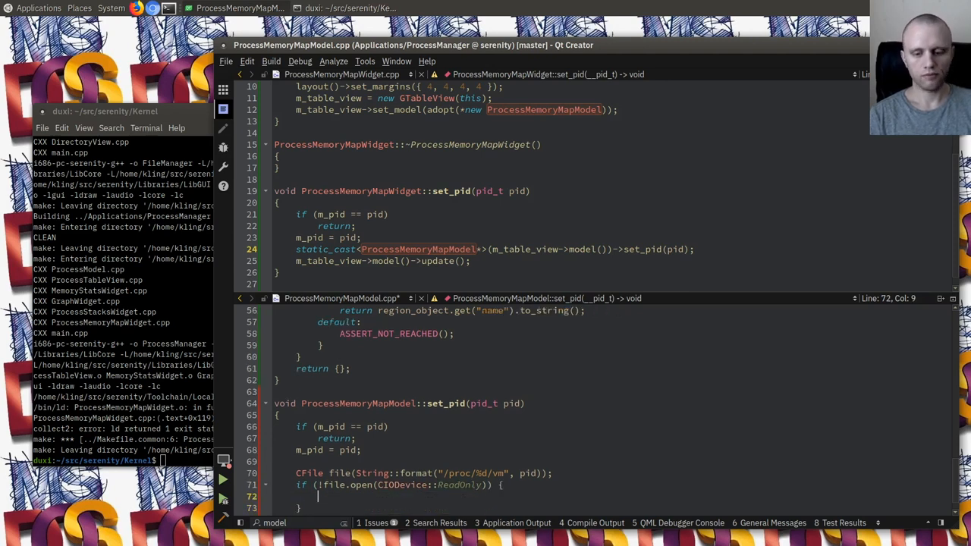
{"action": "type", "text": "return;"}
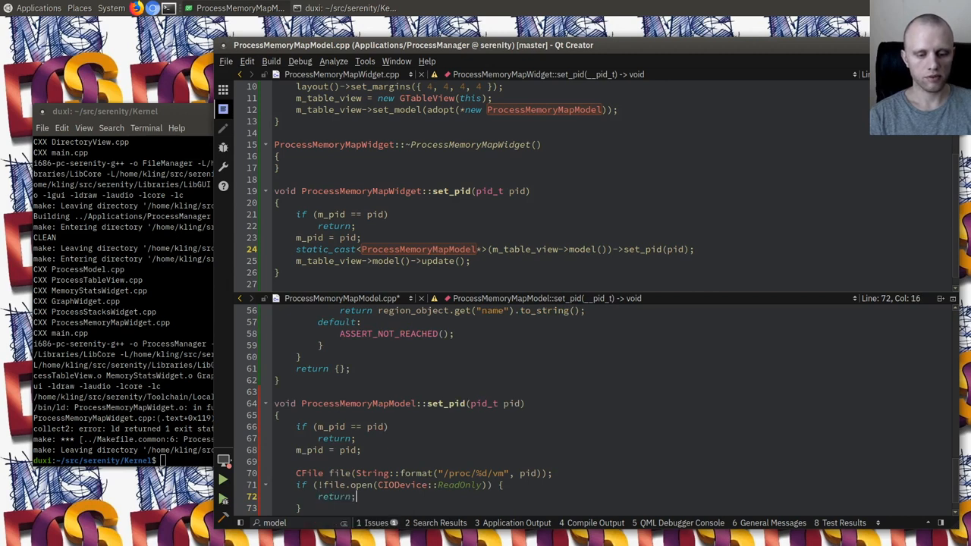
{"action": "type", "text": "dbg"}
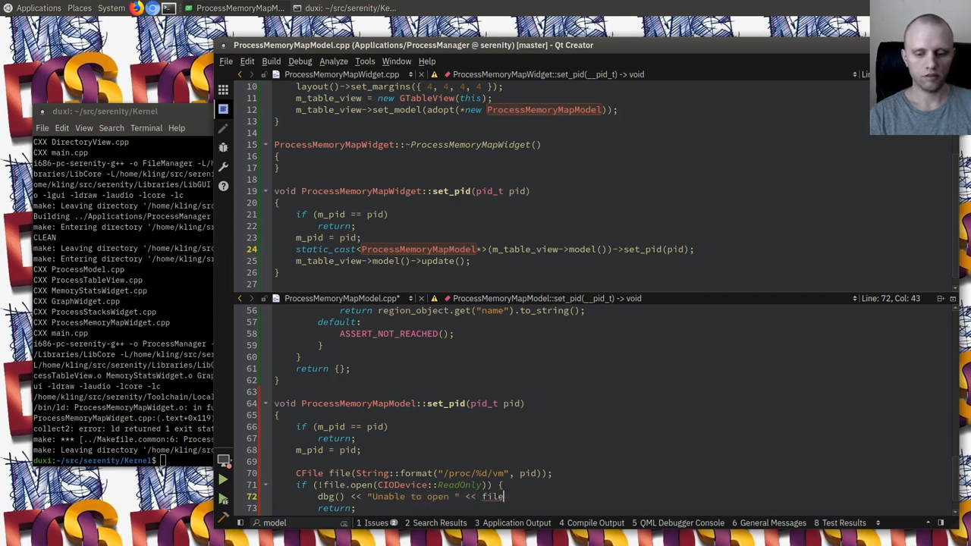
{"action": "type", "text": ".filename();"}
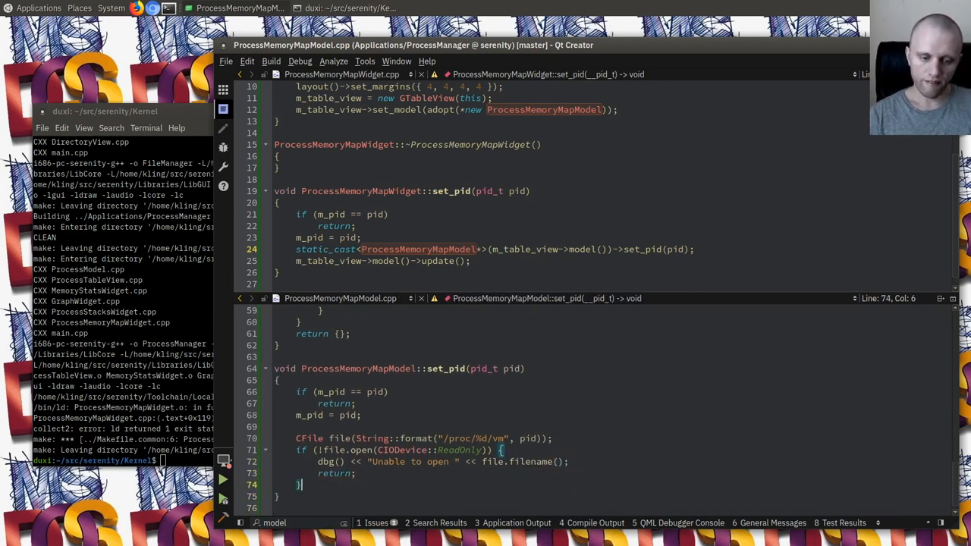
{"action": "key", "text": "Return"}
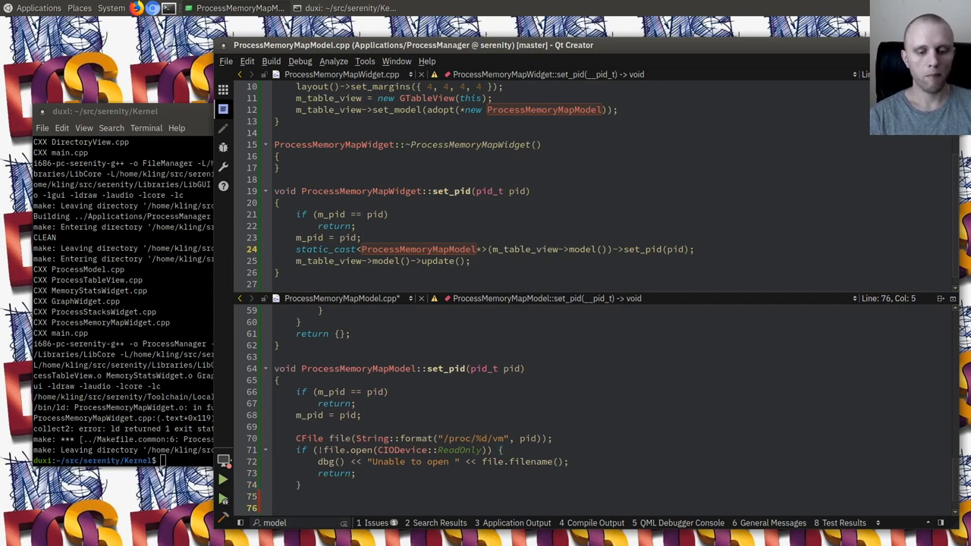
Step: Parse JsonValue::from_string(file.read_all()), ASSERT is_array, store it in m_process_vm and call update()
{"action": "type", "text": "auto"}
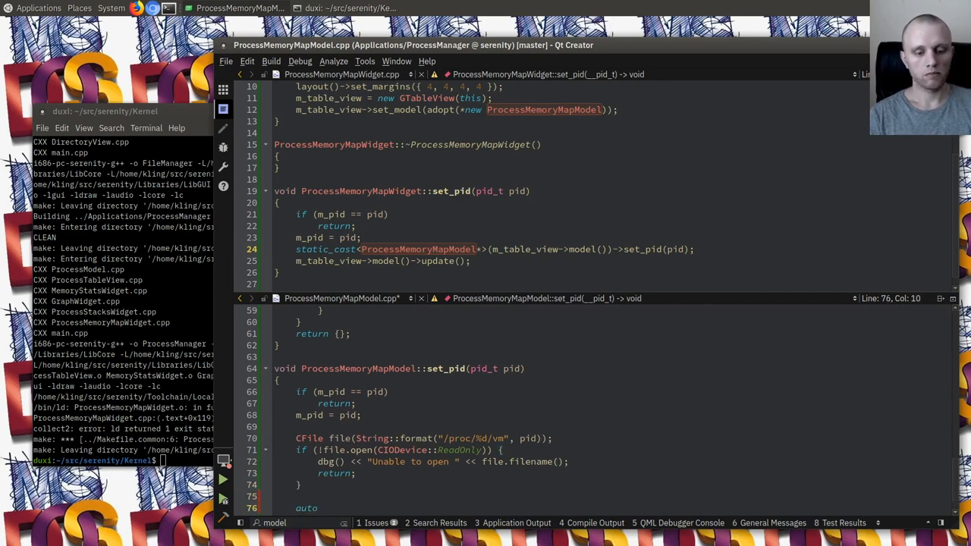
{"action": "type", "text": "json ="}
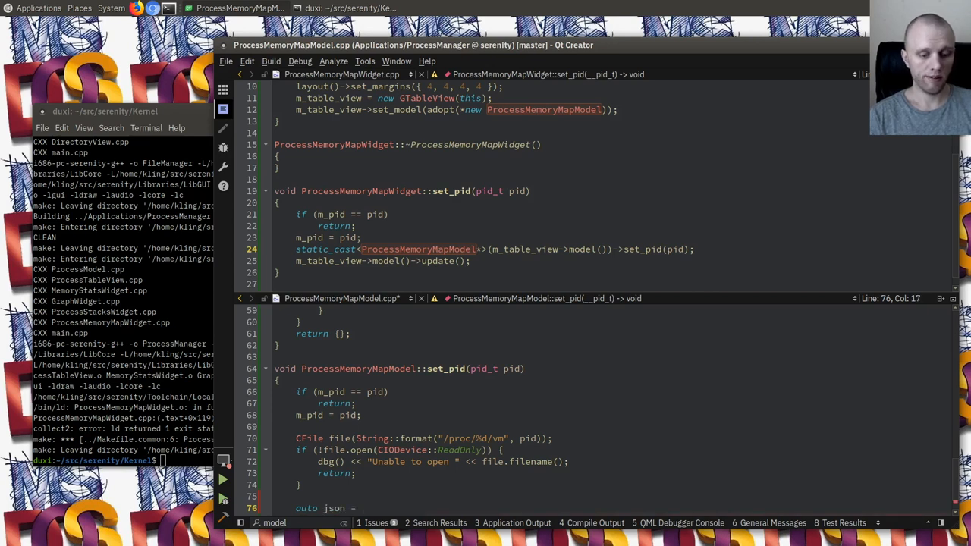
{"action": "type", "text": "file.read_all();"}
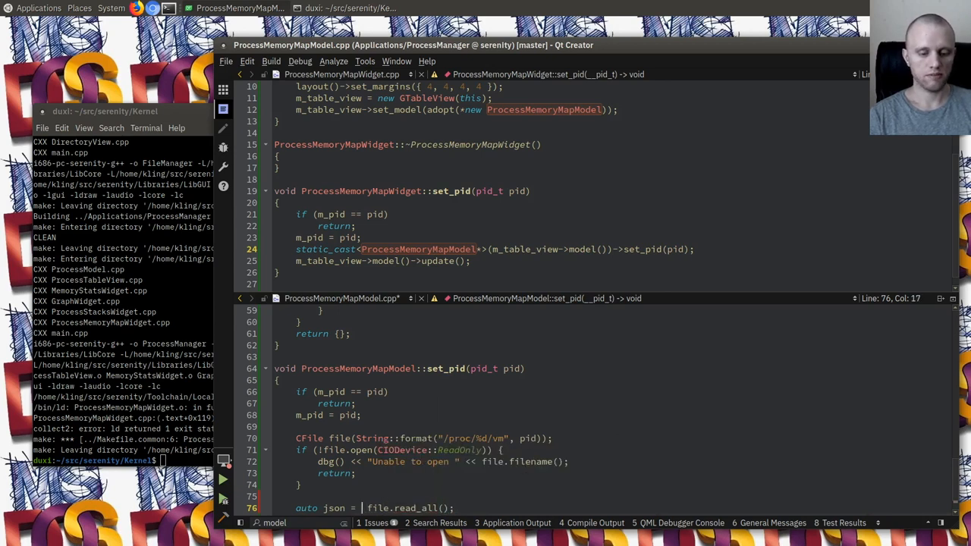
{"action": "type", "text": "JsonValue::from_string("}
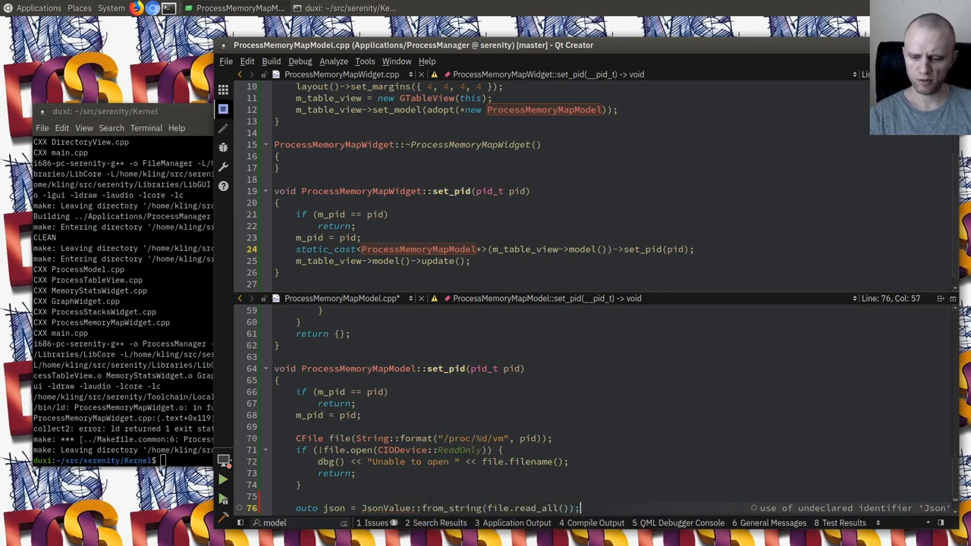
{"action": "key", "text": "Return"}
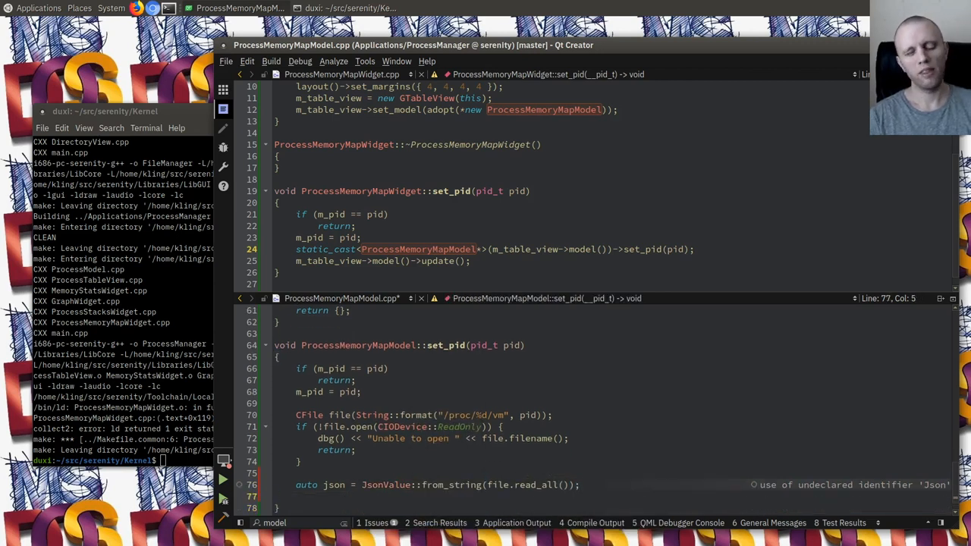
{"action": "type", "text": "ASSERT(!json.is_array());"}
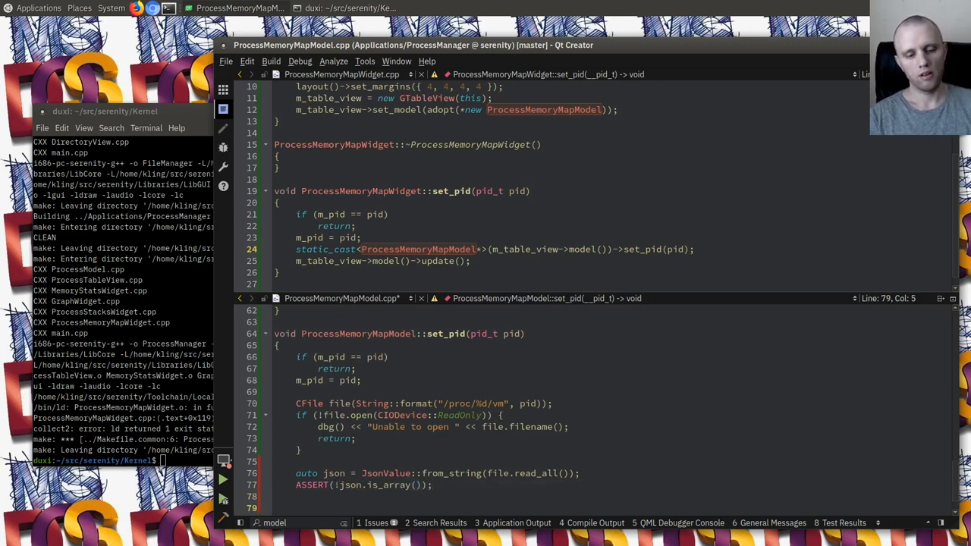
{"action": "type", "text": "m_process_vm ="}
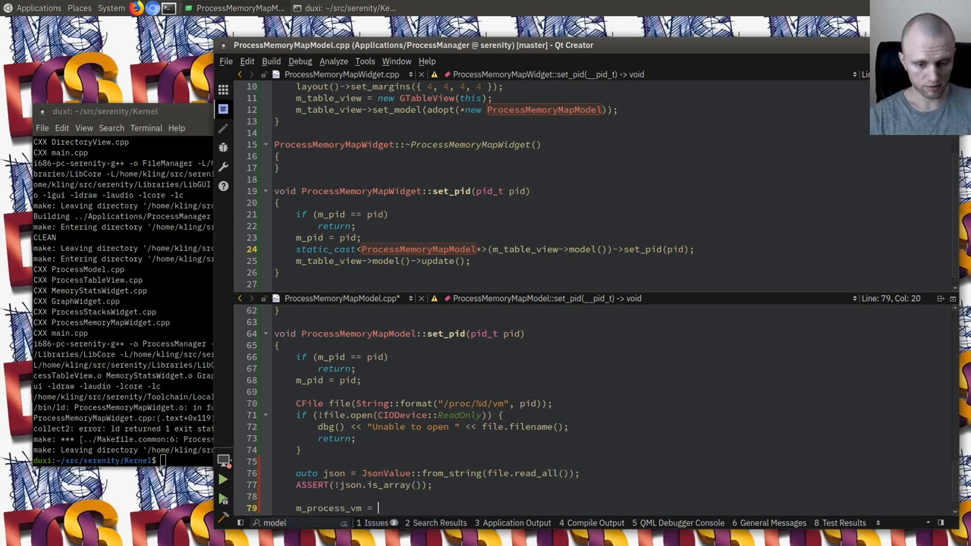
{"action": "type", "text": "json.as_array();"}
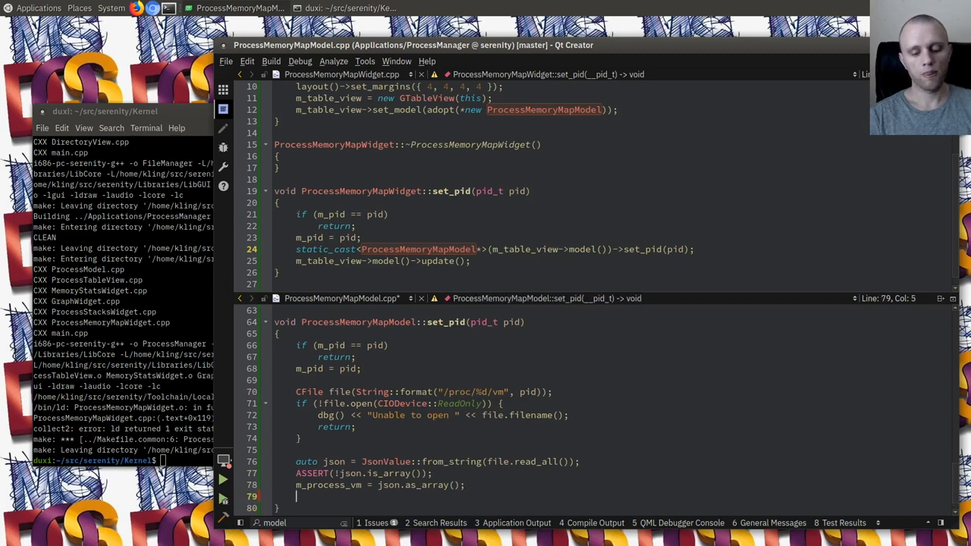
{"action": "type", "text": "update();"}
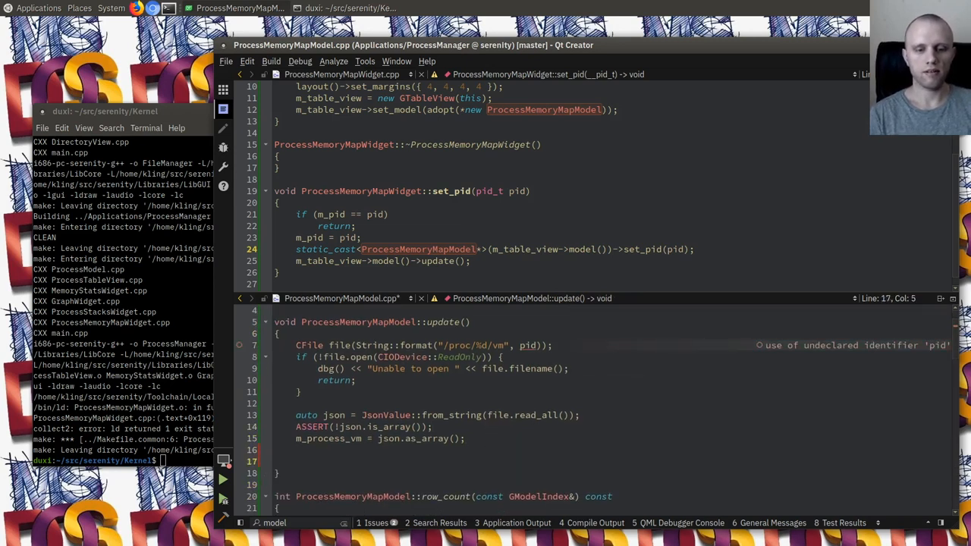
Step: Move the JSON loading into ProcessMemoryMapModel::update() and have set_pid call update()
{"action": "type", "text": "GModel::"}
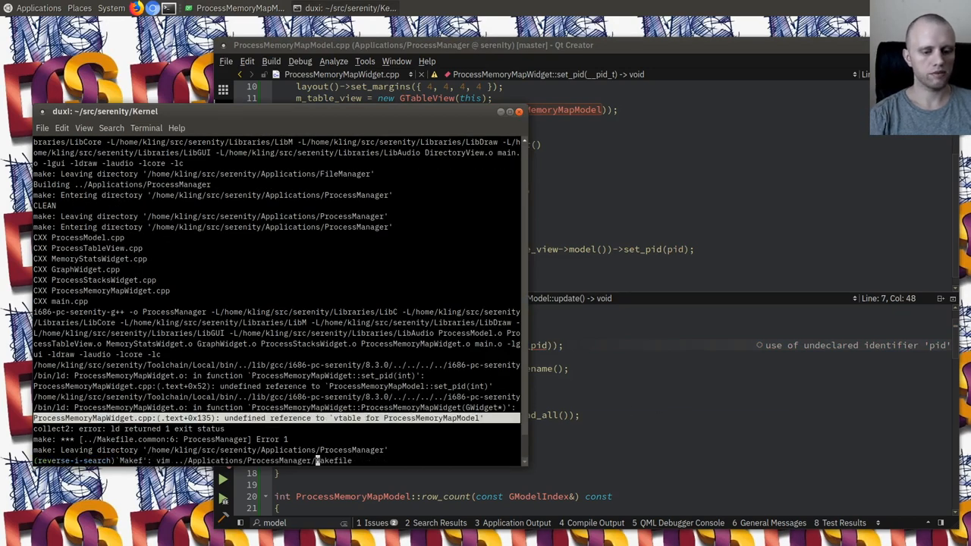
Step: Rerun the make command from history and boot SerenityOS in QEMU again
{"action": "key", "text": "Return"}
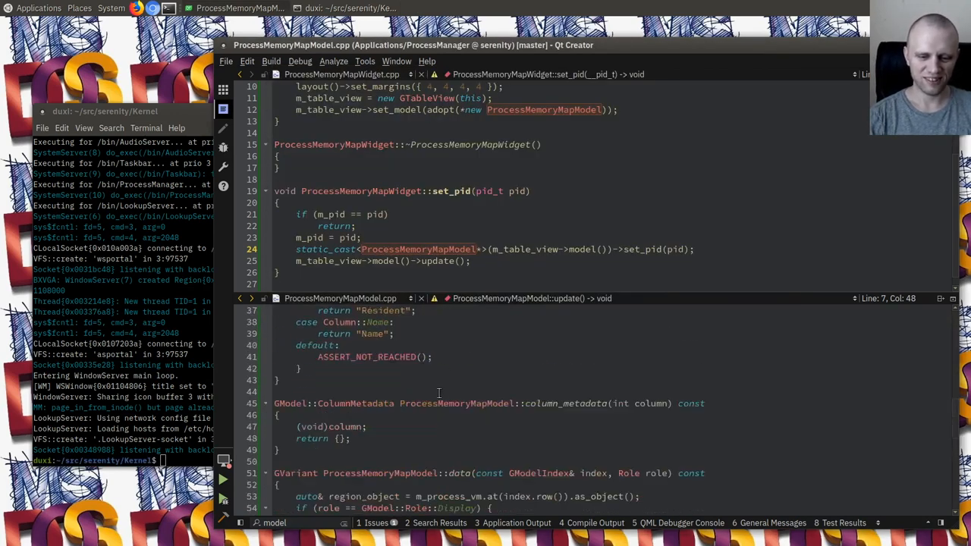
Step: Add a switch on column returning width 100 for Address and Size and 60 for Readable
{"action": "scroll", "scroll_direction": "down", "scroll_amount": 3}
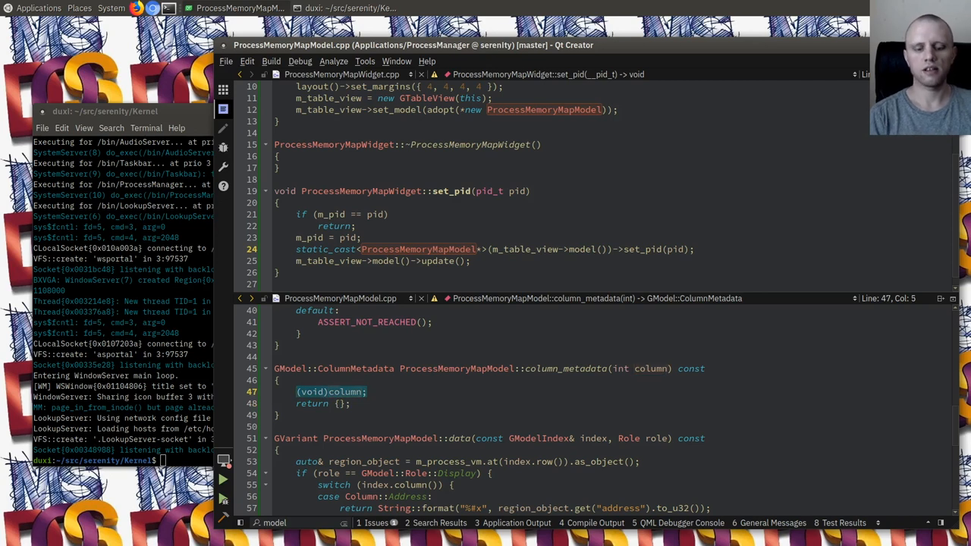
{"action": "type", "text": "switch (colu"}
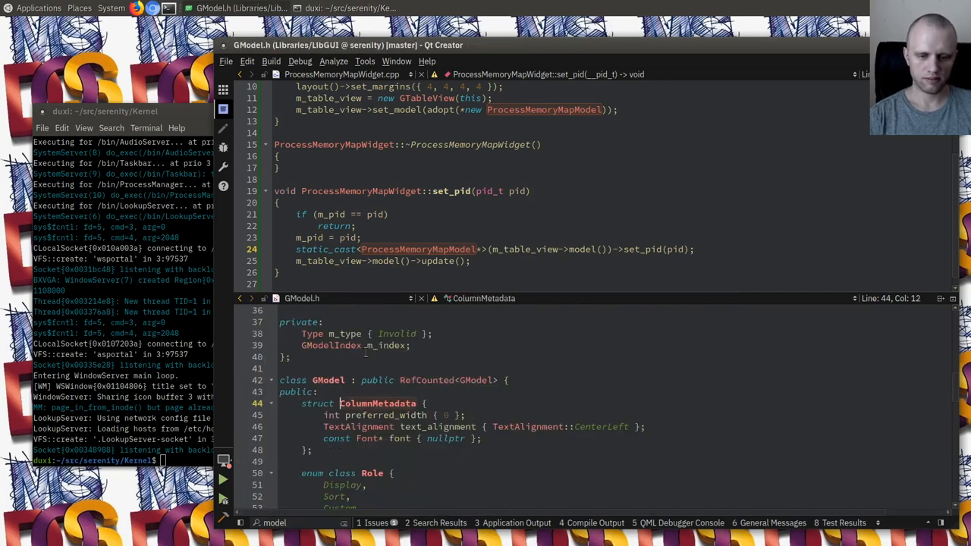
{"action": "scroll", "scroll_direction": "down", "scroll_amount": 3}
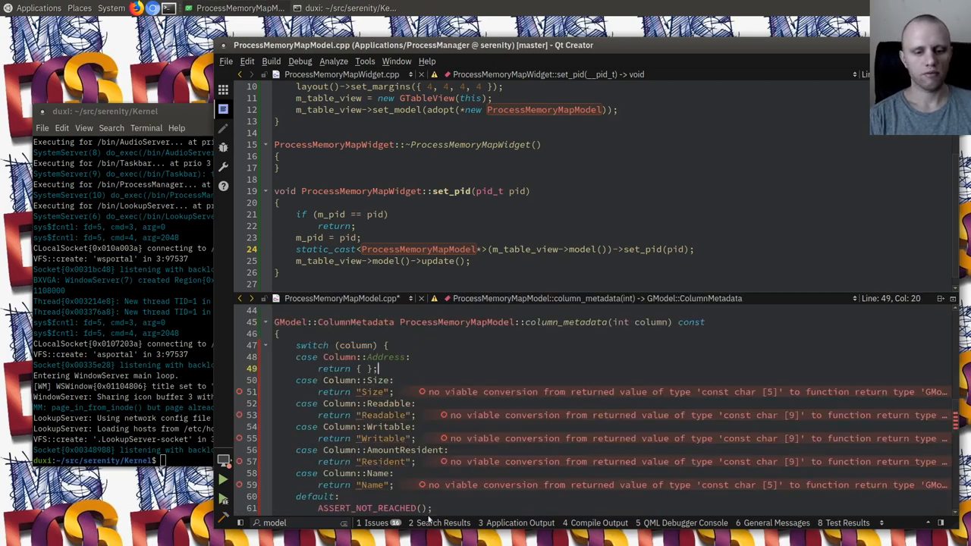
{"action": "type", "text": "100,"}
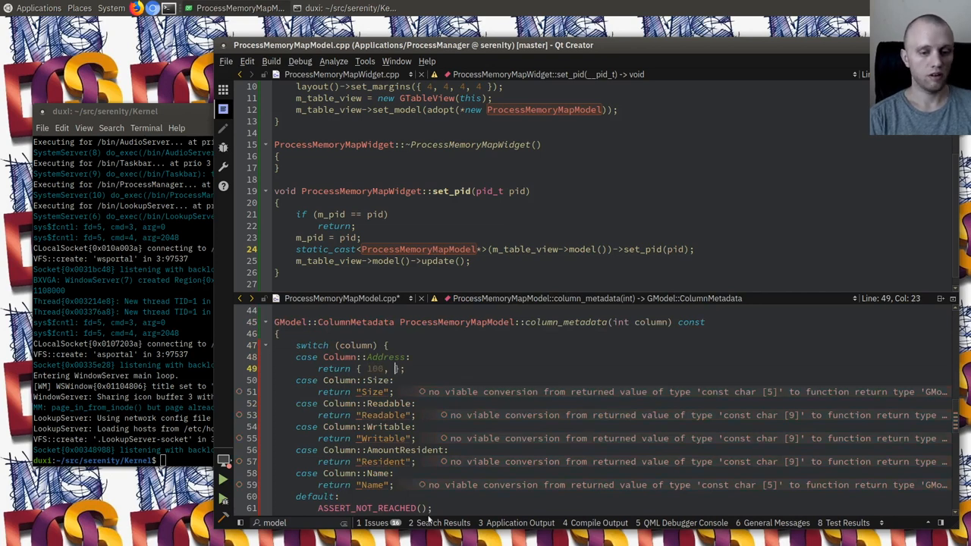
{"action": "key", "text": "BackSpace"}
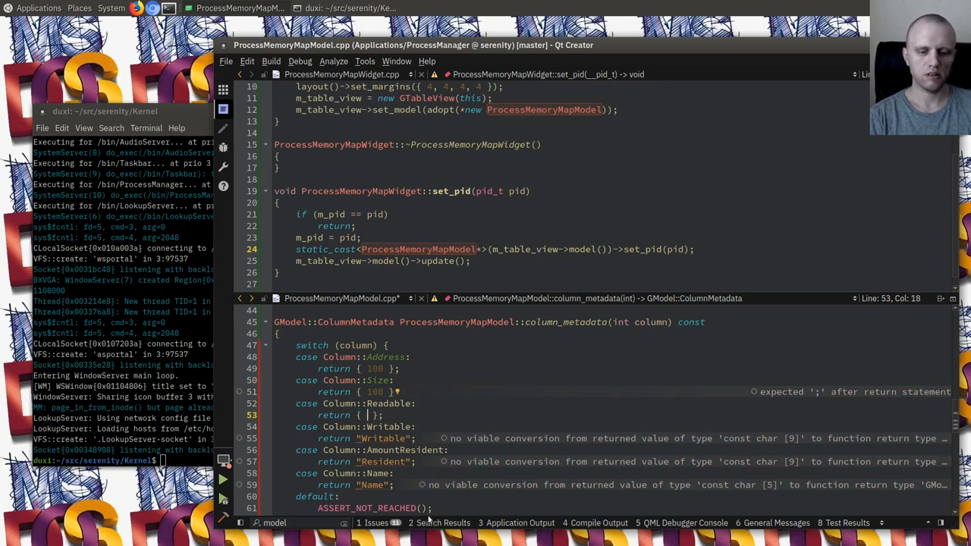
{"action": "type", "text": "60"}
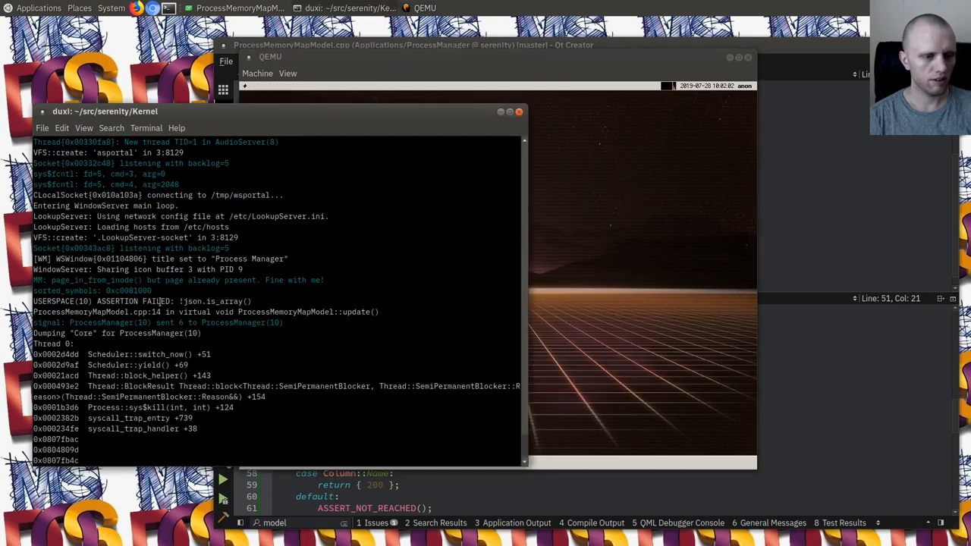
Step: Select the failed json.is_array() assertion message in the QEMU terminal log
{"action": "double_click", "coordinate": [212, 301]}
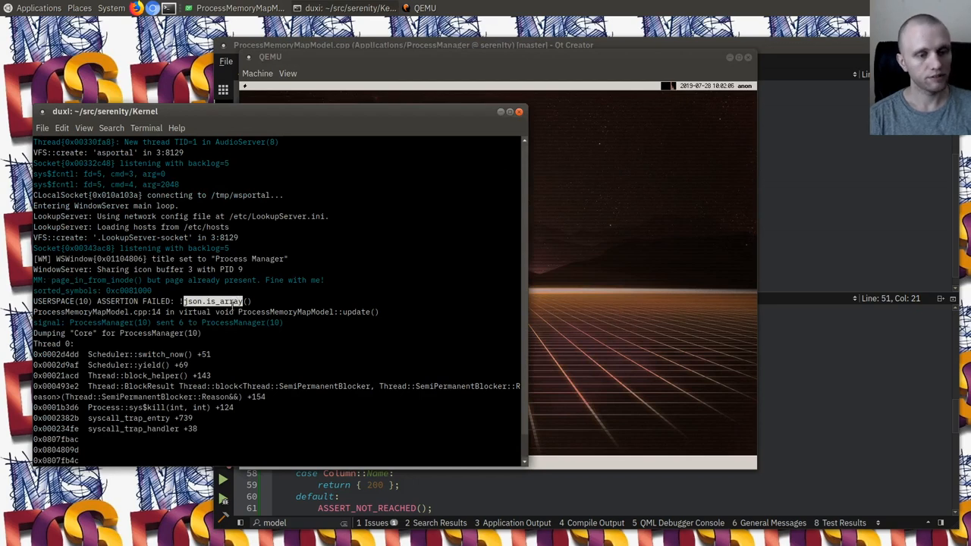
{"action": "scroll", "scroll_direction": "down", "scroll_amount": 3}
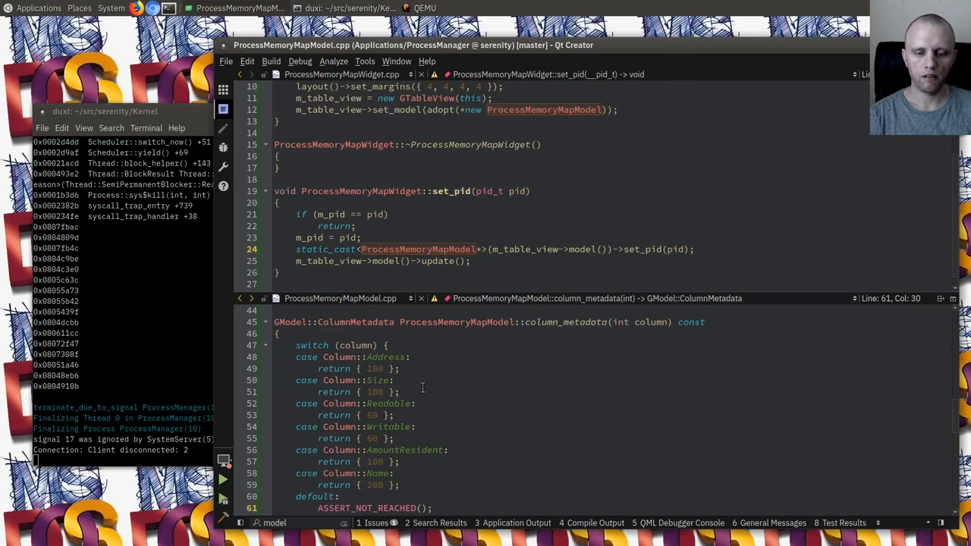
Step: Log json.serialized() with dbg() in update() and return early before the array assertion
{"action": "scroll", "scroll_direction": "down", "scroll_amount": 3}
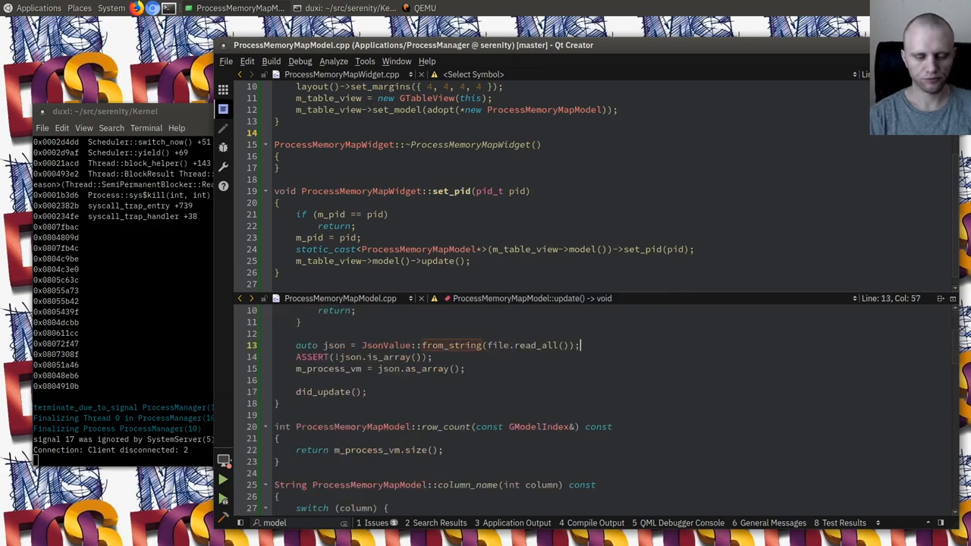
{"action": "type", "text": "dbg()"}
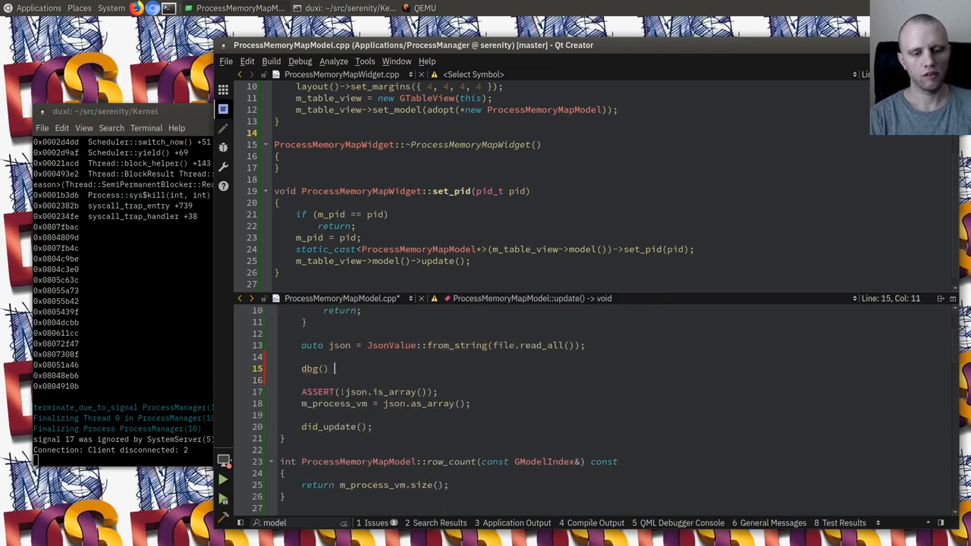
{"action": "type", "text": "<< json.serialized();"}
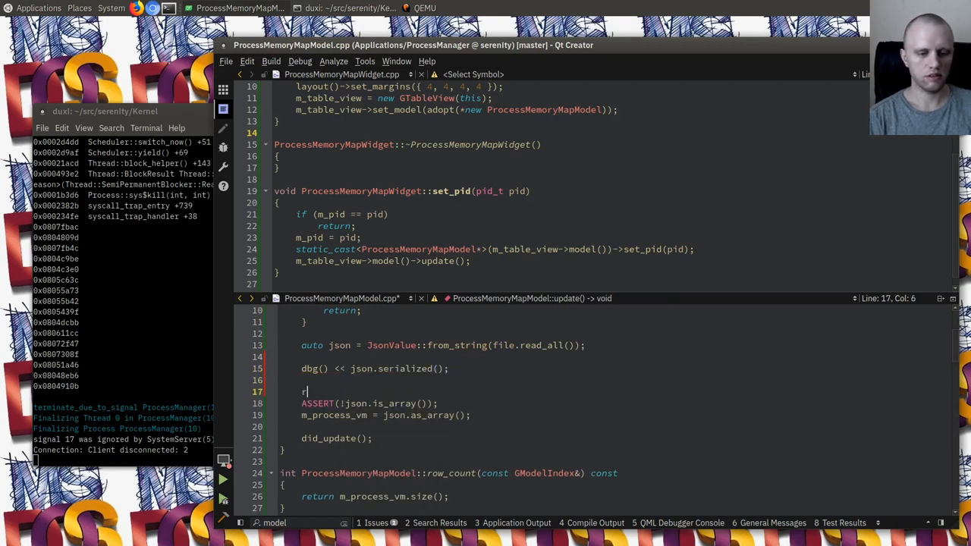
{"action": "type", "text": "eturn;"}
{"action": "left_click", "coordinate": [599, 426]}
{"action": "type", "text": "*/"}
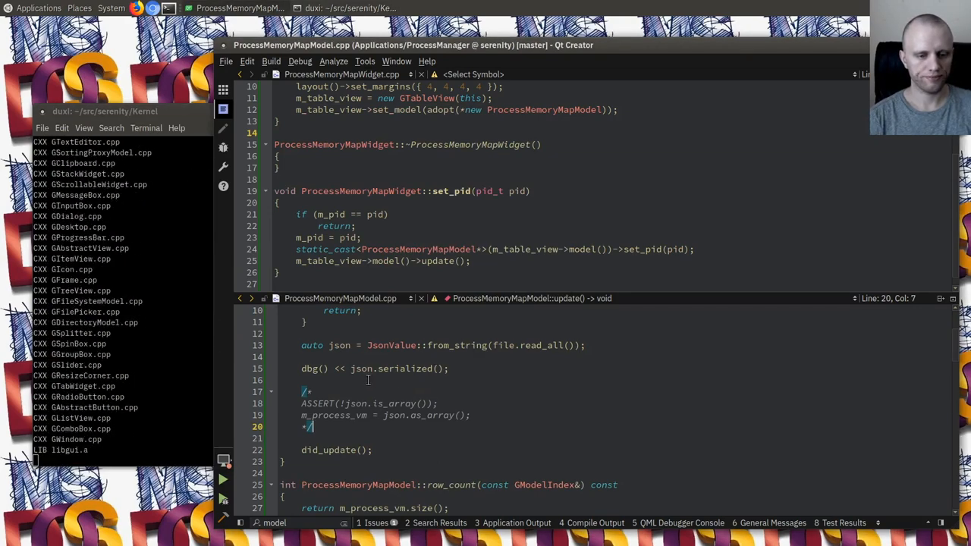
{"action": "type", "text": "\""}
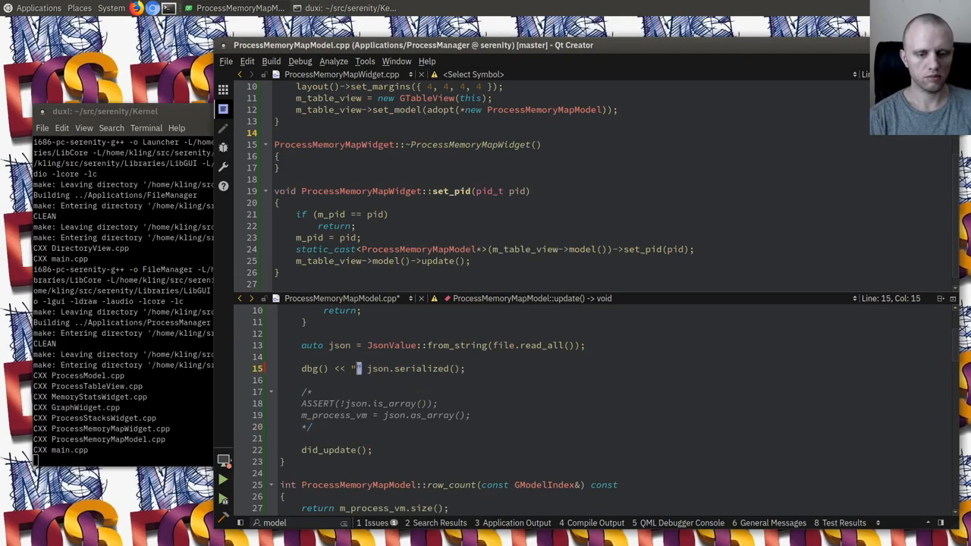
{"action": "type", "text": "XX"}
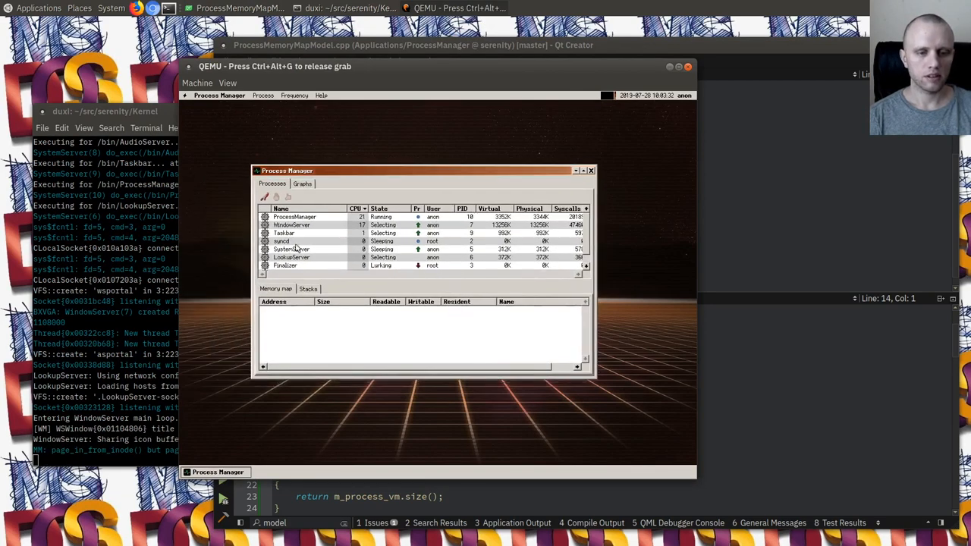
Step: View the memory regions of ProcessManager, AudioServer and other processes in the Memory map tab
{"action": "left_click", "coordinate": [294, 217]}
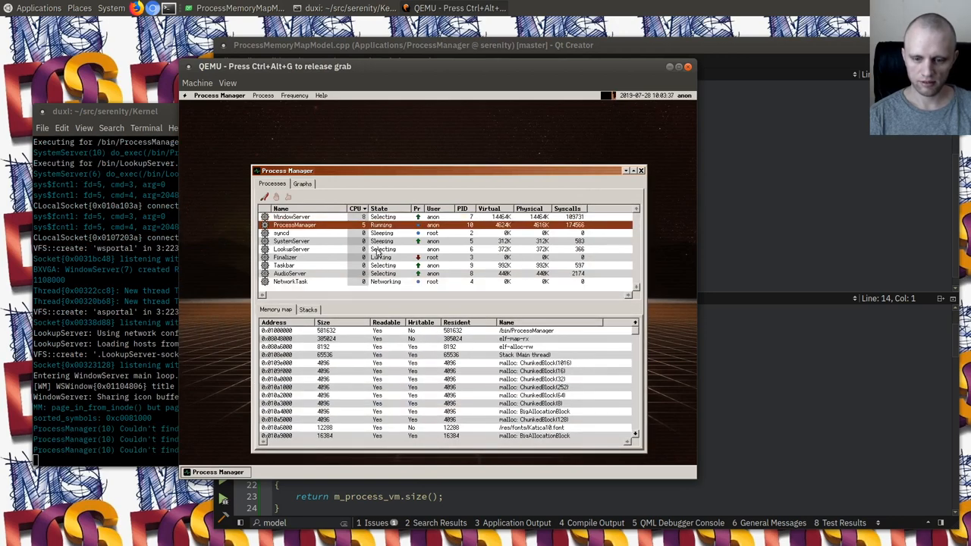
{"action": "left_click", "coordinate": [288, 273]}
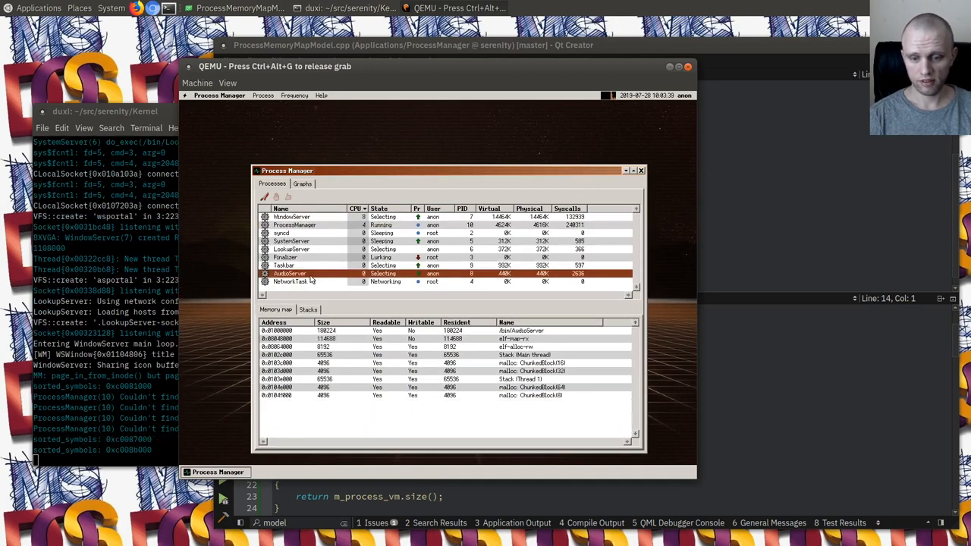
{"action": "left_click", "coordinate": [303, 264]}
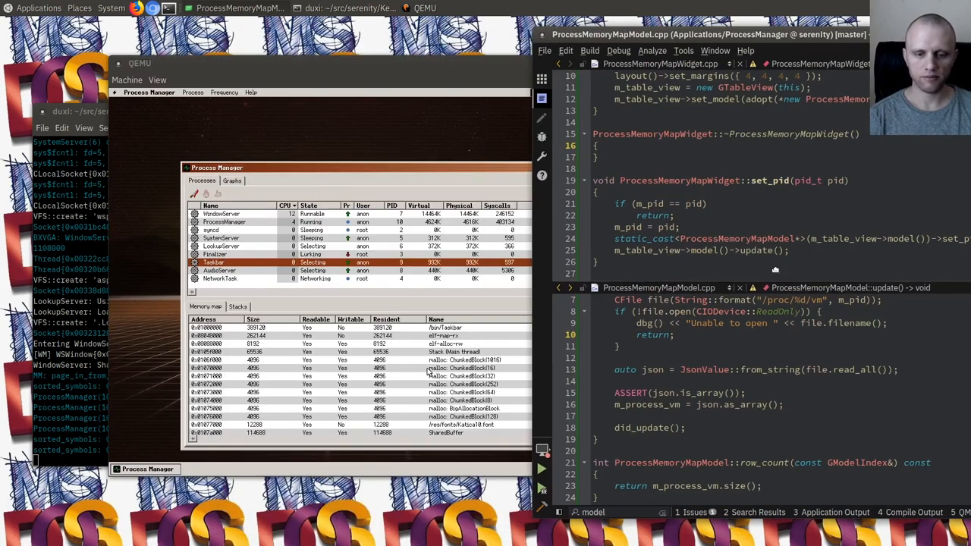
{"action": "scroll", "scroll_direction": "down", "scroll_amount": 3}
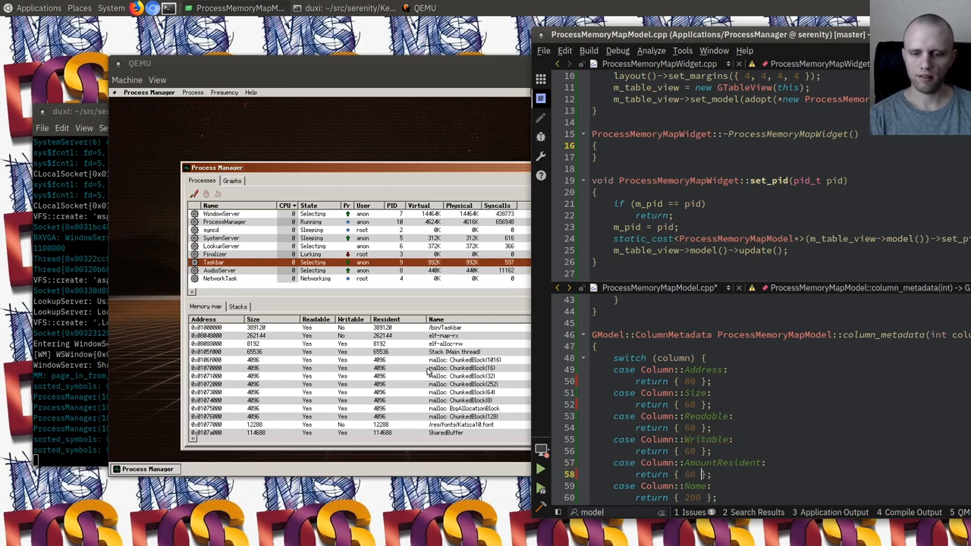
{"action": "scroll", "scroll_direction": "down", "scroll_amount": 3}
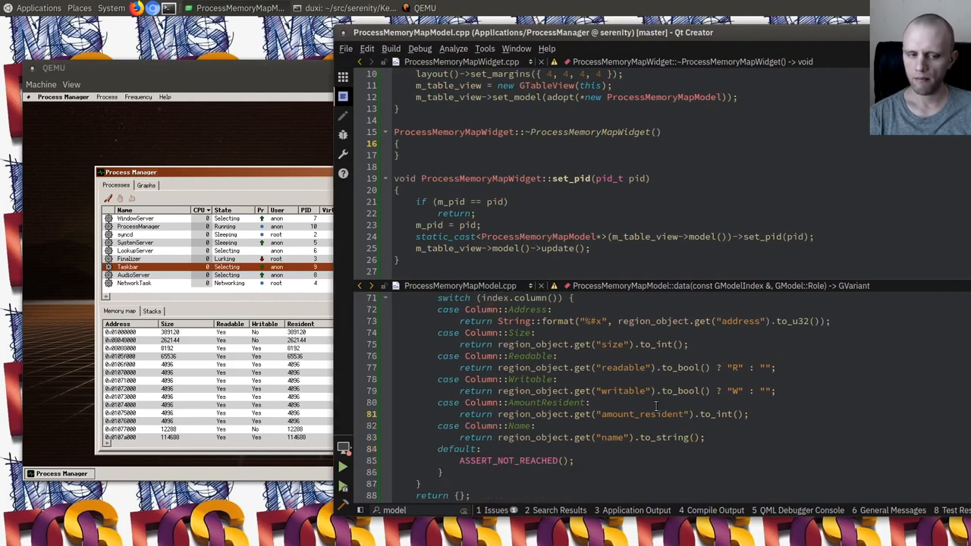
Step: Return { 80, TextAlignment::CenterRight } for the Size column's metadata
{"action": "scroll", "scroll_direction": "down", "scroll_amount": 3}
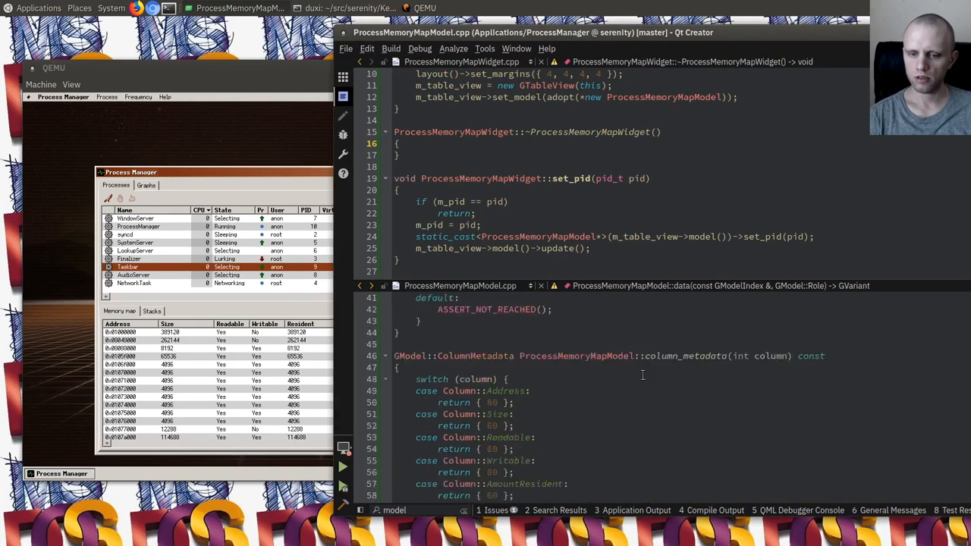
{"action": "scroll", "scroll_direction": "down", "scroll_amount": 3}
{"action": "type", "text": ", "}
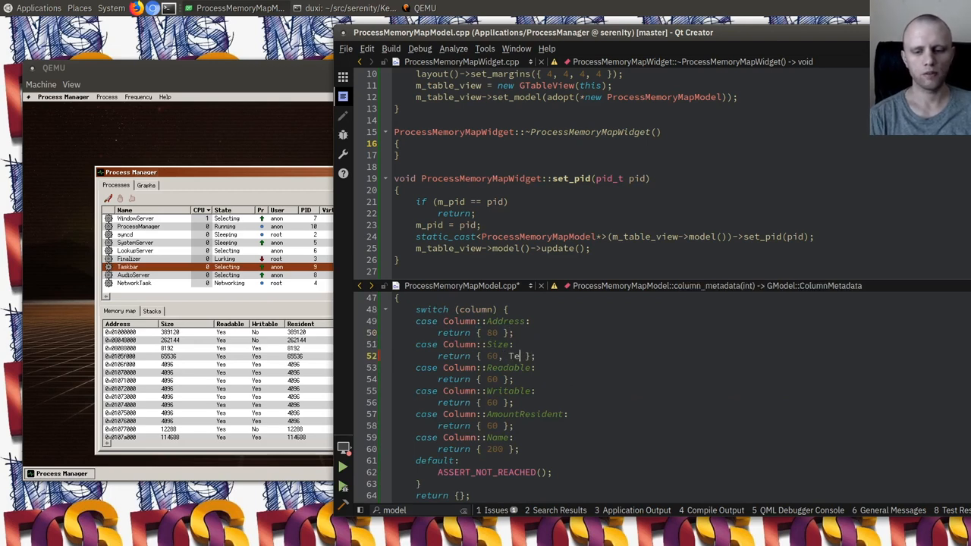
{"action": "type", "text": "TextAlignment::Cente"}
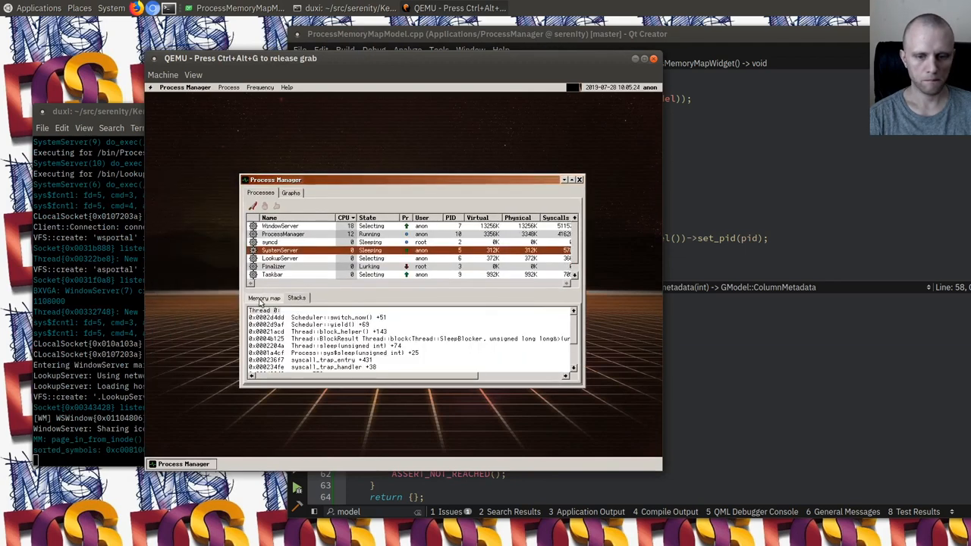
Step: Select SystemServer and view its memory map with R/W flags and right-aligned sizes
{"action": "left_click", "coordinate": [264, 298]}
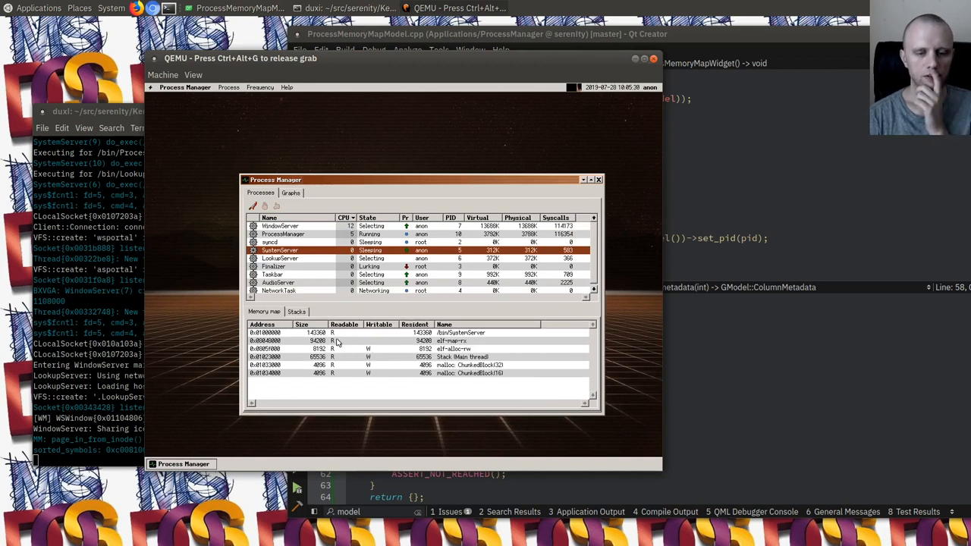
{"action": "left_click", "coordinate": [379, 364]}
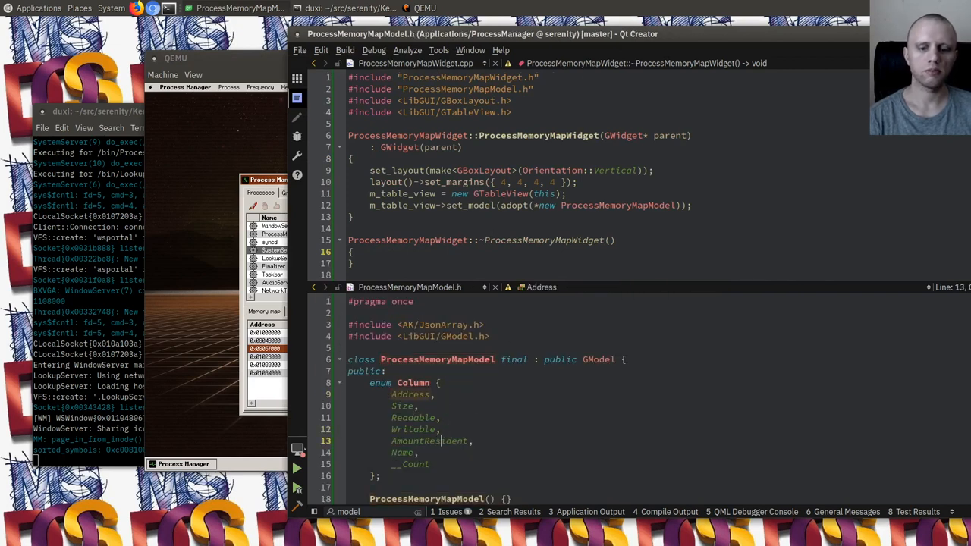
Step: Rename the Readable column to Access, replacing the separate readable/writable columns
{"action": "double_click", "coordinate": [428, 440]}
{"action": "type", "text": "A,"}
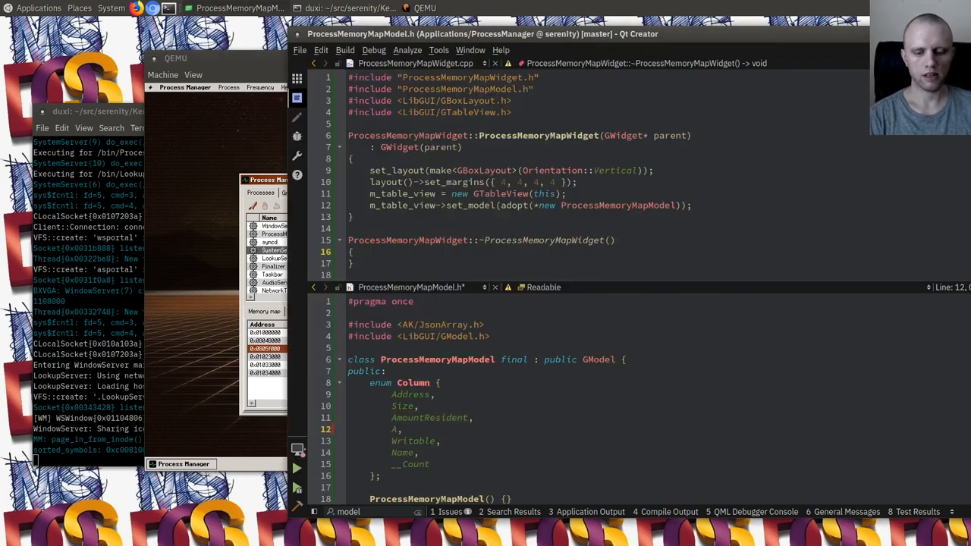
{"action": "type", "text": "ccess"}
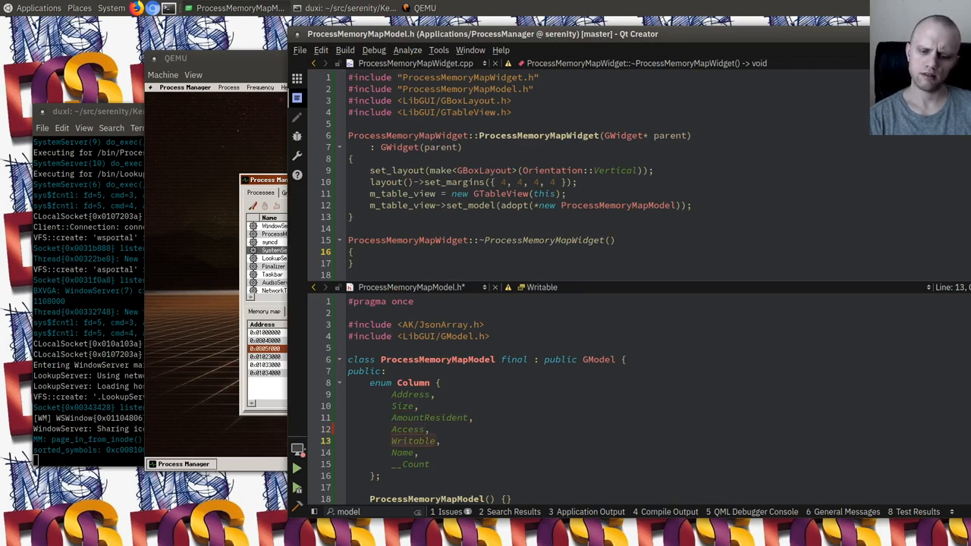
{"action": "type", "text": "Permissions"}
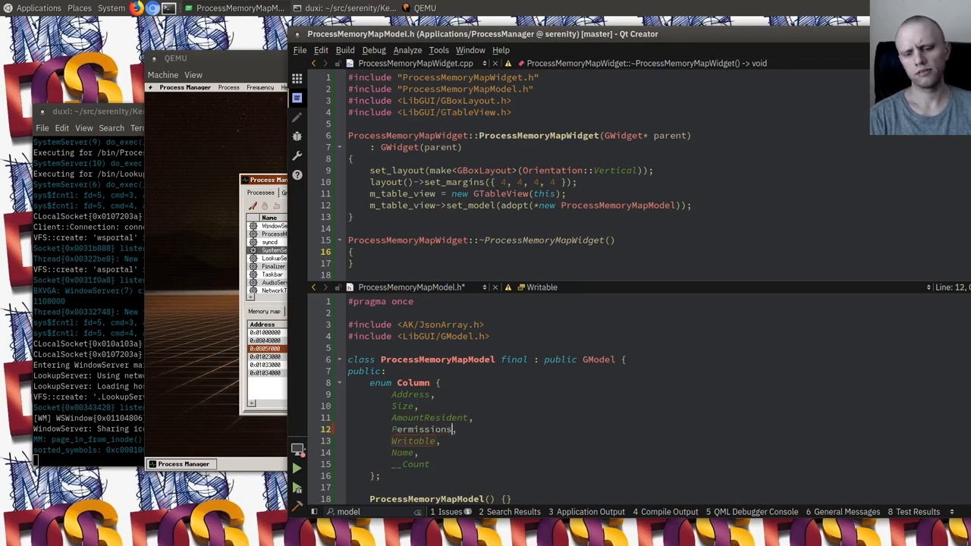
{"action": "double_click", "coordinate": [422, 428]}
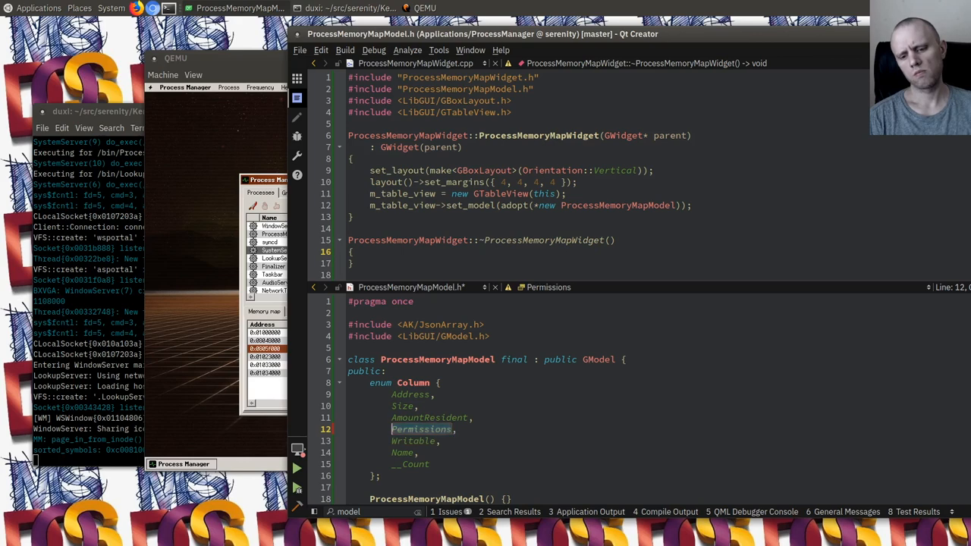
{"action": "type", "text": "Access:"}
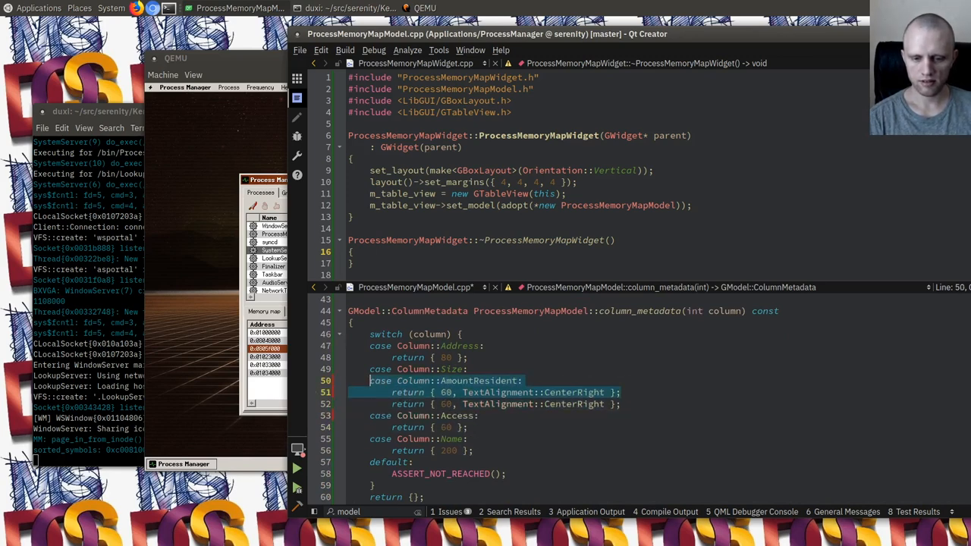
Step: Start the Column::Access case in data() with a StringBuilder for the access string
{"action": "scroll", "scroll_direction": "down", "scroll_amount": 3}
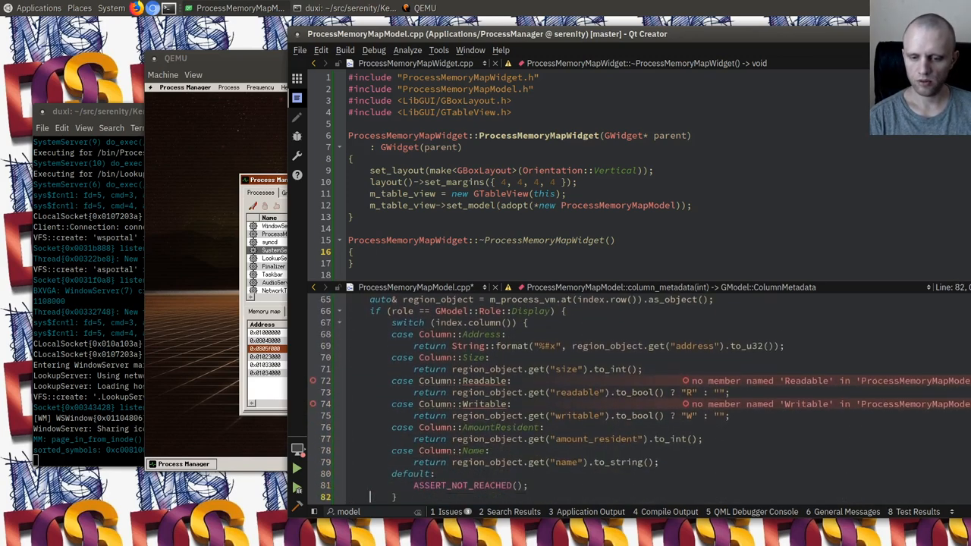
{"action": "left_click", "coordinate": [370, 379]}
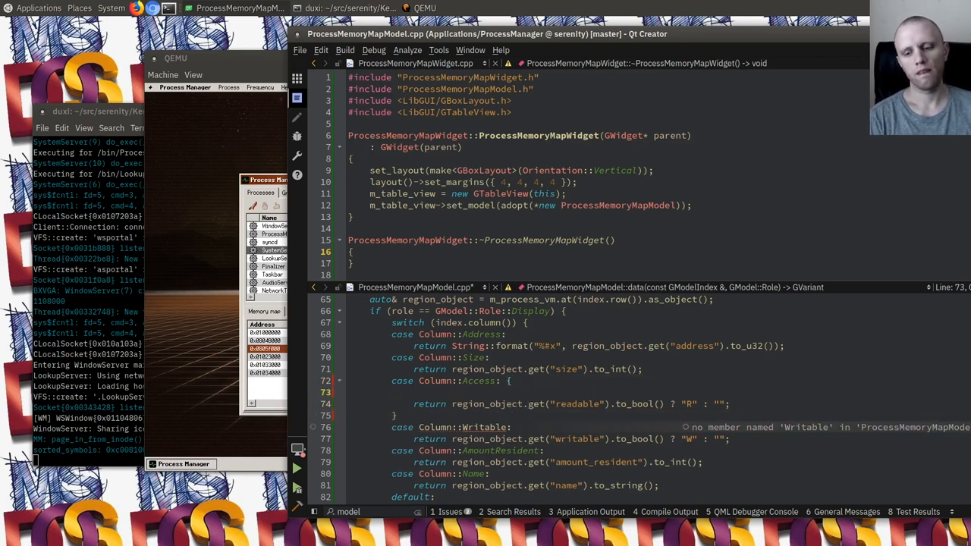
{"action": "type", "text": "StringBuilder"}
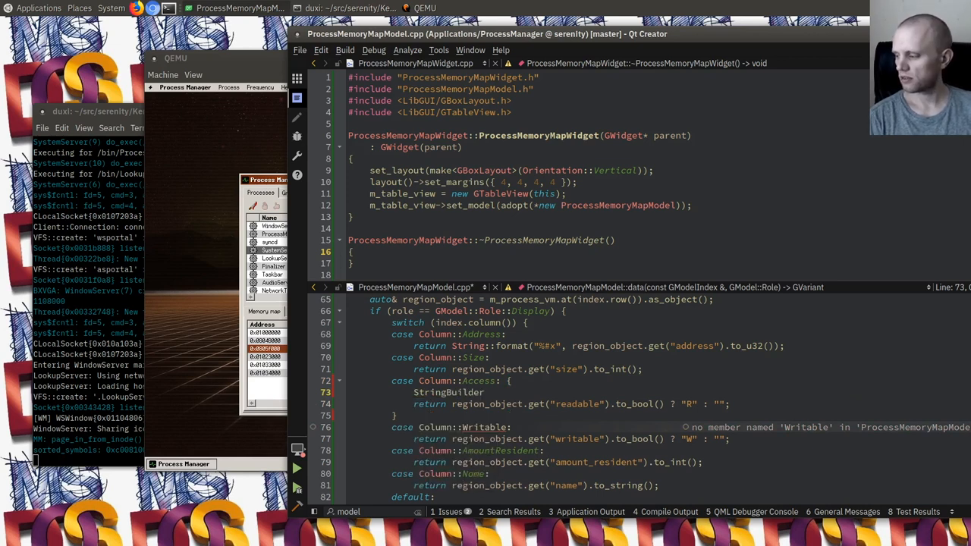
{"action": "type", "text": "b"}
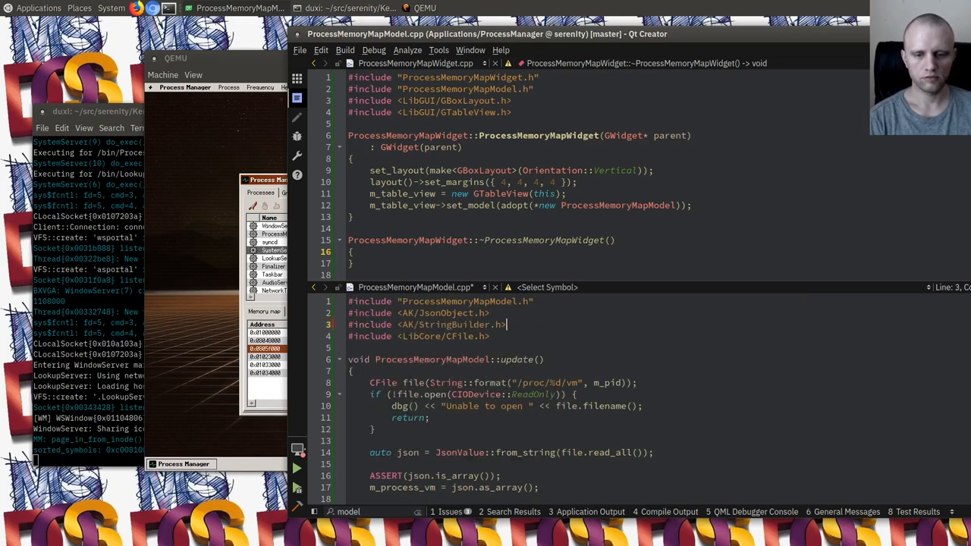
{"action": "type", "text": "acce"}
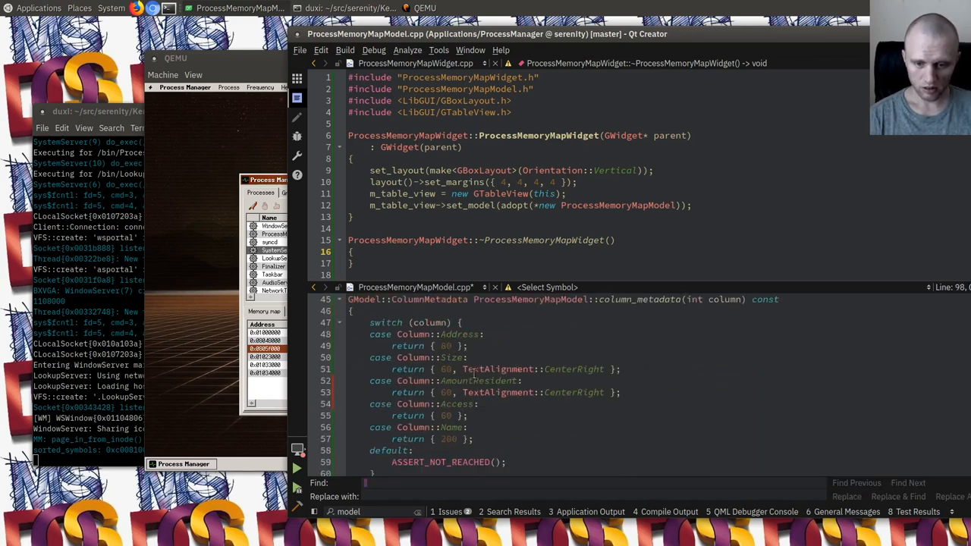
{"action": "scroll", "scroll_direction": "down", "scroll_amount": 3}
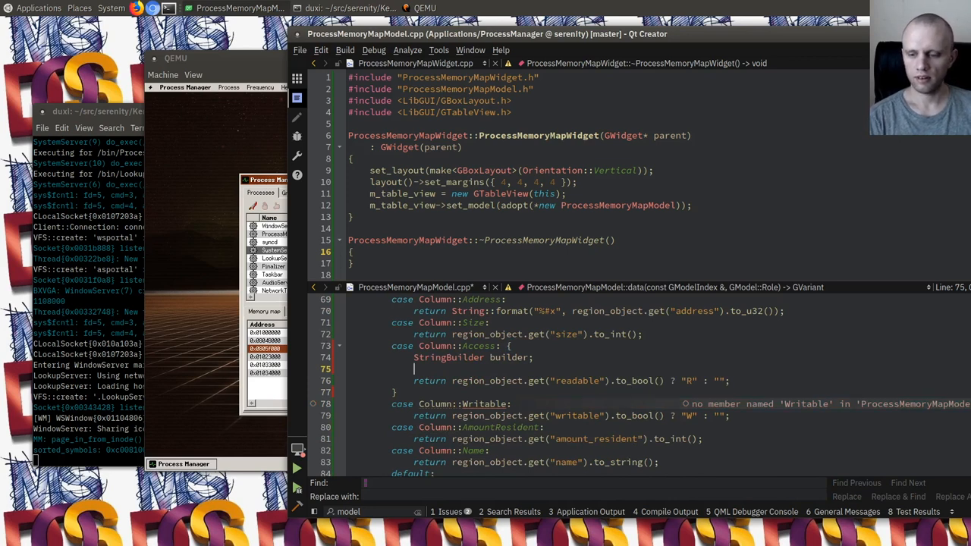
Step: Append "R" and "W" from the readable and writable flags and return builder.to_string()
{"action": "type", "text": "if ()"}
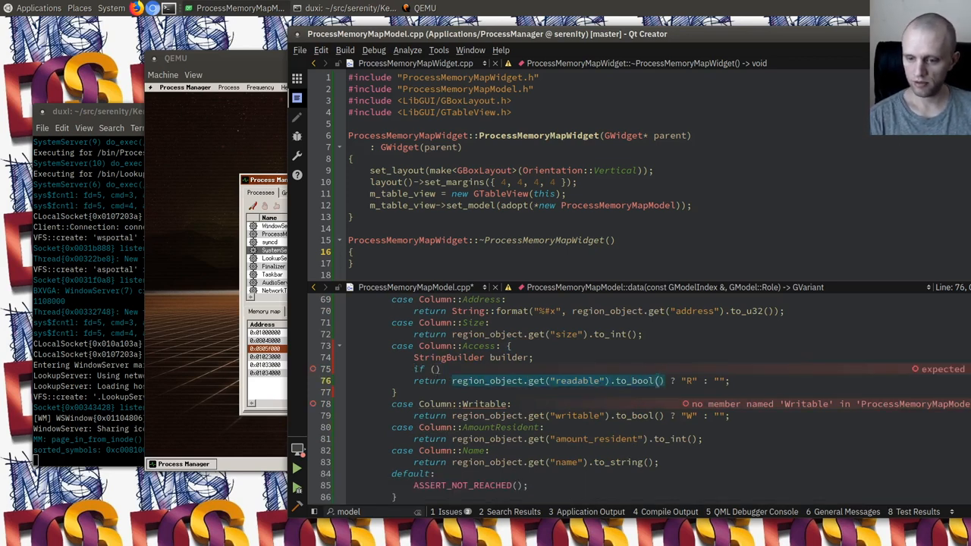
{"action": "type", "text": "region_object.get(\"readable\").to_bool())"}
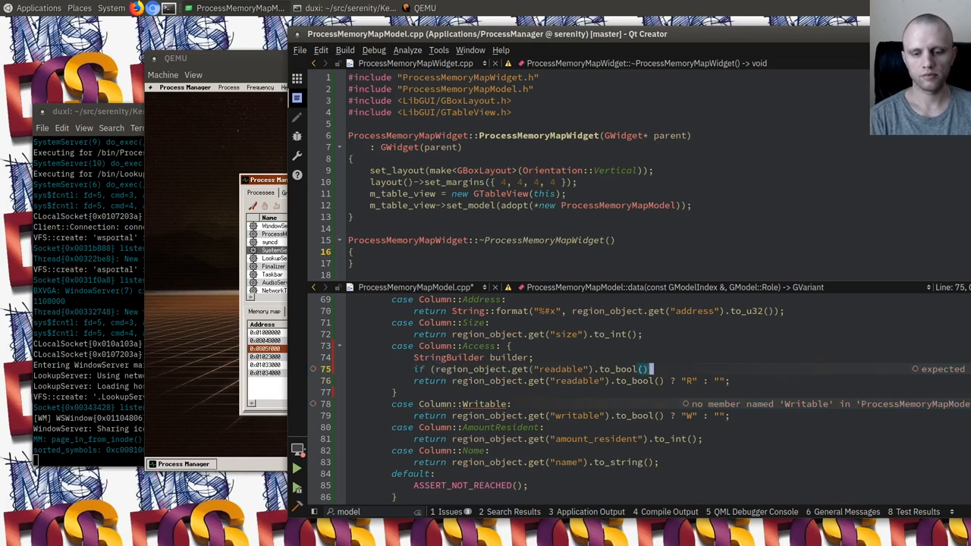
{"action": "type", "text": "builder.append('R');"}
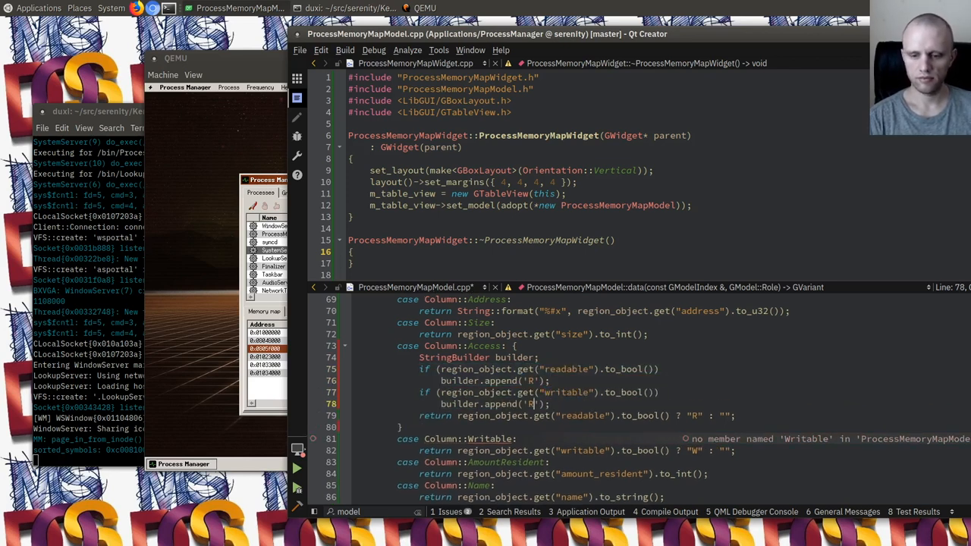
{"action": "type", "text": "W"}
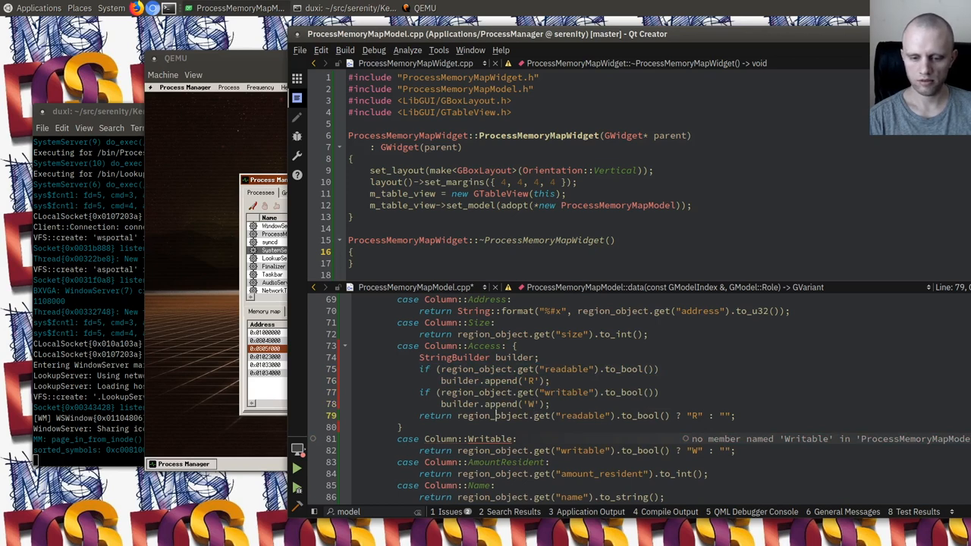
{"action": "type", "text": "builder.to"}
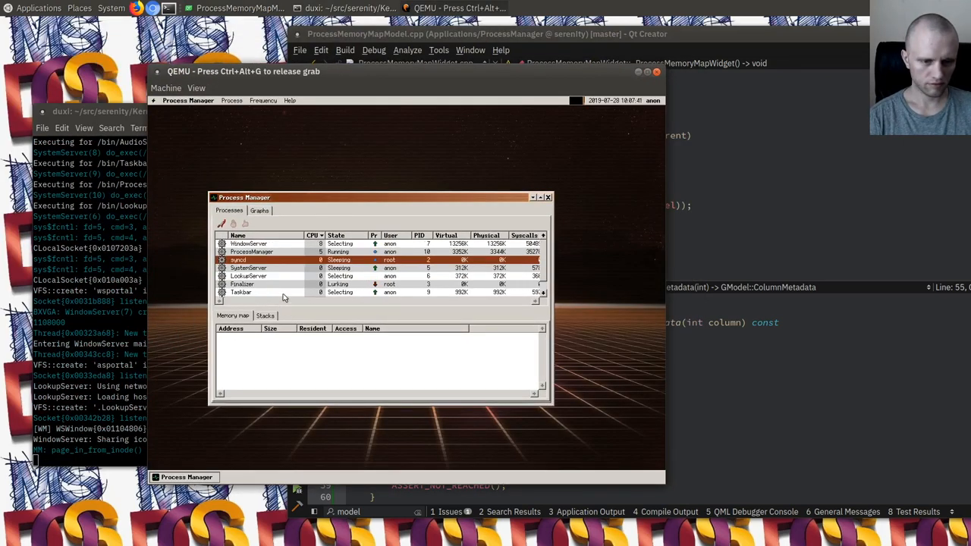
Step: Select two processes in turn to view each one's memory regions in the Memory map tab
{"action": "left_click", "coordinate": [249, 267]}
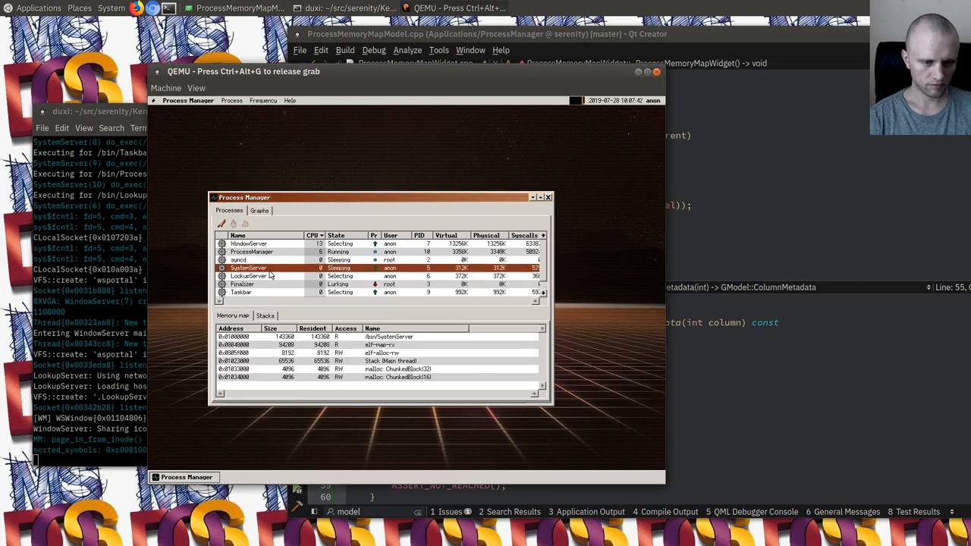
{"action": "left_click", "coordinate": [266, 284]}
{"action": "type", "text": "./run"}
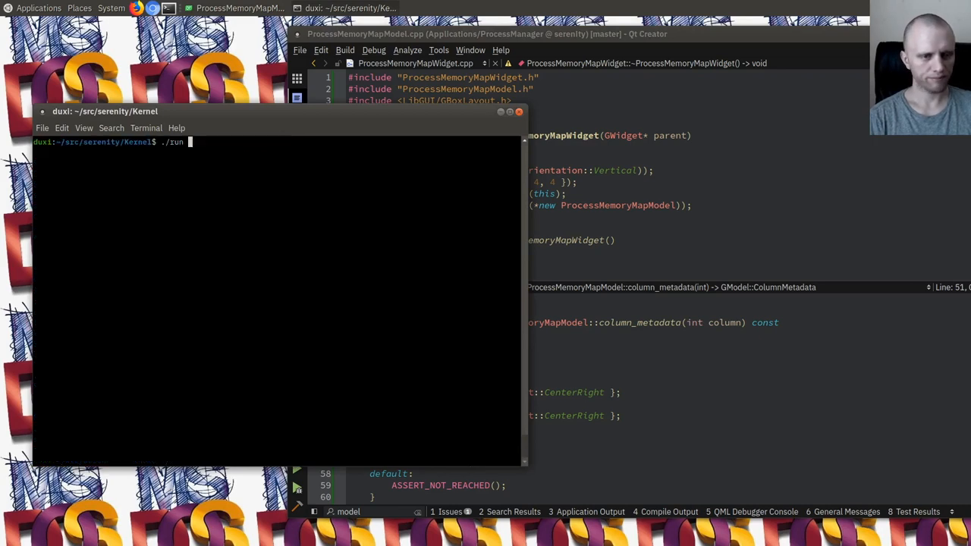
Step: Run ./run to boot SerenityOS again and select a process to fill its memory map
{"action": "key", "text": "Return"}
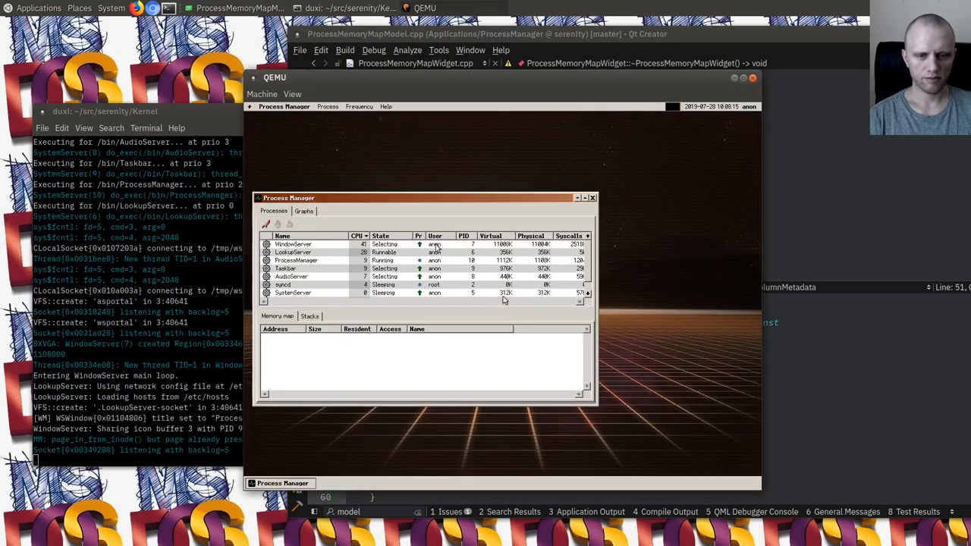
{"action": "left_click", "coordinate": [298, 252]}
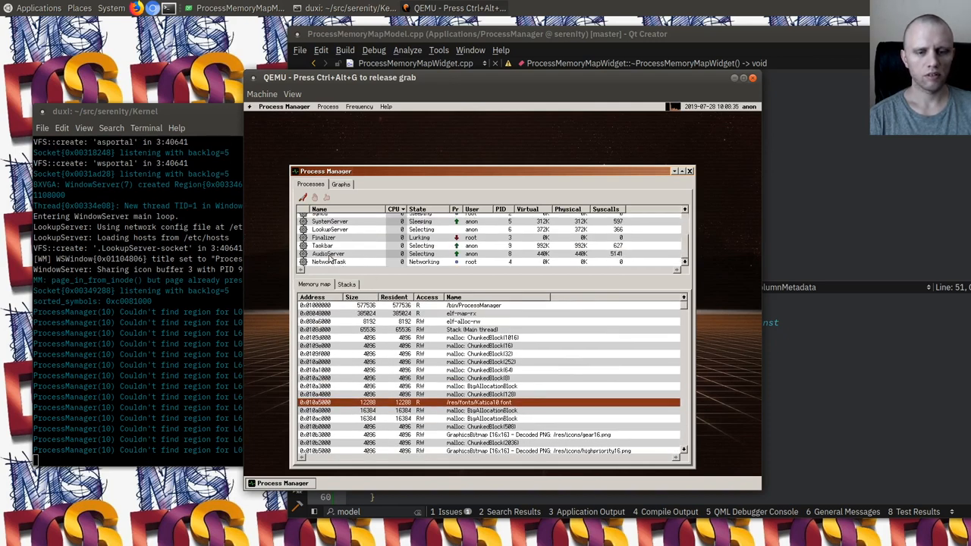
Step: View AudioServer's memory regions, then Process Manager's own PNG bitmap, shared buffer and malloc regions
{"action": "left_click", "coordinate": [328, 254]}
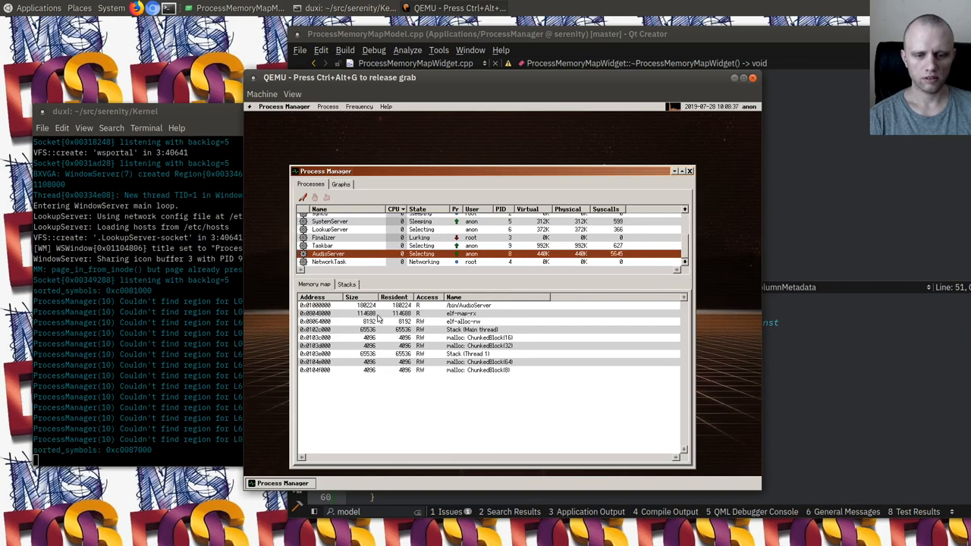
{"action": "mouse_move", "coordinate": [402, 389]}
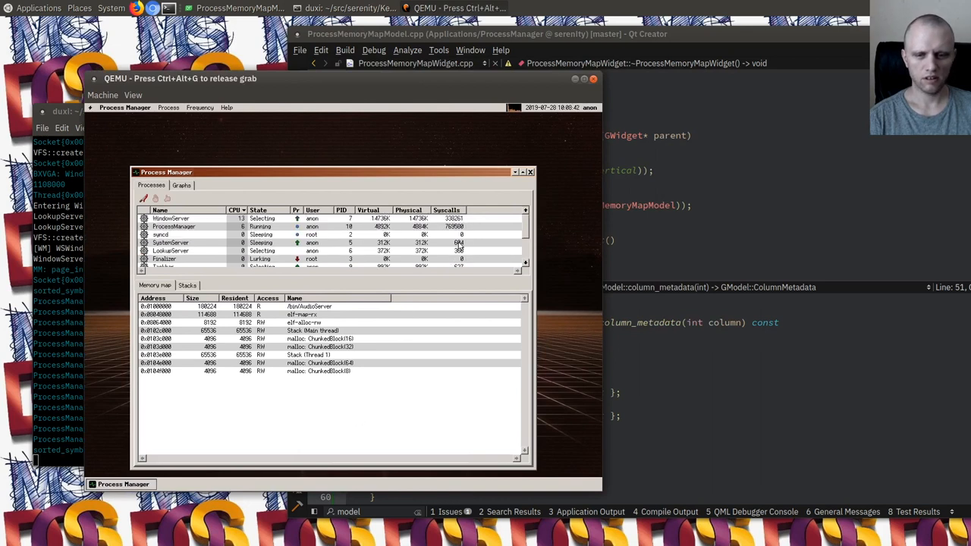
{"action": "left_click", "coordinate": [409, 209]}
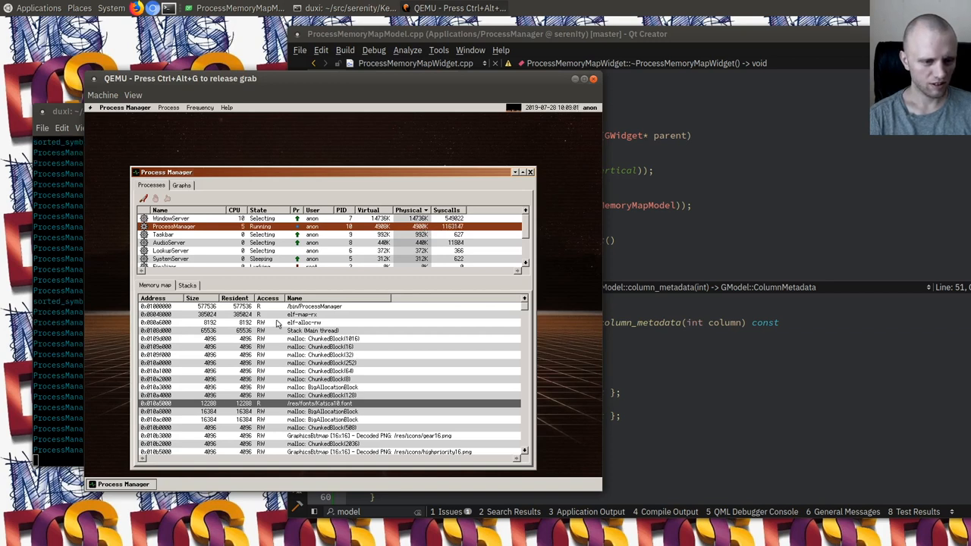
{"action": "left_click", "coordinate": [303, 314]}
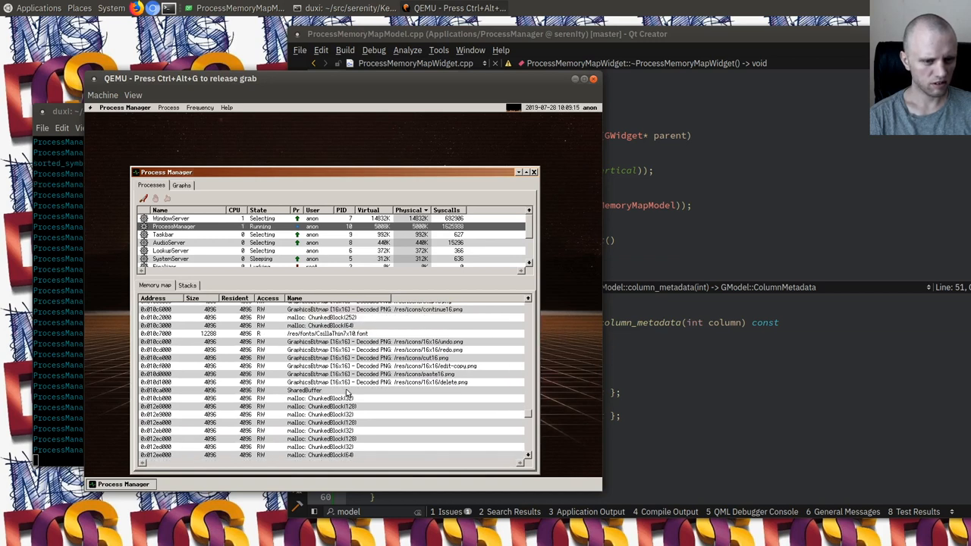
Step: Select a font file region and a decoded PNG bitmap region, then bring up the SerenityOS system menu
{"action": "left_click", "coordinate": [326, 334]}
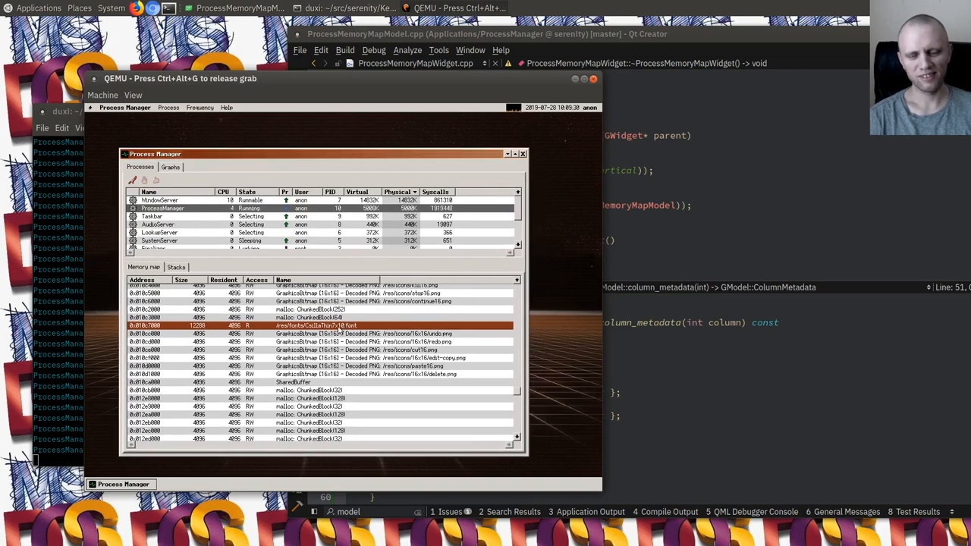
{"action": "mouse_move", "coordinate": [372, 331]}
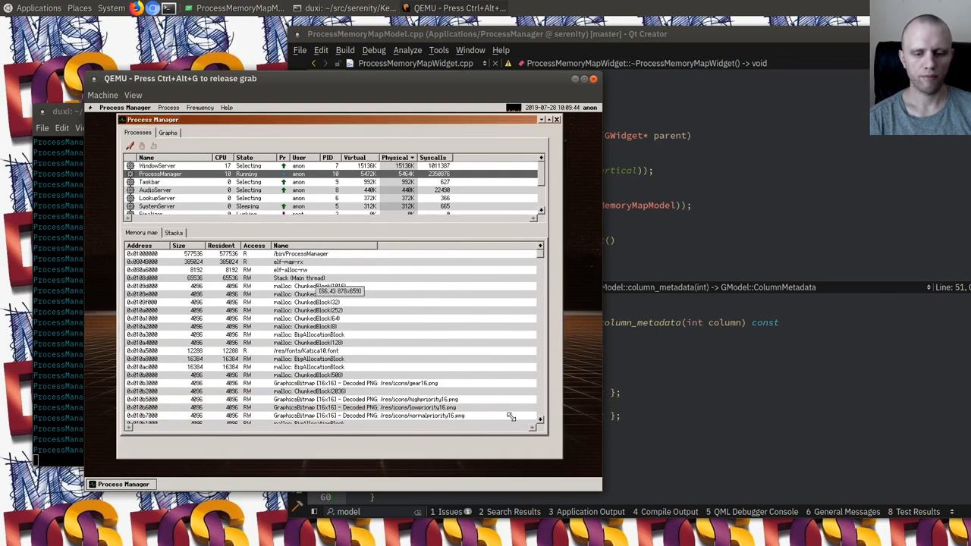
{"action": "scroll", "scroll_direction": "down", "scroll_amount": 3}
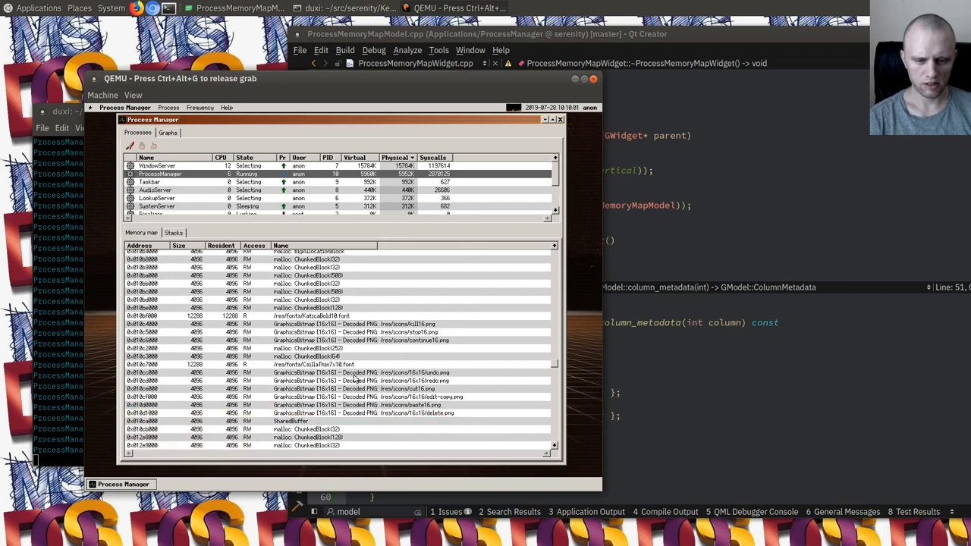
{"action": "left_click", "coordinate": [342, 389]}
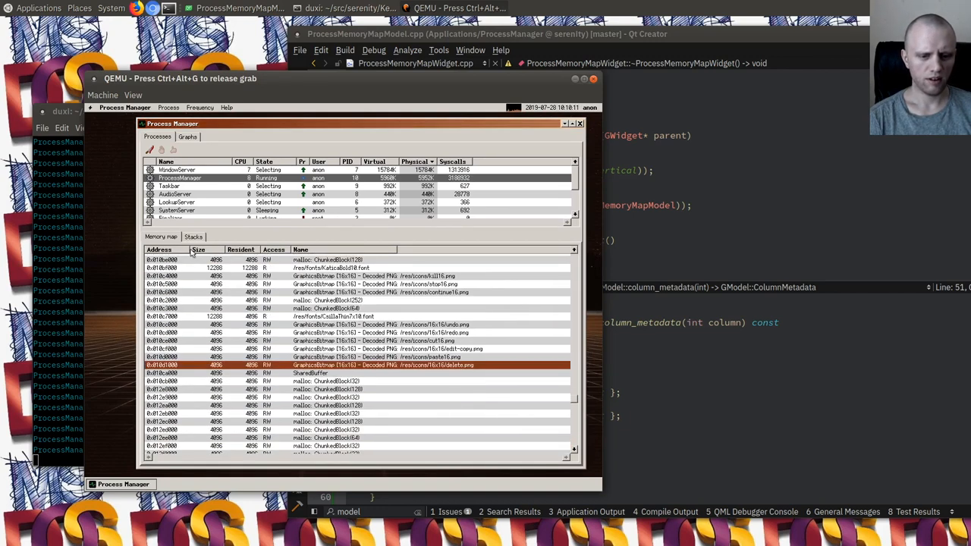
{"action": "left_click", "coordinate": [104, 94]}
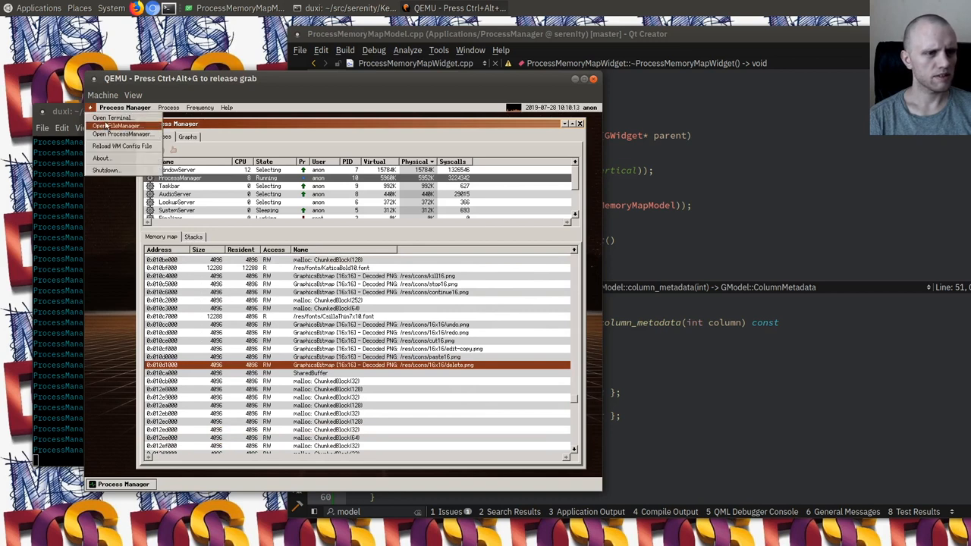
Step: In a SerenityOS terminal cd /proc to cat a process's vm JSON, then search the project for 'delete'
{"action": "left_click", "coordinate": [112, 118]}
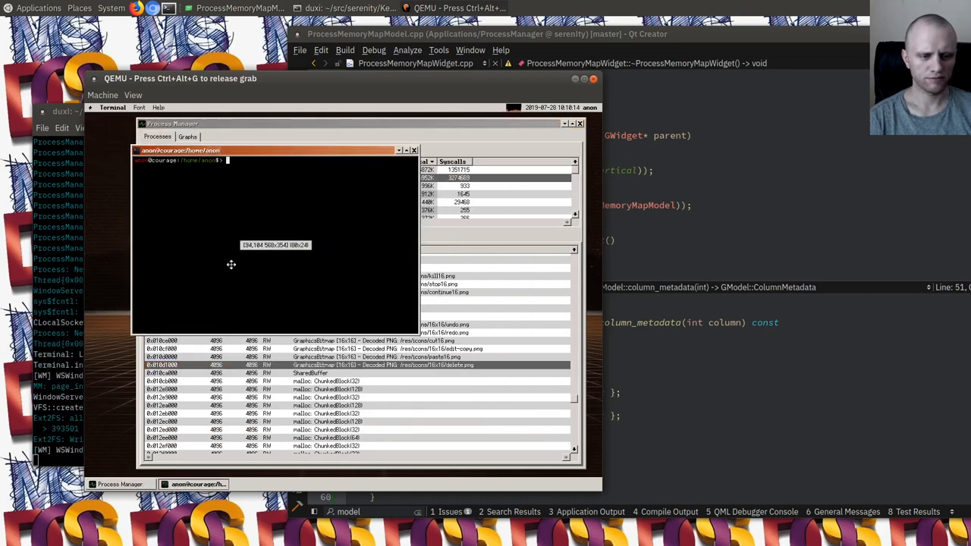
{"action": "type", "text": "cd /proc"}
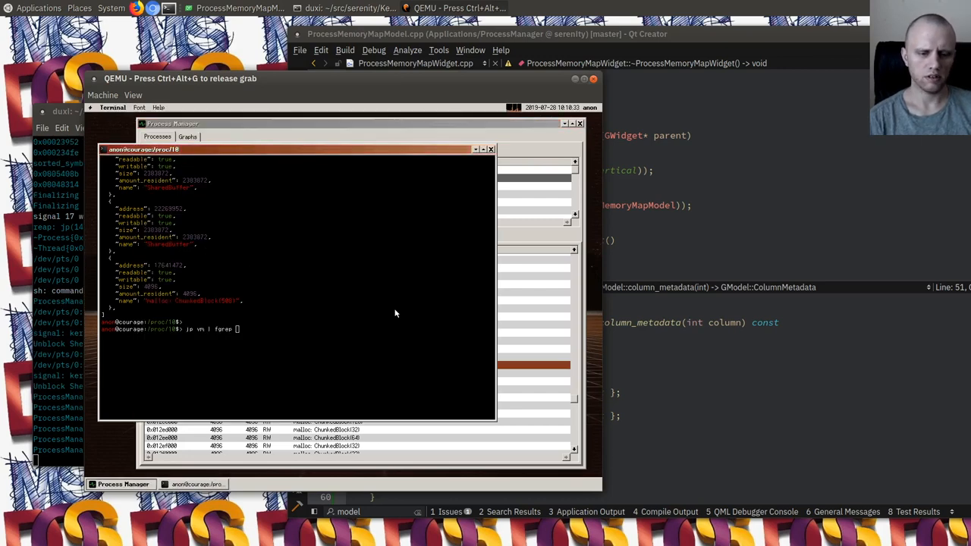
{"action": "type", "text": "delete"}
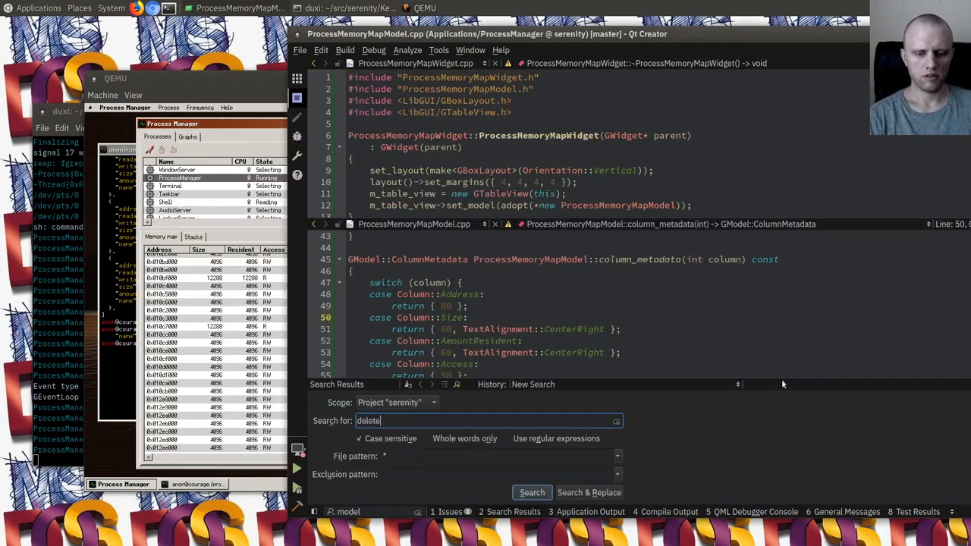
Step: Open GTextEditor.cpp at its Delete GAction, then glance at Process Manager's Stacks tab and return to the memory map
{"action": "left_click", "coordinate": [531, 492]}
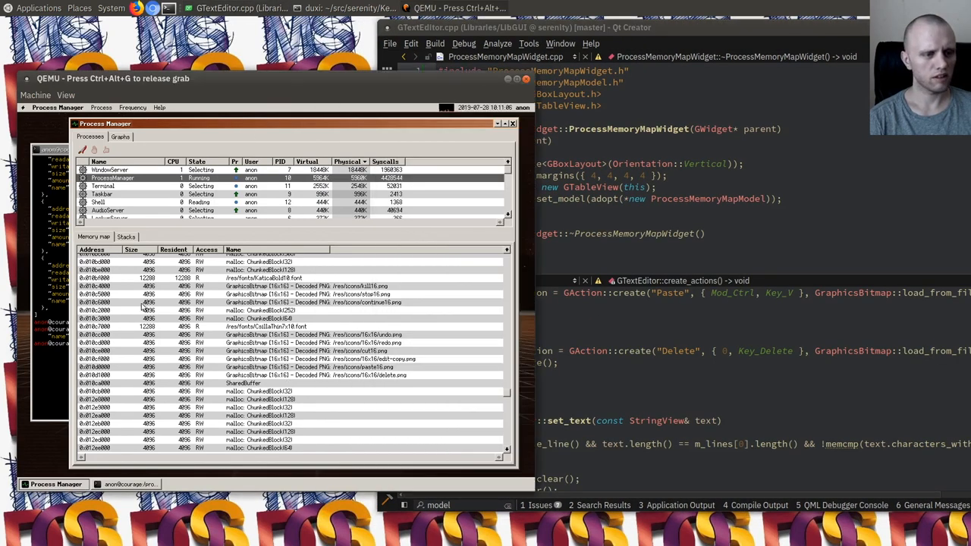
{"action": "left_click", "coordinate": [126, 236]}
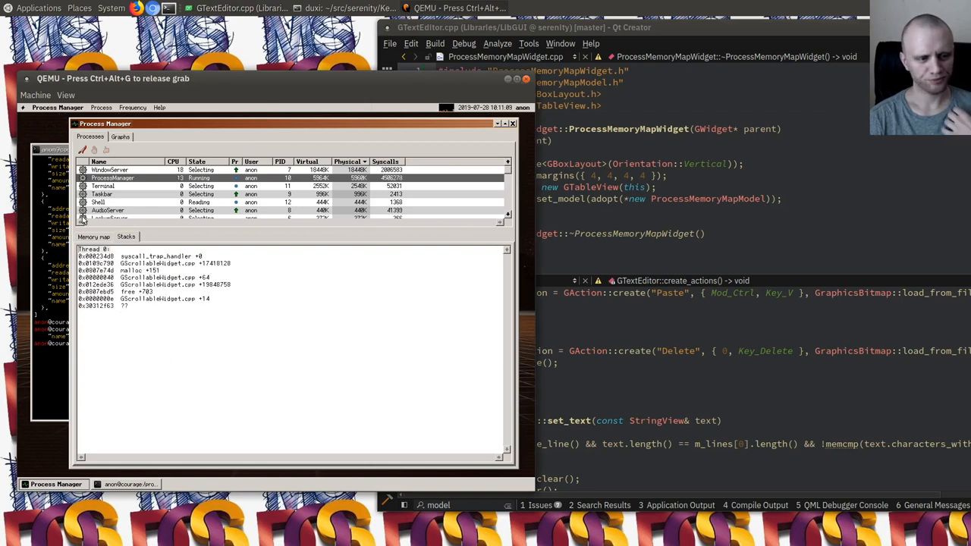
{"action": "left_click", "coordinate": [94, 237]}
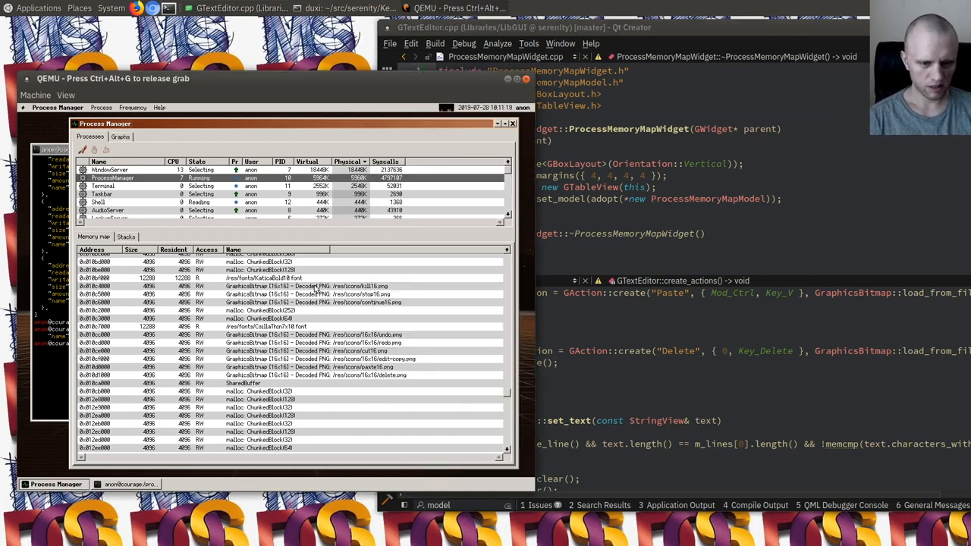
Step: Close the QEMU virtual machine window
{"action": "left_click", "coordinate": [303, 366]}
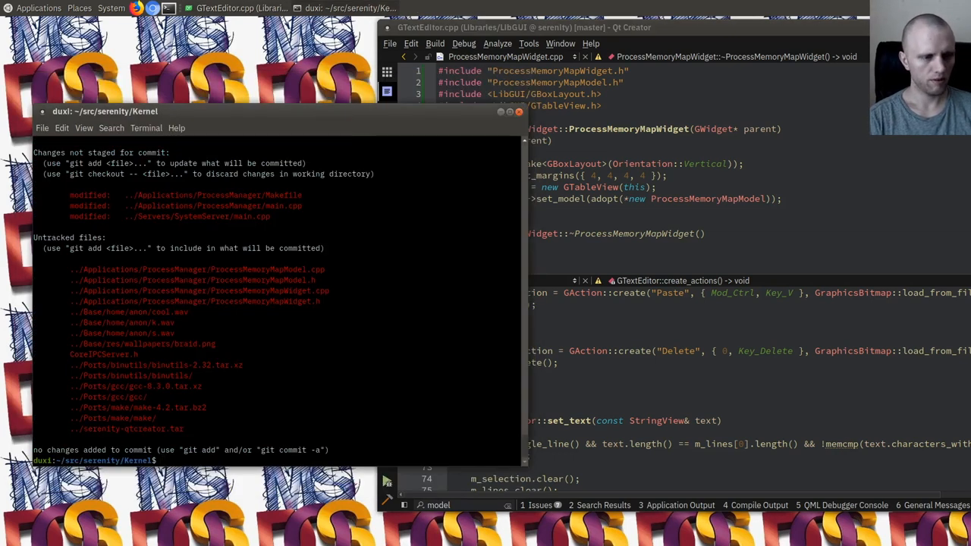
Step: Run git checkout ../Servers/SystemServer/, git add the ProcessMemoryMap*.{cpp,h} files, and git diff --cached
{"action": "type", "text": "git"}
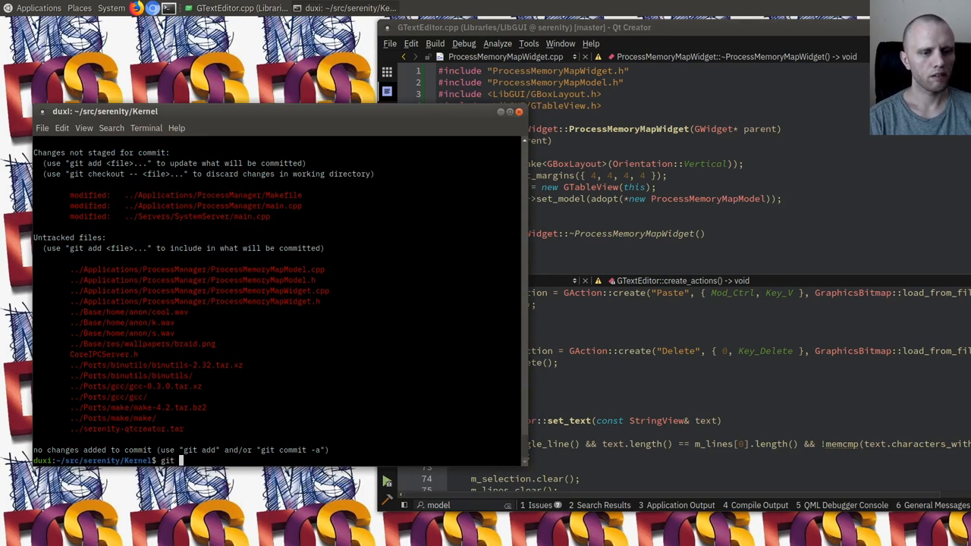
{"action": "type", "text": "checkout ../Servers/"}
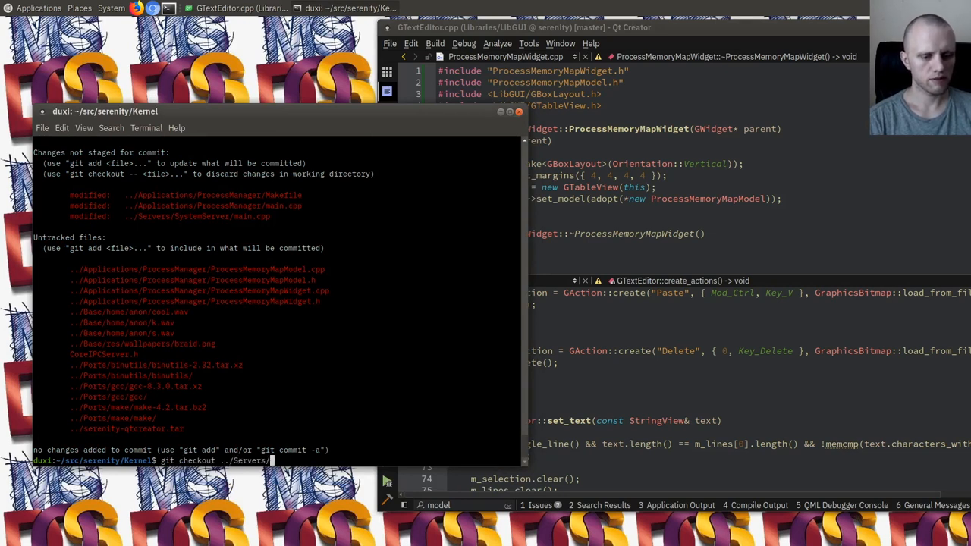
{"action": "type", "text": "SystemServer/"}
{"action": "type", "text": "git add ../Applications/ProcessManager/ProcessMemoryMap*"}
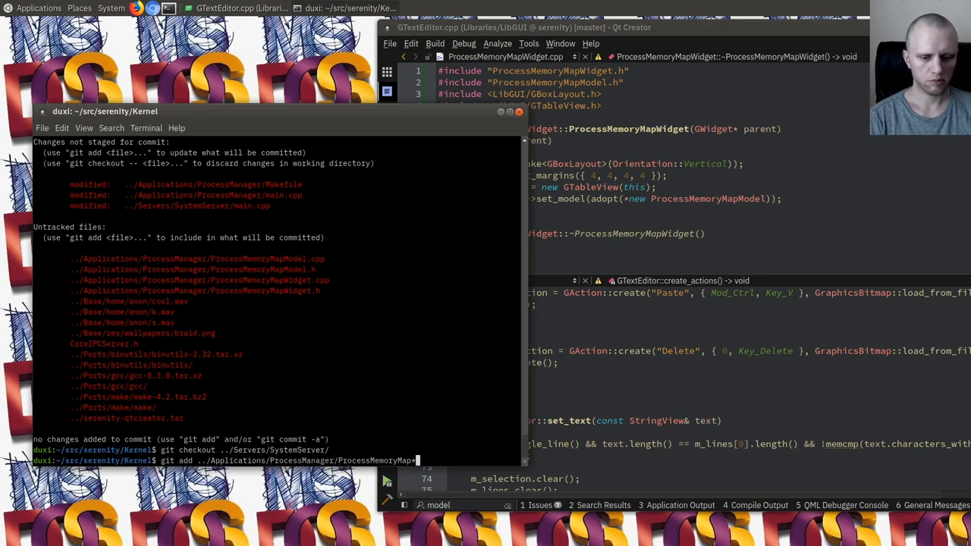
{"action": "type", "text": ".{cpp"}
{"action": "type", "text": "git c"}
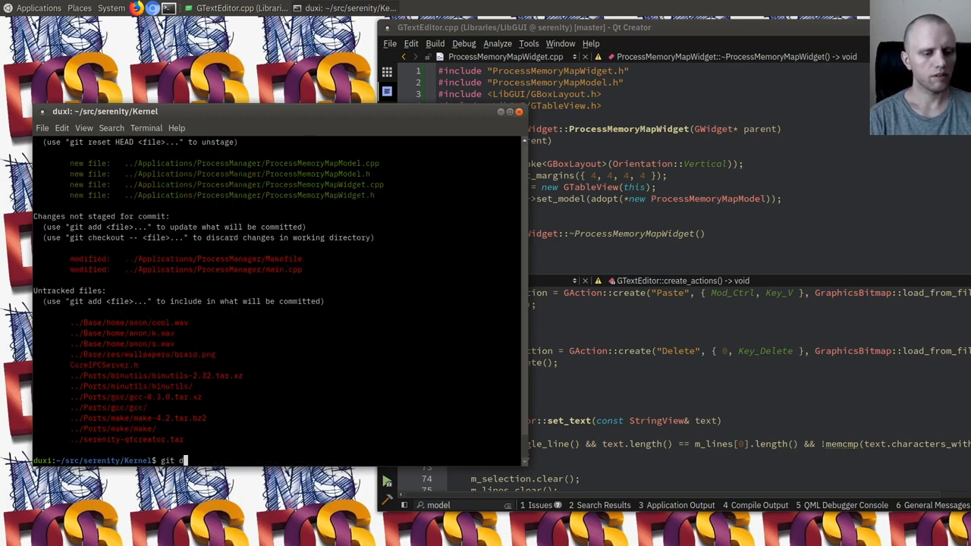
{"action": "key", "text": "Return"}
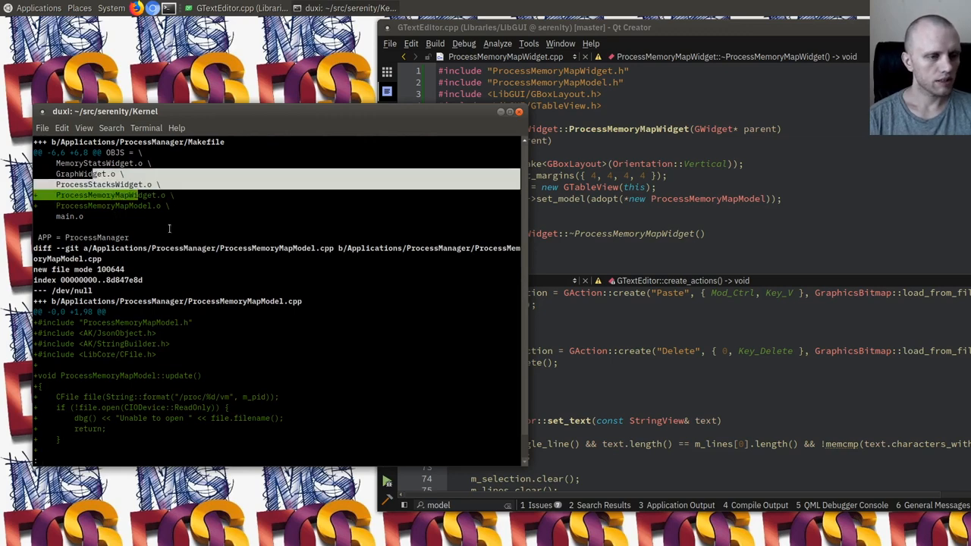
{"action": "scroll", "scroll_direction": "down", "scroll_amount": 3}
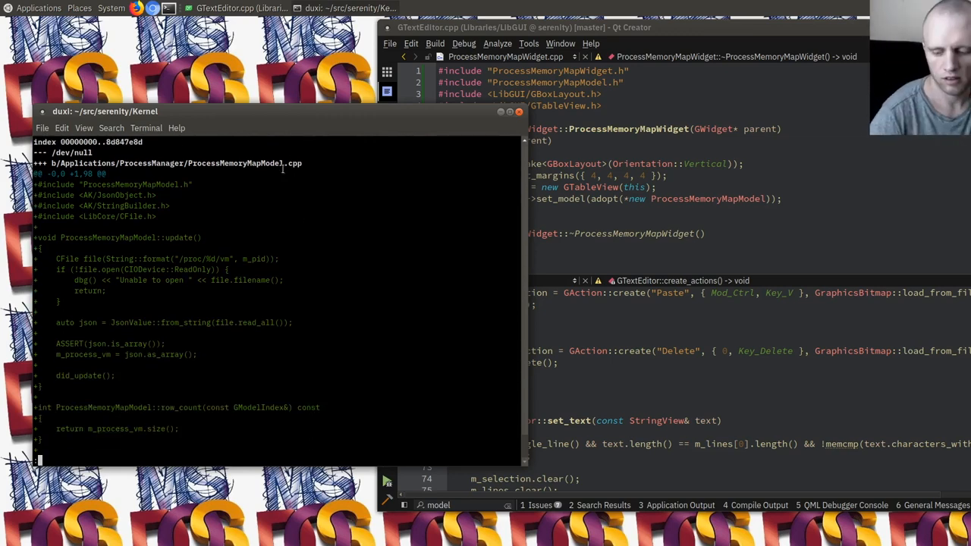
{"action": "scroll", "scroll_direction": "down", "scroll_amount": 3}
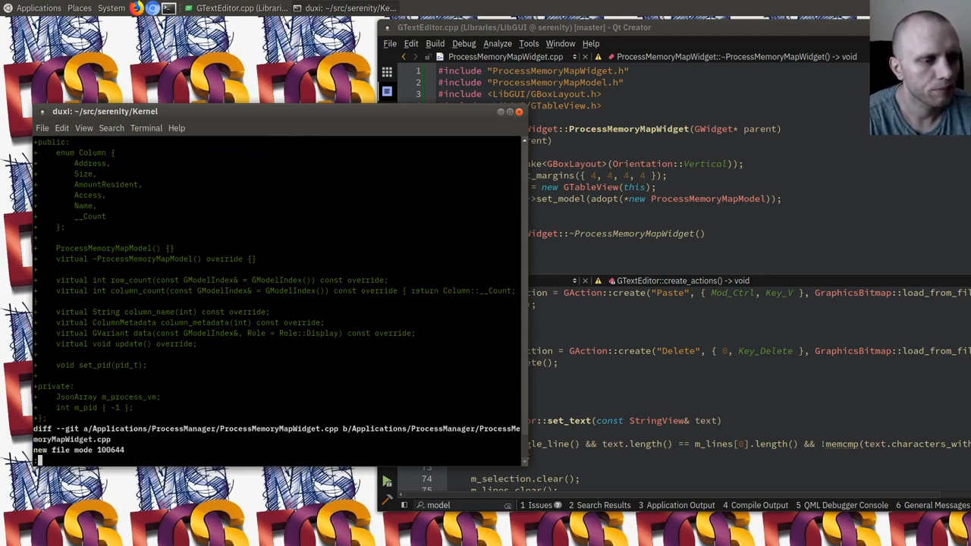
{"action": "scroll", "scroll_direction": "down", "scroll_amount": 3}
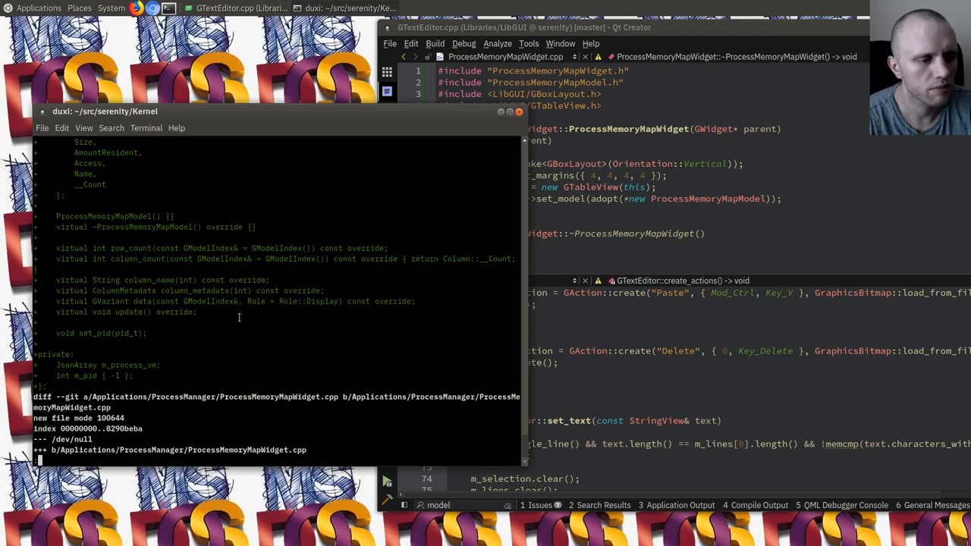
{"action": "scroll", "scroll_direction": "down", "scroll_amount": 3}
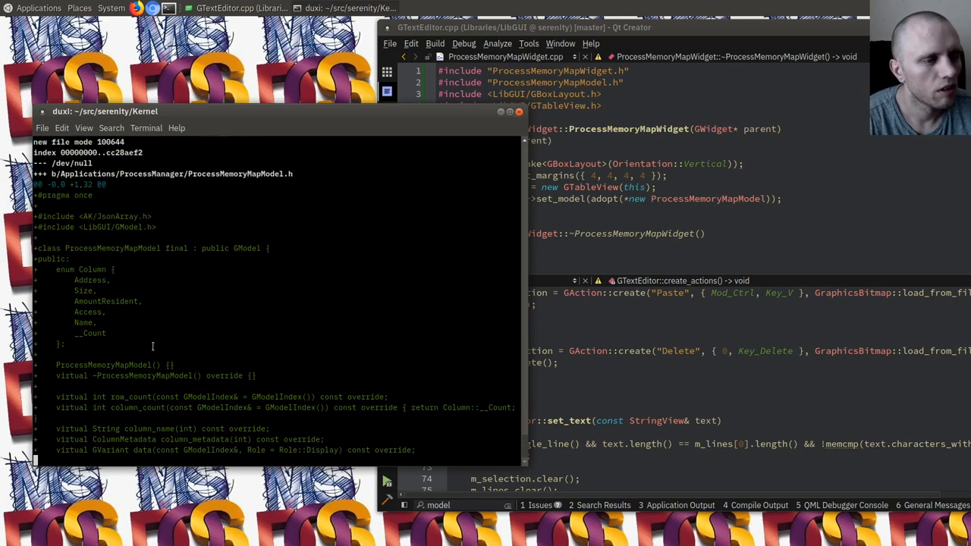
{"action": "scroll", "scroll_direction": "down", "scroll_amount": 3}
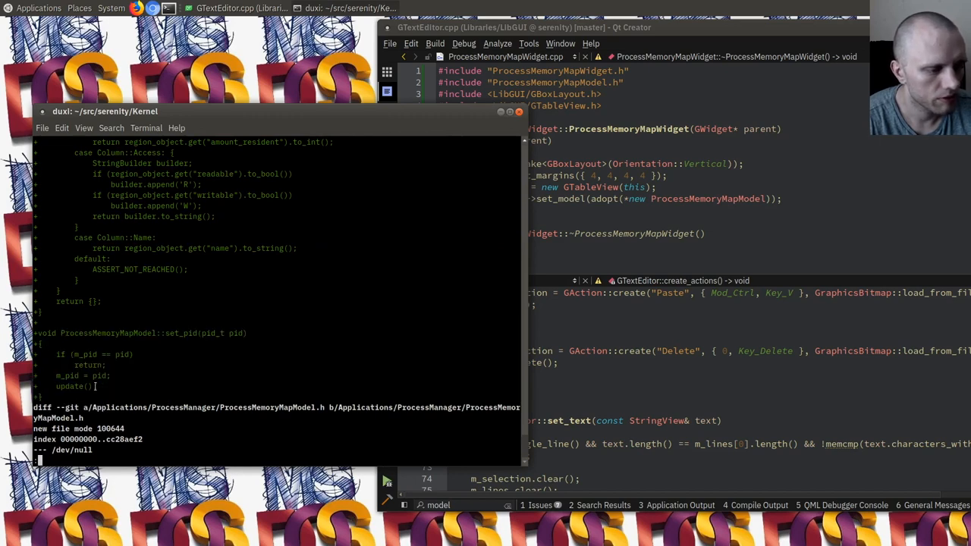
{"action": "scroll", "scroll_direction": "down", "scroll_amount": 3}
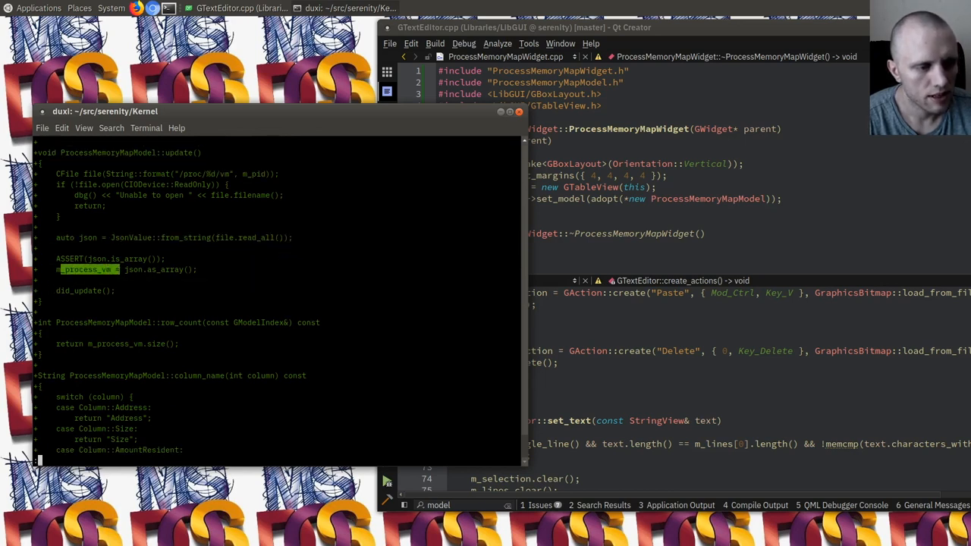
{"action": "scroll", "scroll_direction": "down", "scroll_amount": 3}
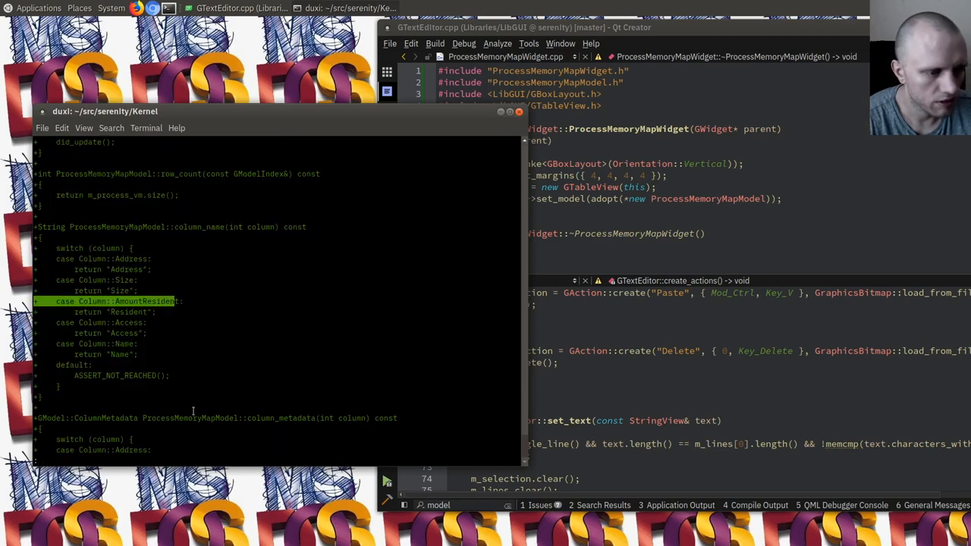
{"action": "scroll", "scroll_direction": "down", "scroll_amount": 3}
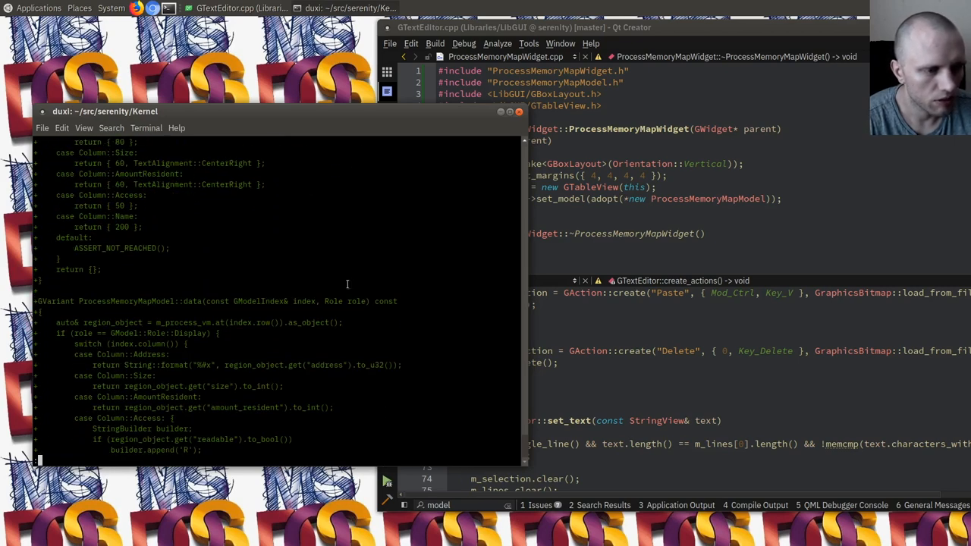
{"action": "scroll", "scroll_direction": "down", "scroll_amount": 3}
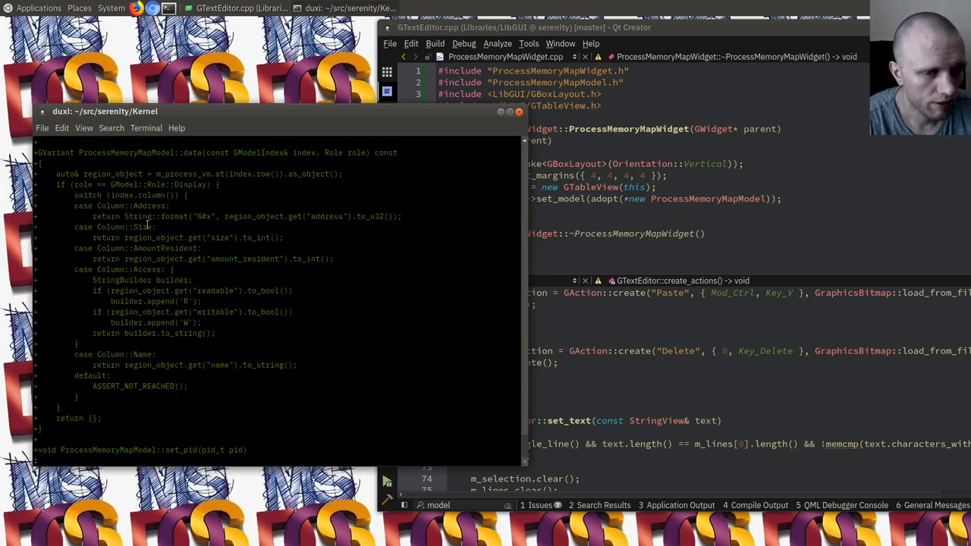
{"action": "scroll", "scroll_direction": "down", "scroll_amount": 3}
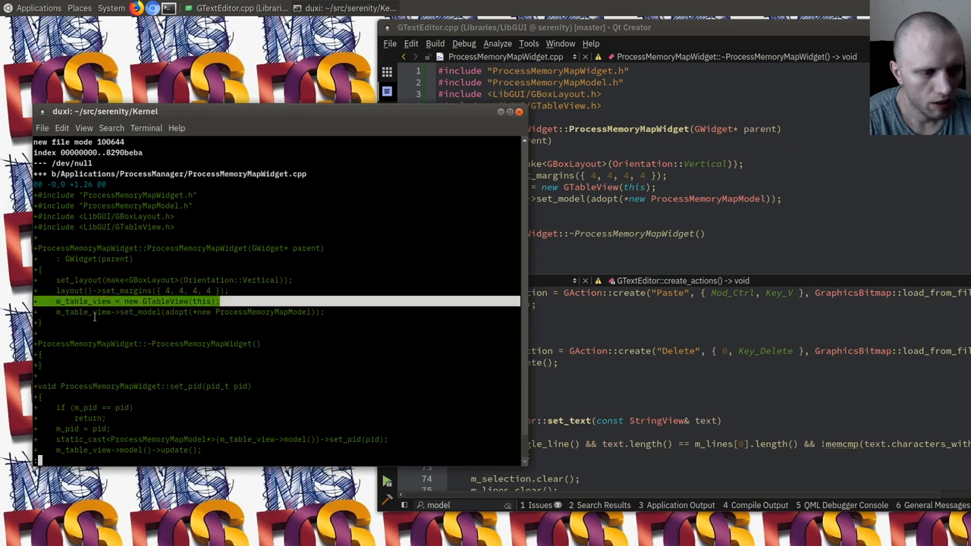
{"action": "scroll", "scroll_direction": "down", "scroll_amount": 3}
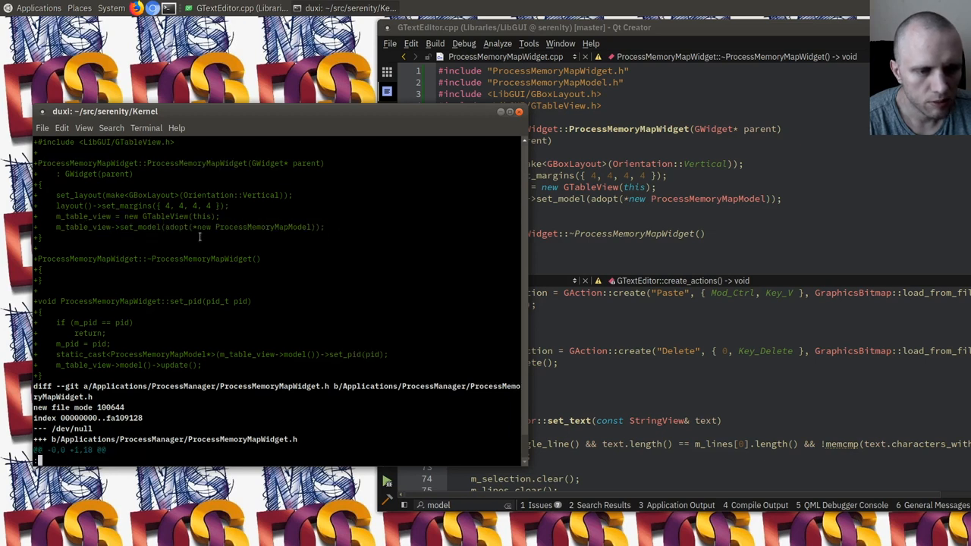
{"action": "scroll", "scroll_direction": "down", "scroll_amount": 3}
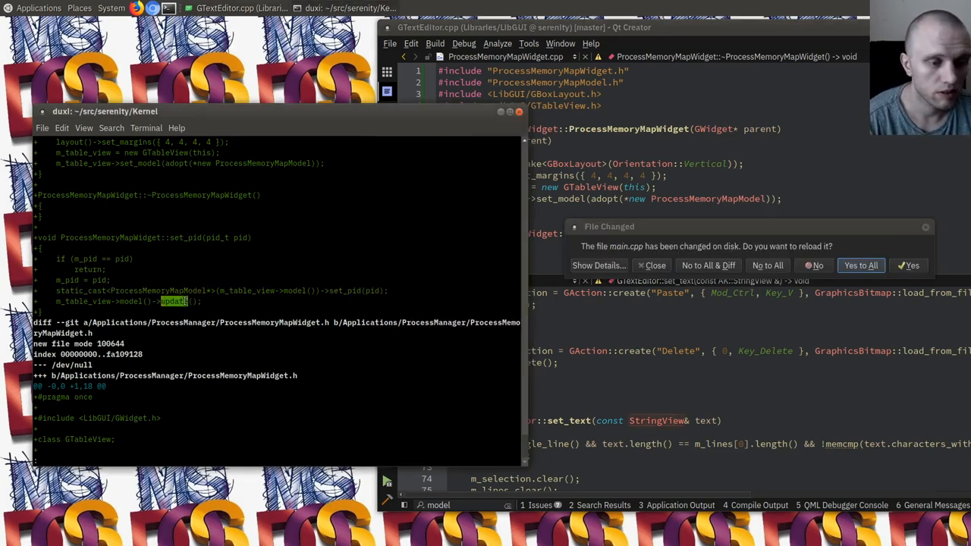
{"action": "type", "text": "model"}
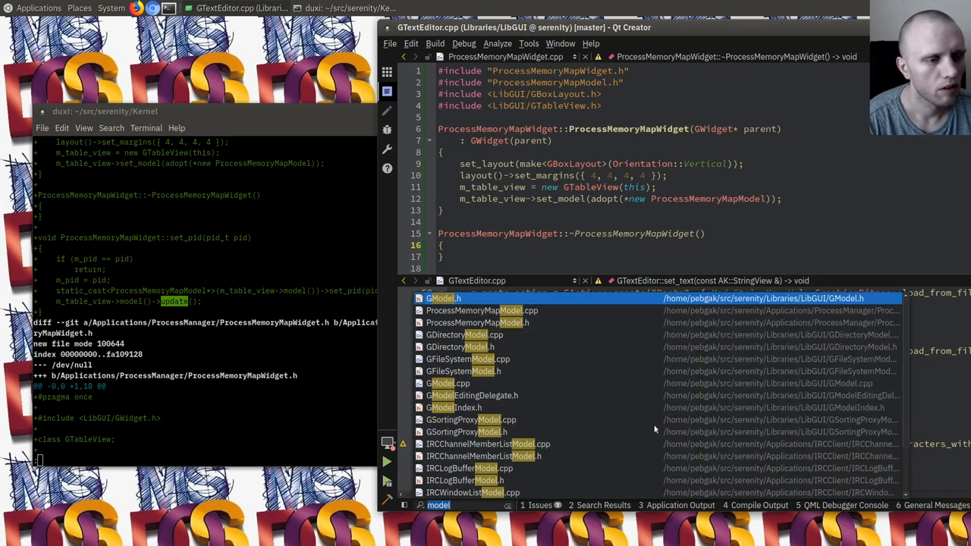
{"action": "type", "text": "processmemorym"}
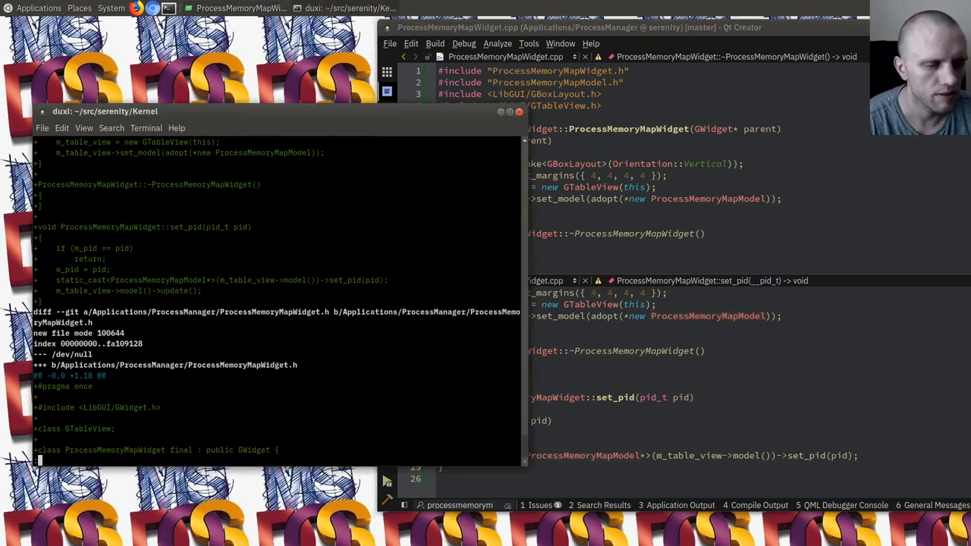
Step: Scroll through the ProcessMemoryMapWidget.h and main.cpp diff, quit the pager and start git commit
{"action": "scroll", "scroll_direction": "down", "scroll_amount": 3}
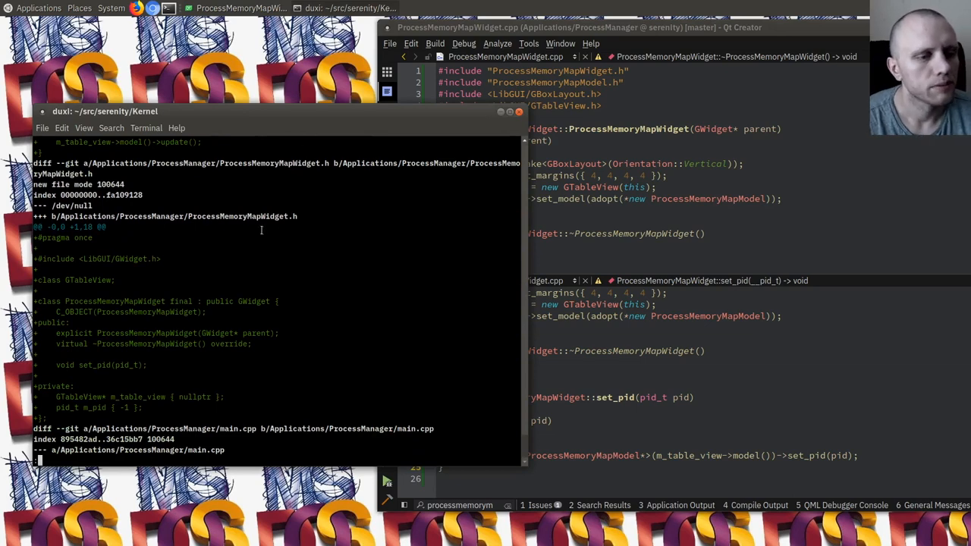
{"action": "scroll", "scroll_direction": "down", "scroll_amount": 3}
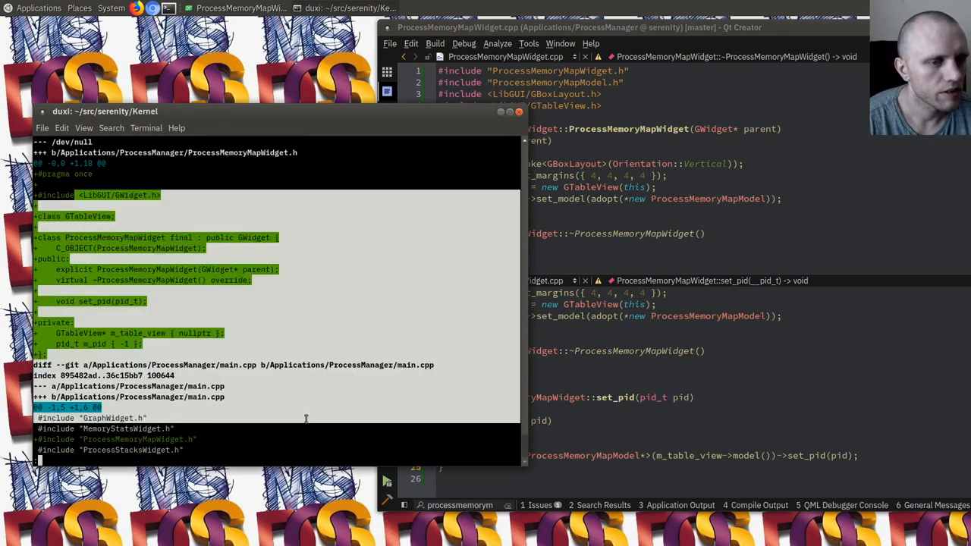
{"action": "scroll", "scroll_direction": "down", "scroll_amount": 3}
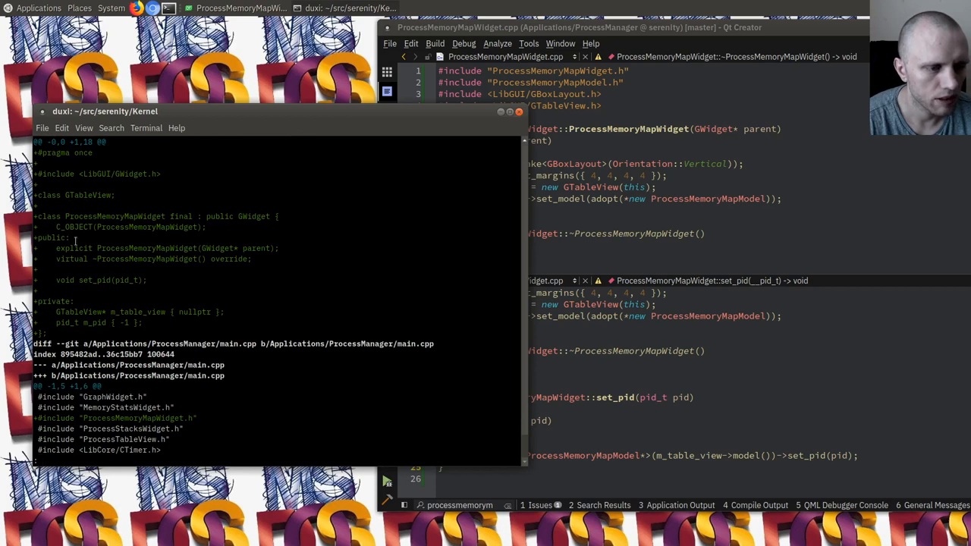
{"action": "triple_click", "coordinate": [98, 279]}
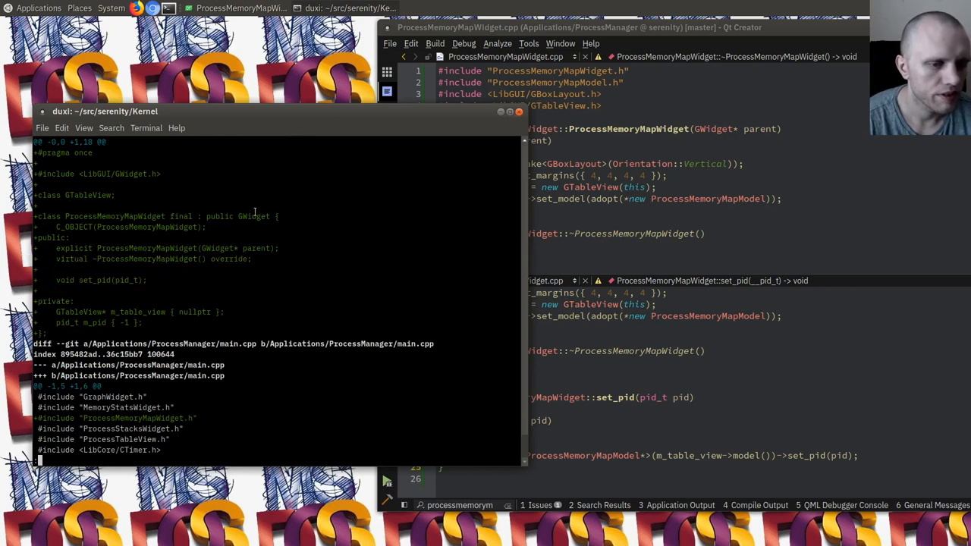
{"action": "scroll", "scroll_direction": "down", "scroll_amount": 3}
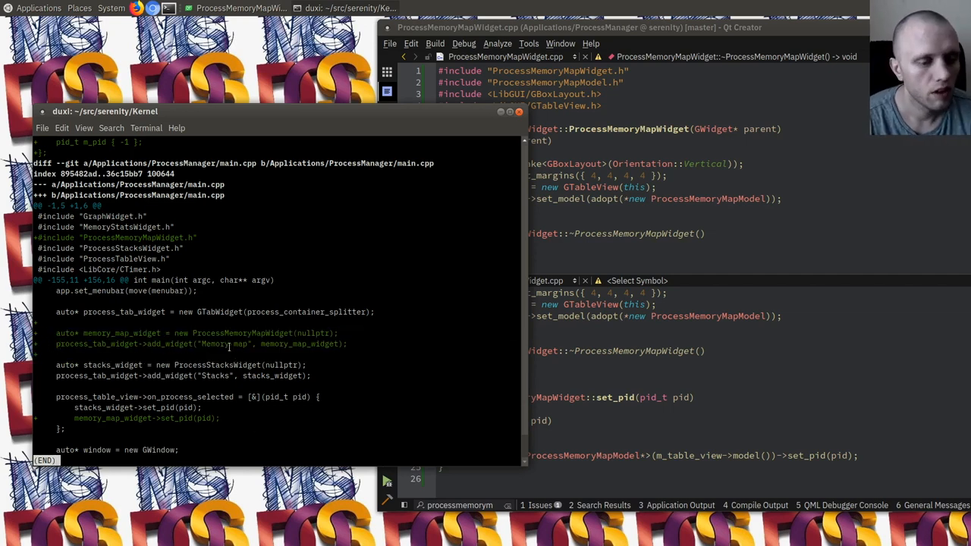
{"action": "double_click", "coordinate": [223, 343]}
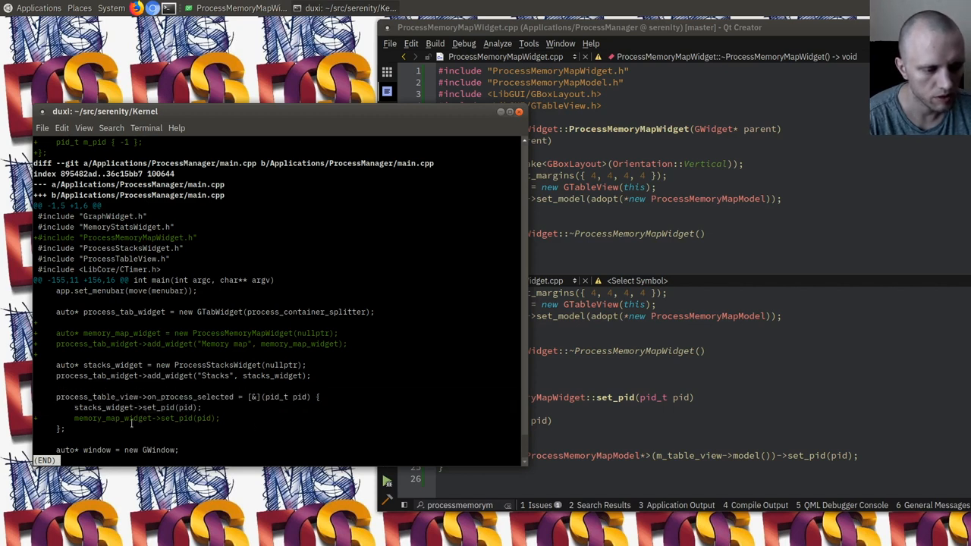
{"action": "key", "text": "q"}
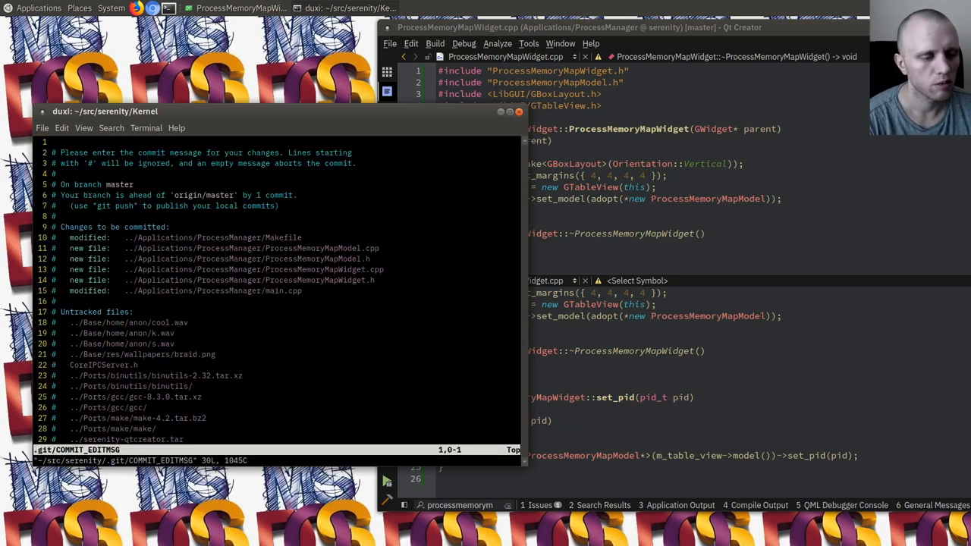
Step: Write the commit message 'ProcessManager: Add a Memory map view to show a process's VM layout' from /proc/PID/vm in a GTableView, save it, and type ./run
{"action": "type", "text": "ProcessManager: Add a"}
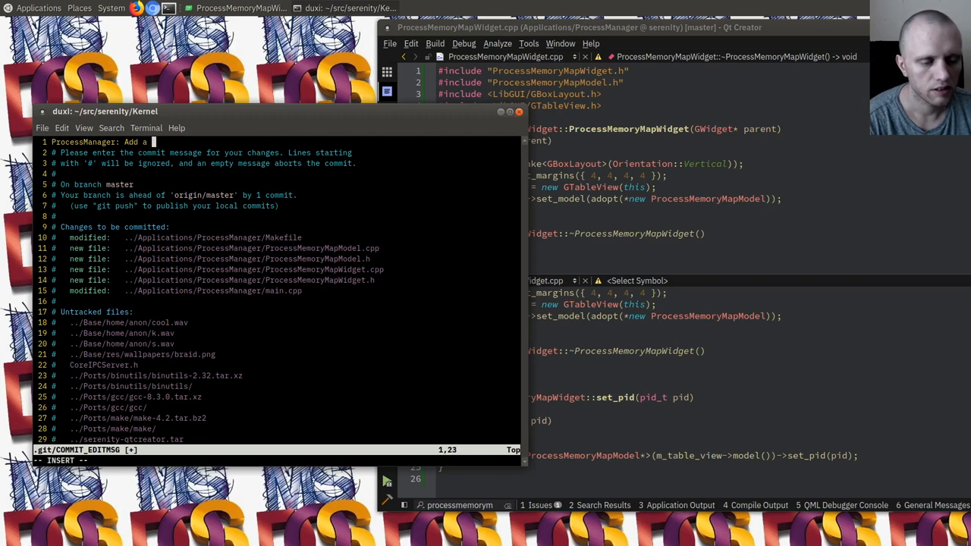
{"action": "type", "text": "vi"}
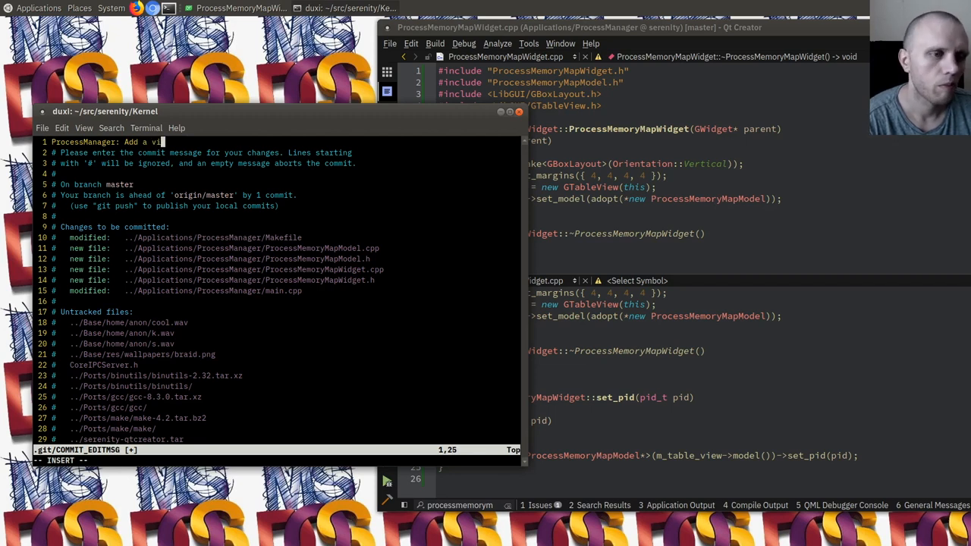
{"action": "type", "text": "\"memory map\" view to"}
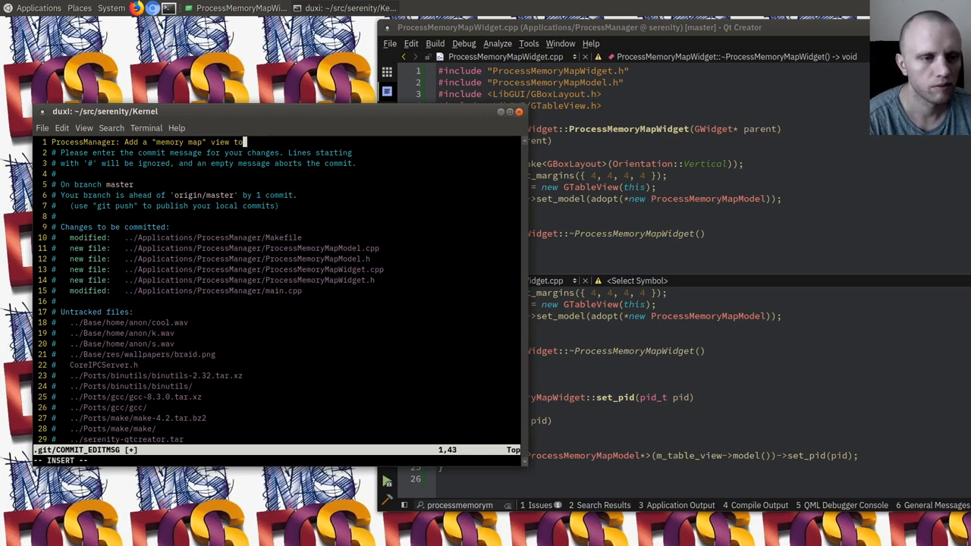
{"action": "type", "text": "show a process's VM layout."}
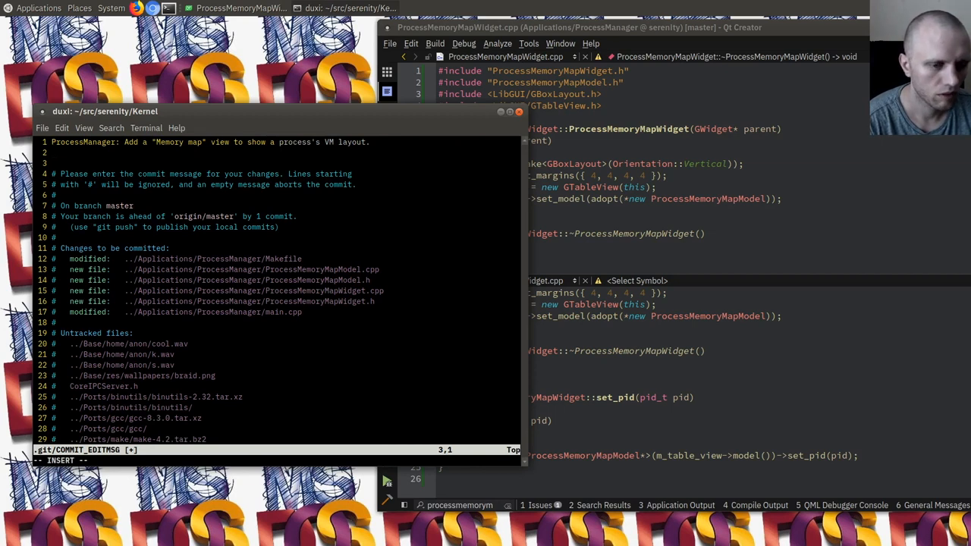
{"action": "type", "text": "Fetch all the data p"}
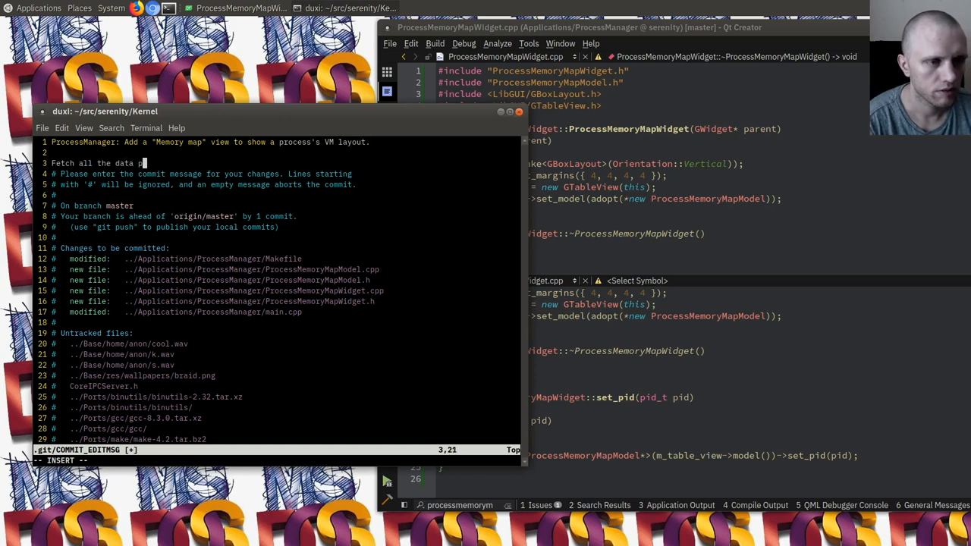
{"action": "type", "text": "from /proc/PID/vm for the selected process and show"}
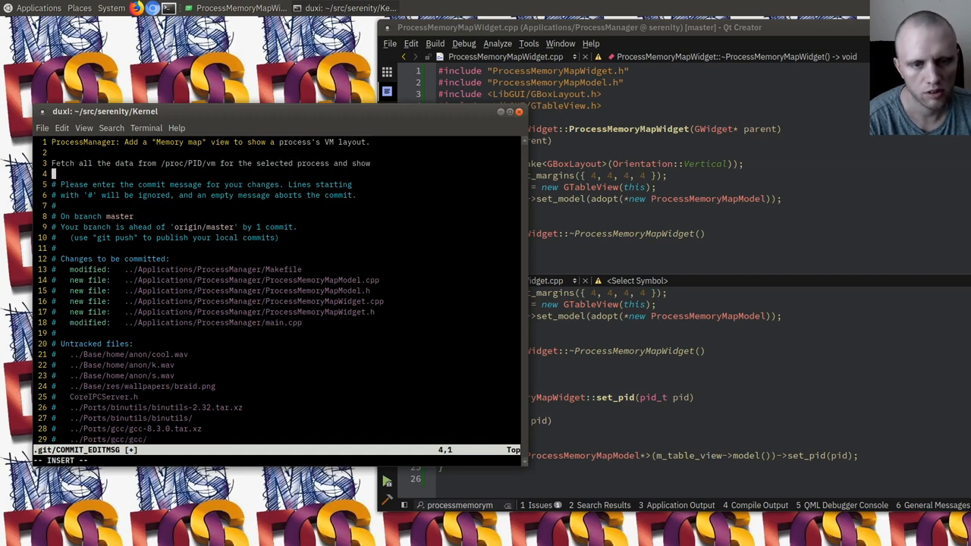
{"action": "type", "text": "it"}
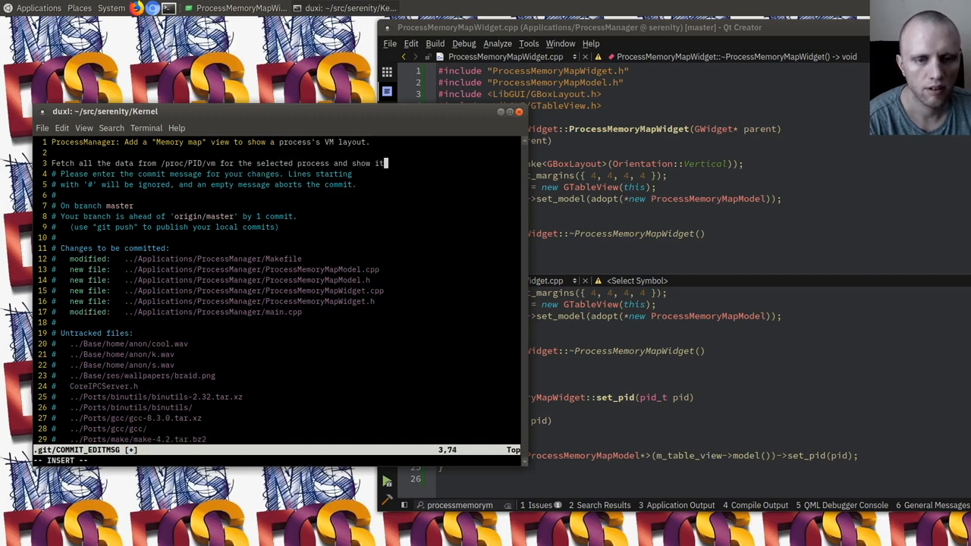
{"action": "type", "text": "in a nice"}
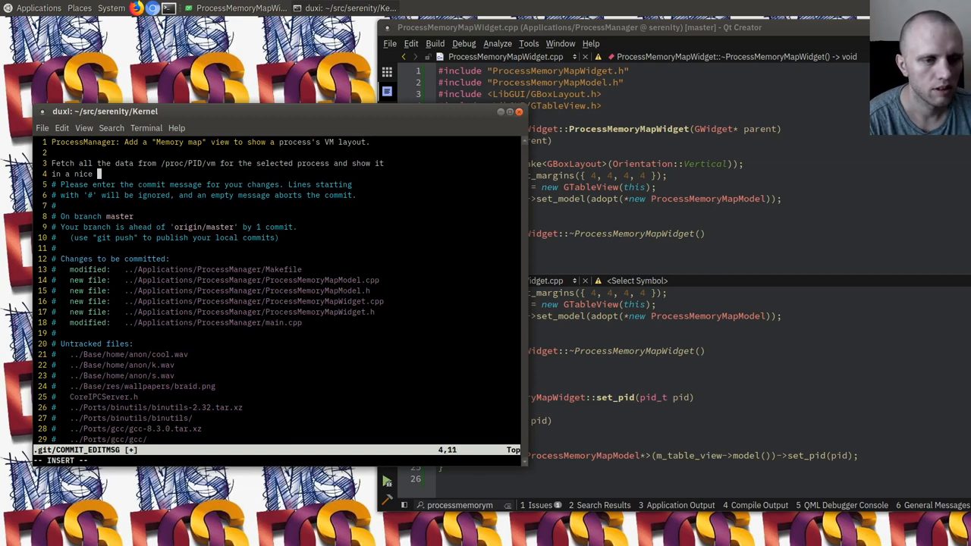
{"action": "type", "text": "GTableView. :^)"}
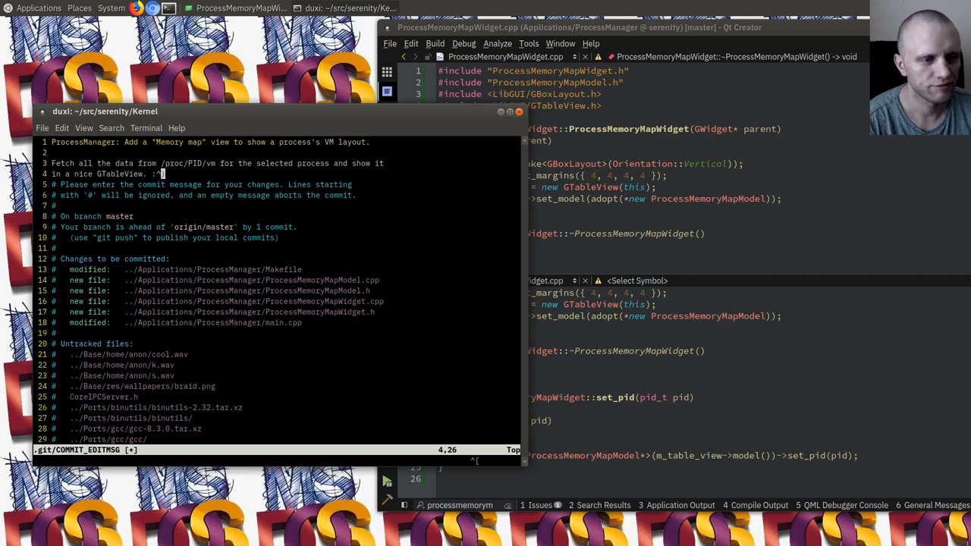
{"action": "type", "text": "./run"}
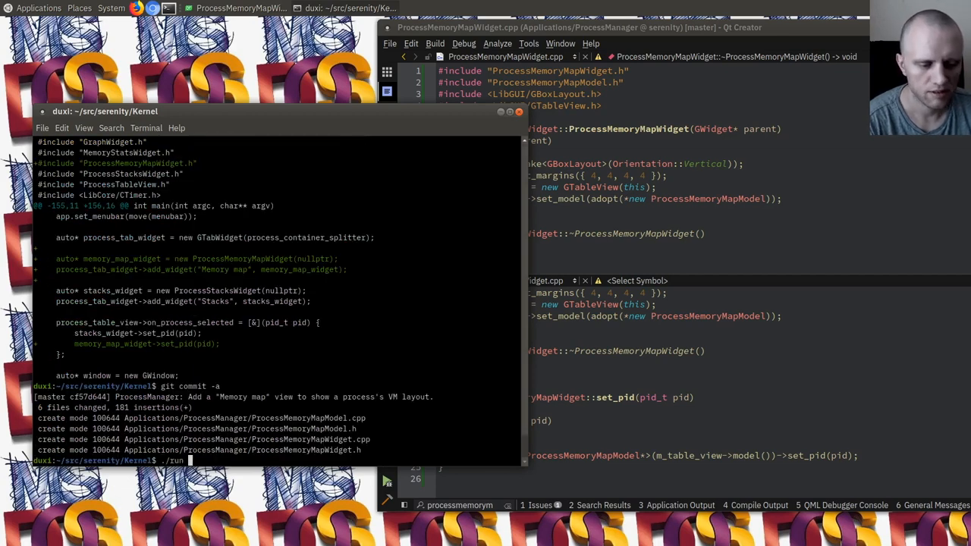
Step: Boot SerenityOS via ./run and browse memory regions of AudioServer, then Taskbar, in Process Manager
{"action": "key", "text": "Return"}
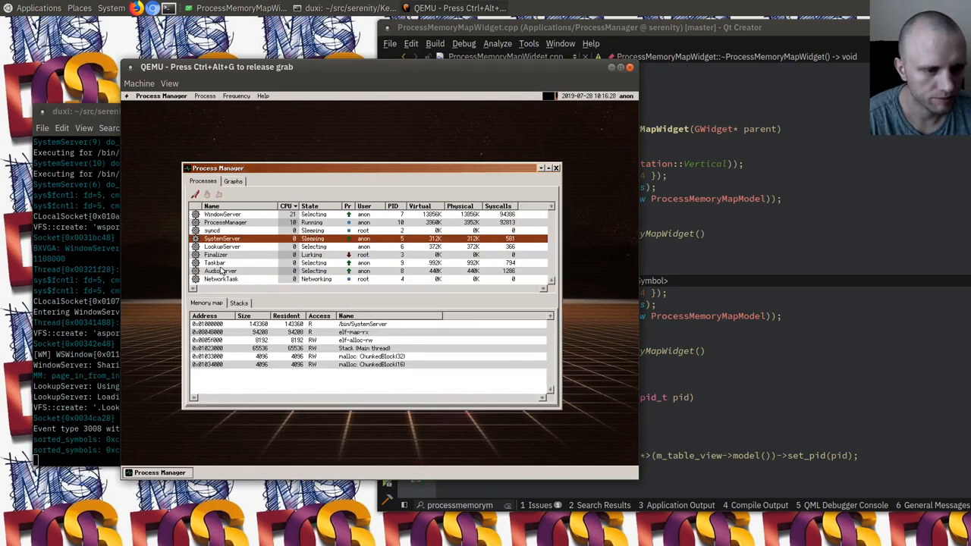
{"action": "left_click", "coordinate": [221, 270]}
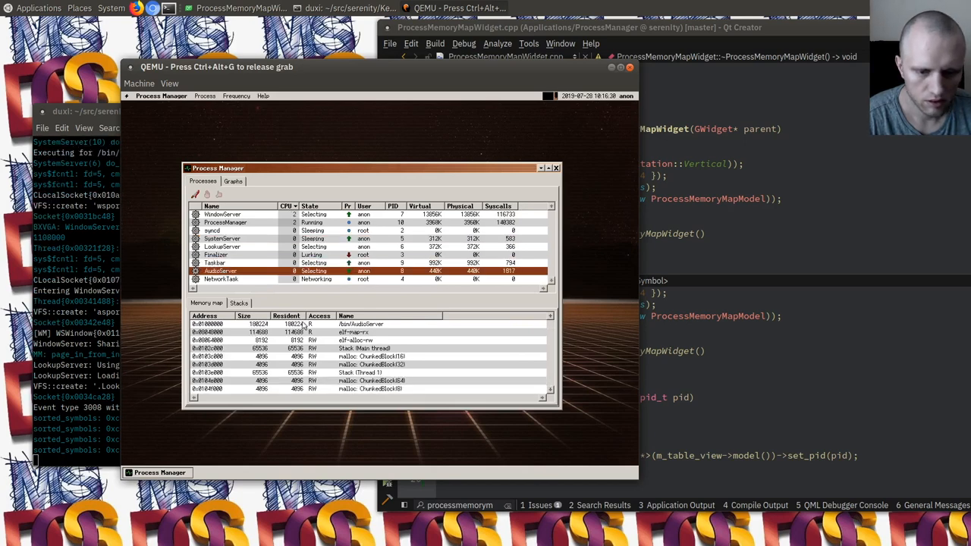
{"action": "left_click", "coordinate": [216, 262]}
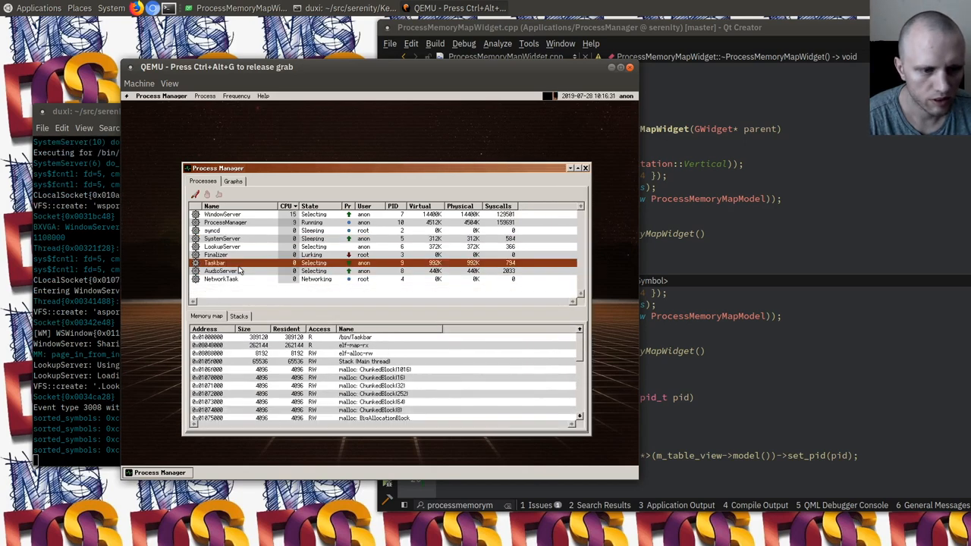
{"action": "scroll", "scroll_direction": "down", "scroll_amount": 3}
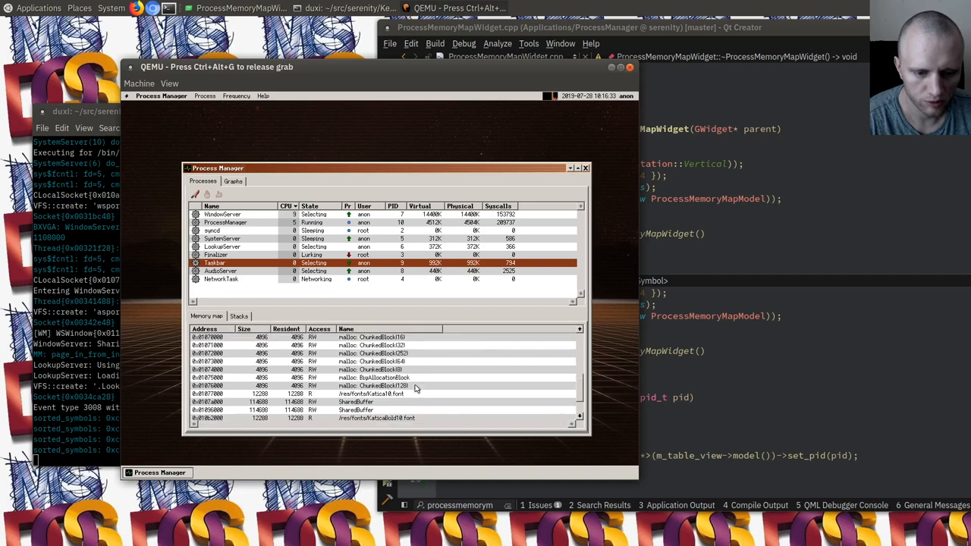
{"action": "scroll", "scroll_direction": "down", "scroll_amount": 3}
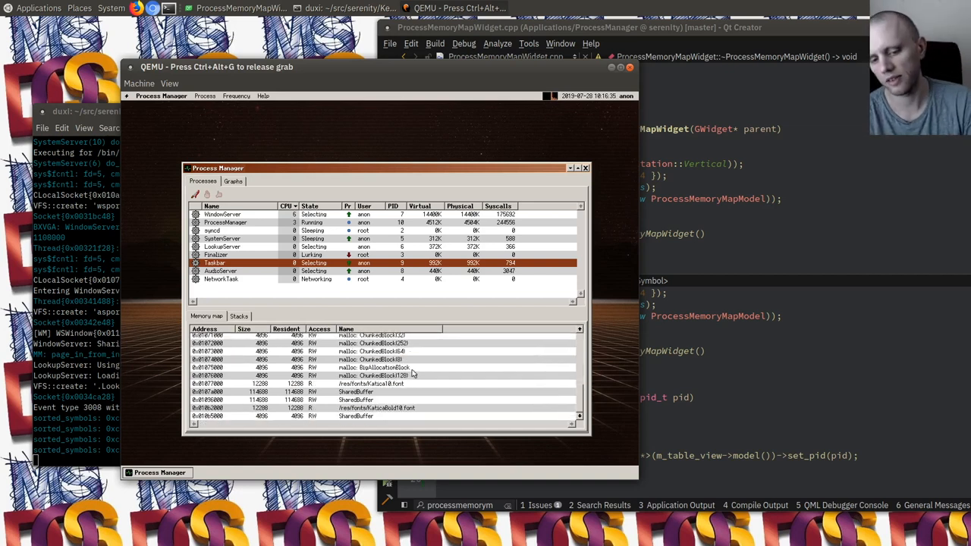